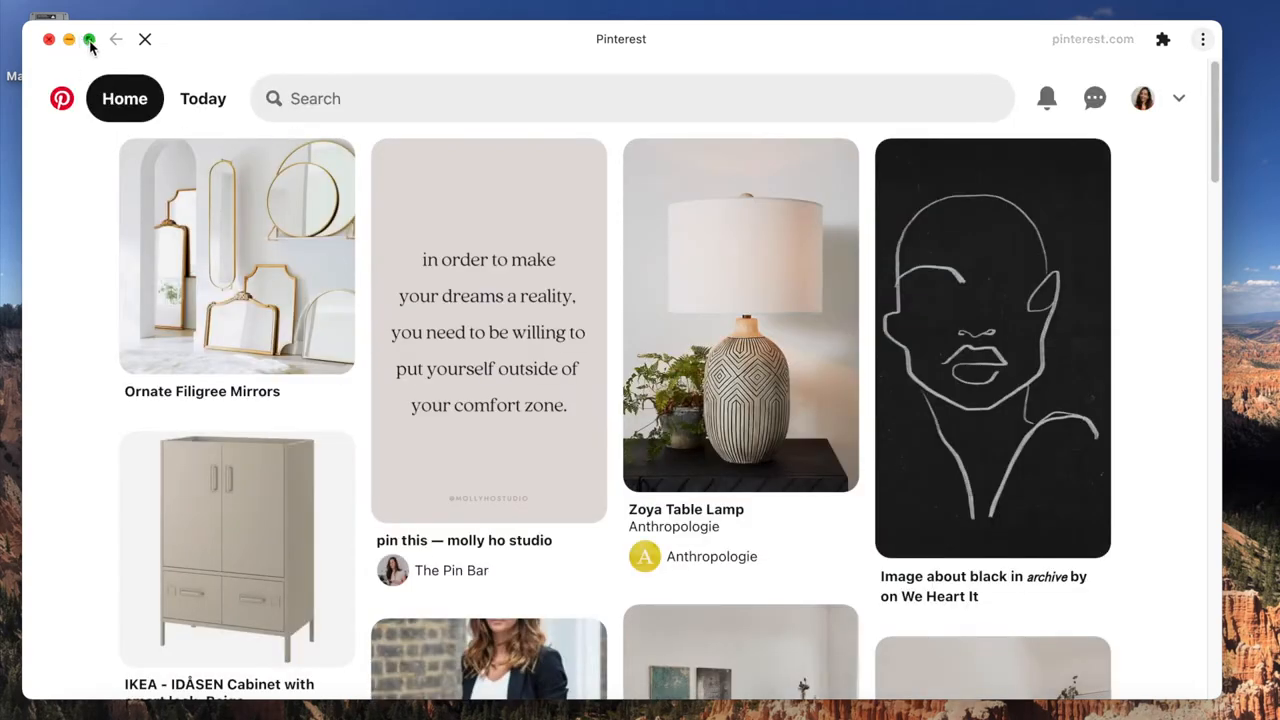
Enter the query "living room" in the Pinterest search field to get suggestions
click(88, 40)
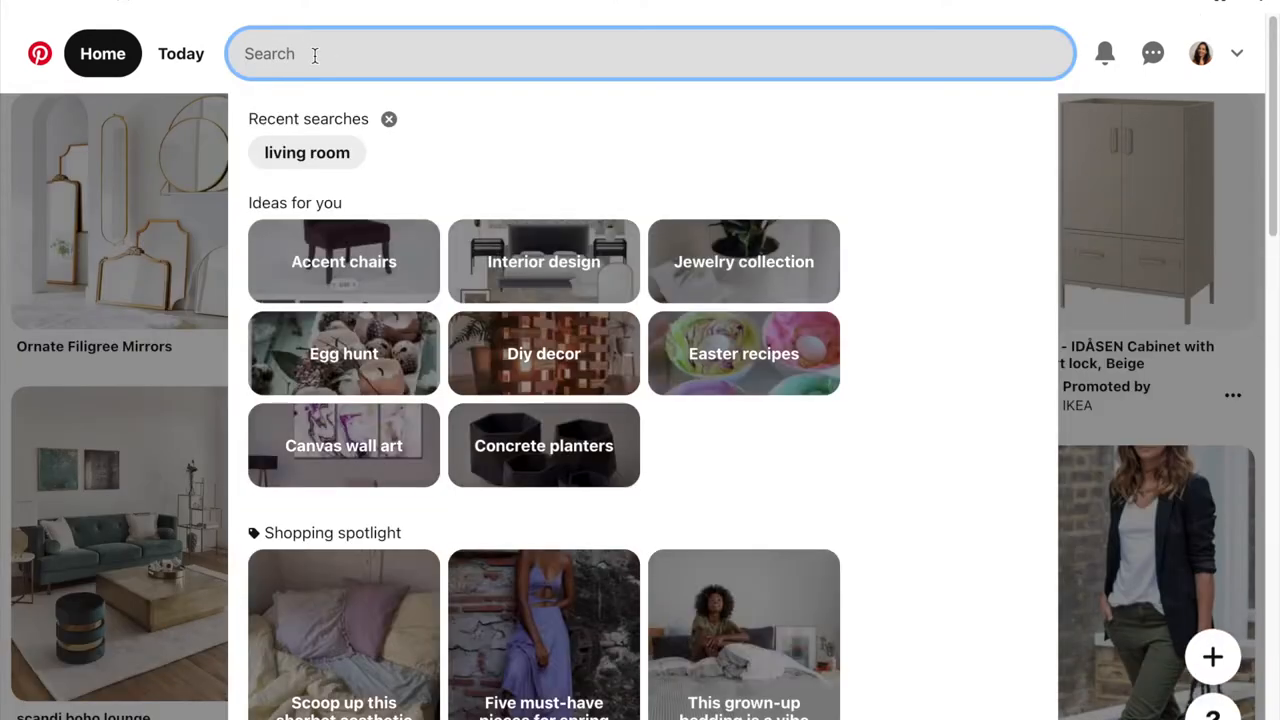
text(living)
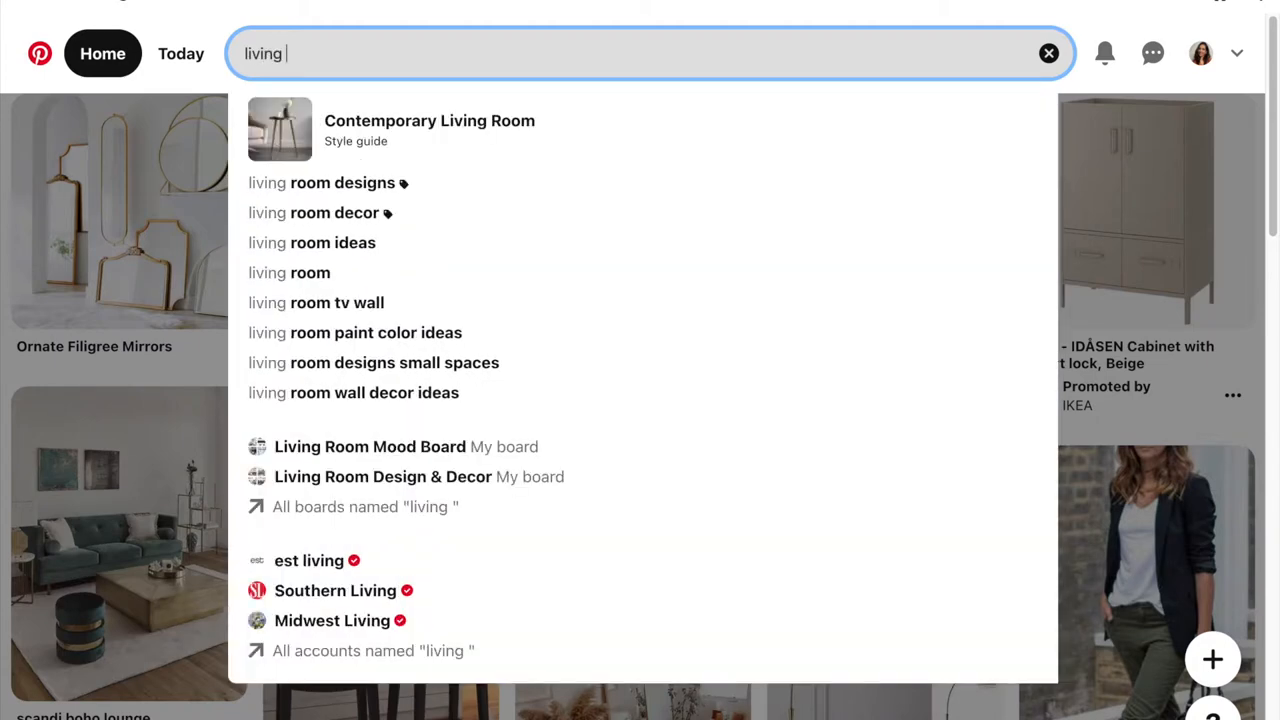
text(room)
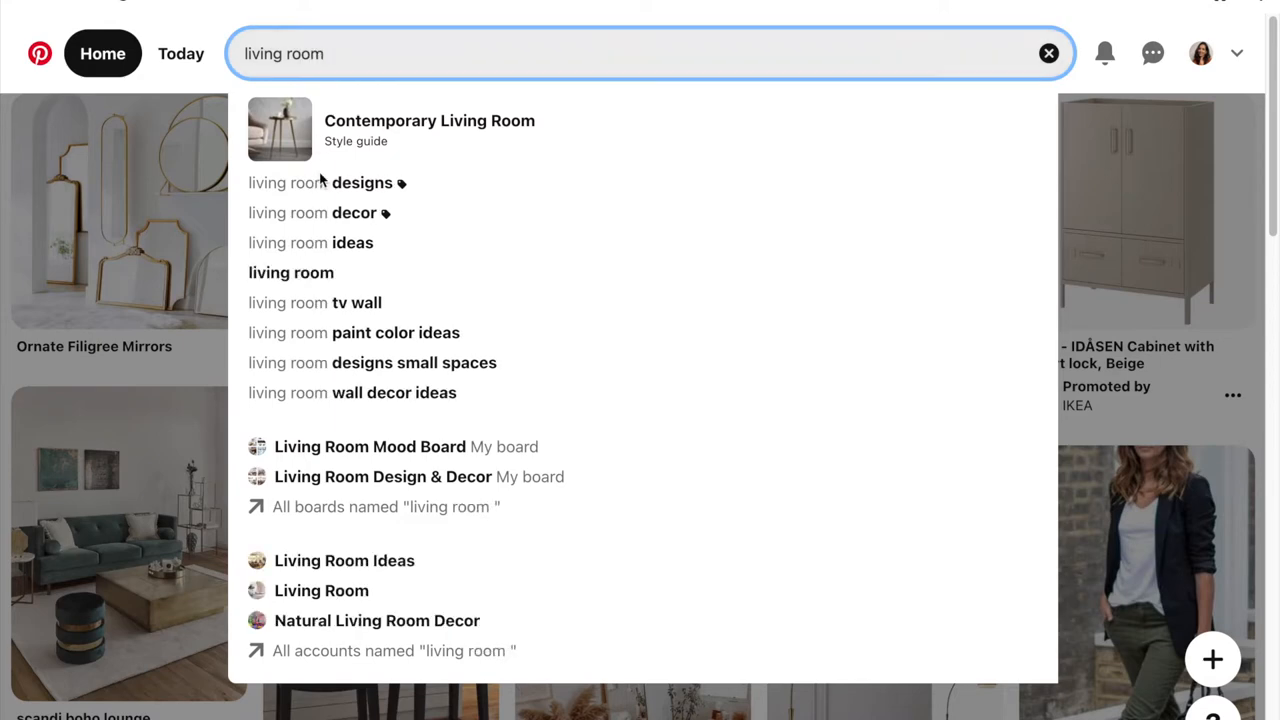
Run the "living room ideas" suggestion and browse down through the pin results
click(310, 242)
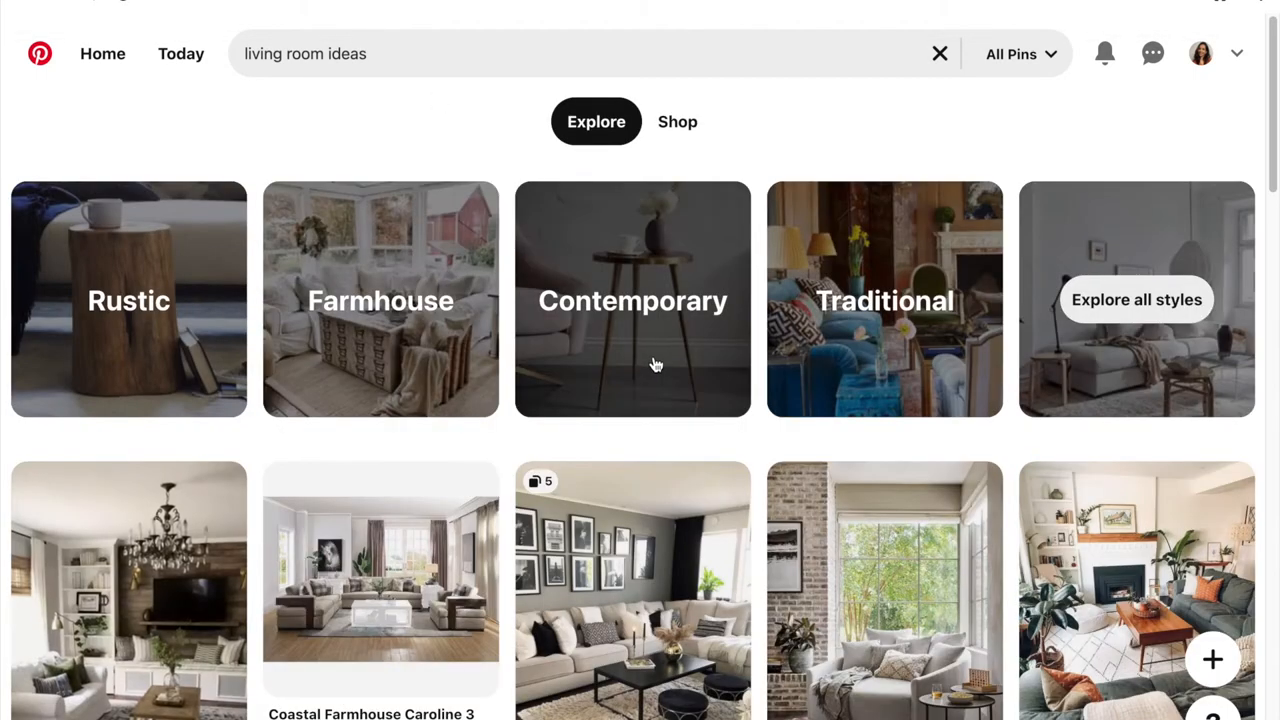
mouse_move(632, 590)
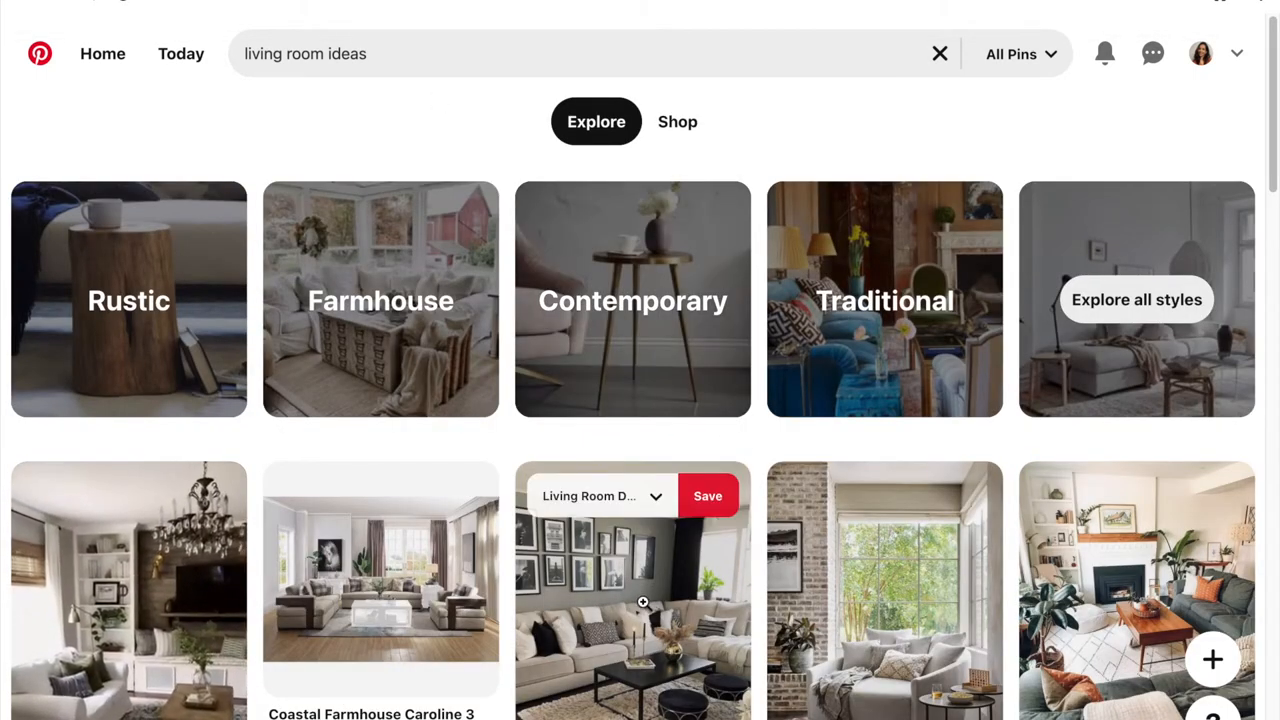
scroll(down, 3)
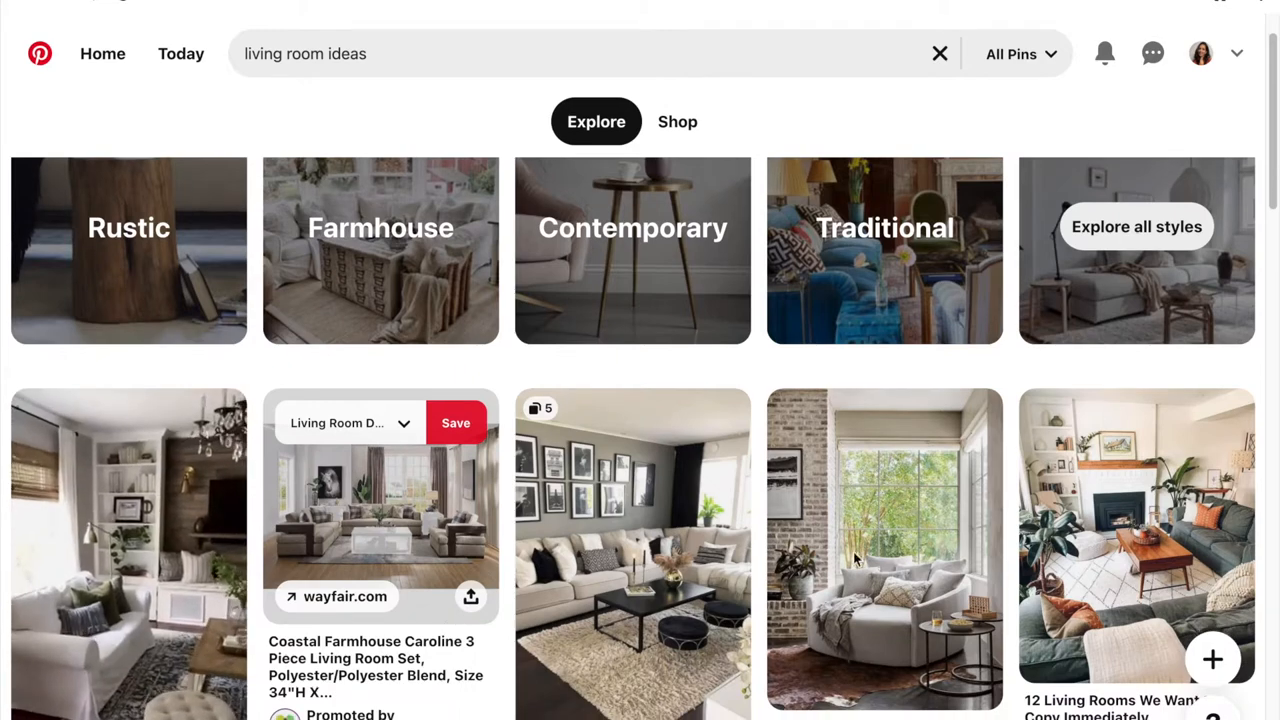
scroll(down, 3)
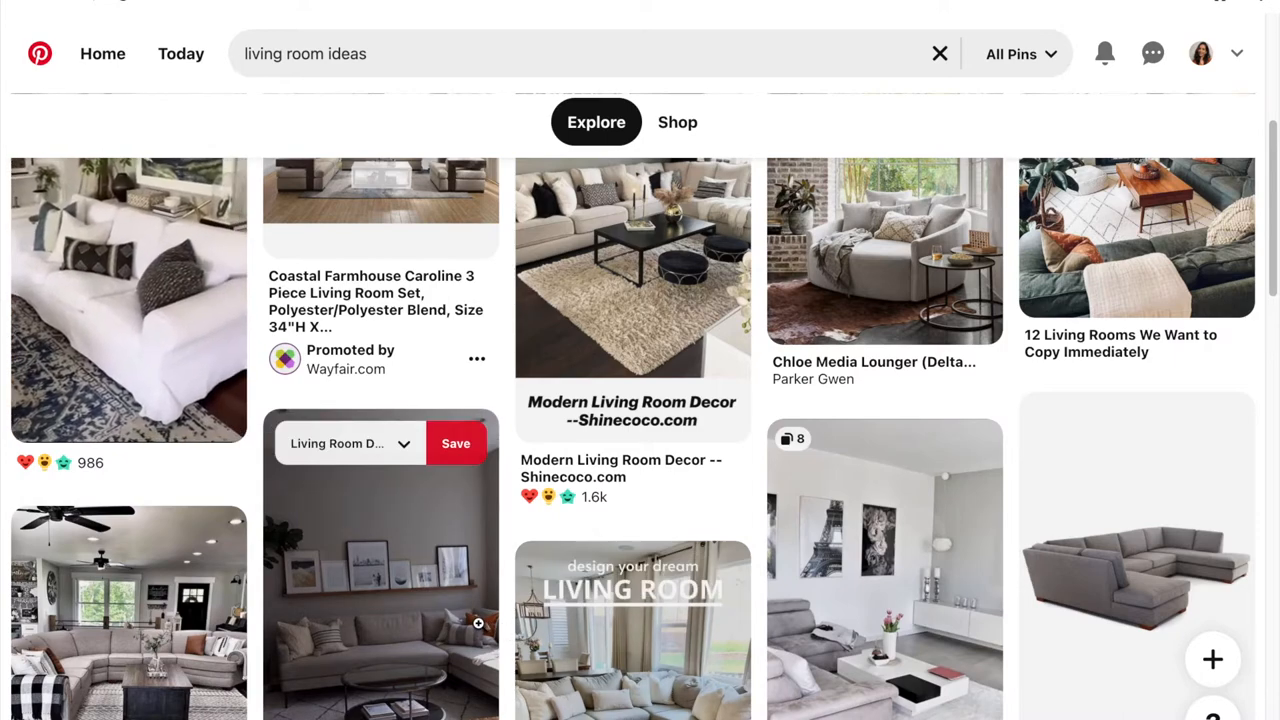
scroll(down, 3)
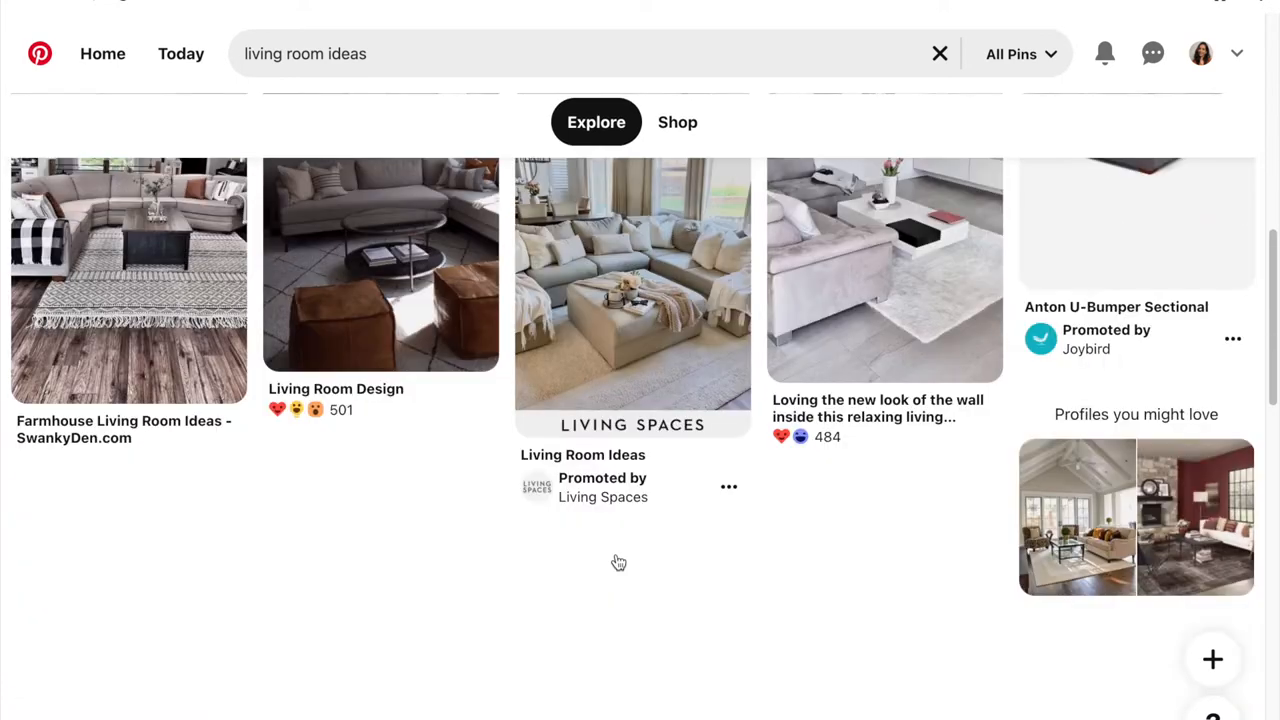
scroll(down, 3)
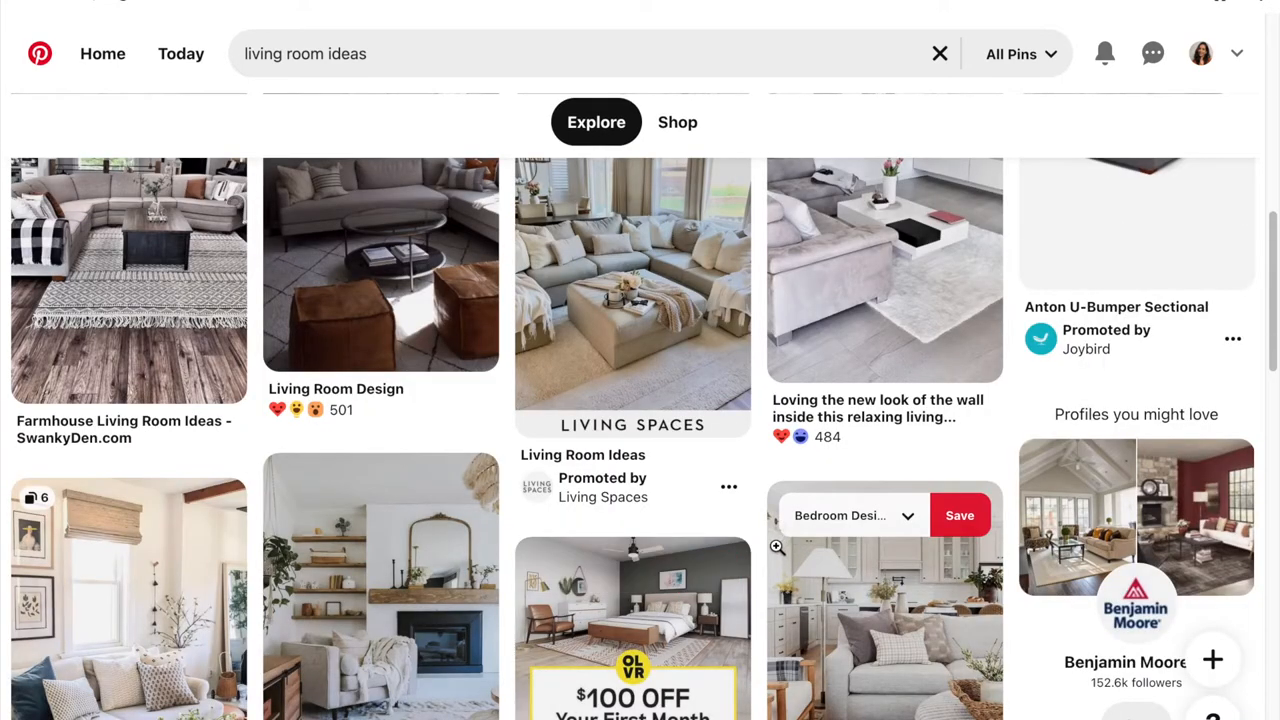
mouse_move(752, 564)
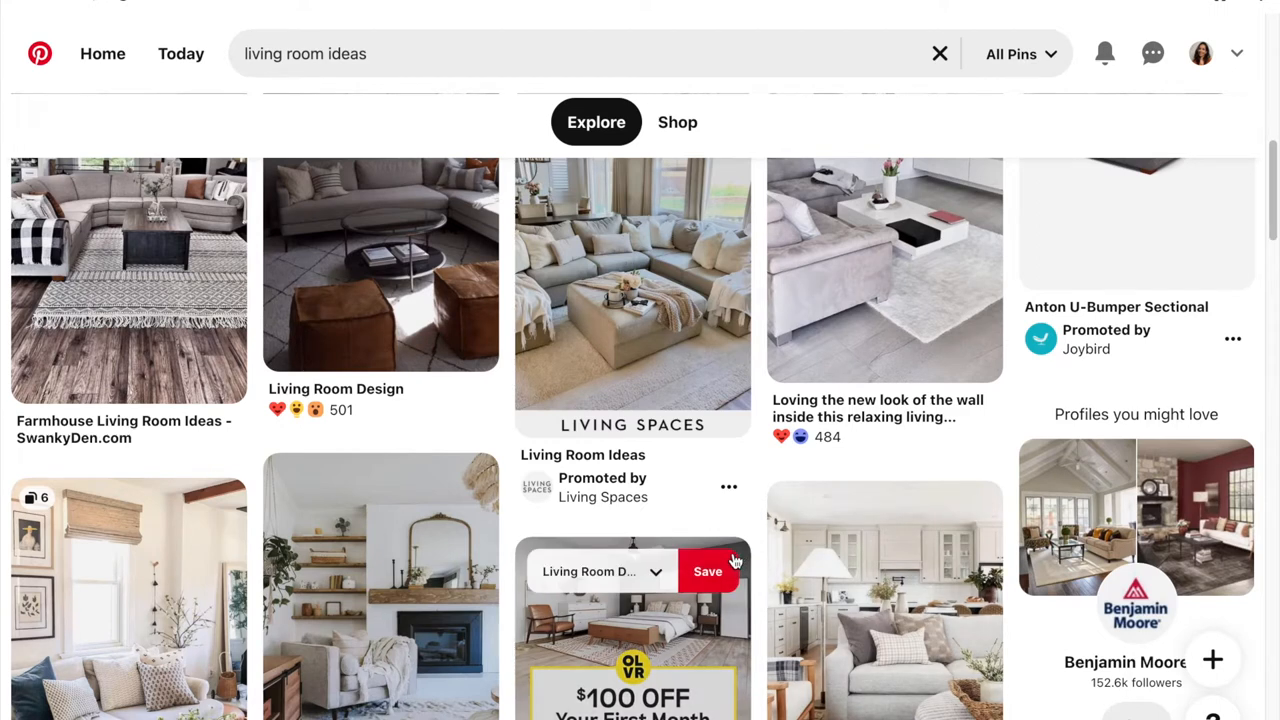
scroll(down, 3)
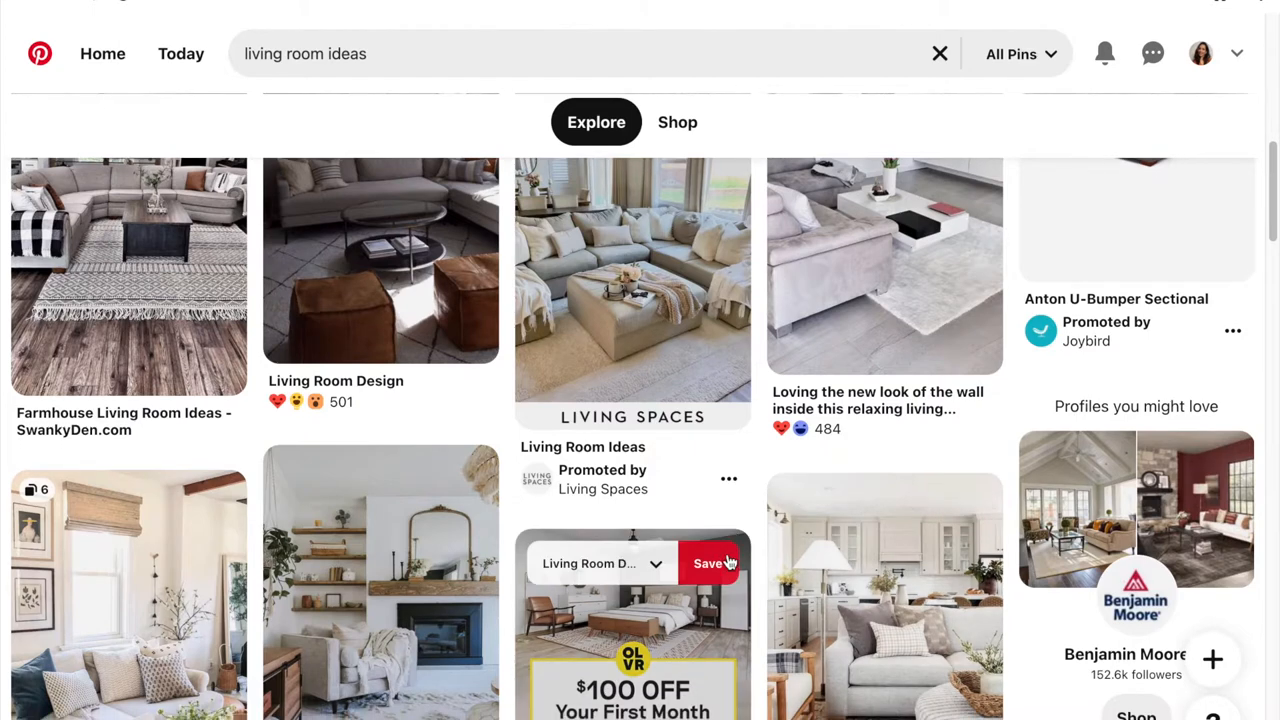
scroll(down, 3)
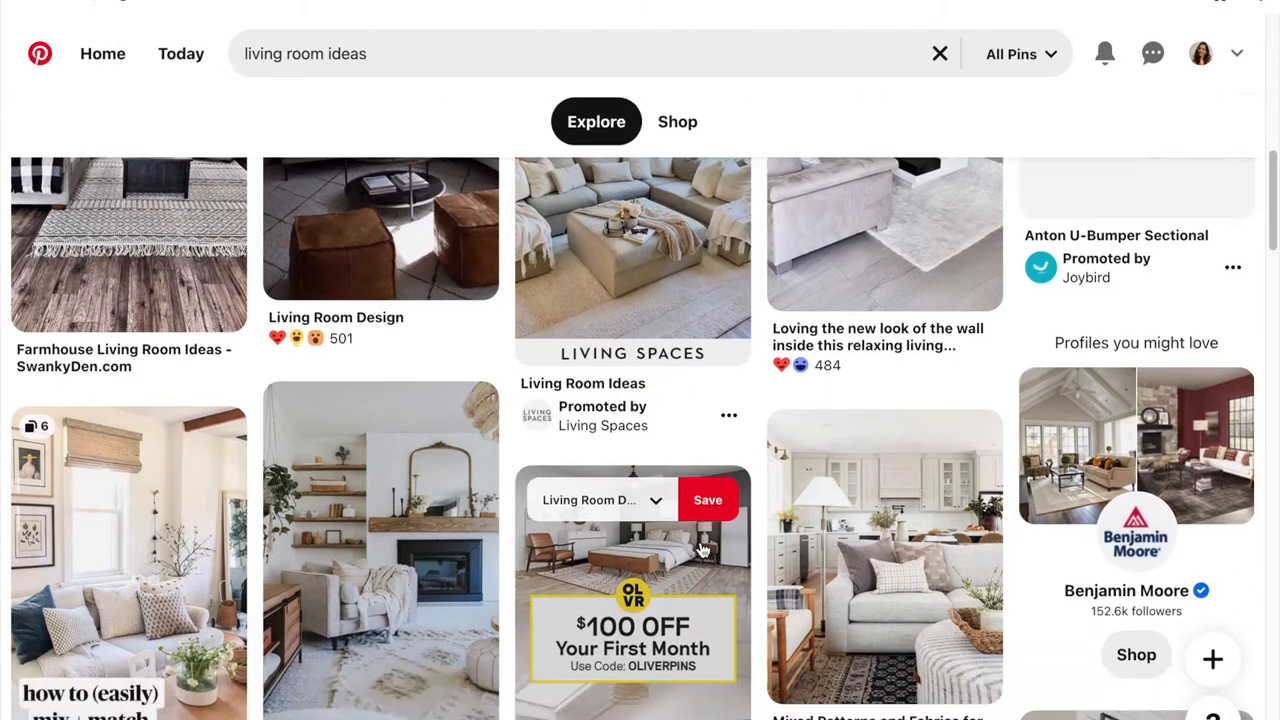
scroll(down, 3)
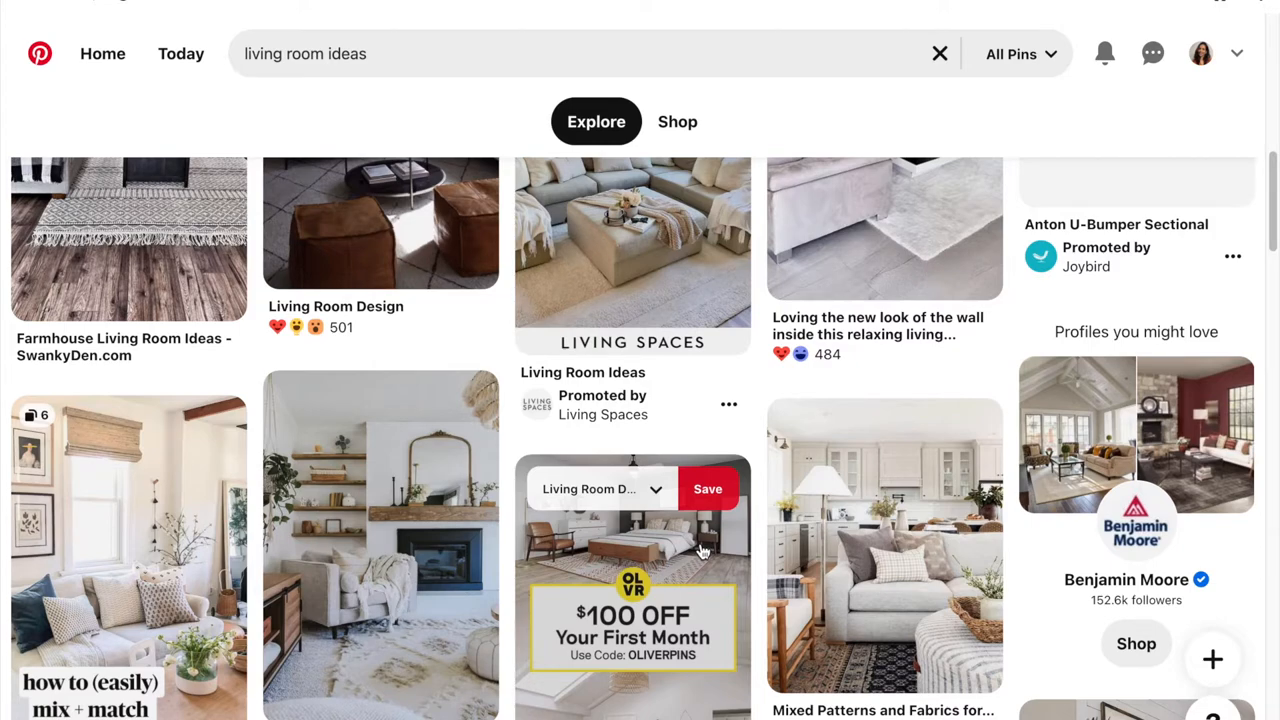
scroll(down, 3)
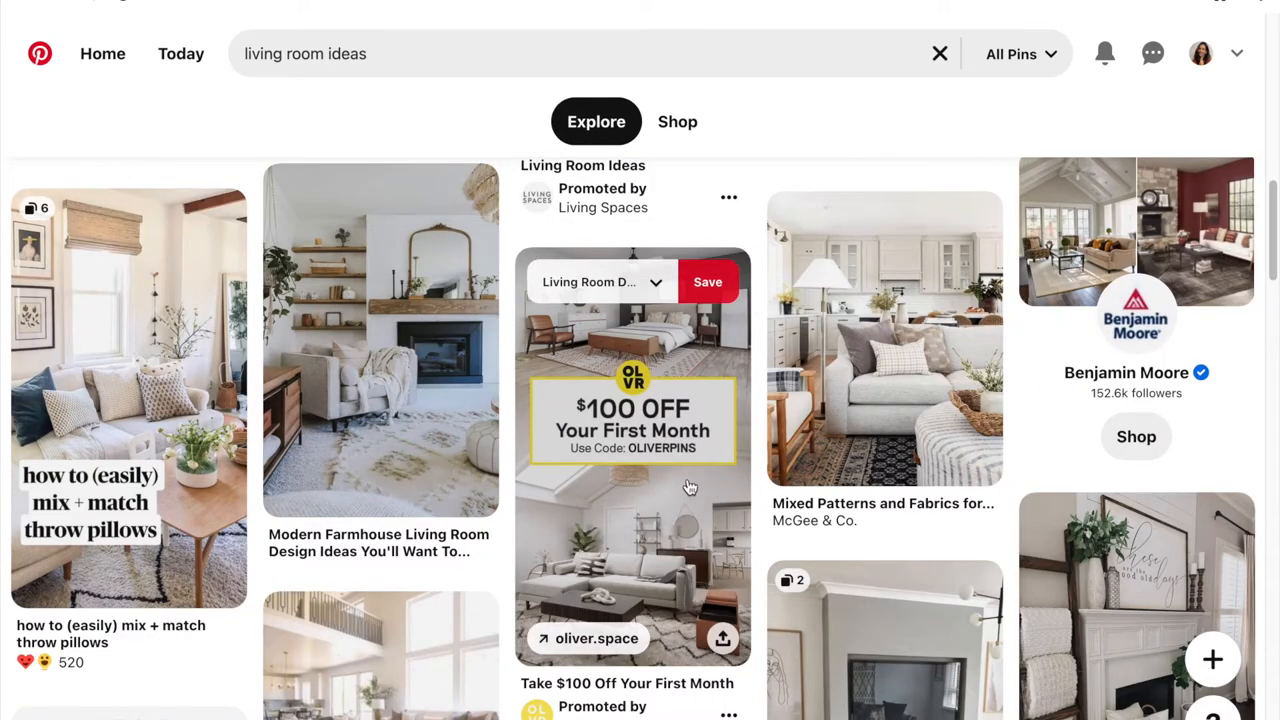
scroll(down, 3)
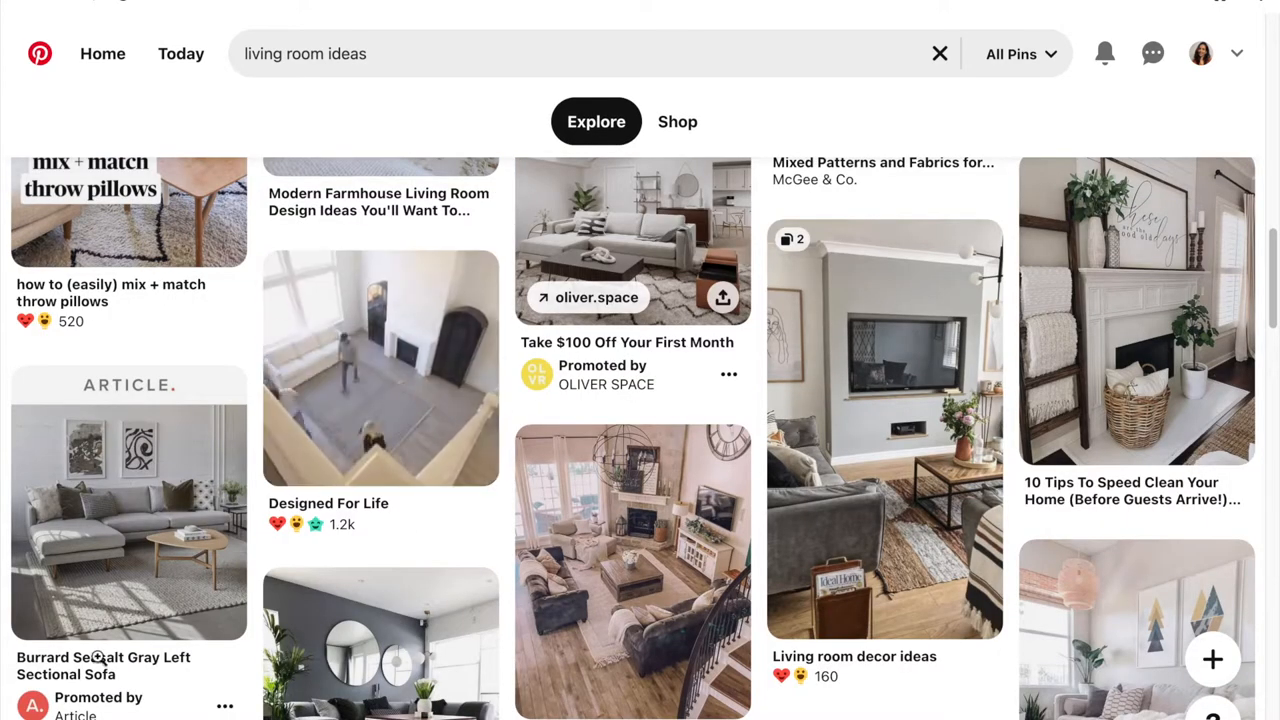
scroll(down, 3)
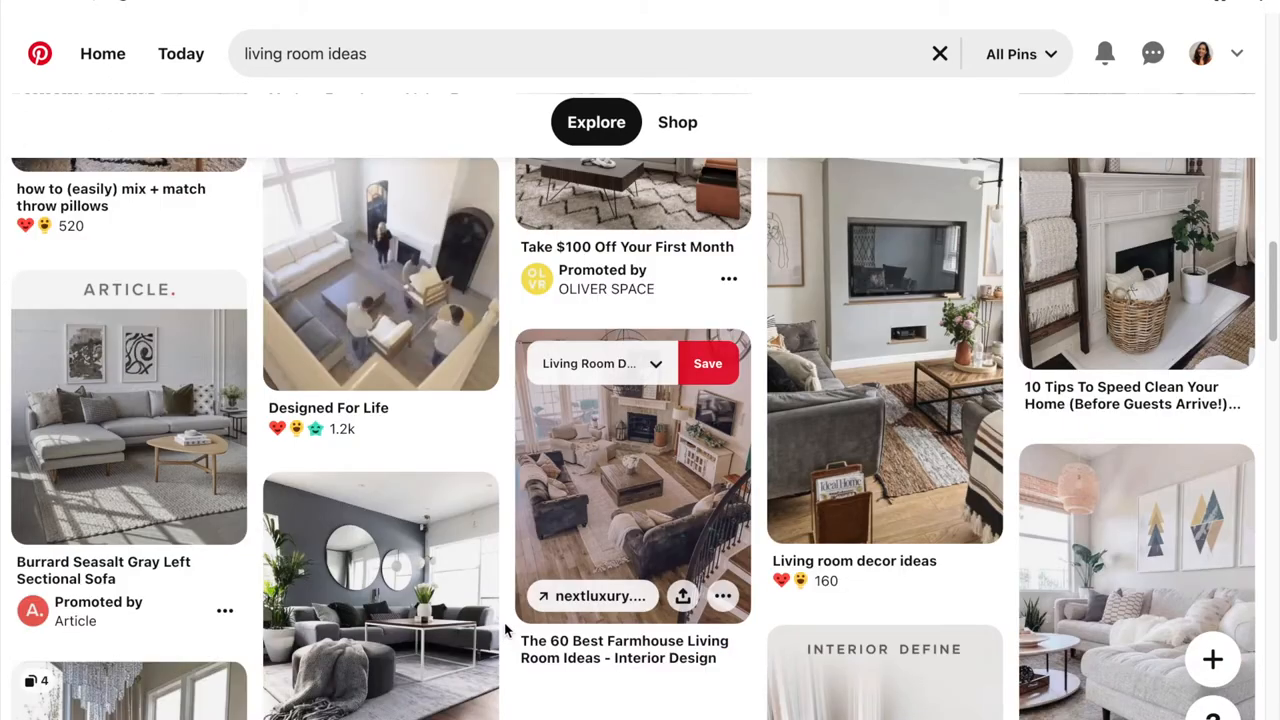
scroll(down, 3)
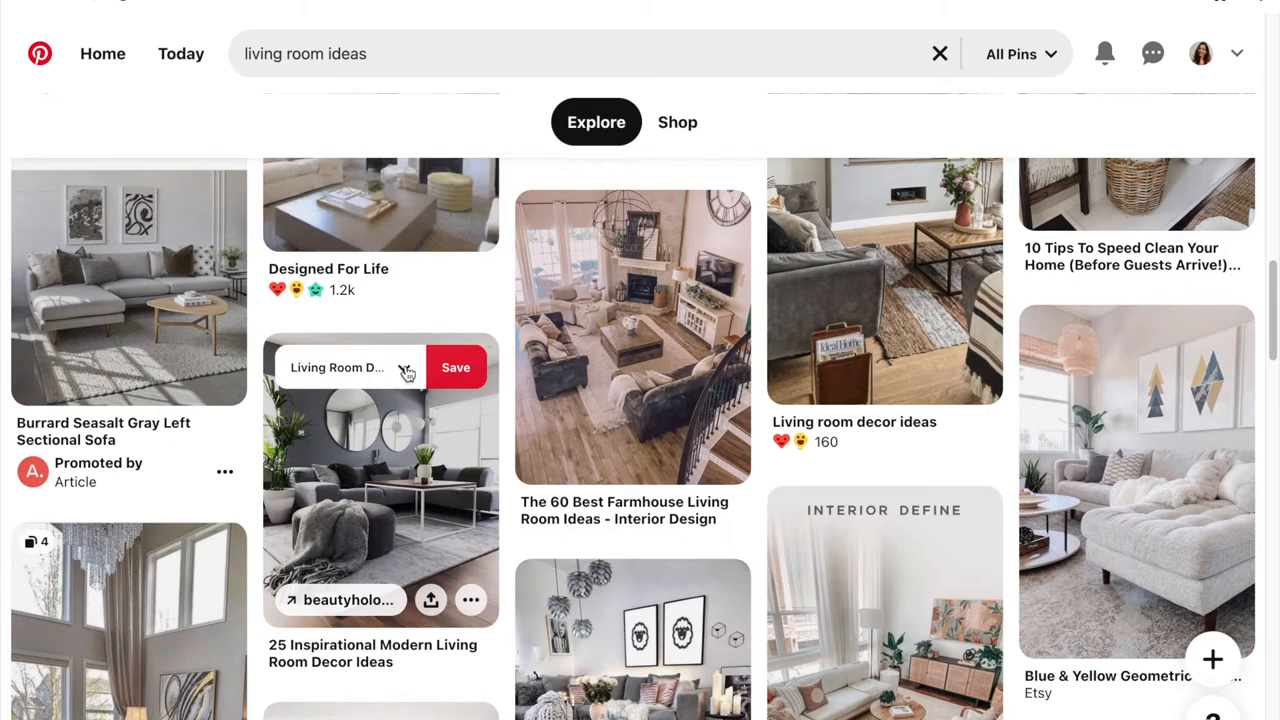
Start a new board from the modern living room pin, naming it "Jessia Living Room"
click(404, 368)
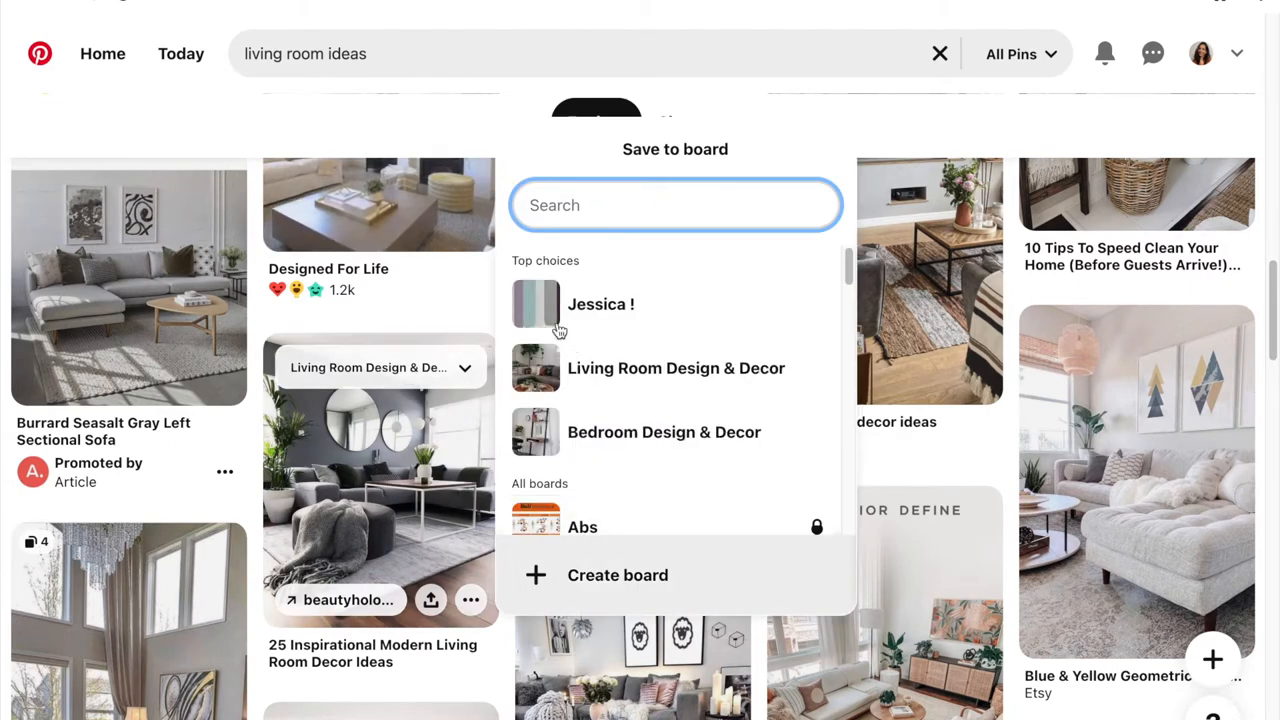
mouse_move(644, 318)
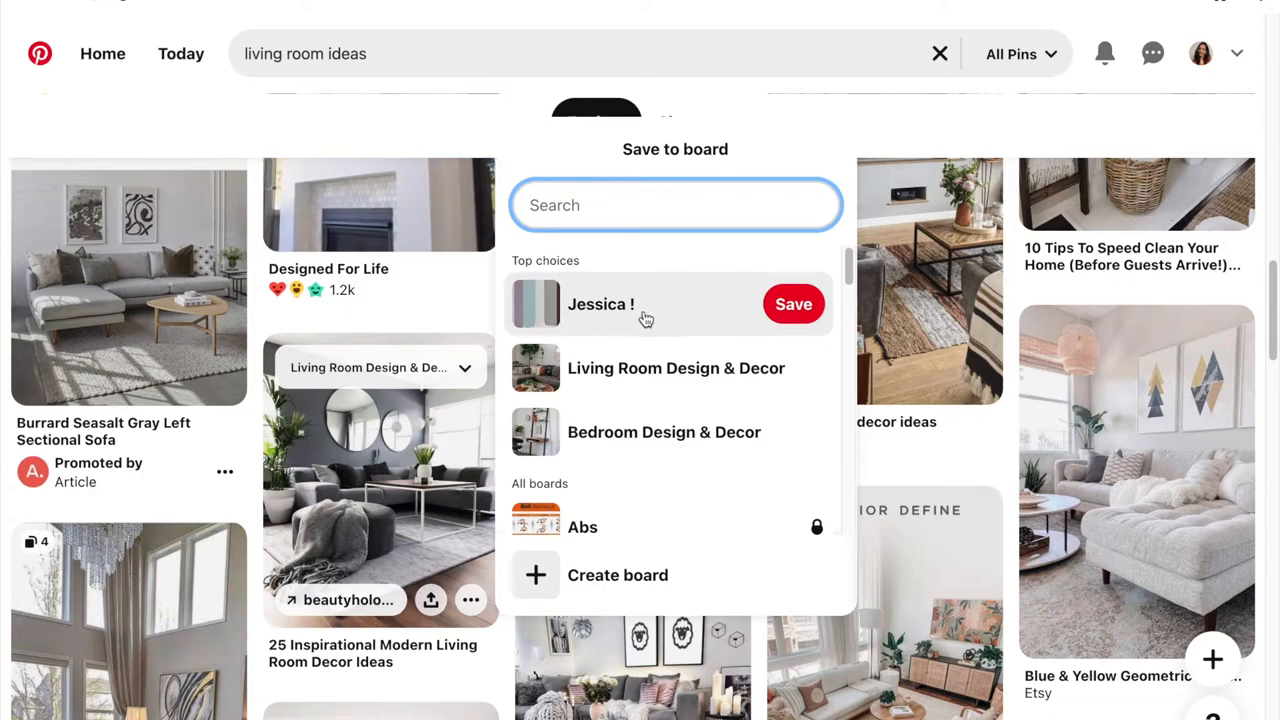
mouse_move(590, 590)
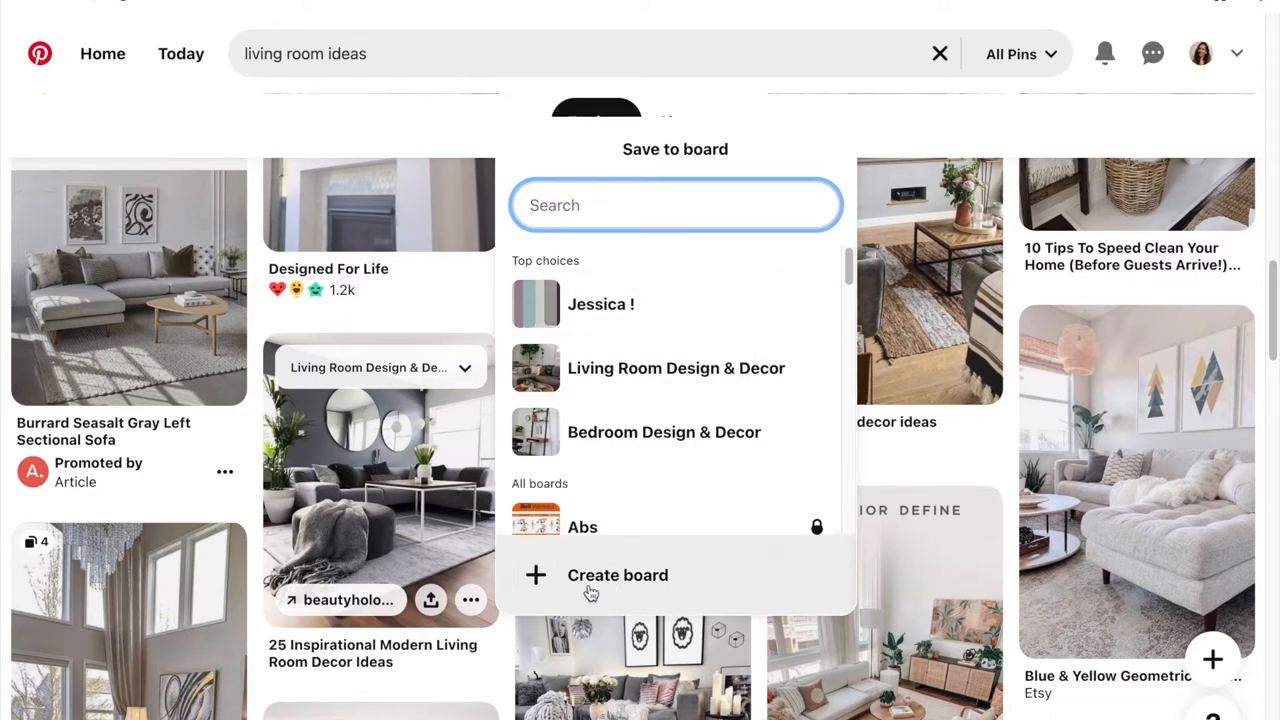
click(616, 576)
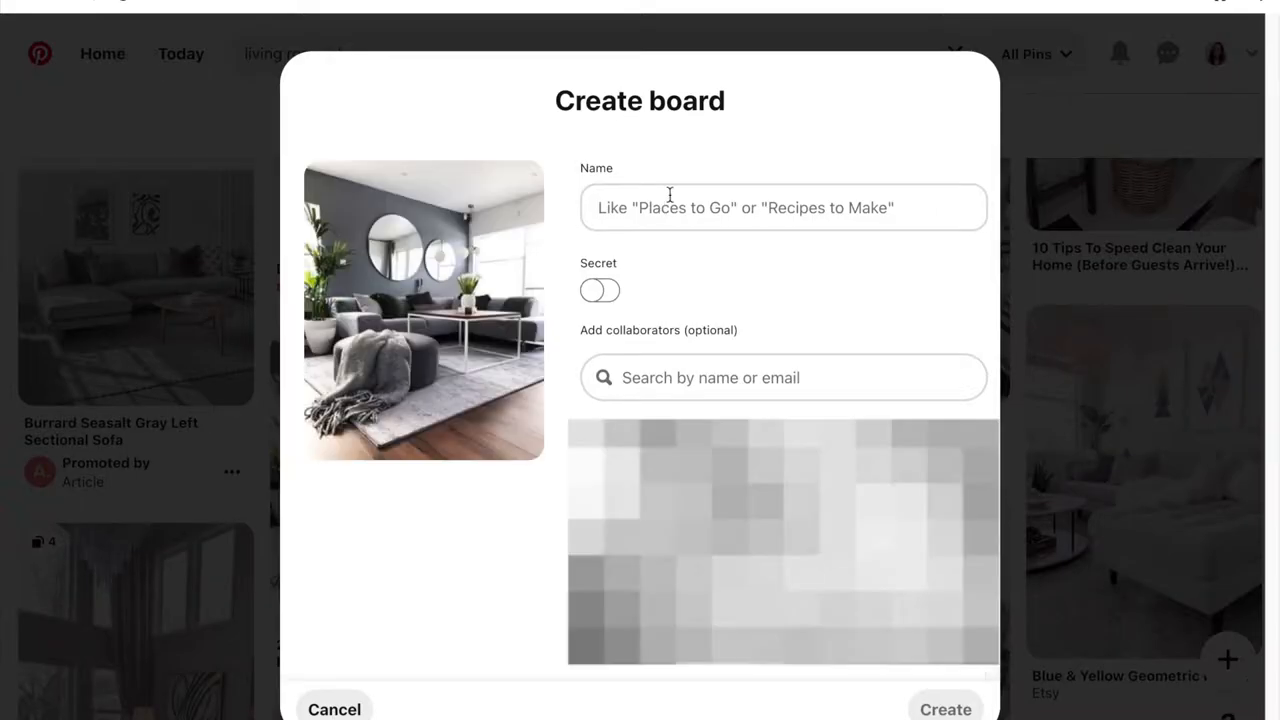
click(784, 206)
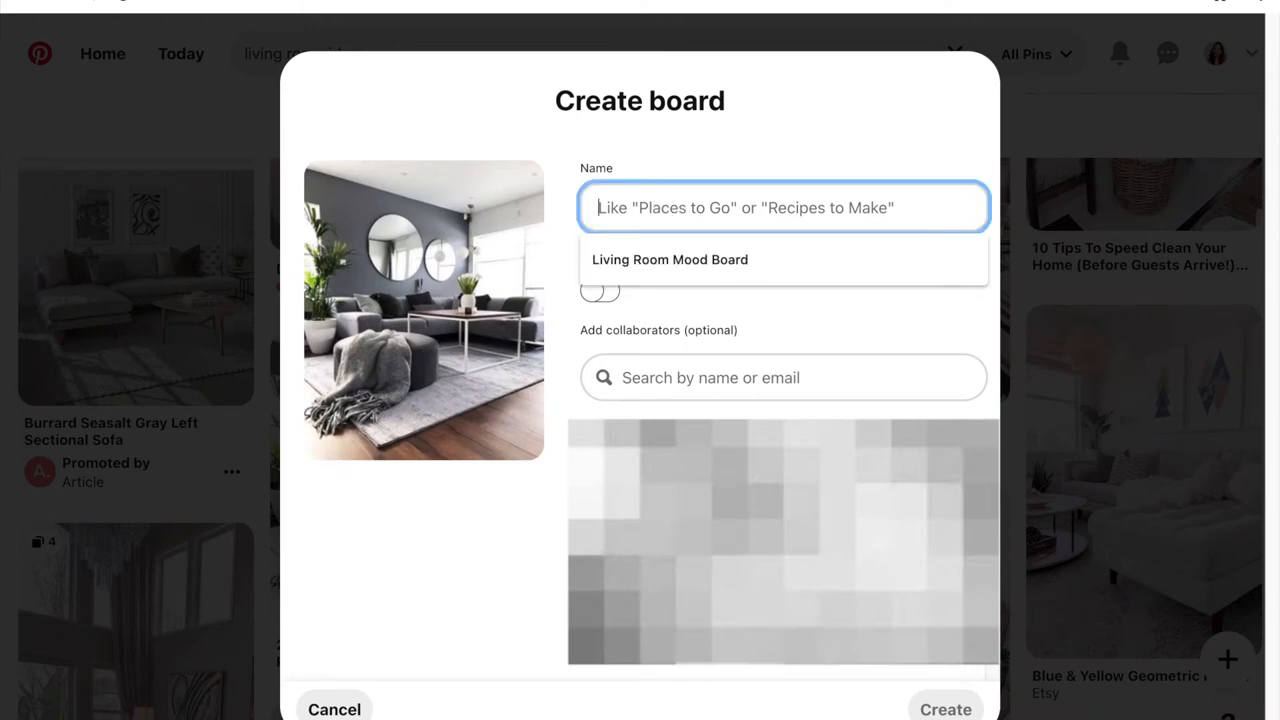
text(Jessia)
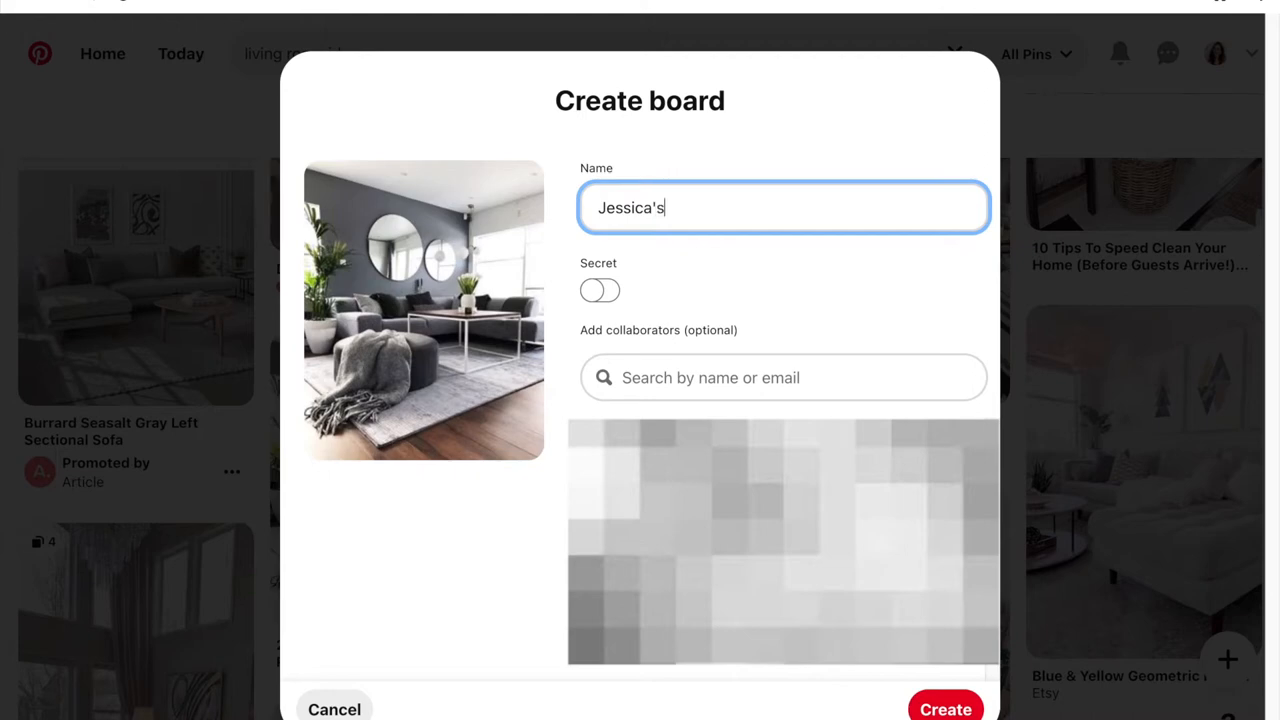
text(Living Room)
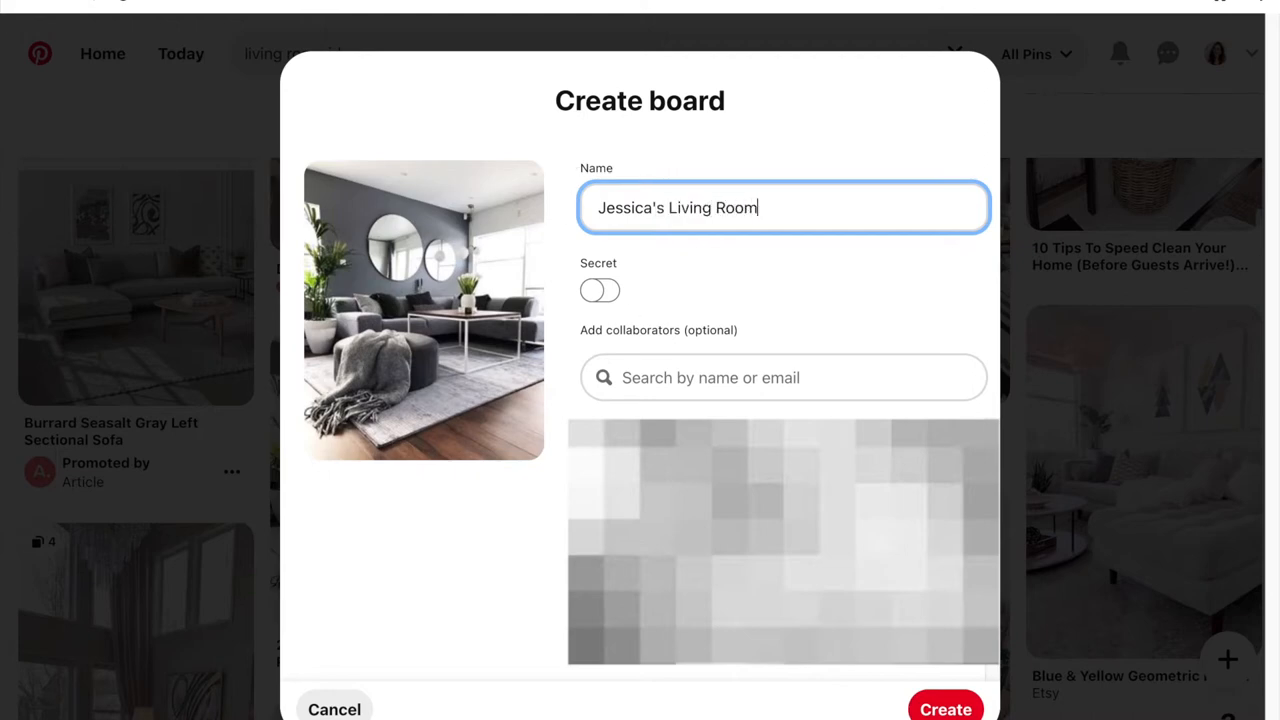
Create the board with the pin and skip the topics suggestions
click(944, 708)
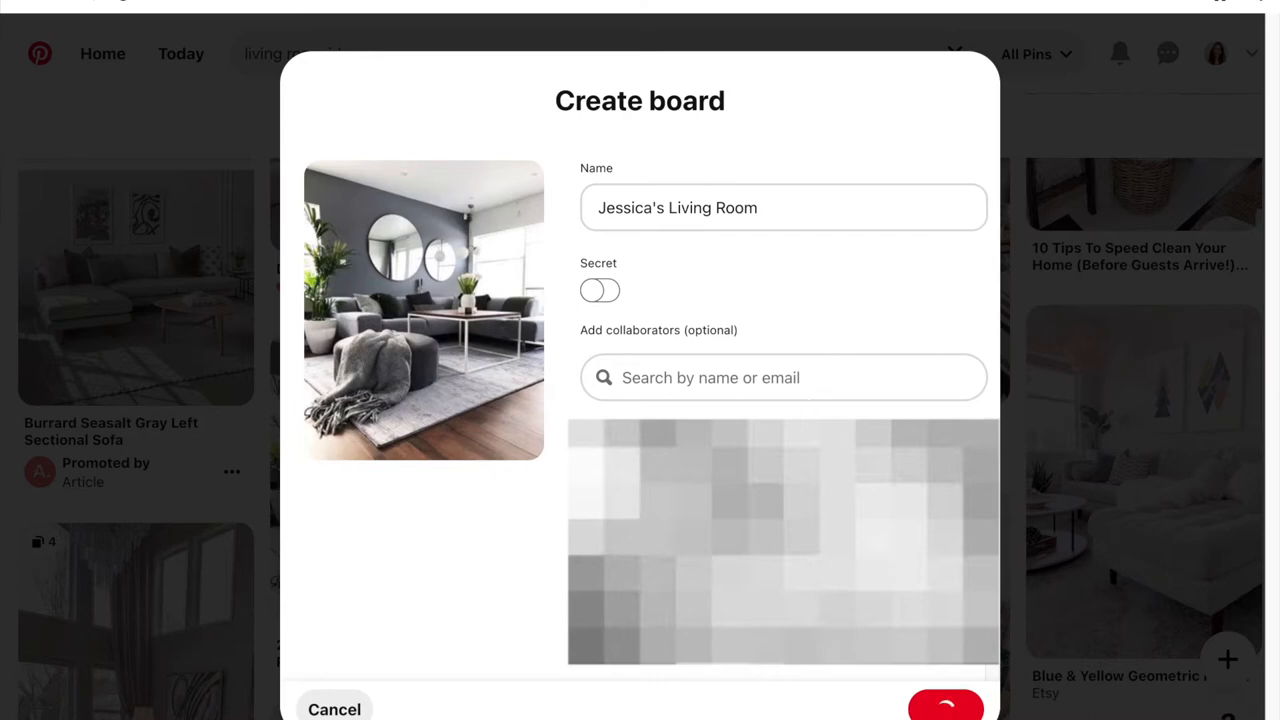
click(944, 704)
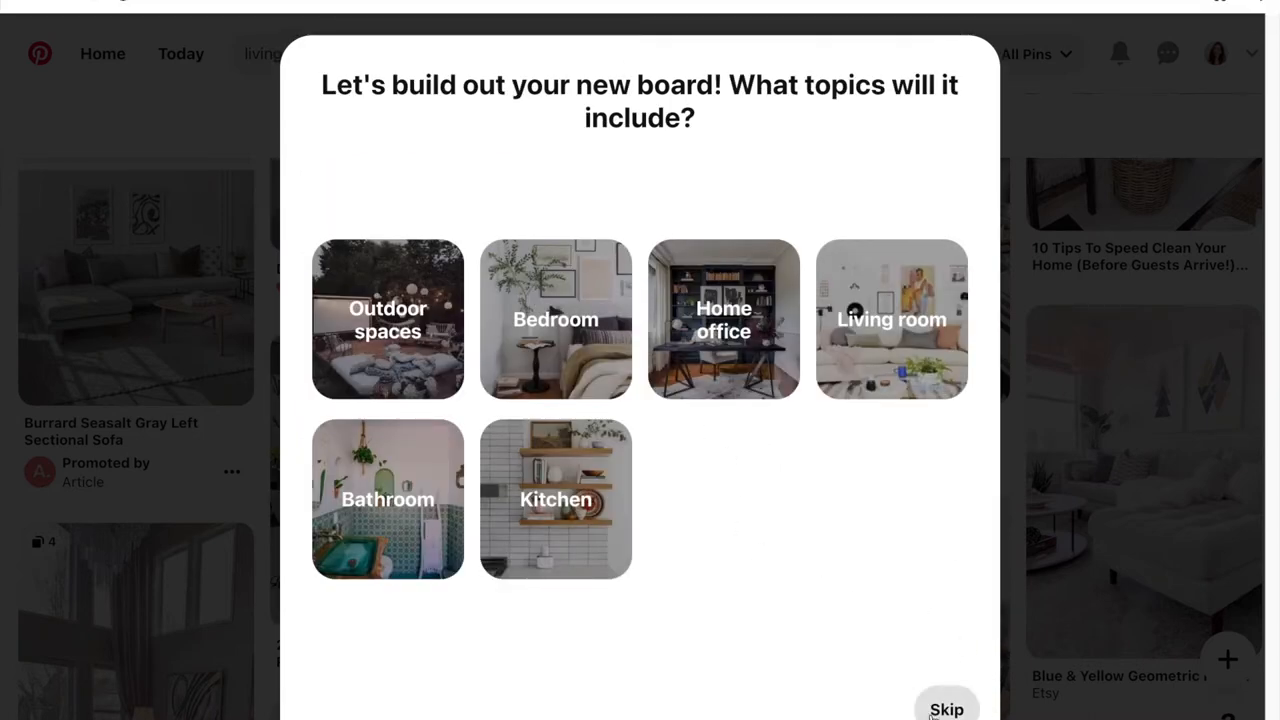
click(946, 708)
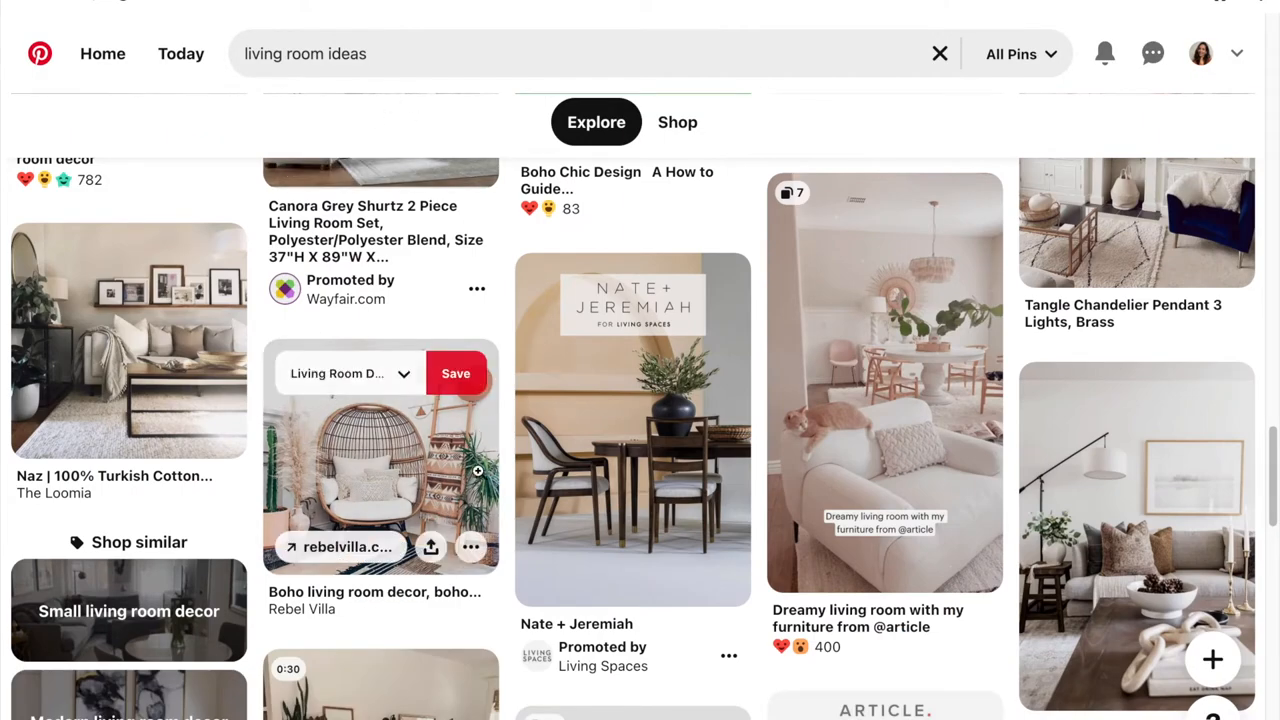
scroll(down, 3)
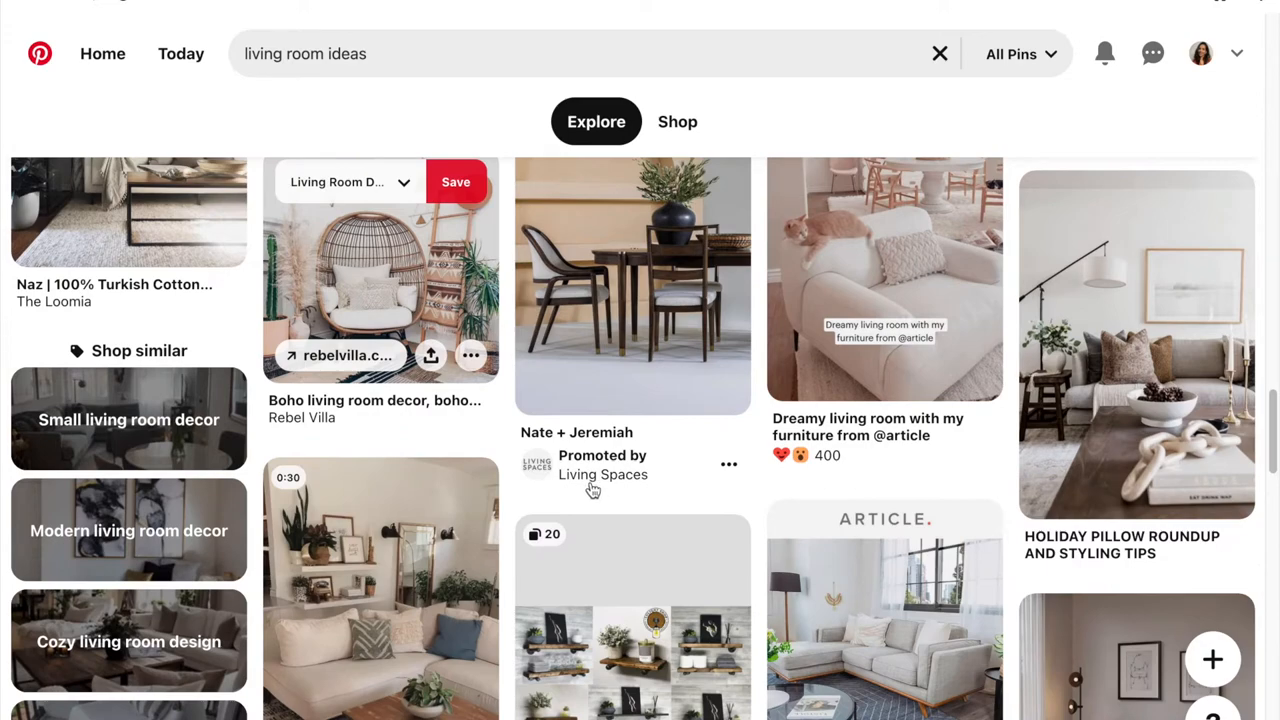
mouse_move(568, 444)
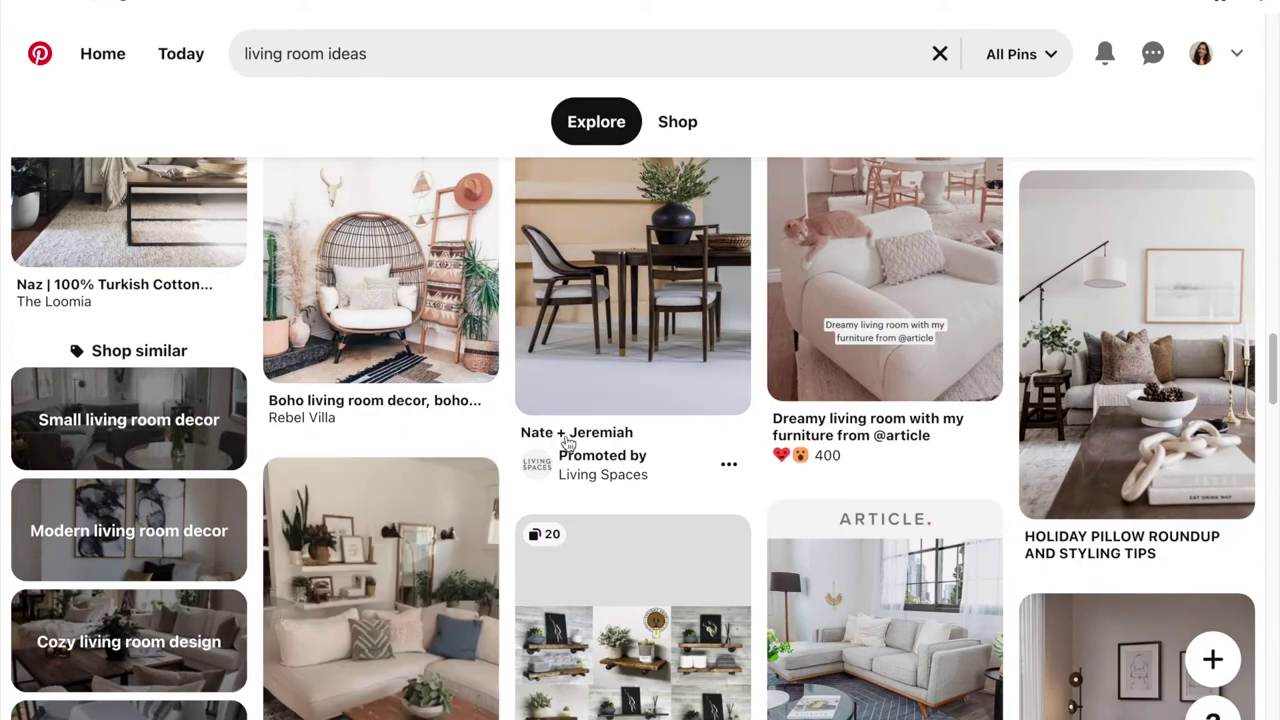
scroll(down, 3)
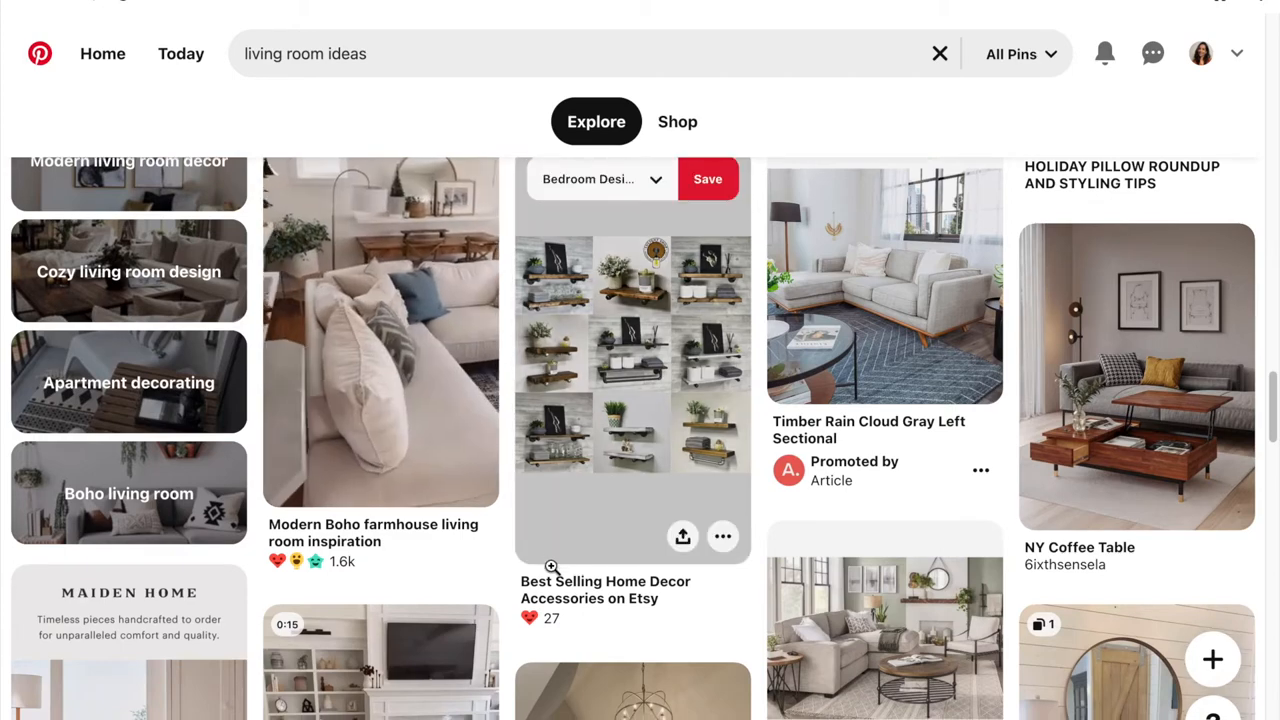
scroll(down, 3)
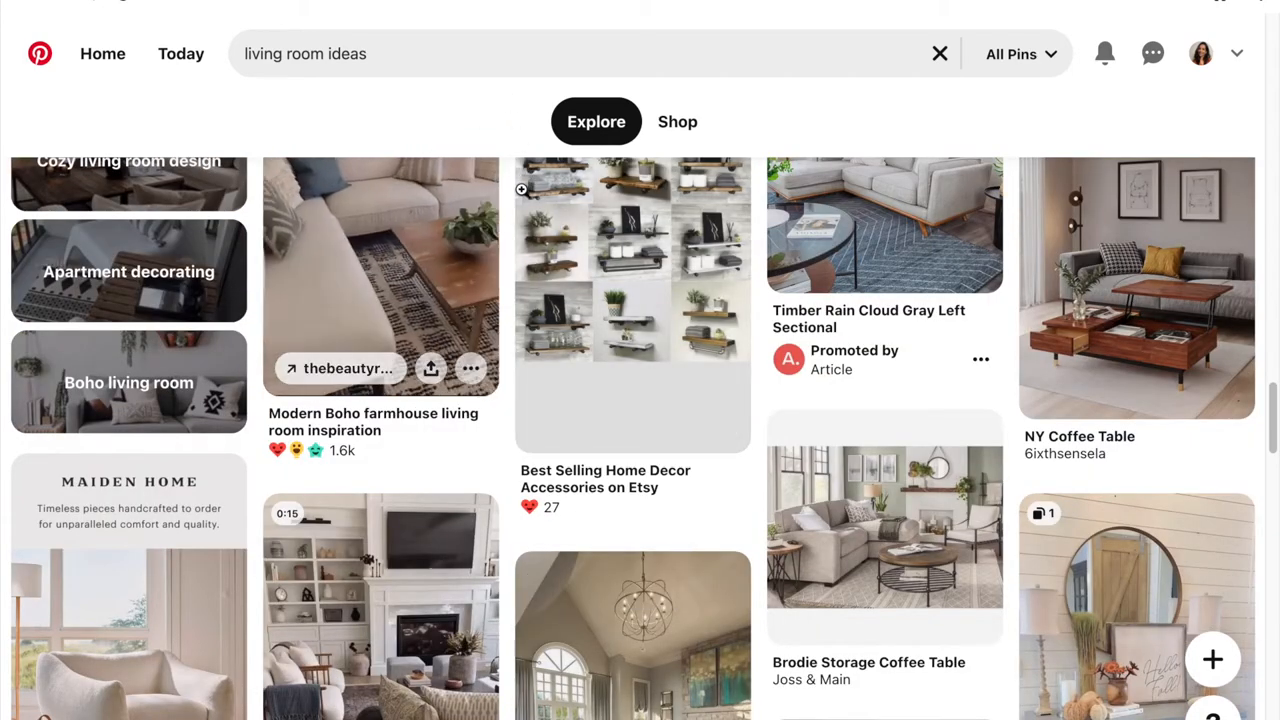
scroll(down, 3)
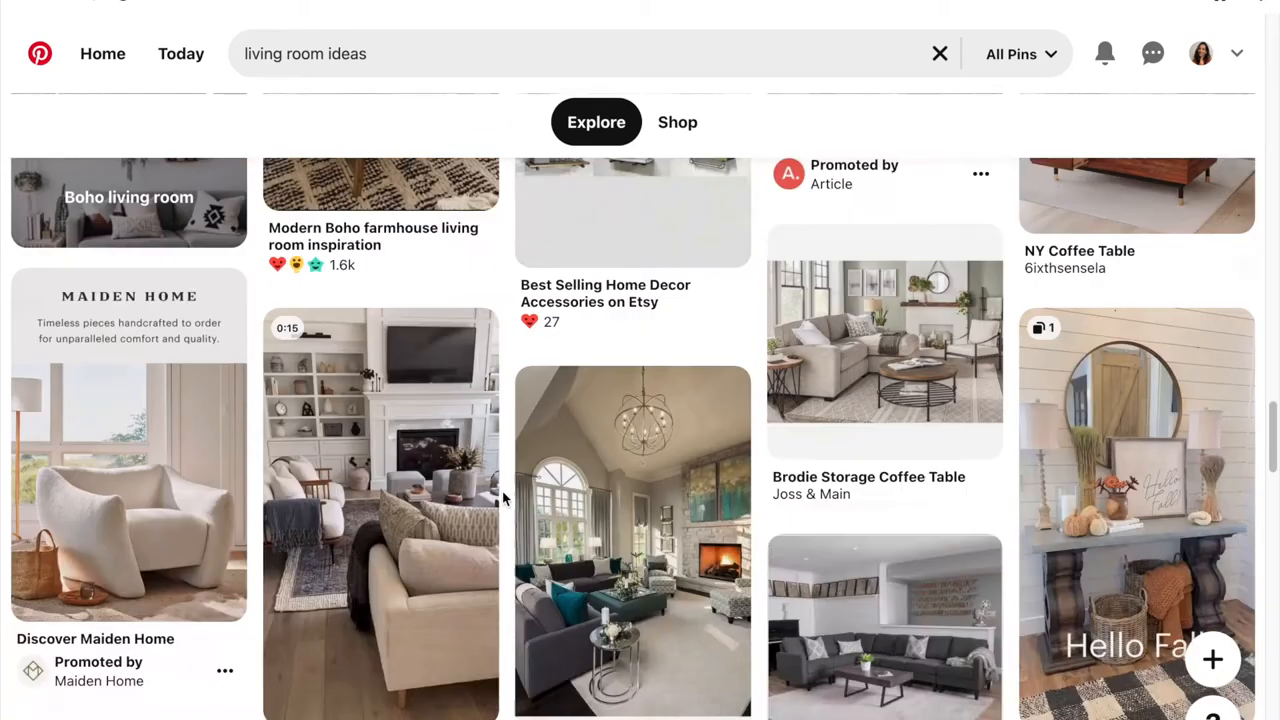
scroll(down, 3)
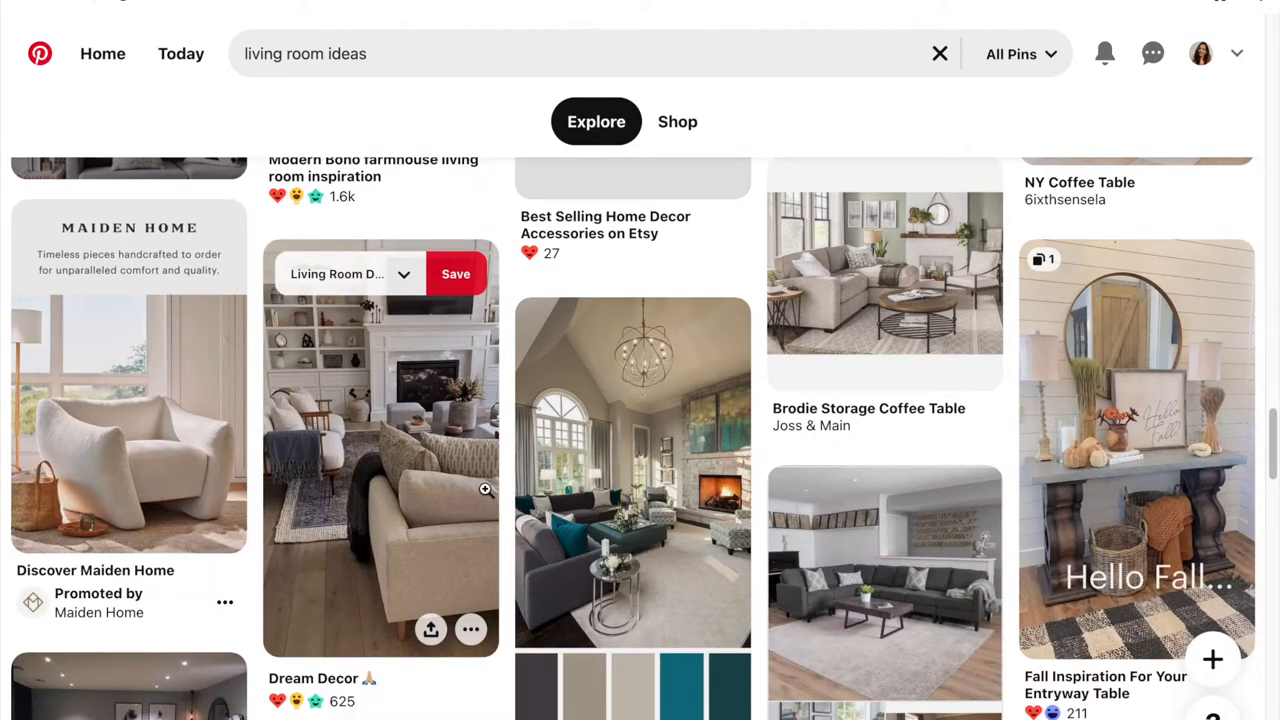
mouse_move(472, 476)
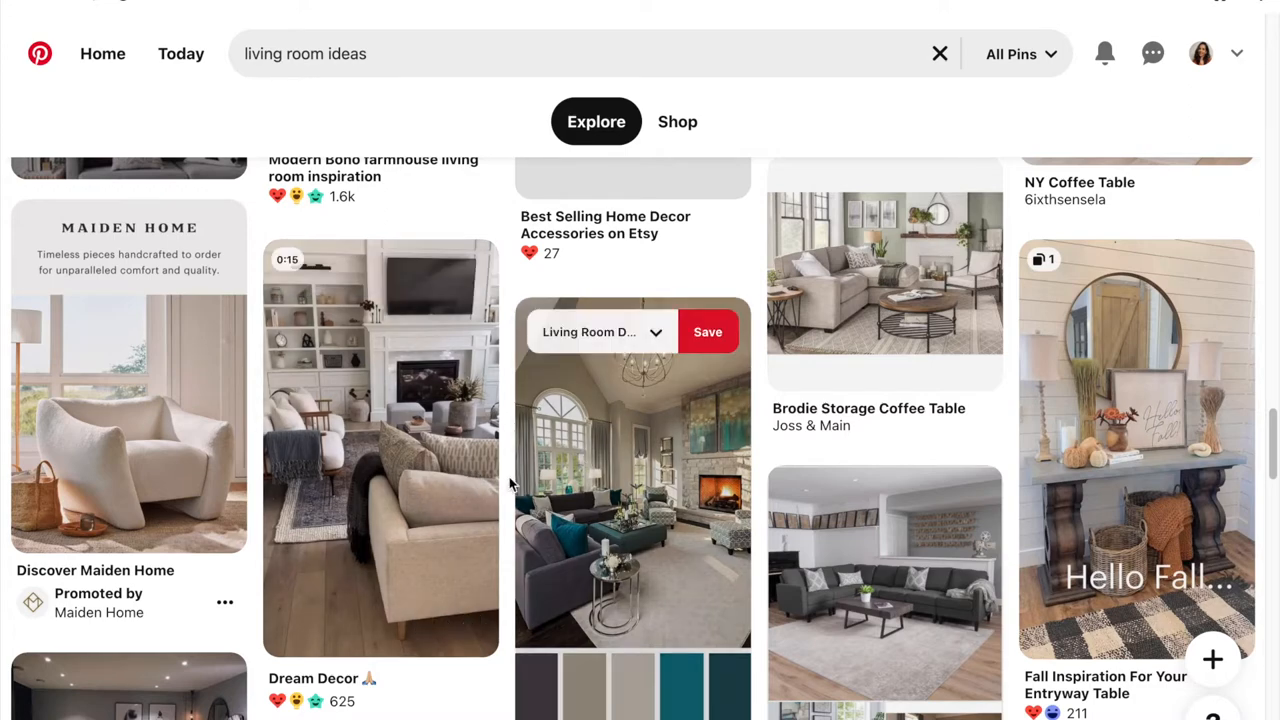
scroll(down, 3)
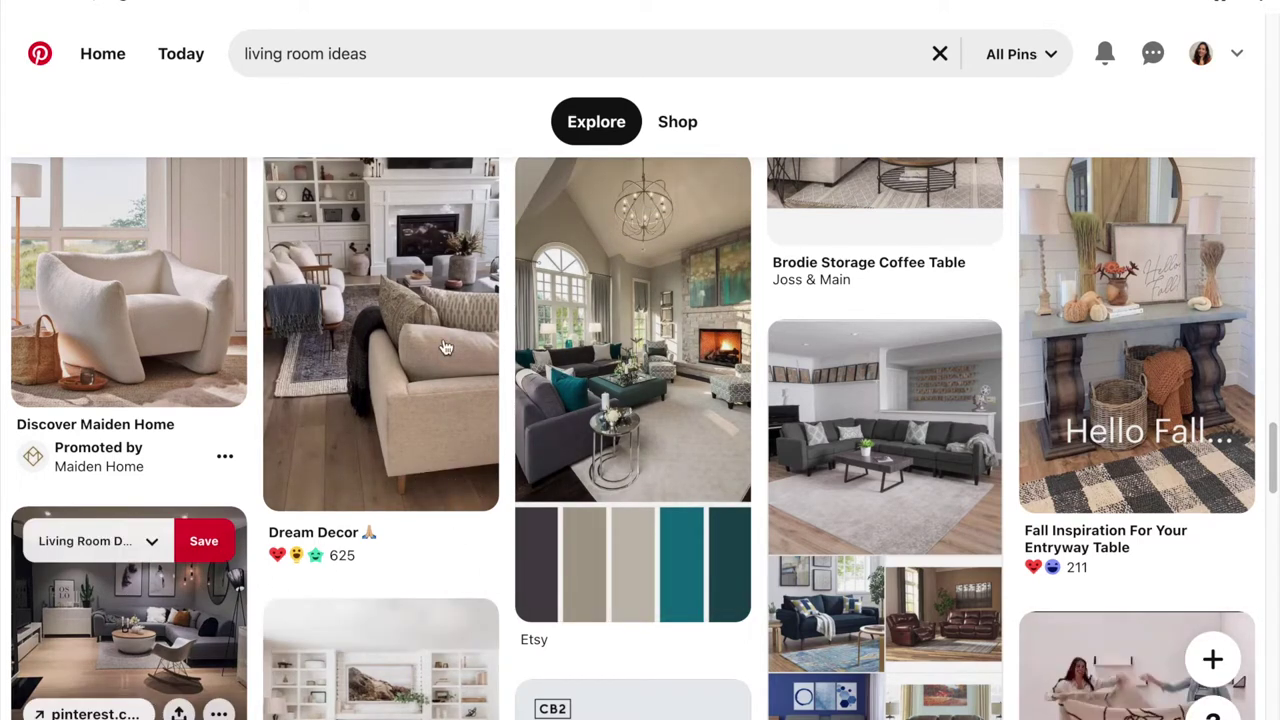
scroll(down, 3)
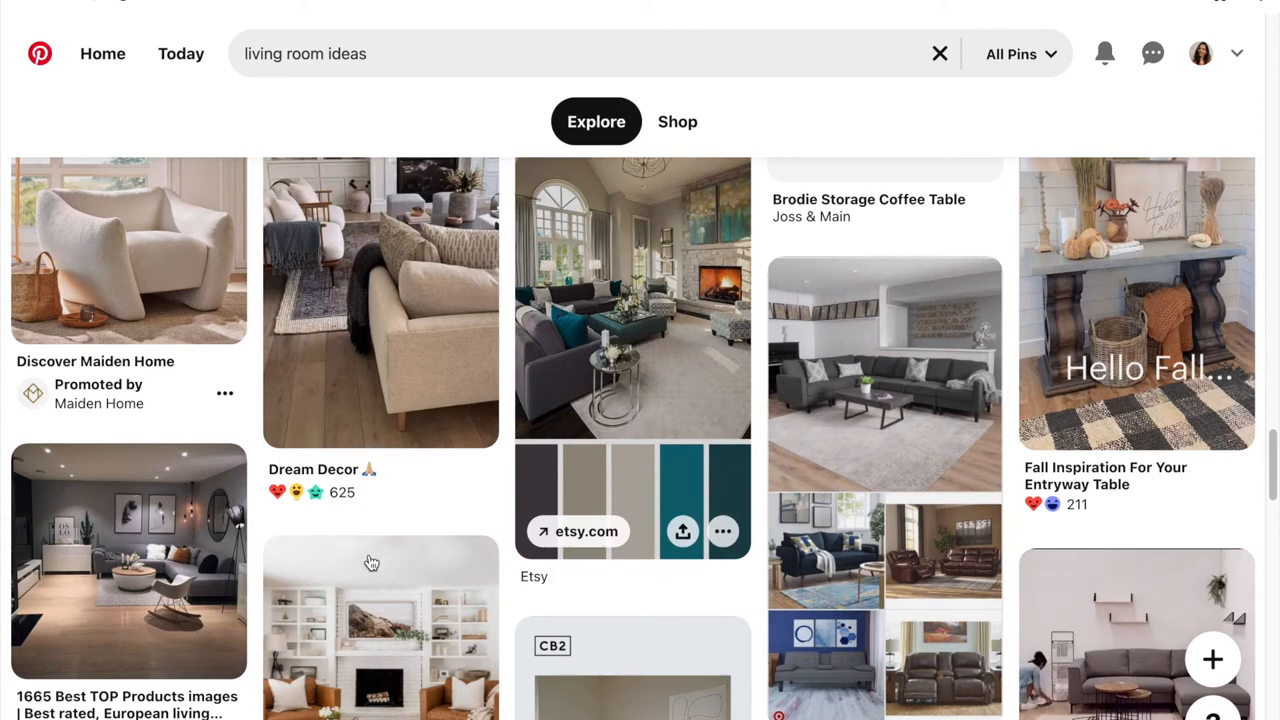
scroll(down, 3)
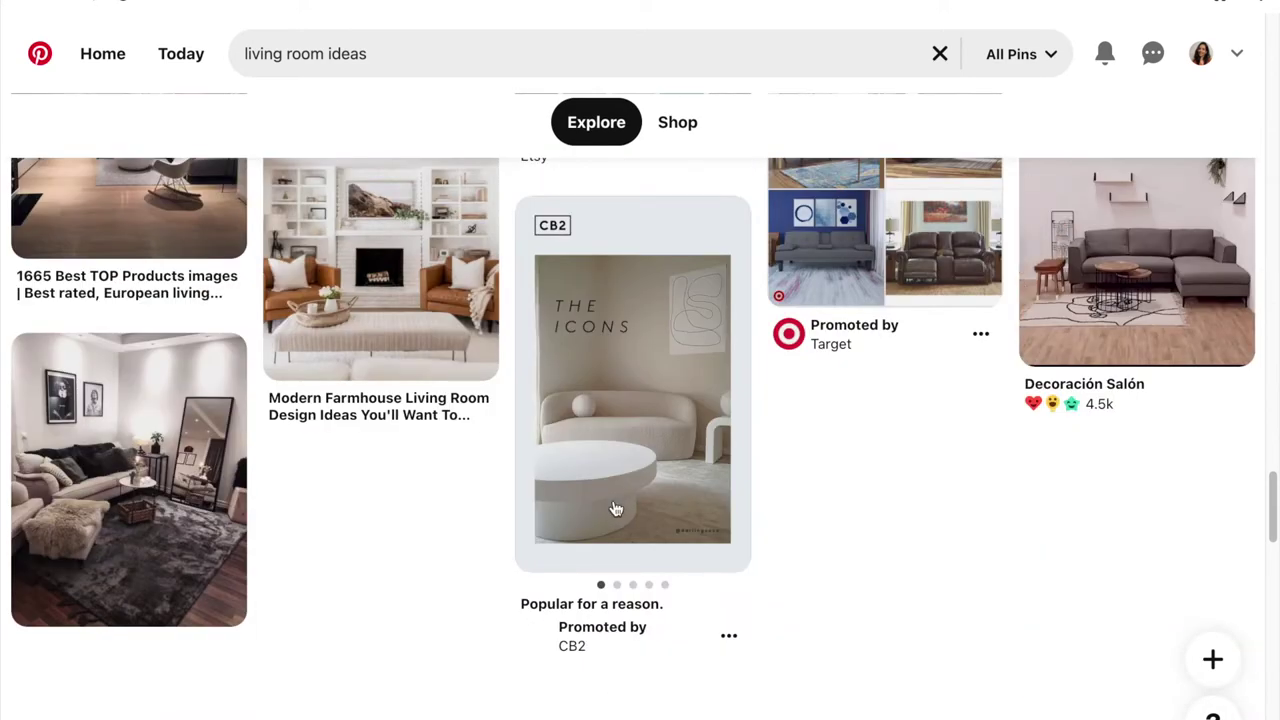
Open the saved-pins board and browse down through its rugs, pillows and sofa pins
click(1200, 52)
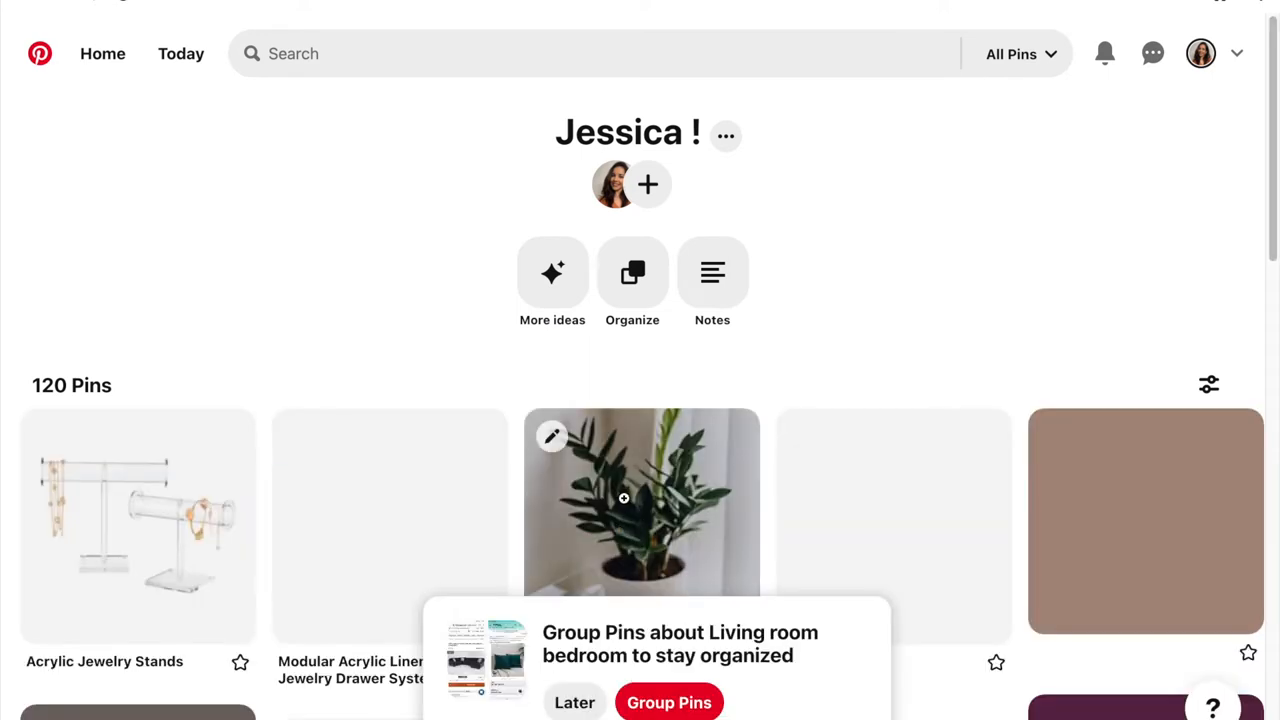
scroll(down, 3)
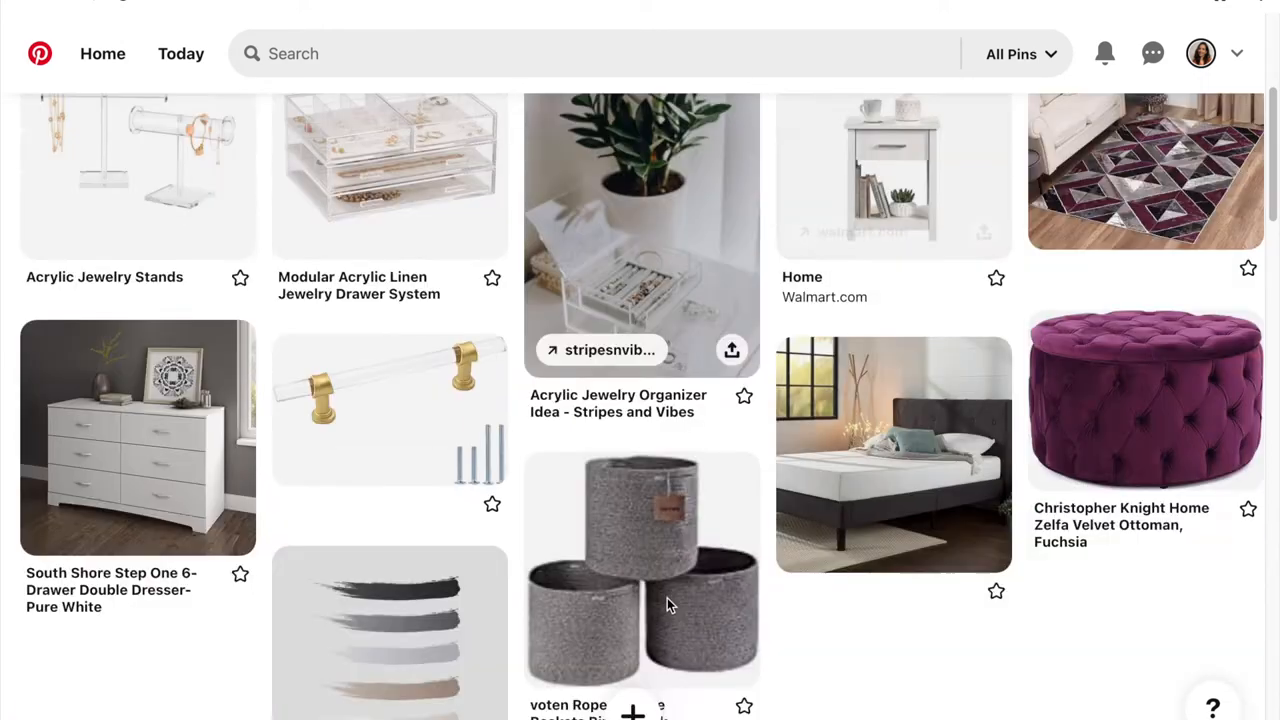
scroll(down, 3)
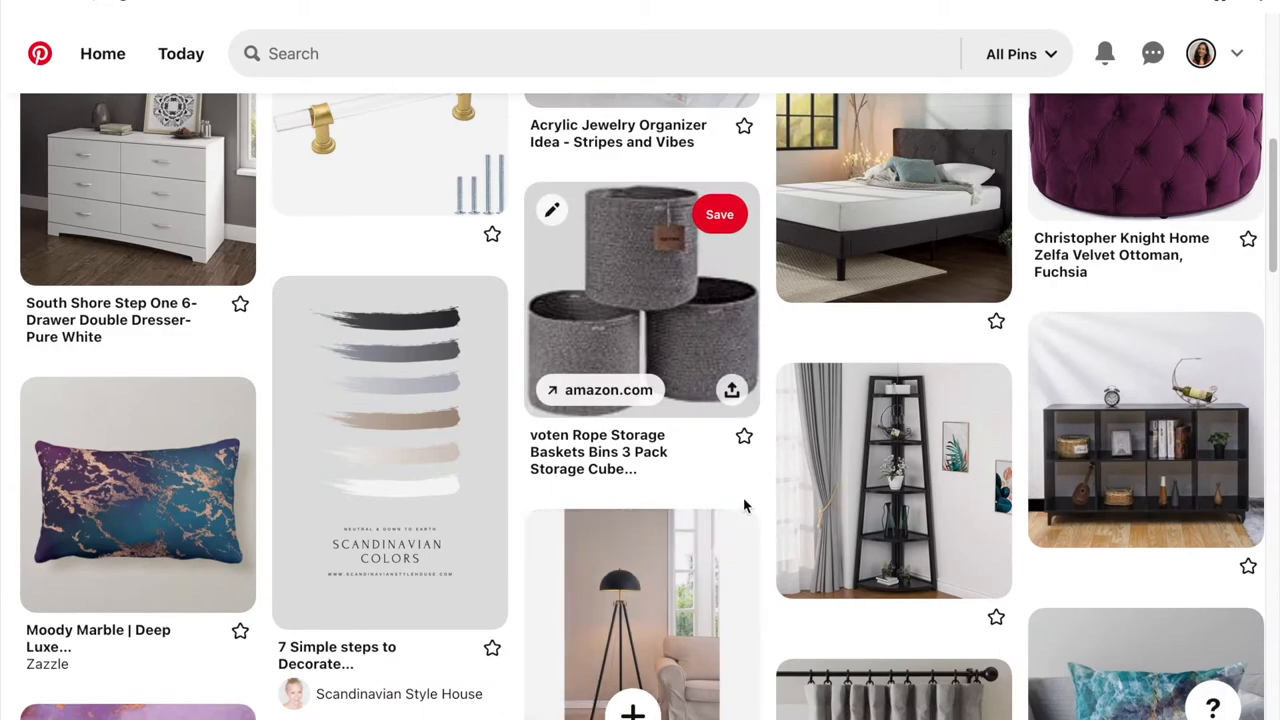
scroll(down, 3)
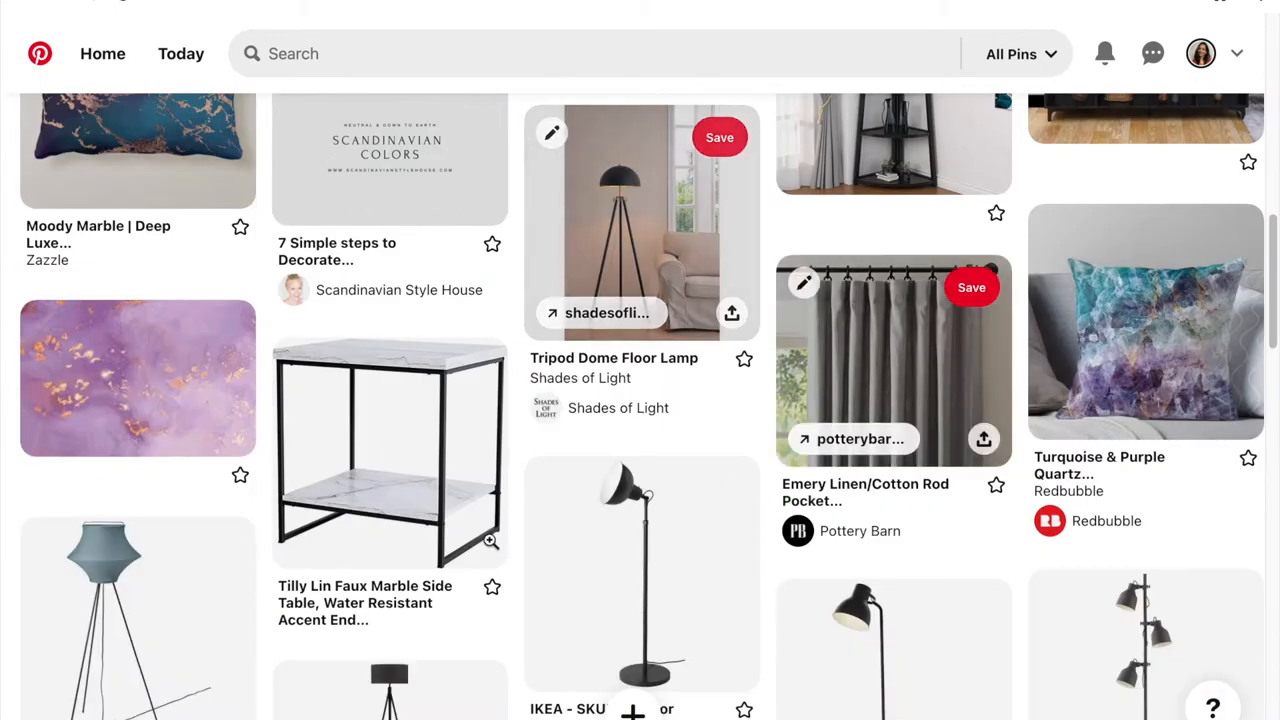
scroll(down, 3)
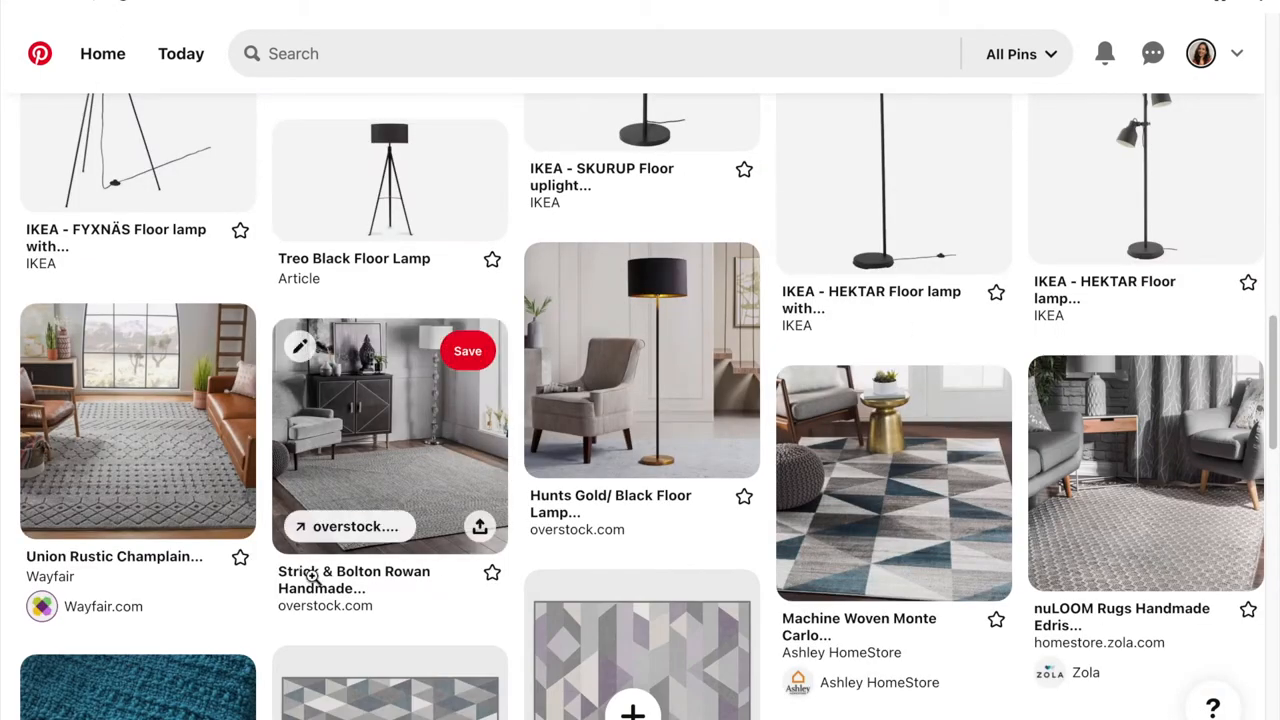
scroll(down, 3)
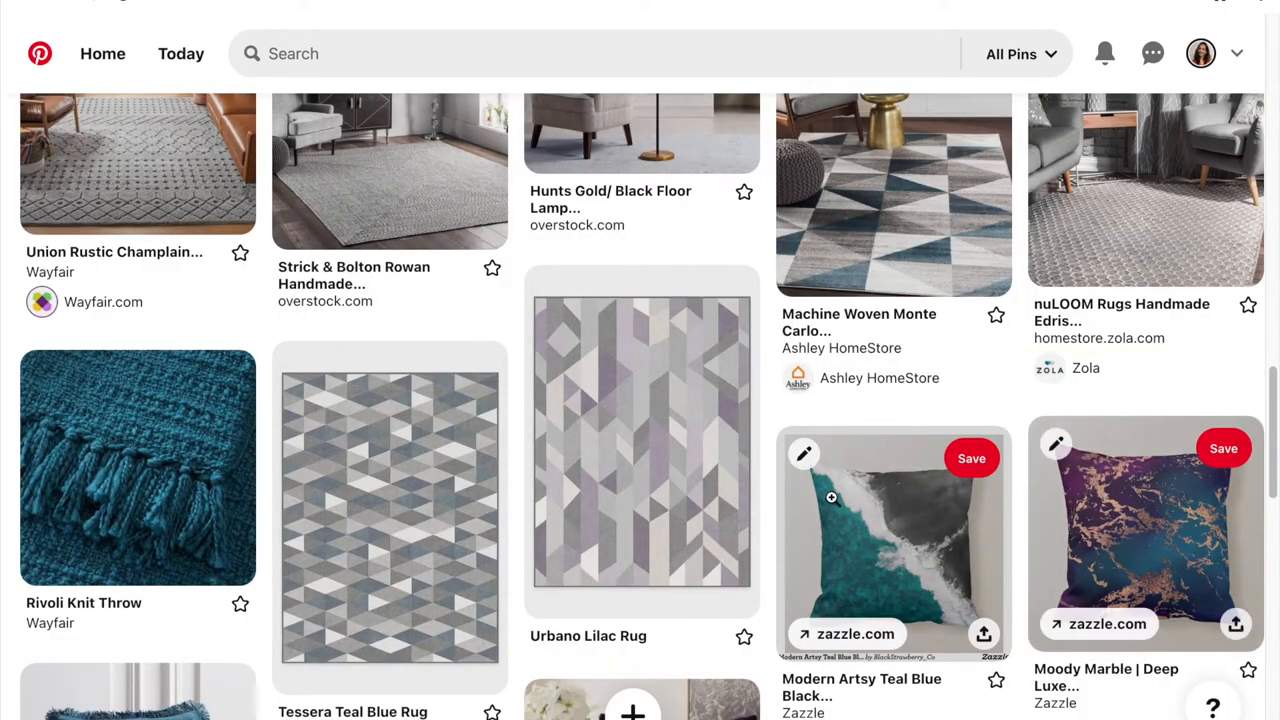
scroll(down, 3)
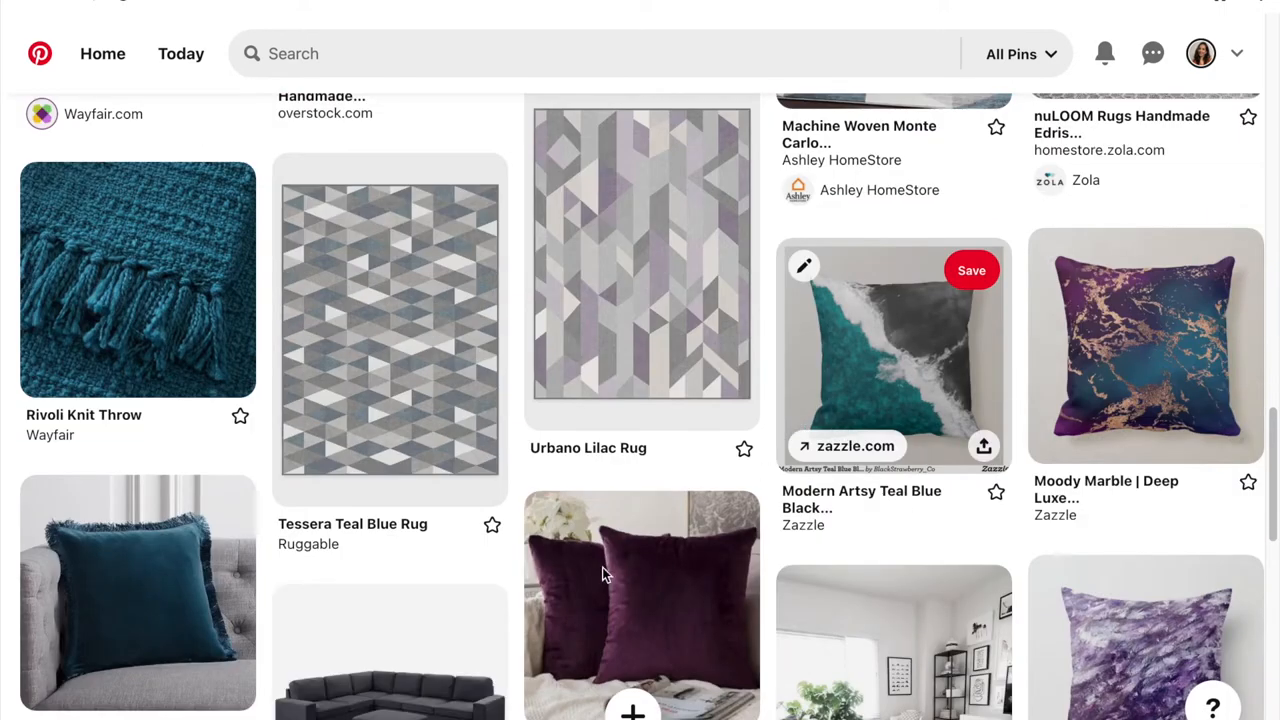
mouse_move(604, 576)
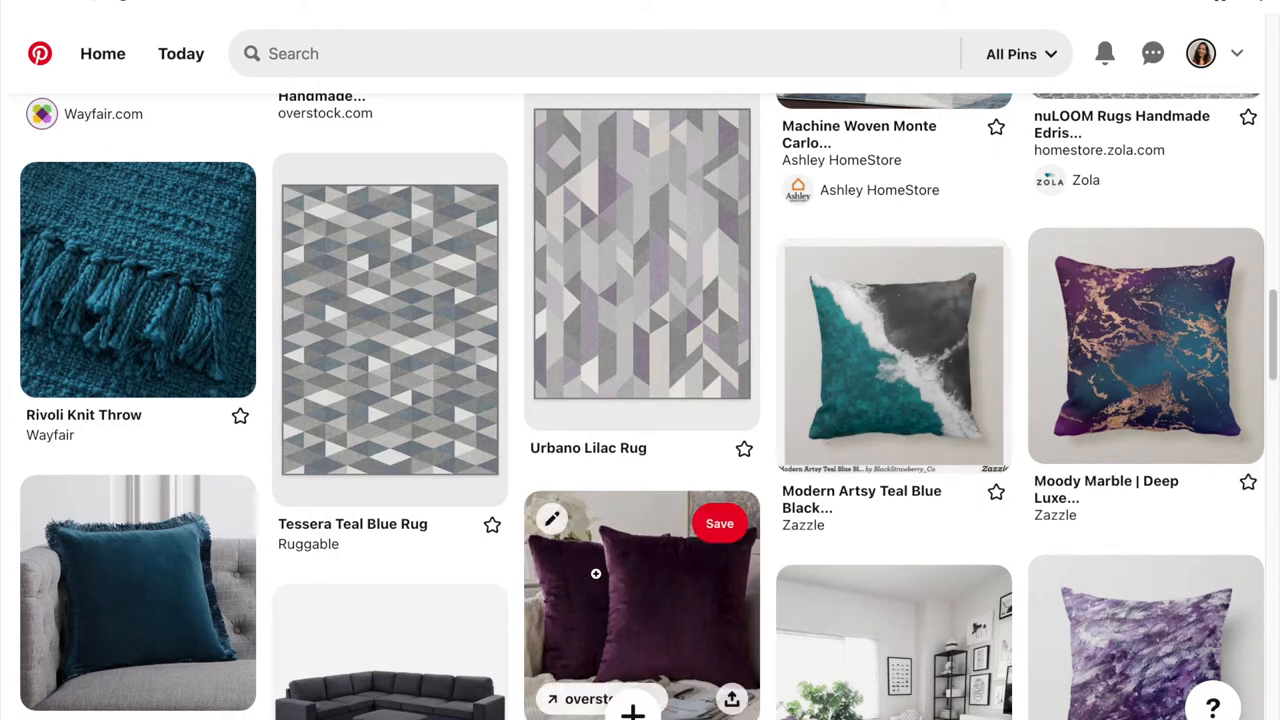
scroll(down, 3)
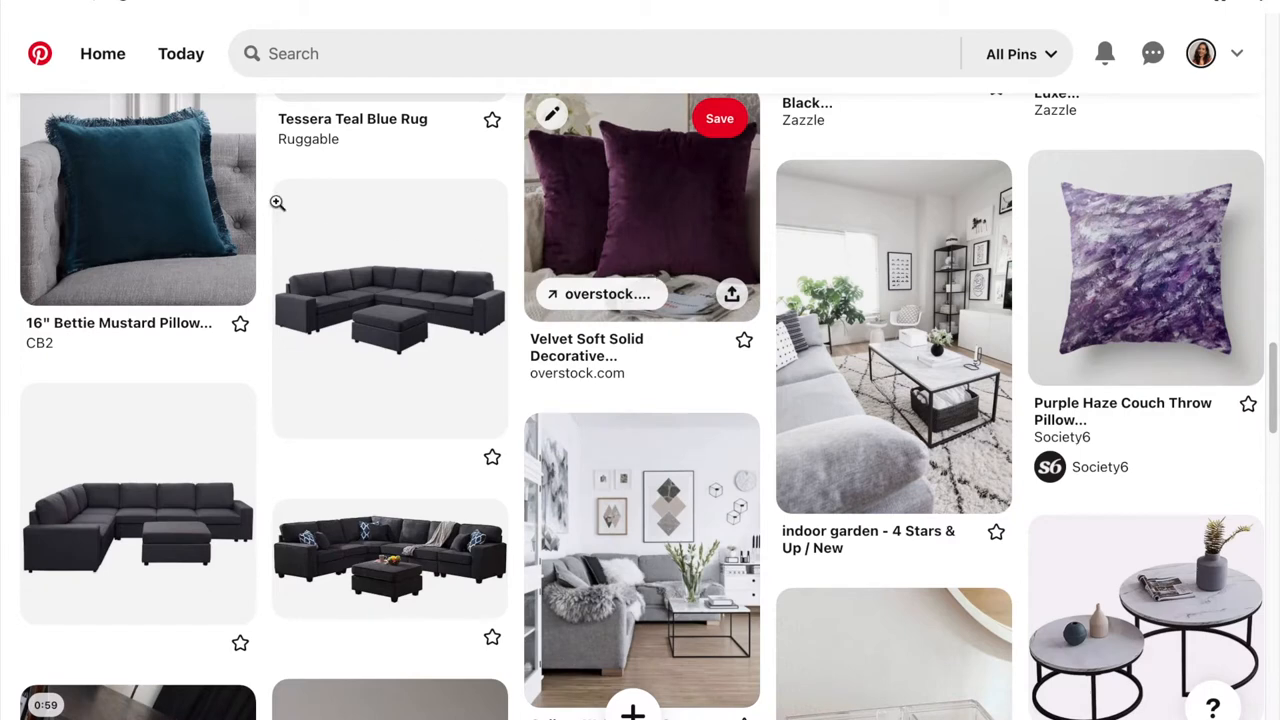
mouse_move(390, 310)
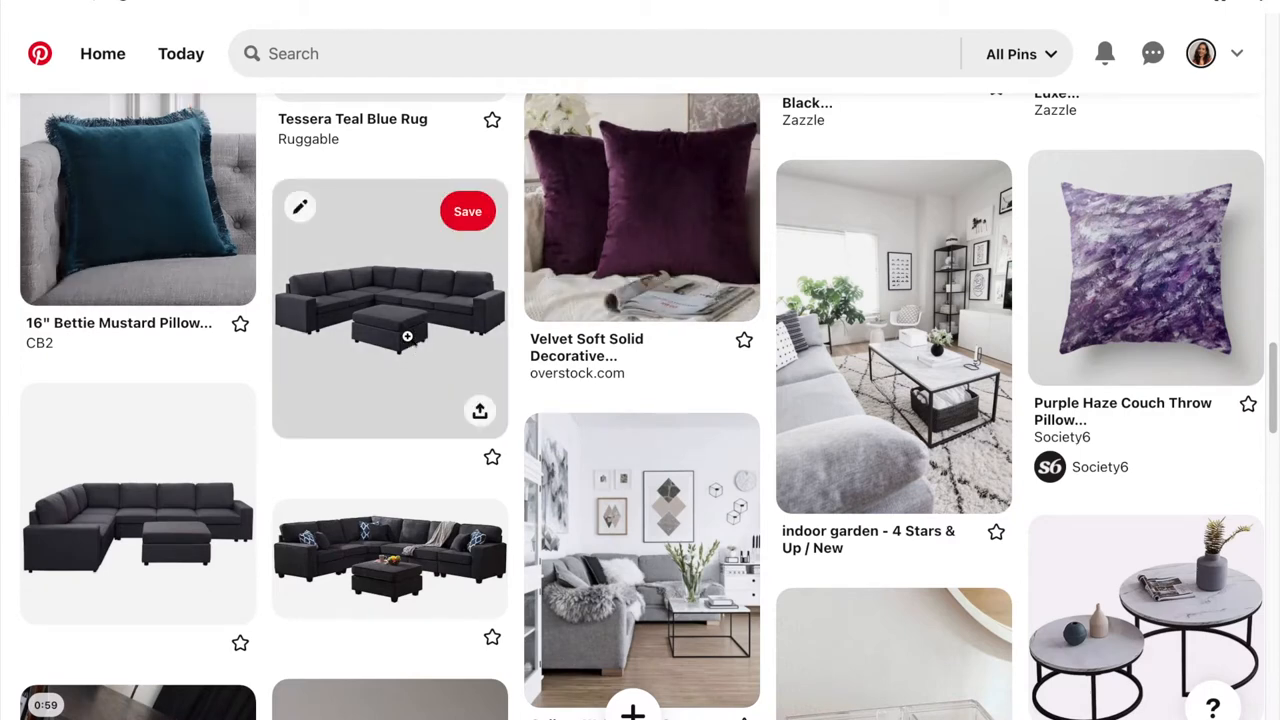
scroll(down, 3)
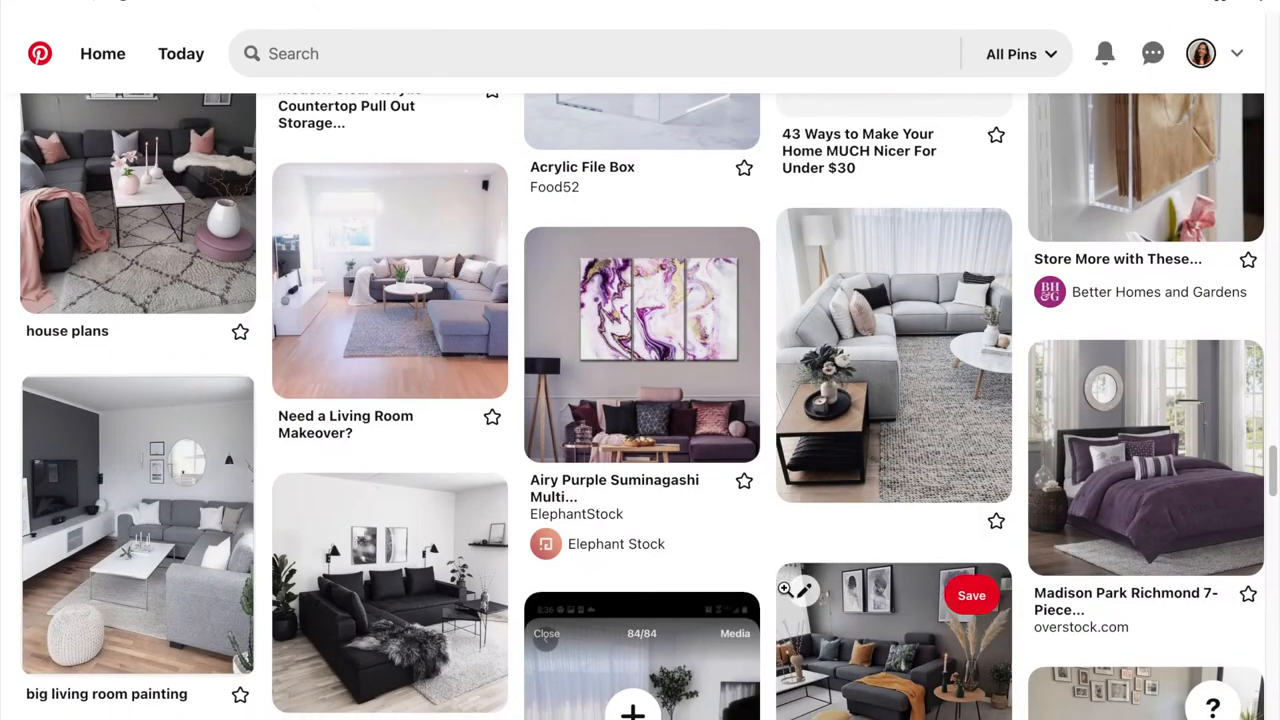
scroll(down, 3)
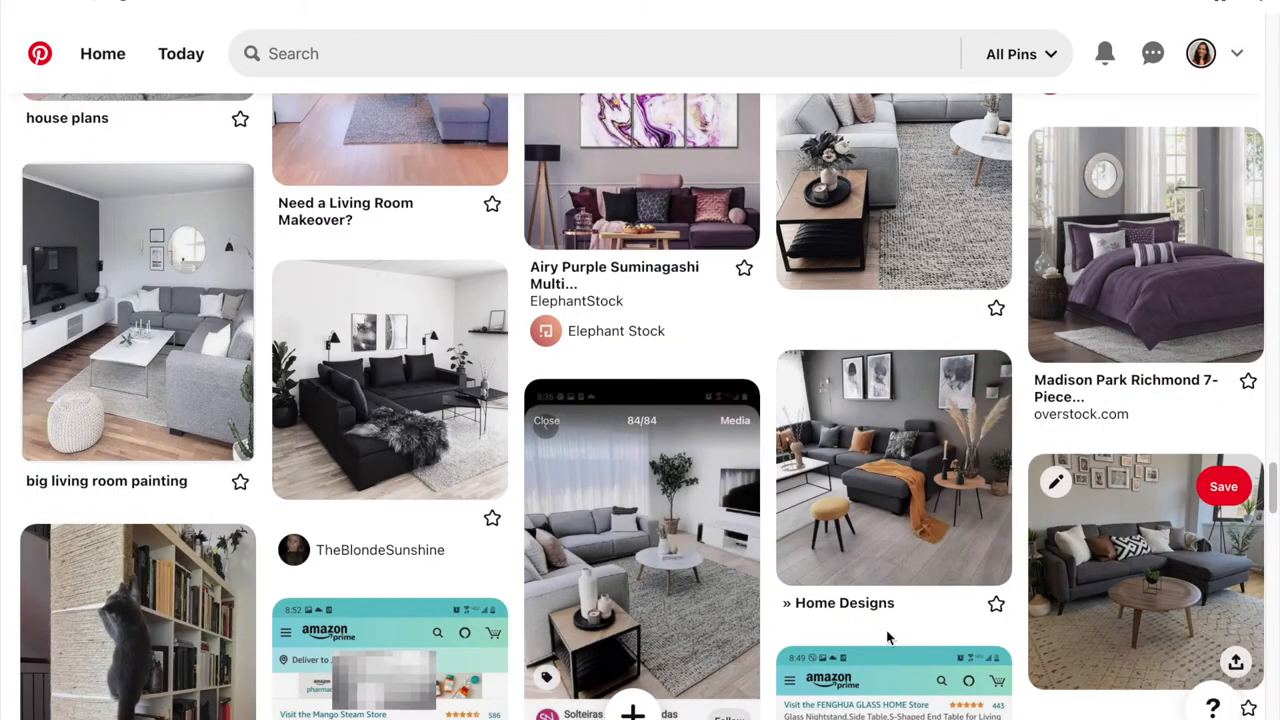
scroll(down, 3)
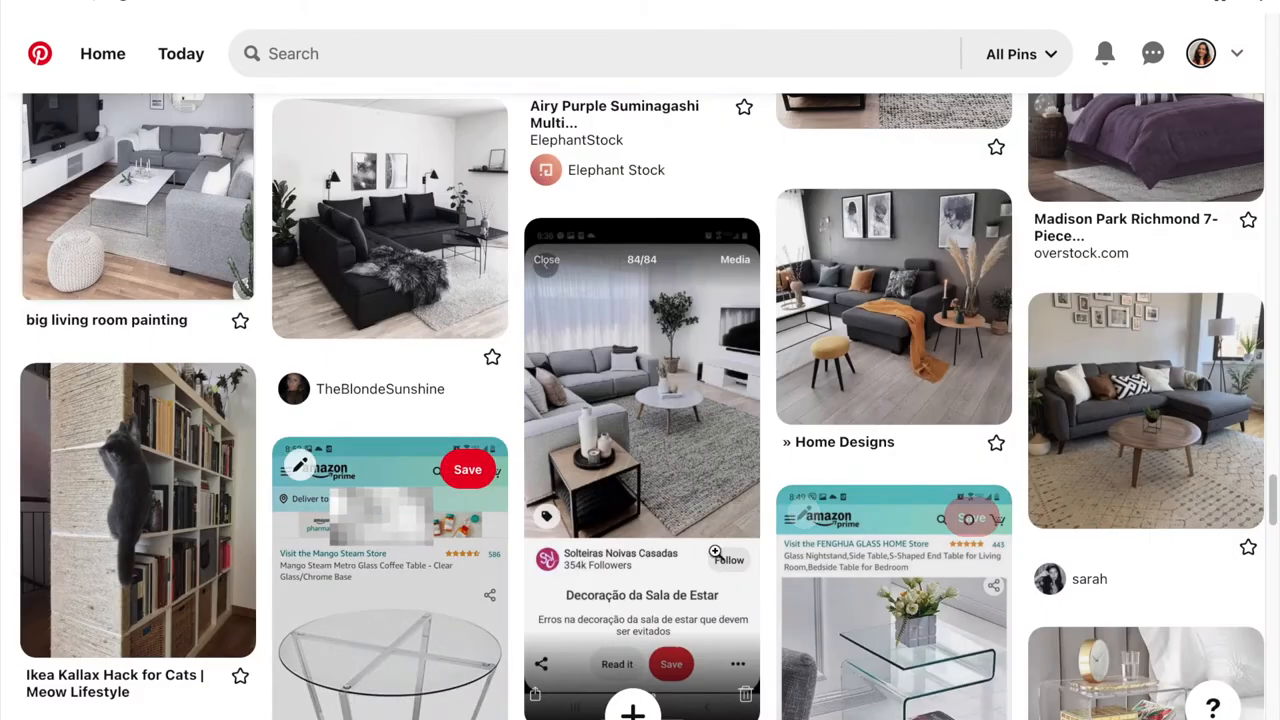
mouse_move(992, 544)
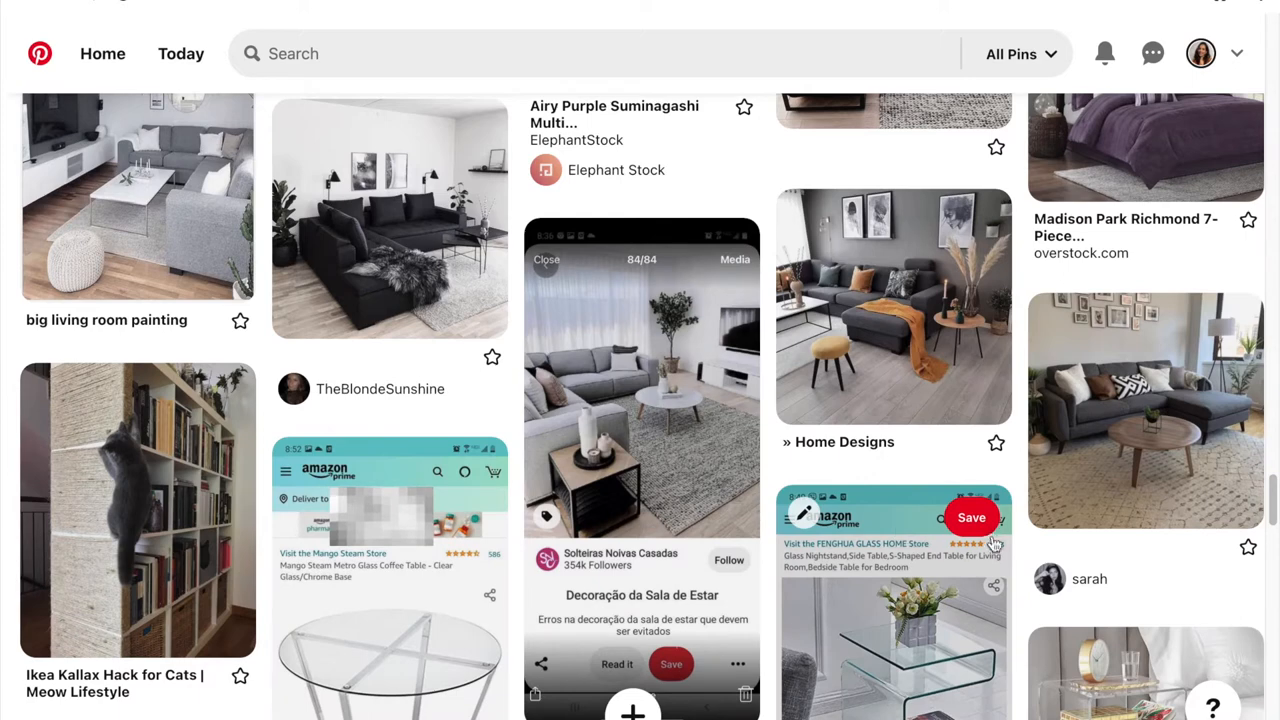
mouse_move(1124, 410)
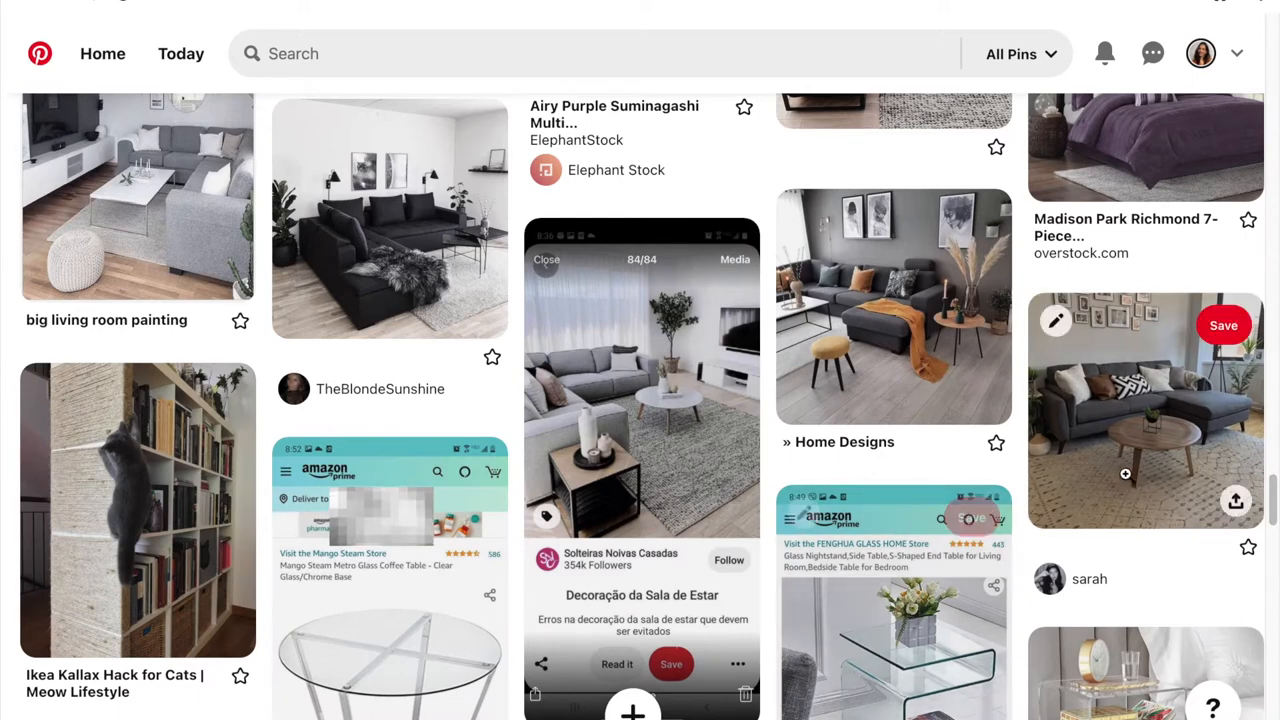
mouse_move(1128, 392)
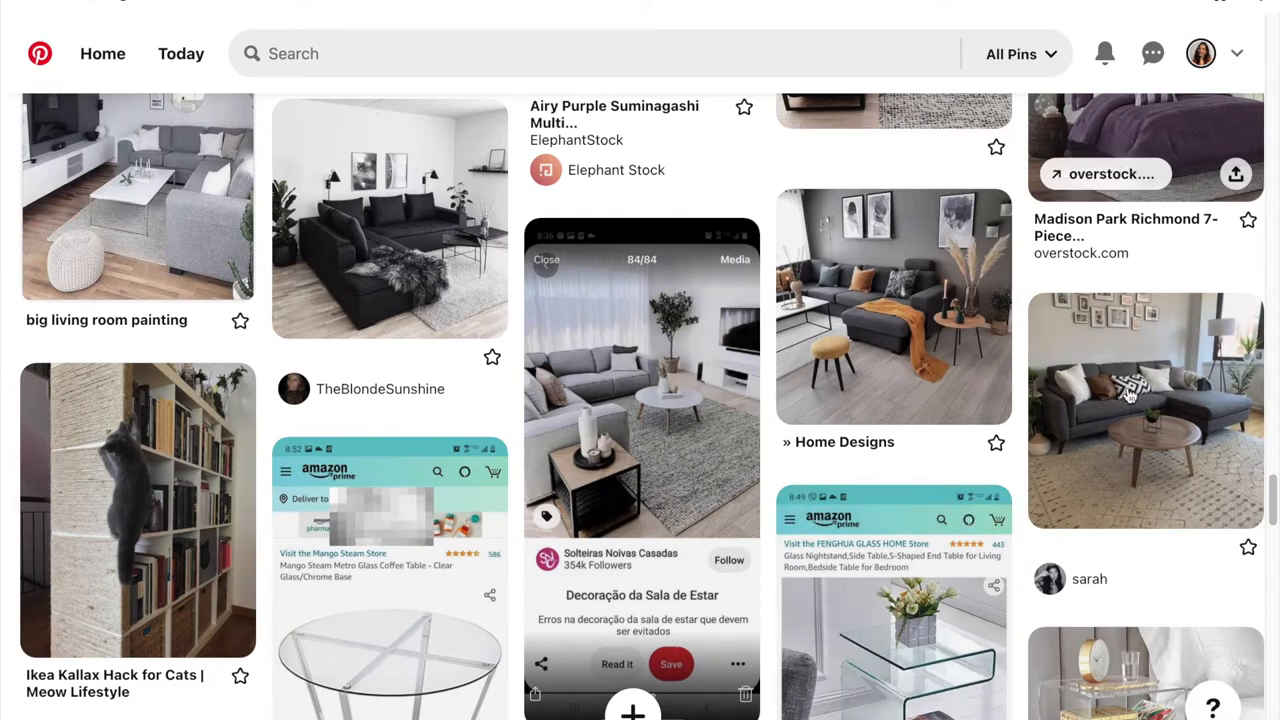
mouse_move(1144, 410)
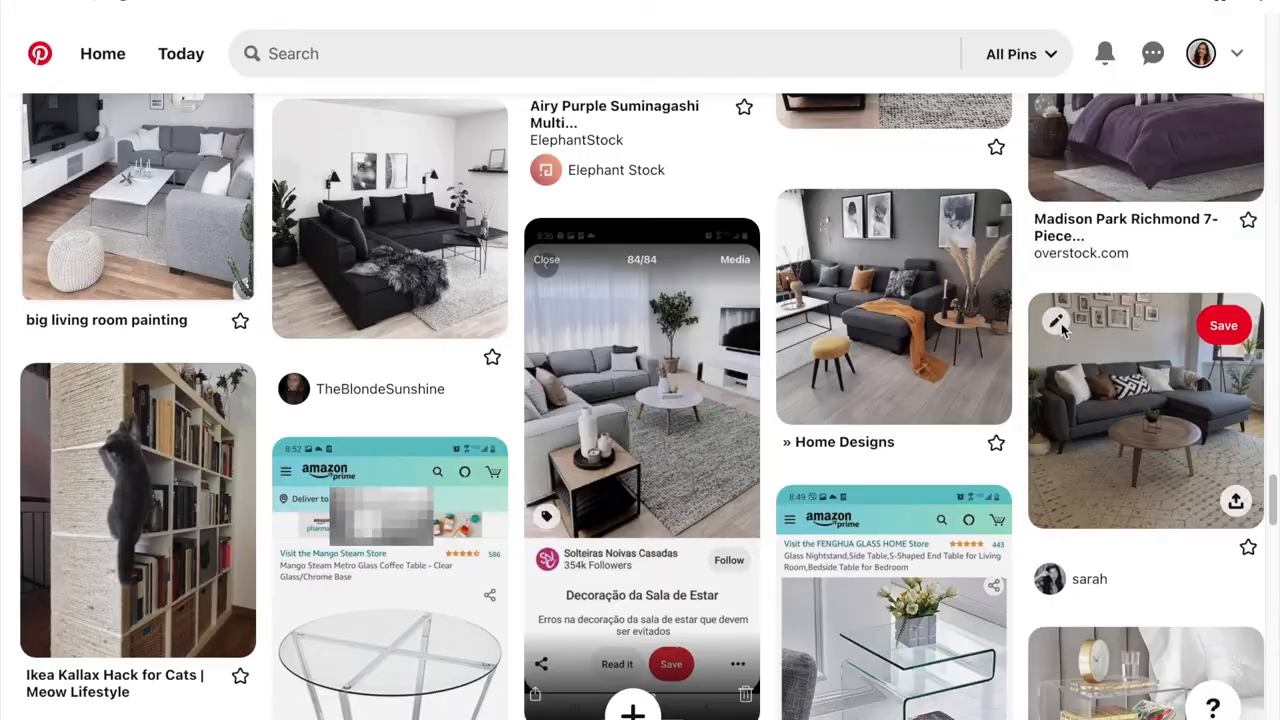
Delete the grey sofa living-room pin from the Jessica ! board
click(1056, 320)
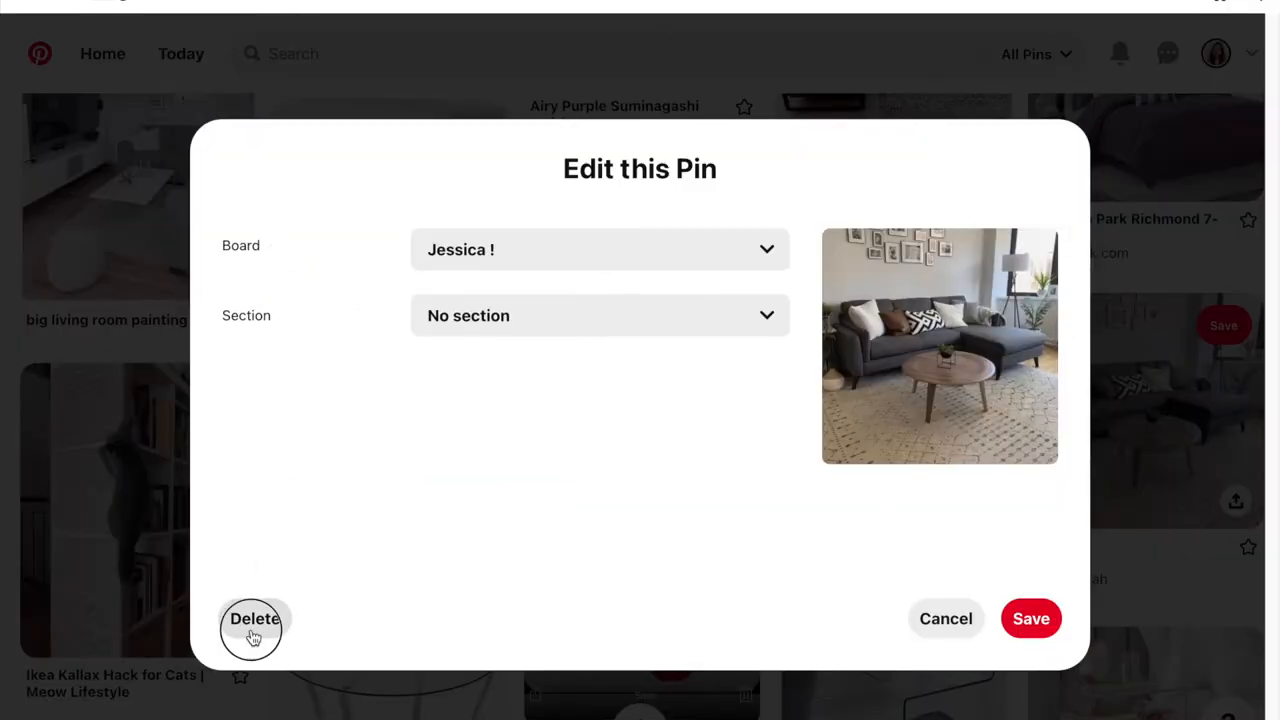
click(254, 618)
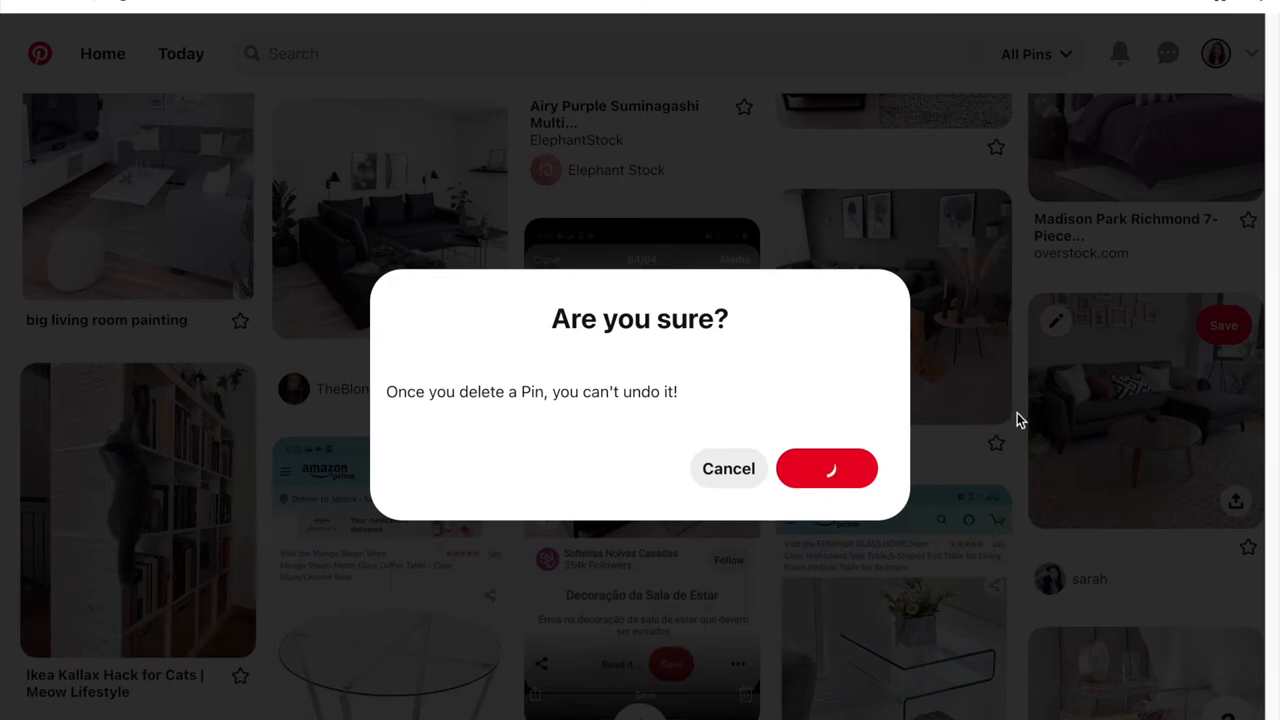
click(828, 468)
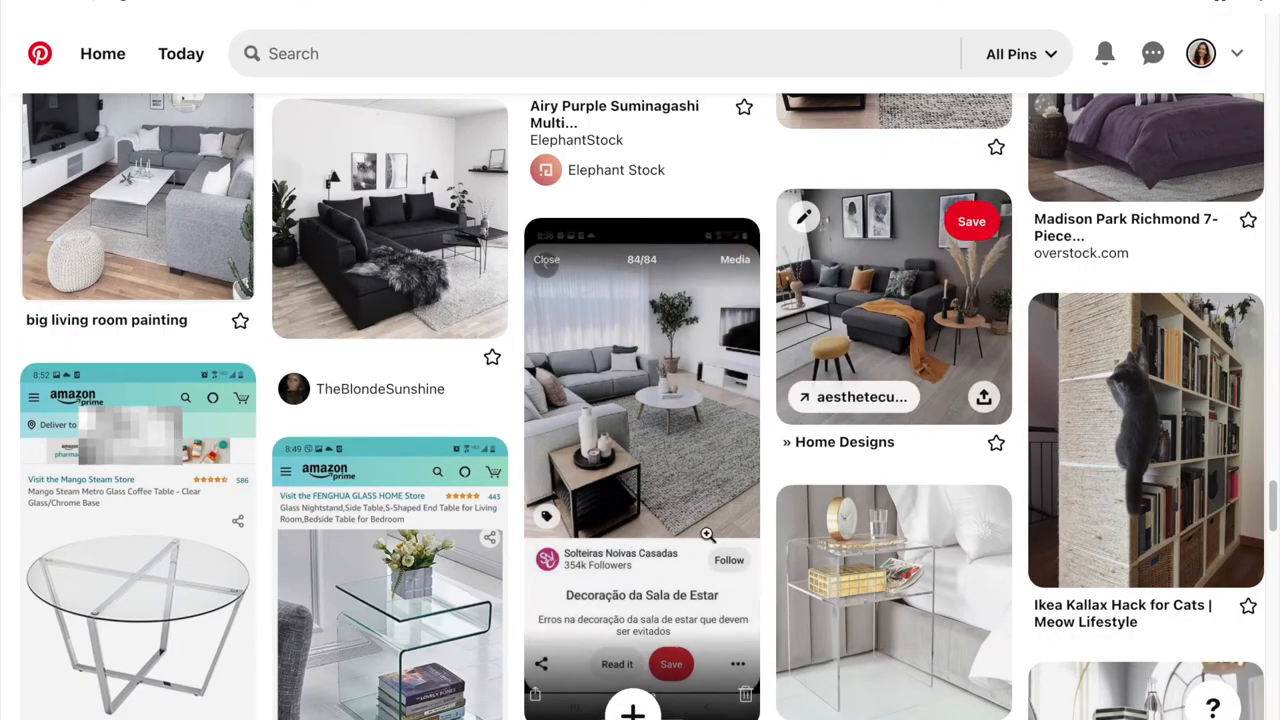
mouse_move(720, 262)
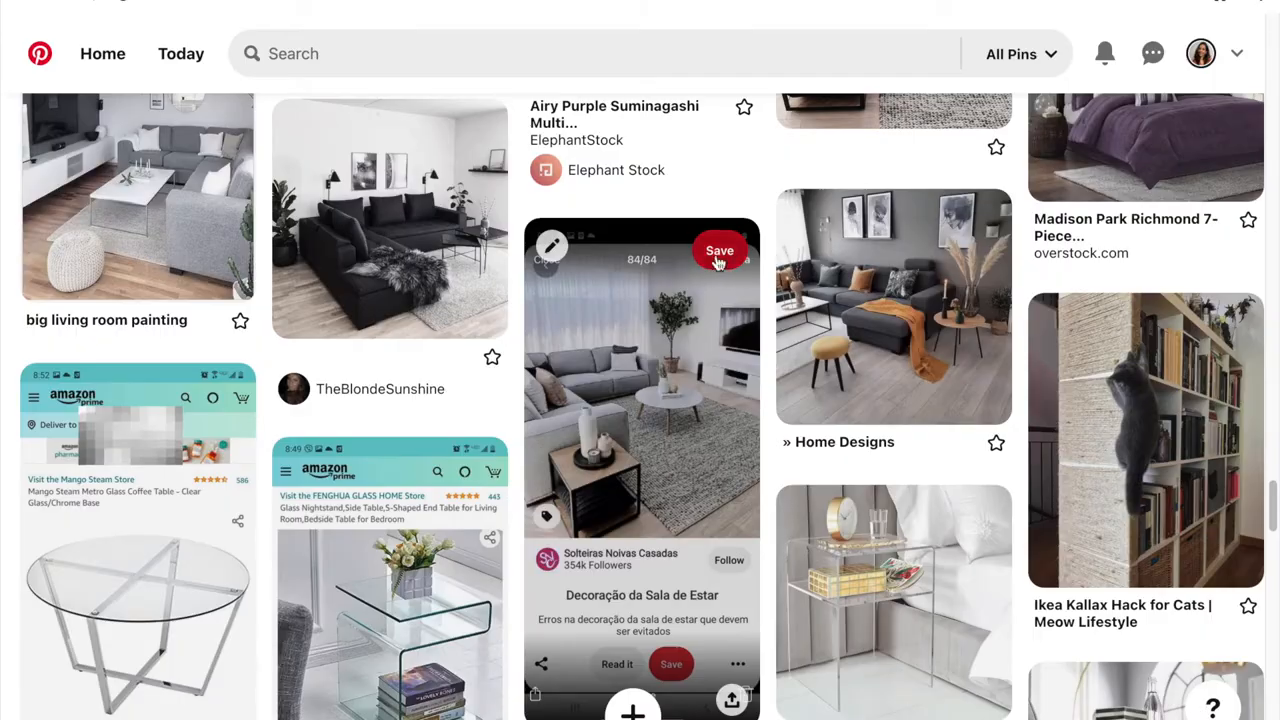
Start saving the grey living room pin, opening its board chooser
click(720, 252)
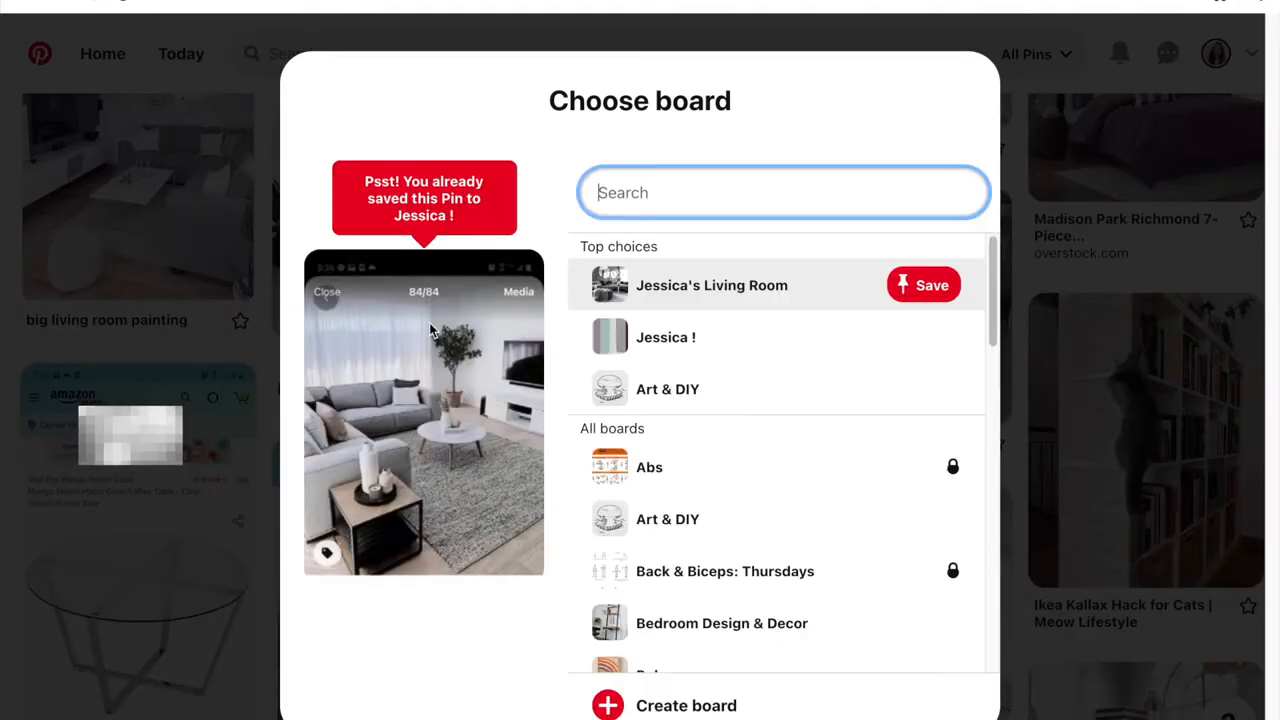
mouse_move(496, 436)
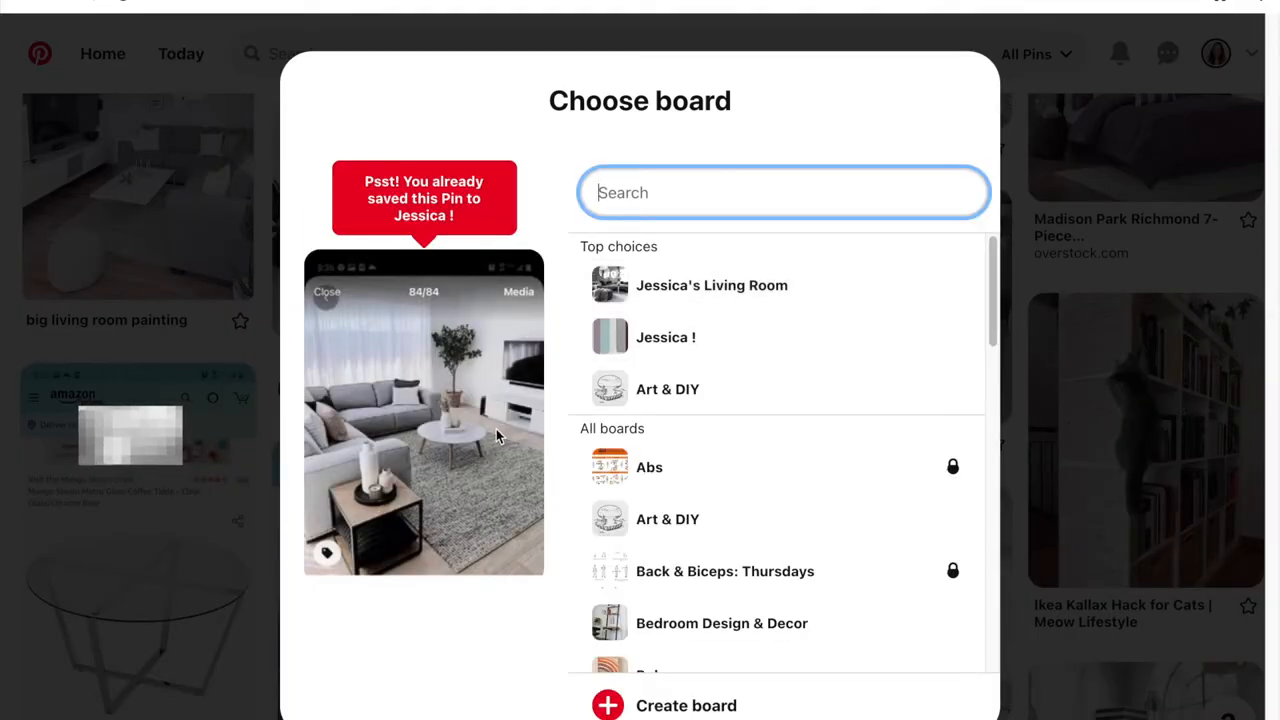
mouse_move(736, 296)
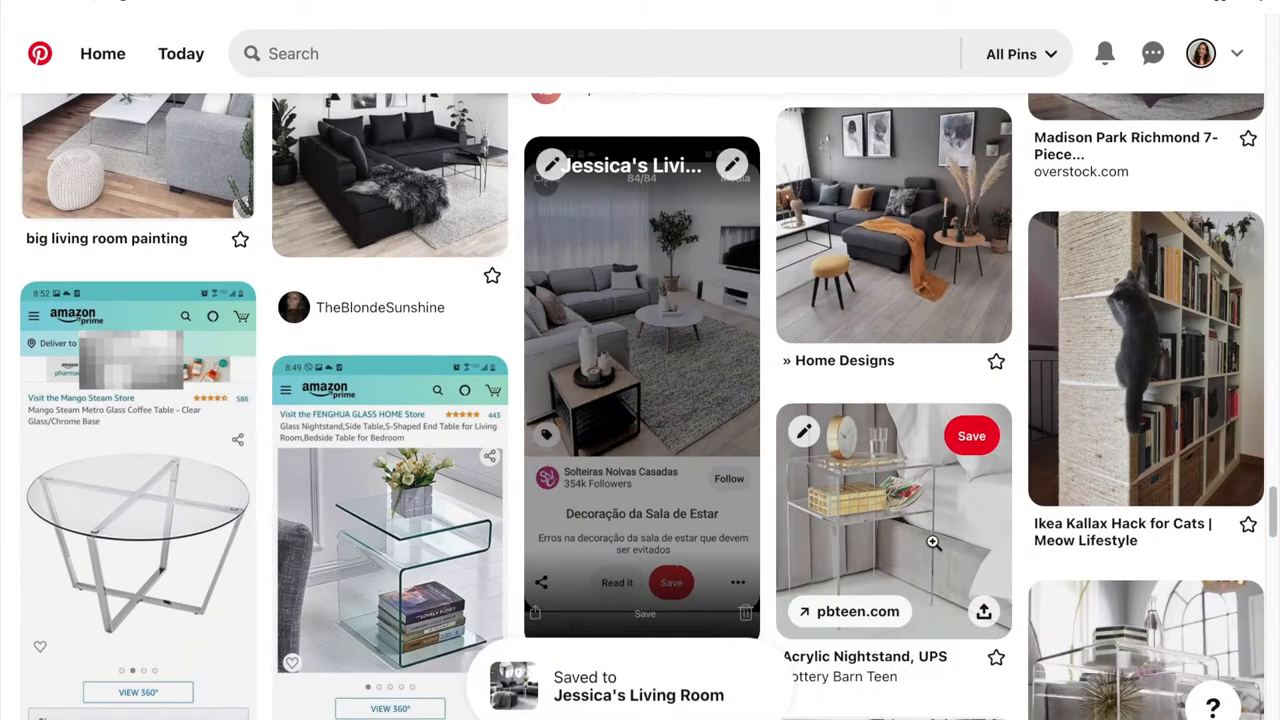
Scroll the feed to the velvet pillows, dark sectional sofas and gallery wall pins
scroll(down, 3)
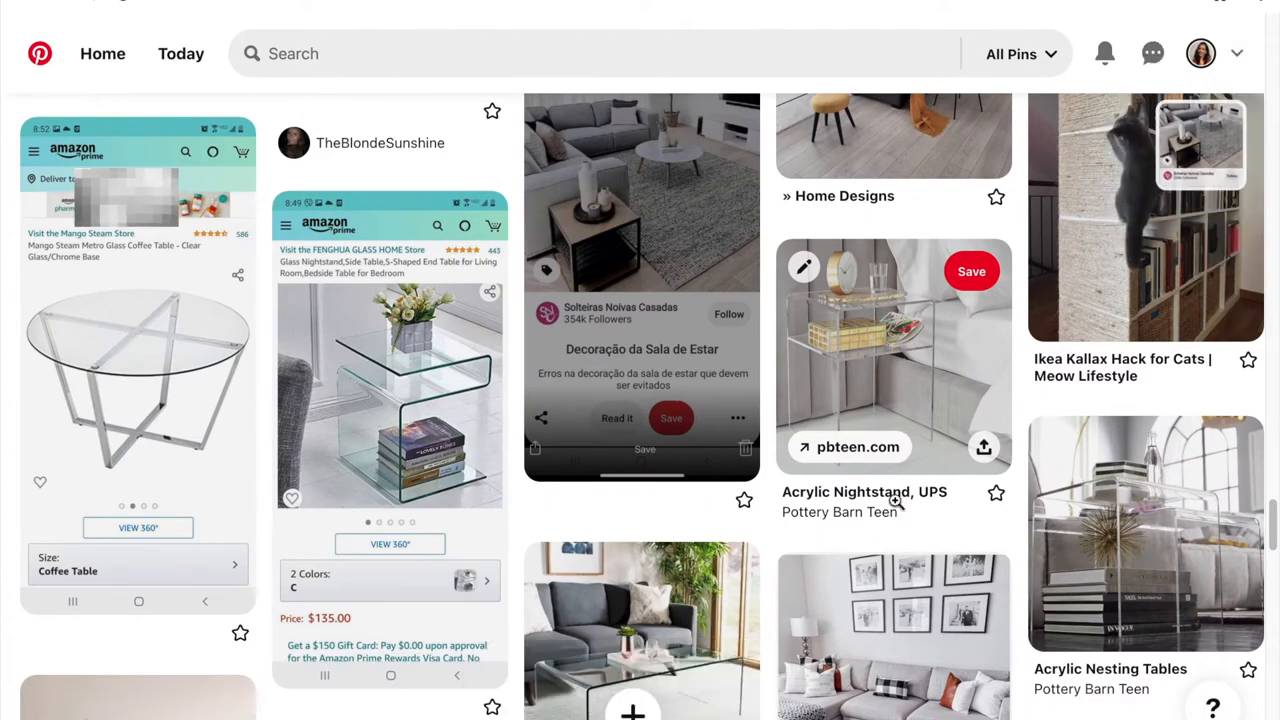
scroll(down, 3)
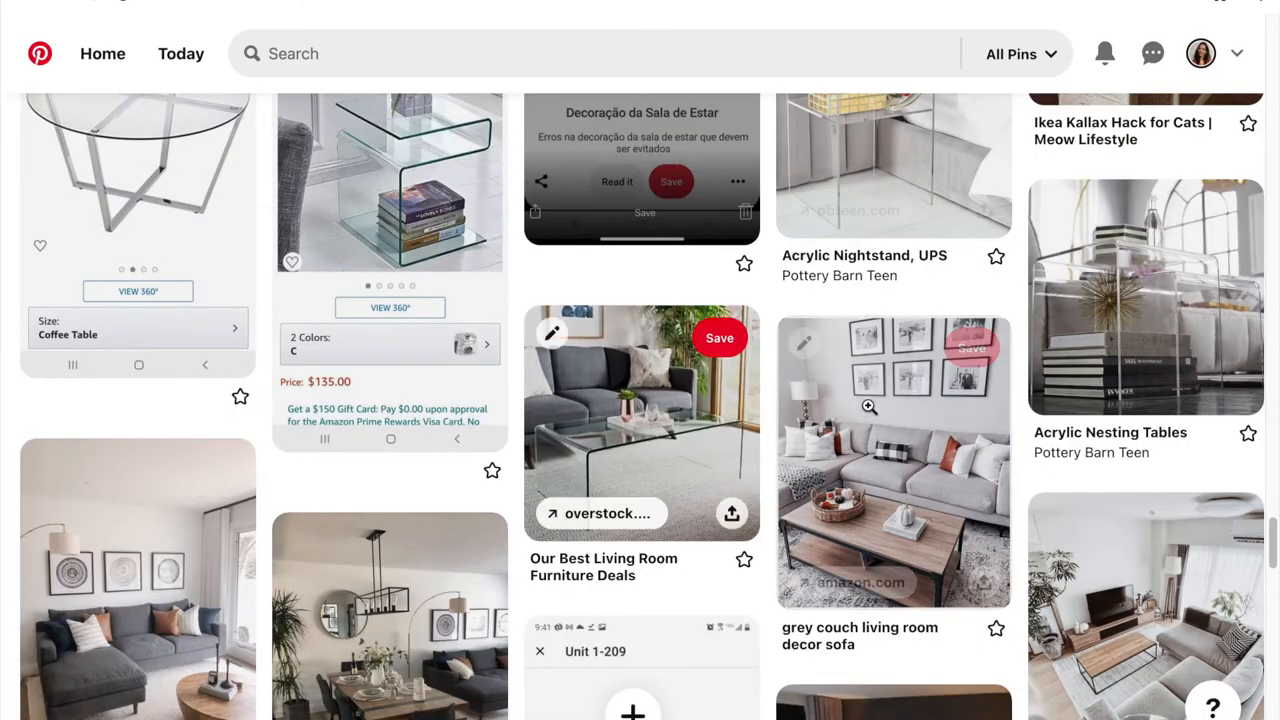
mouse_move(476, 516)
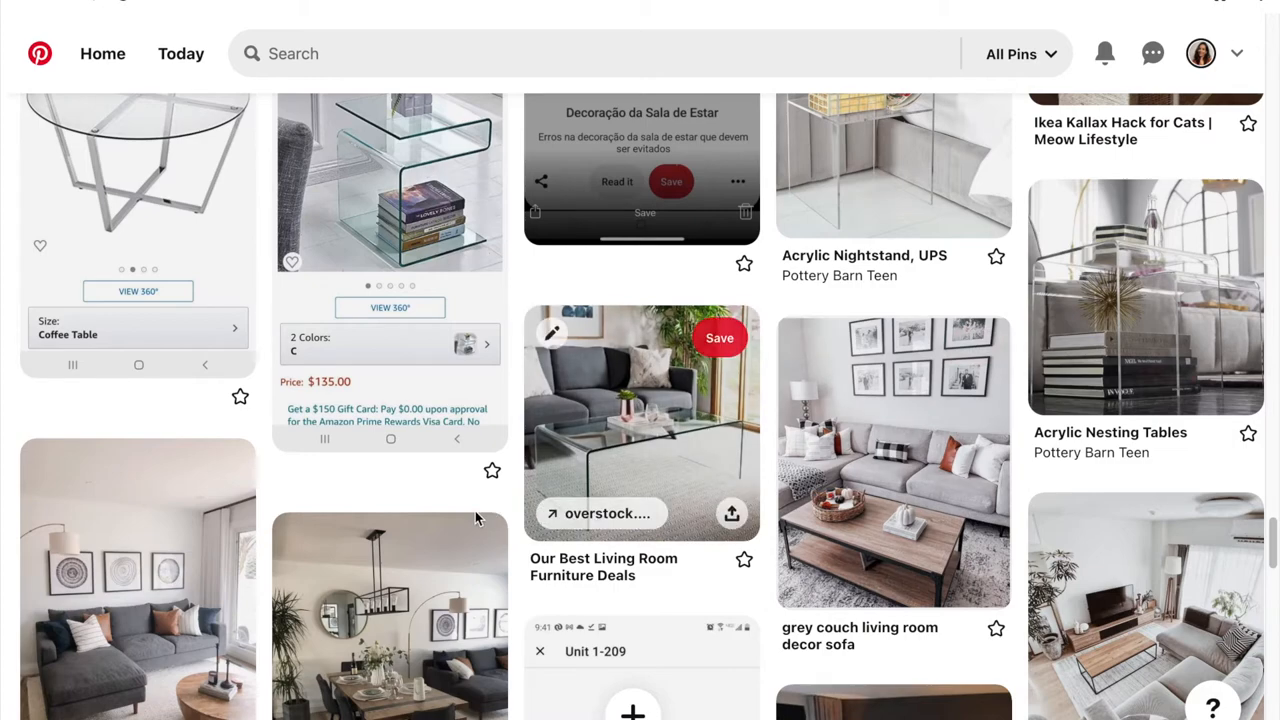
scroll(down, 3)
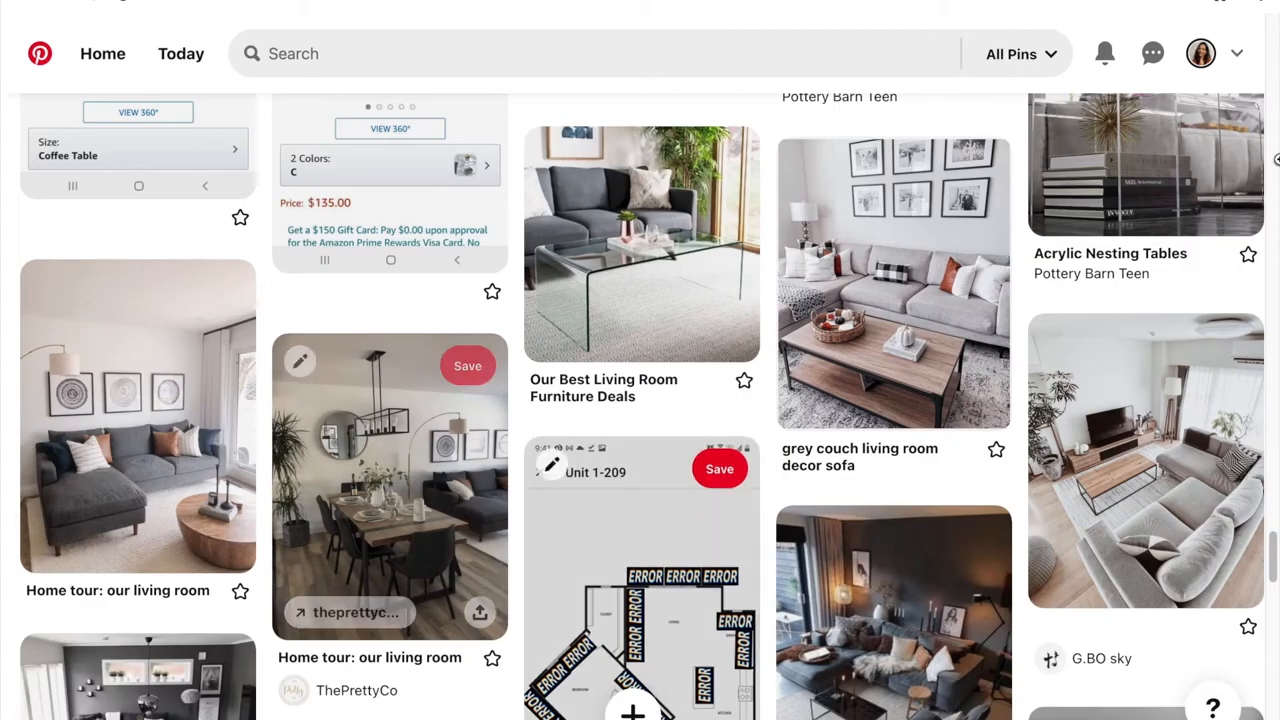
scroll(down, 3)
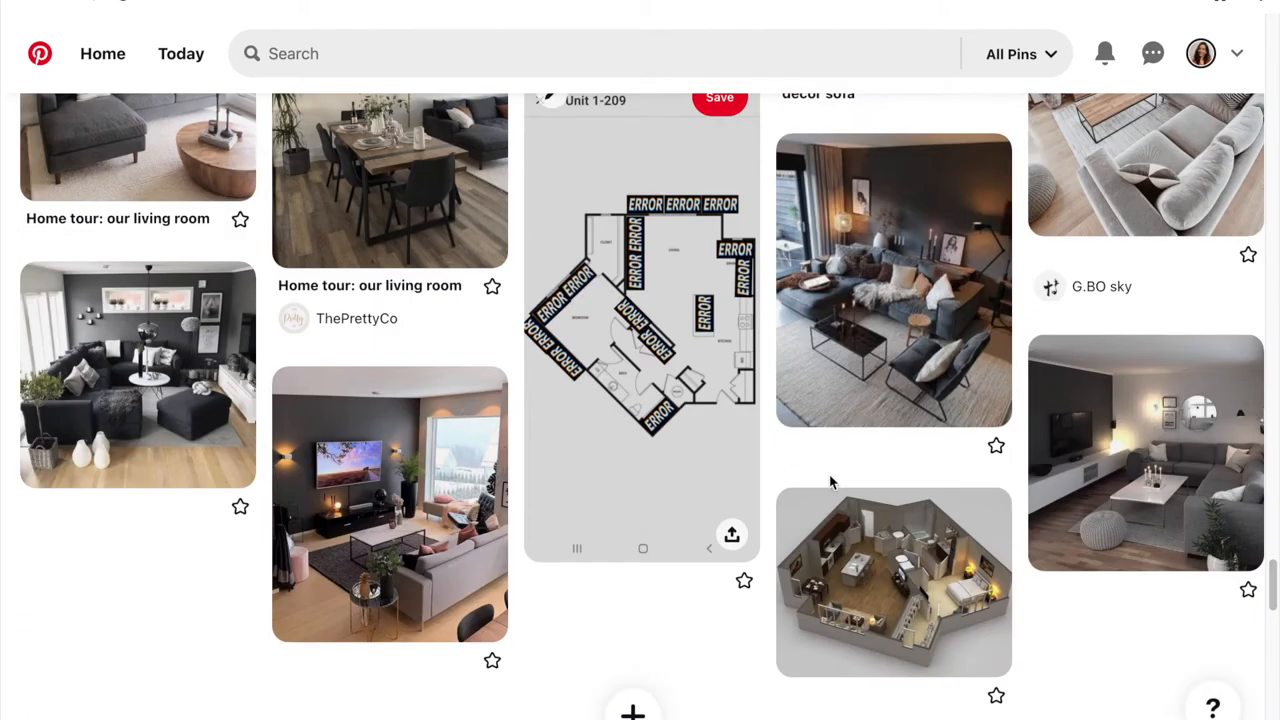
scroll(up, 3)
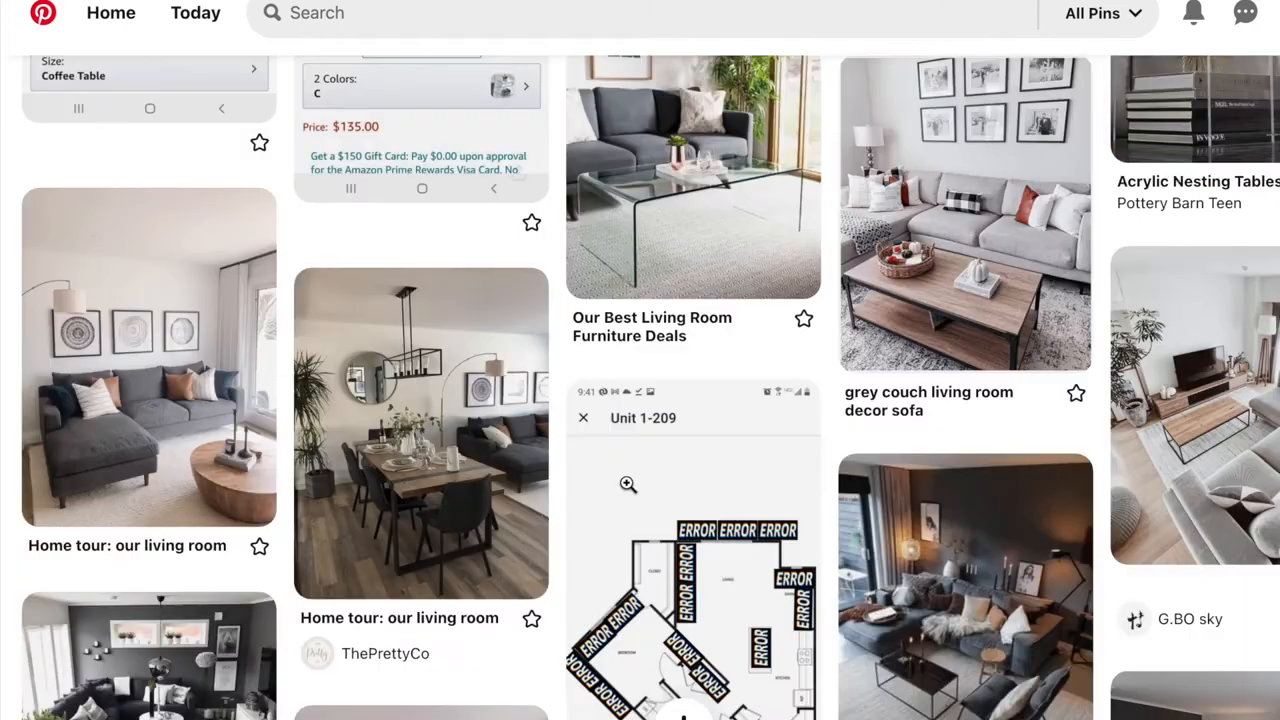
scroll(down, 3)
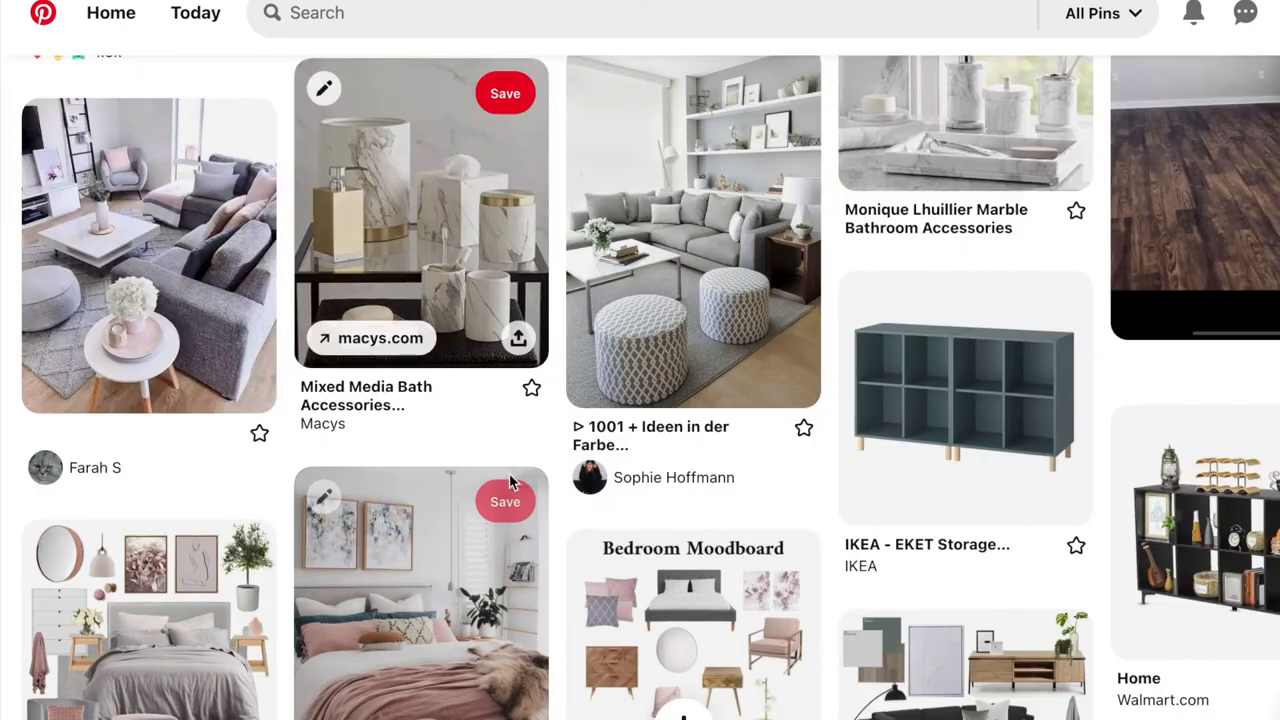
mouse_move(304, 456)
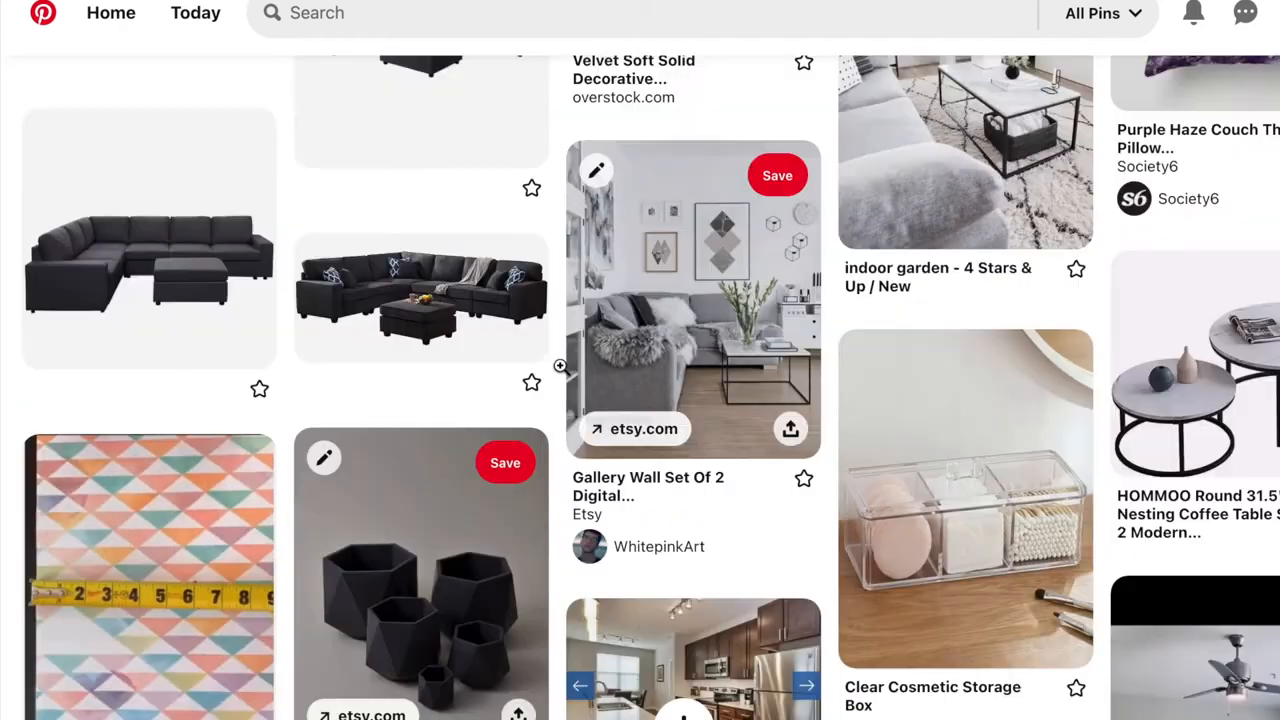
scroll(up, 3)
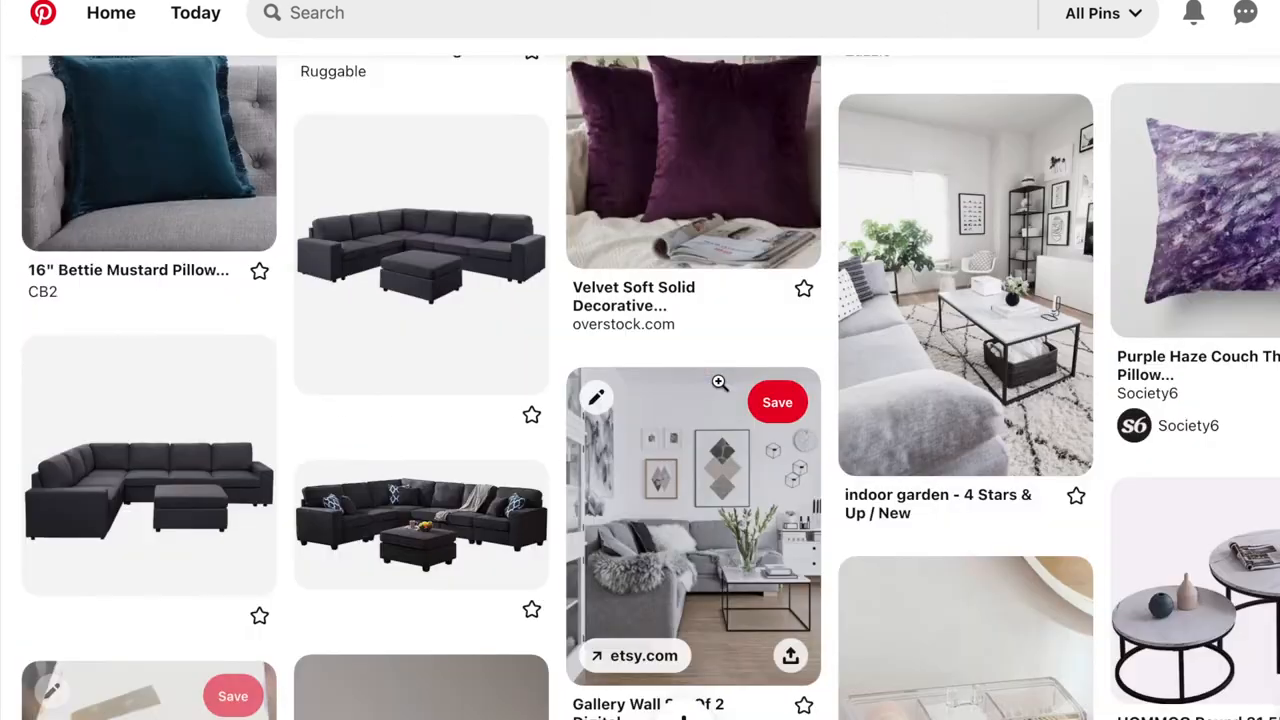
mouse_move(148, 464)
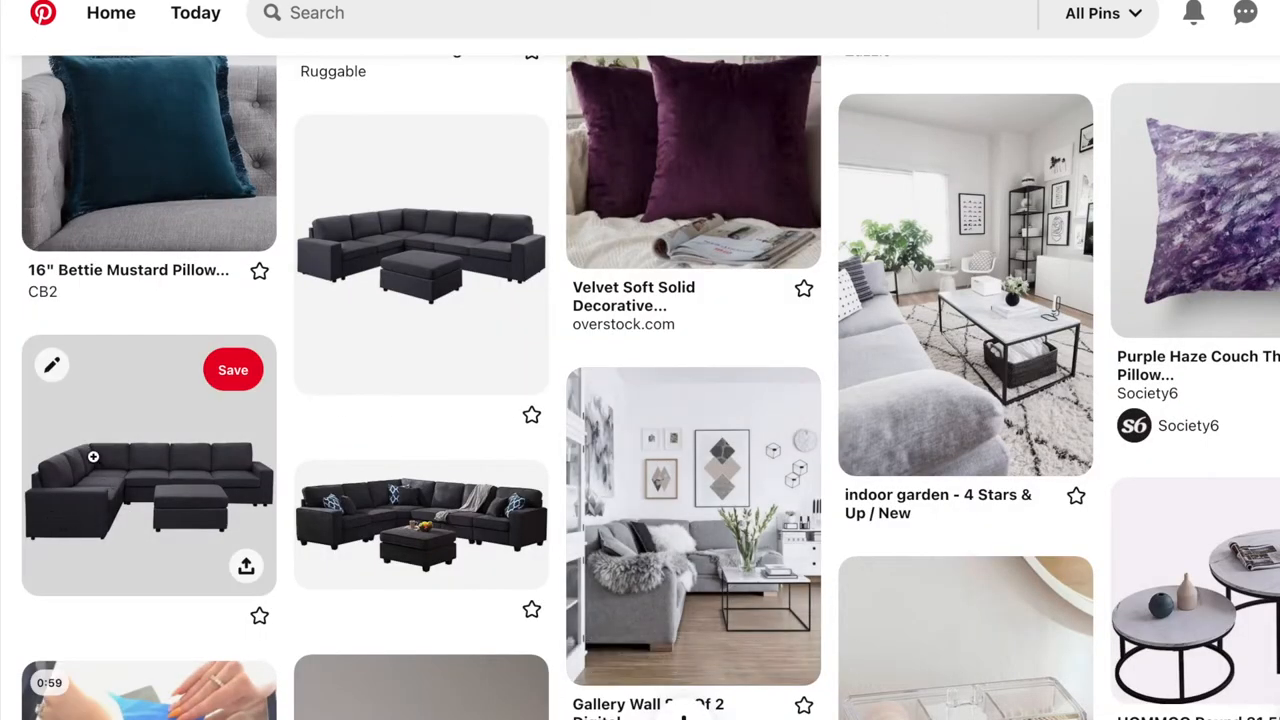
mouse_move(226, 504)
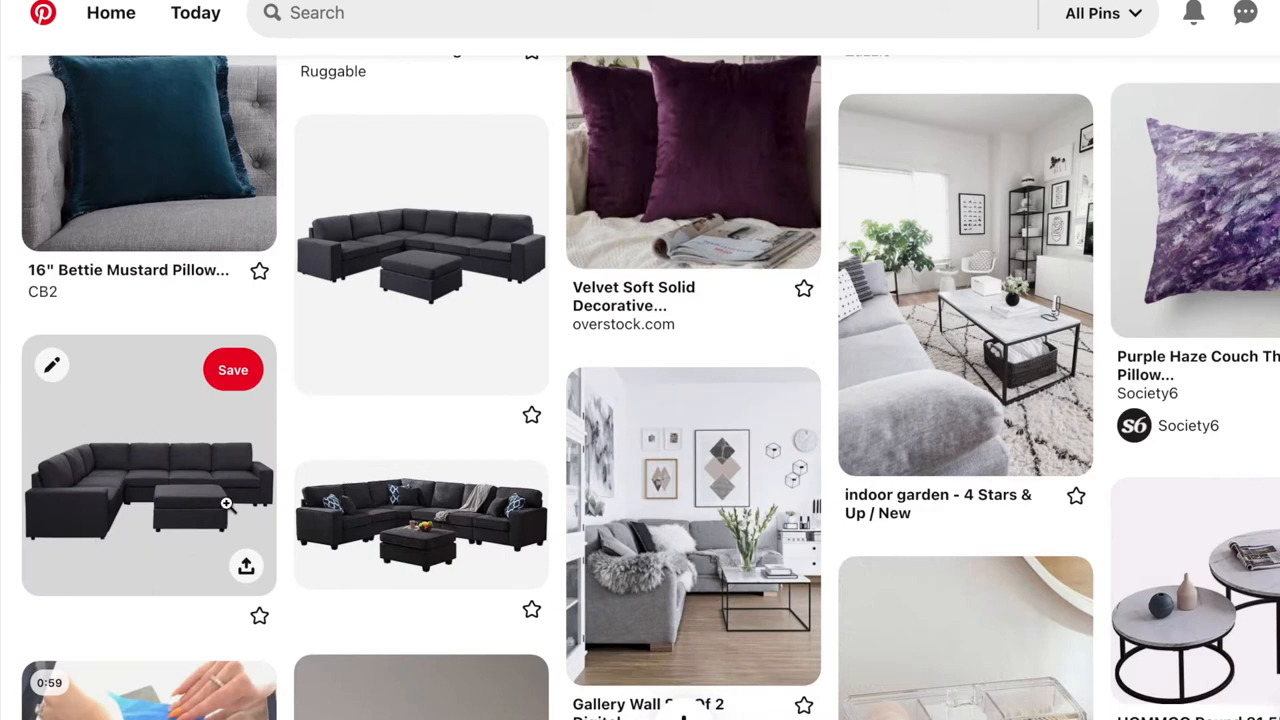
mouse_move(420, 256)
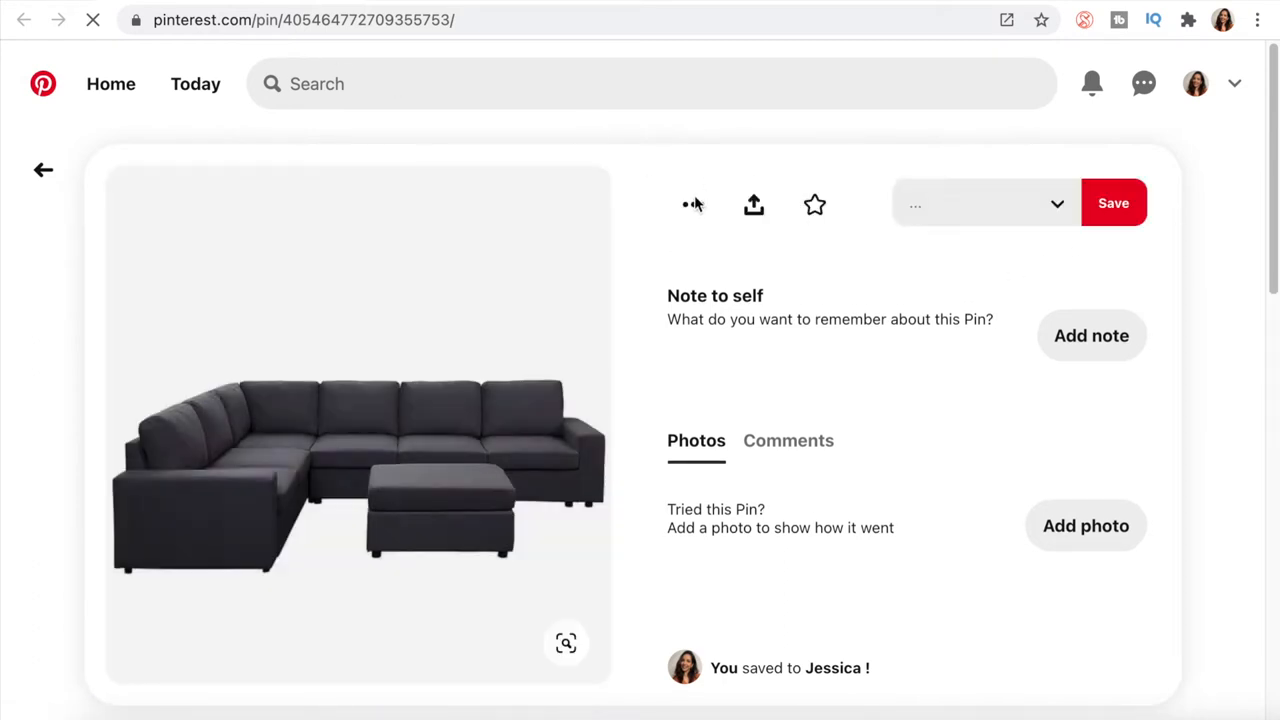
Download the sectional sofa and marble throw pillow pin images via their options menus
click(692, 204)
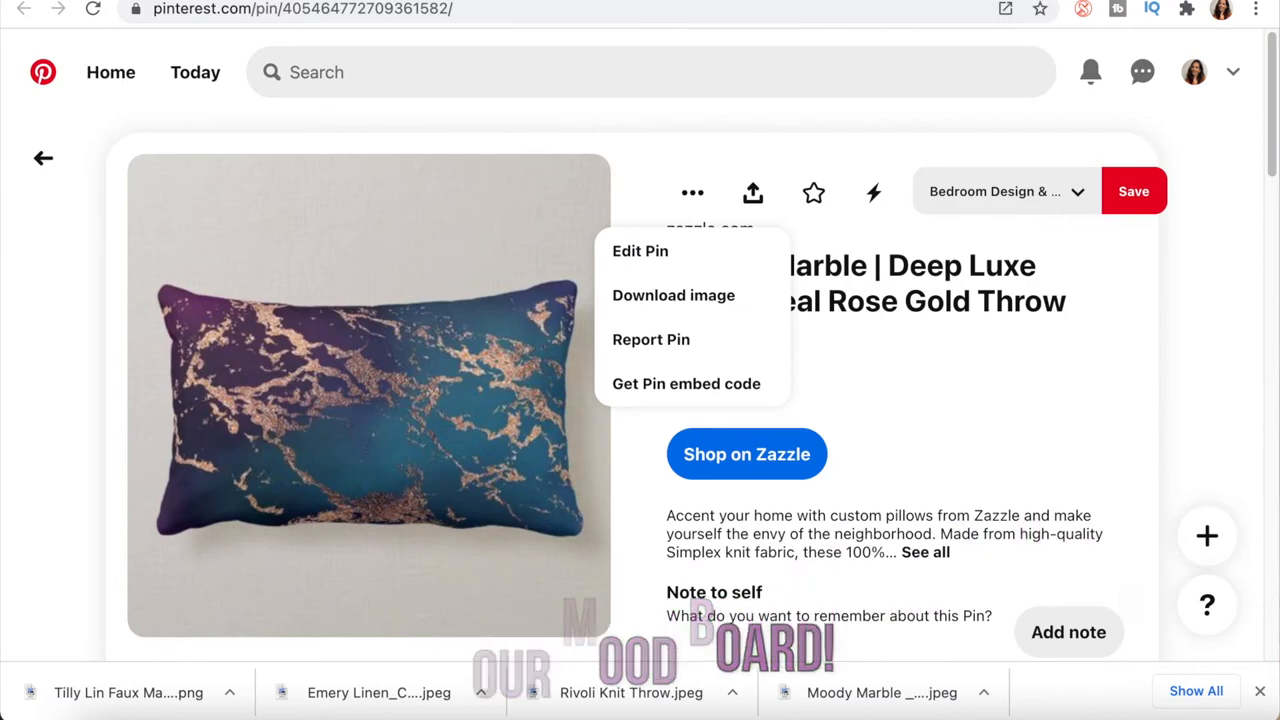
click(1192, 72)
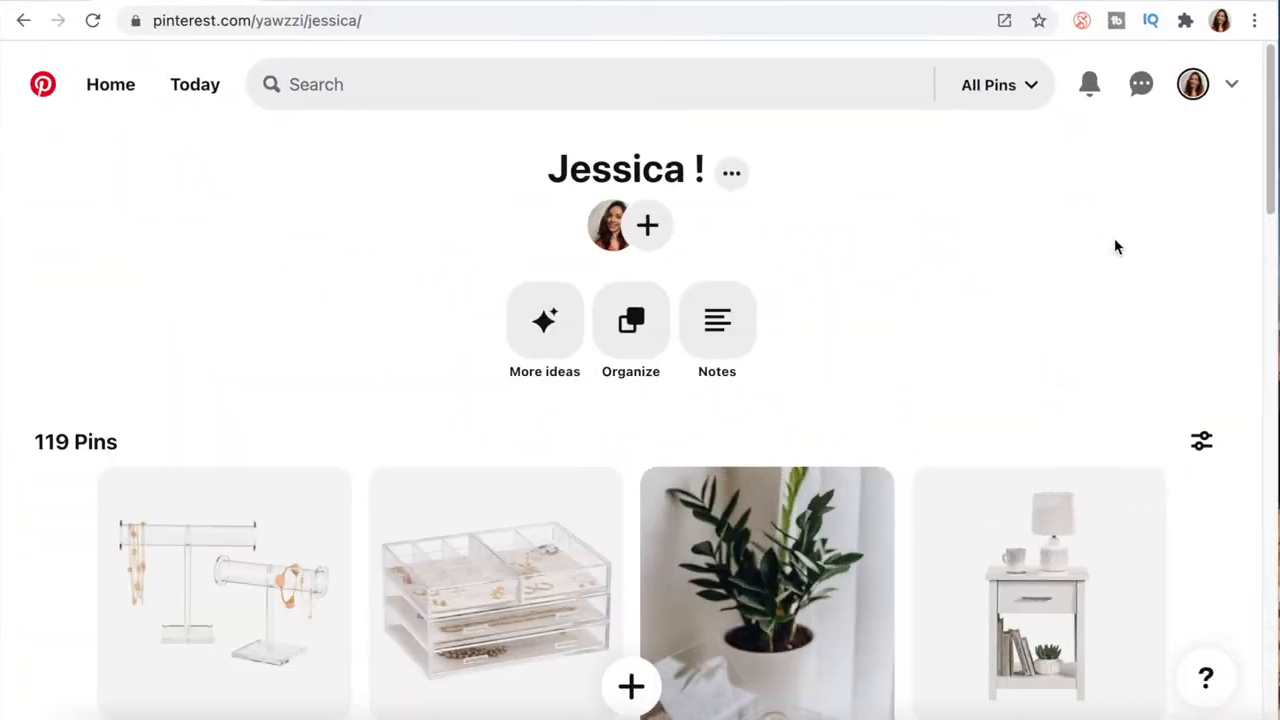
Switch to the Canva home page and expand the Templates category menu
click(256, 20)
text(canva.com)
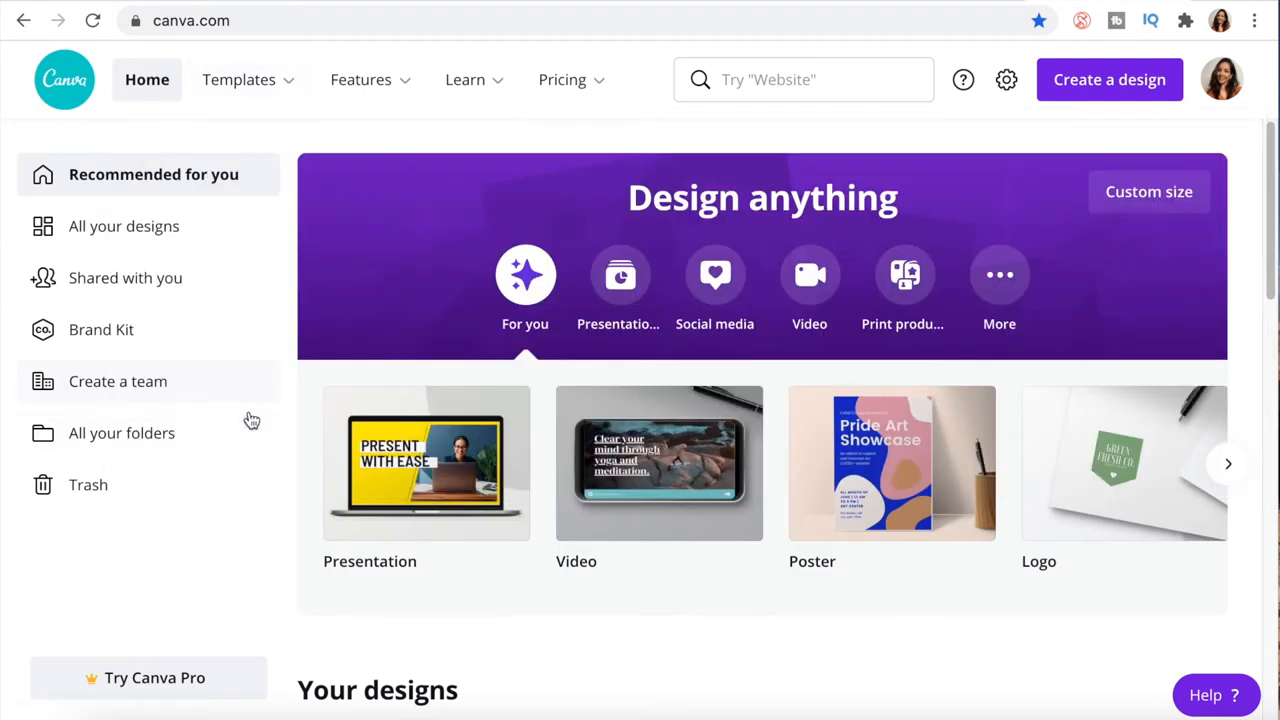
mouse_move(148, 174)
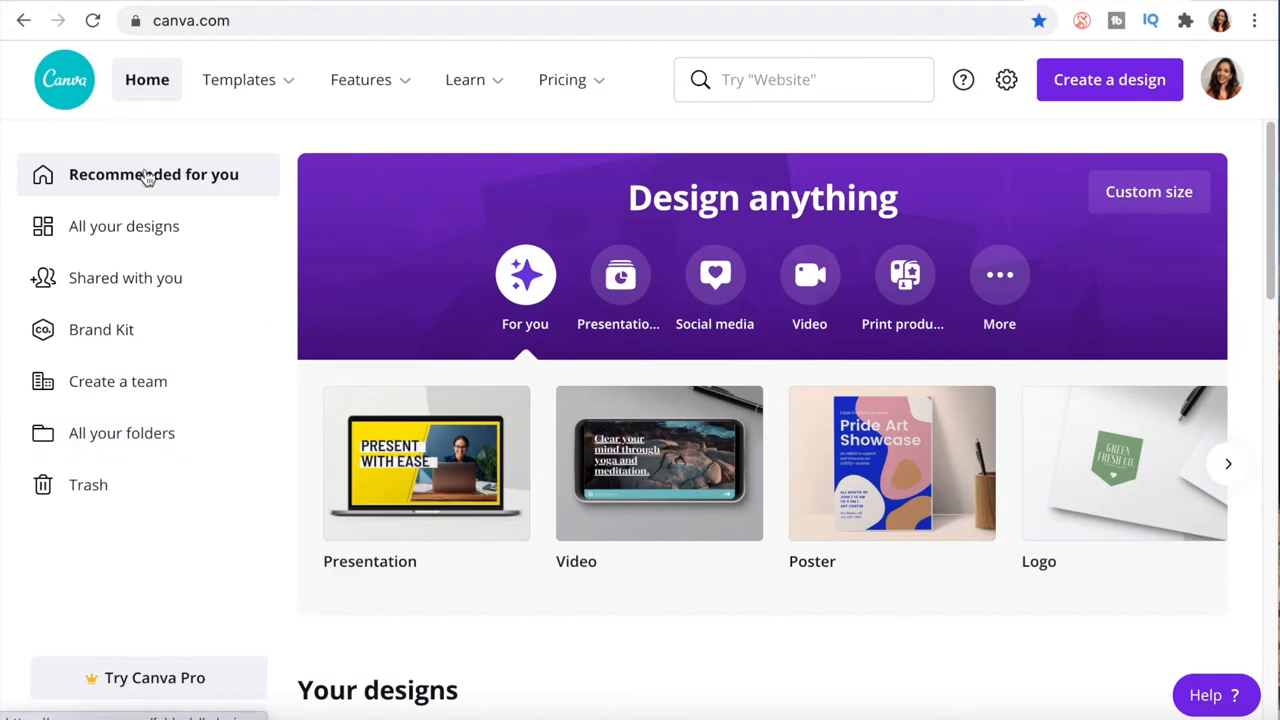
click(238, 80)
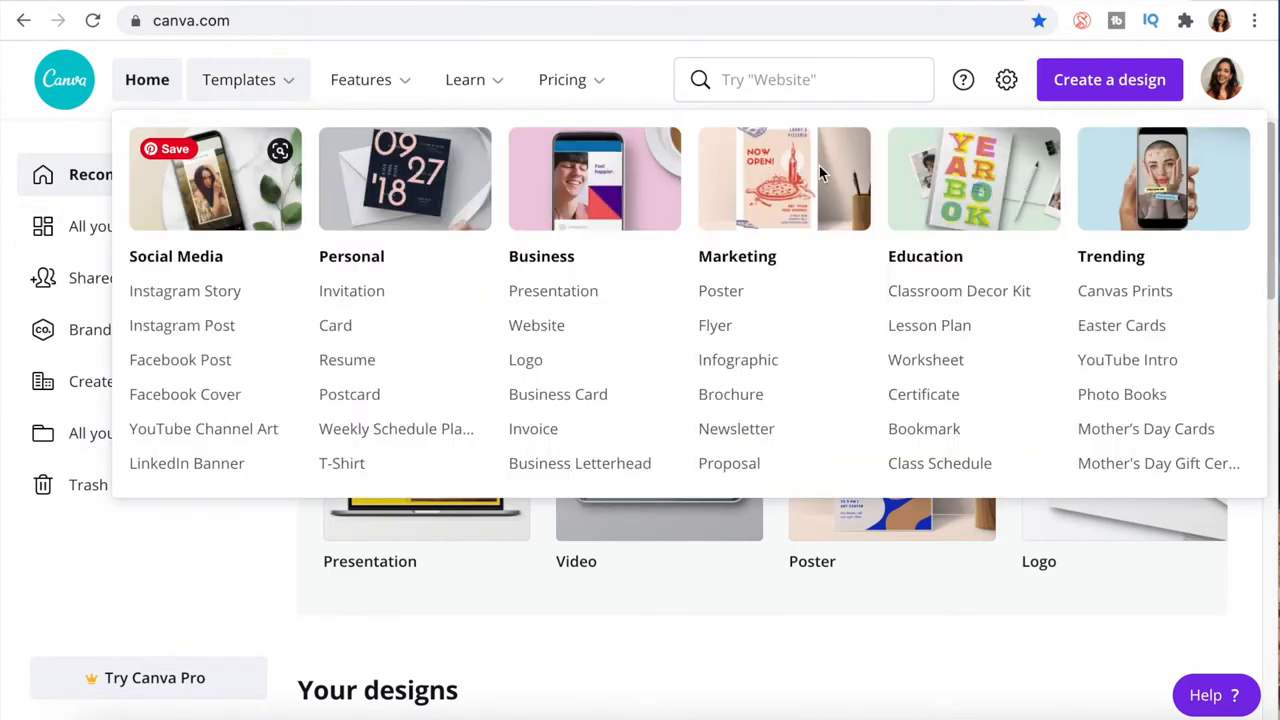
mouse_move(232, 108)
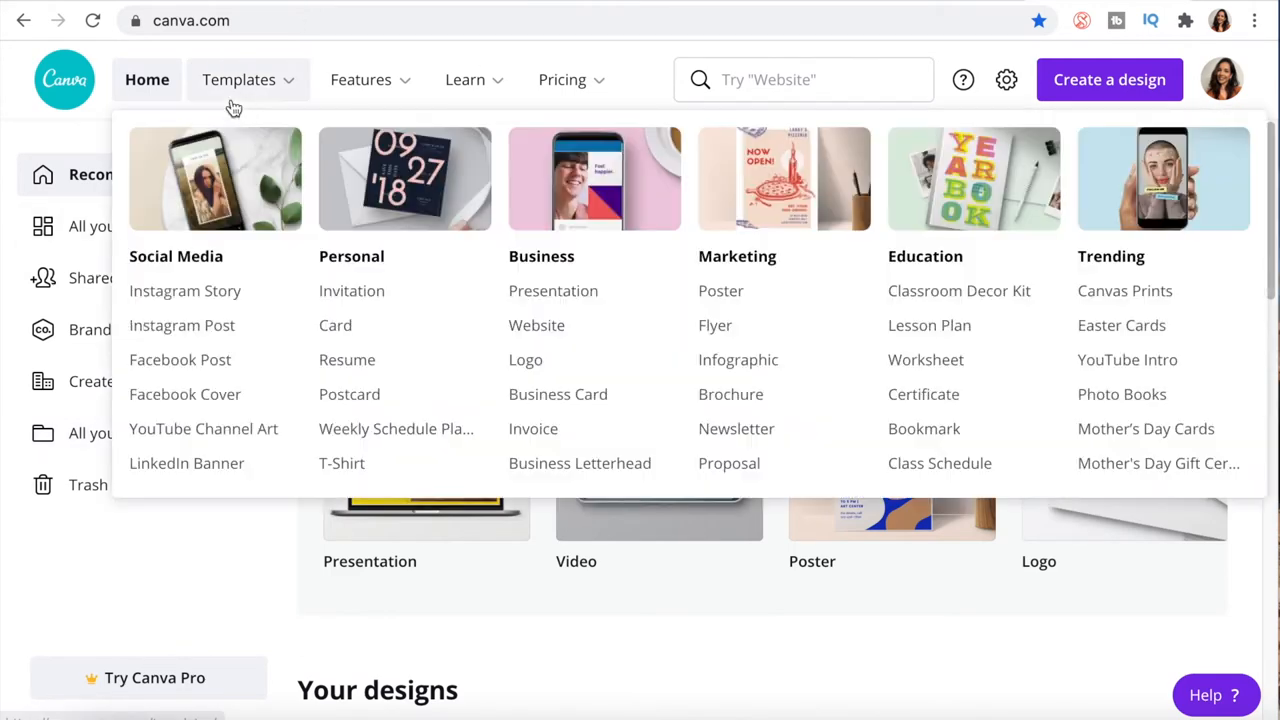
mouse_move(264, 100)
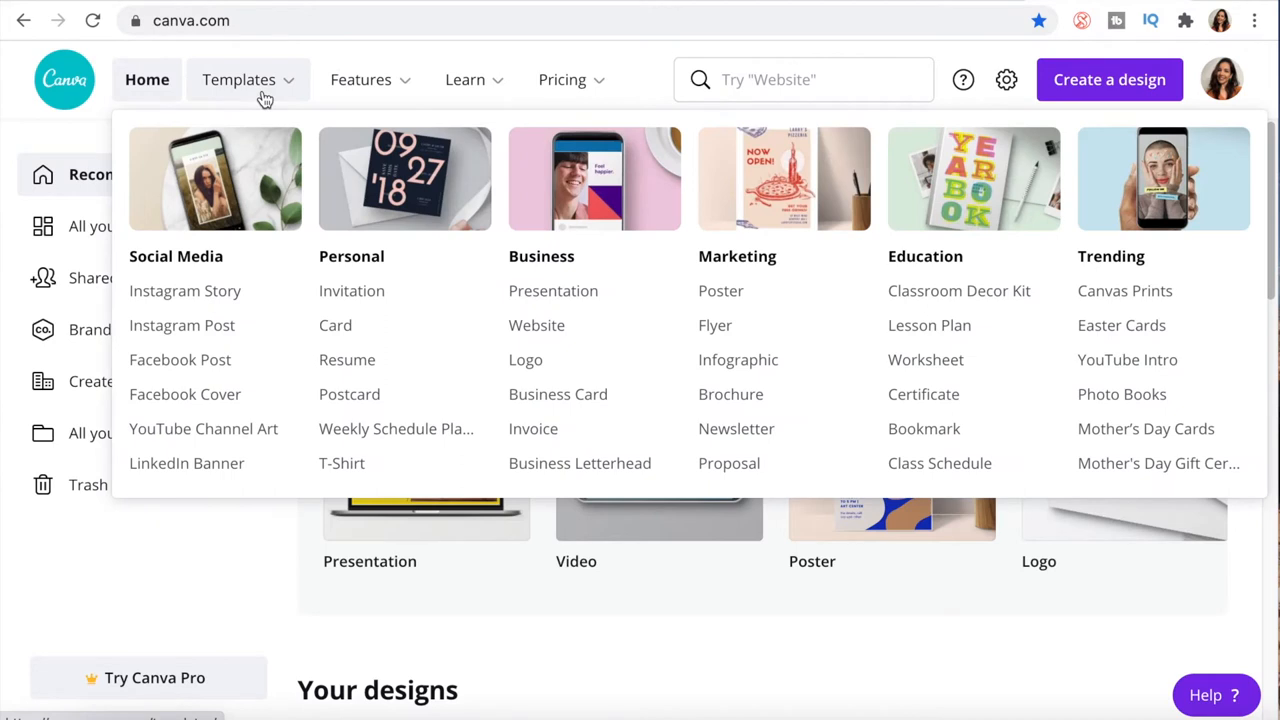
mouse_move(238, 240)
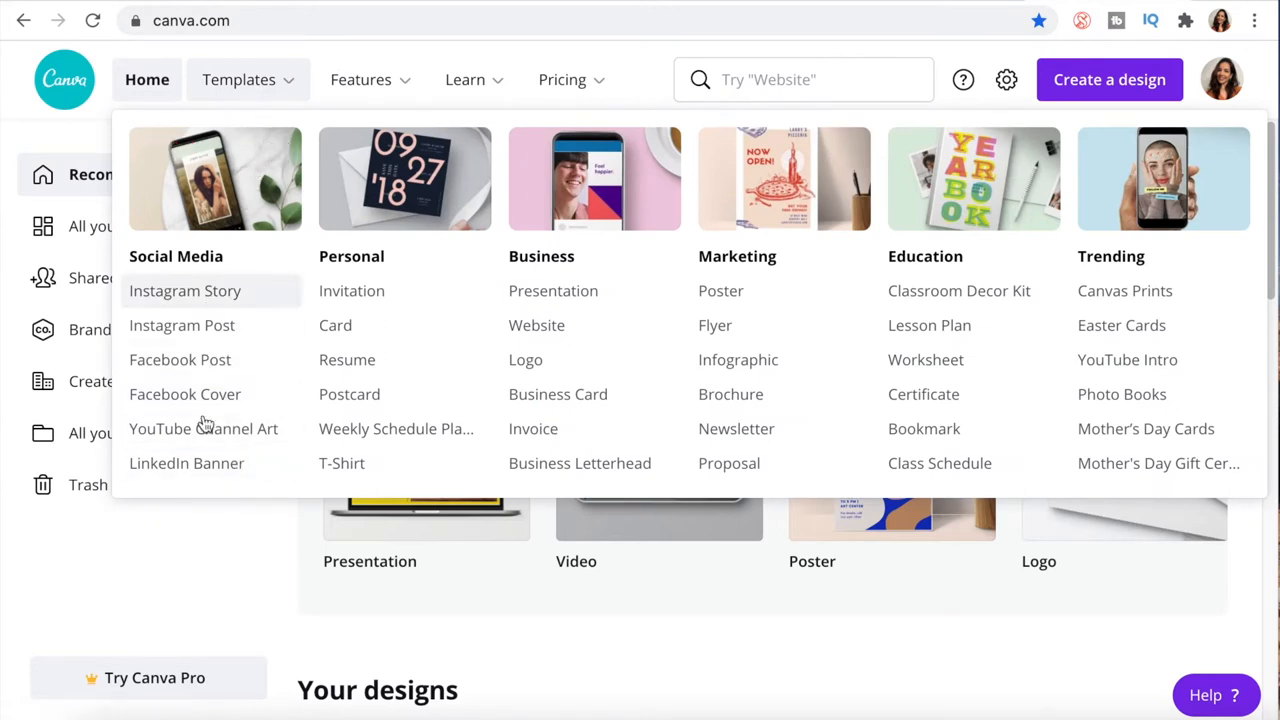
mouse_move(204, 428)
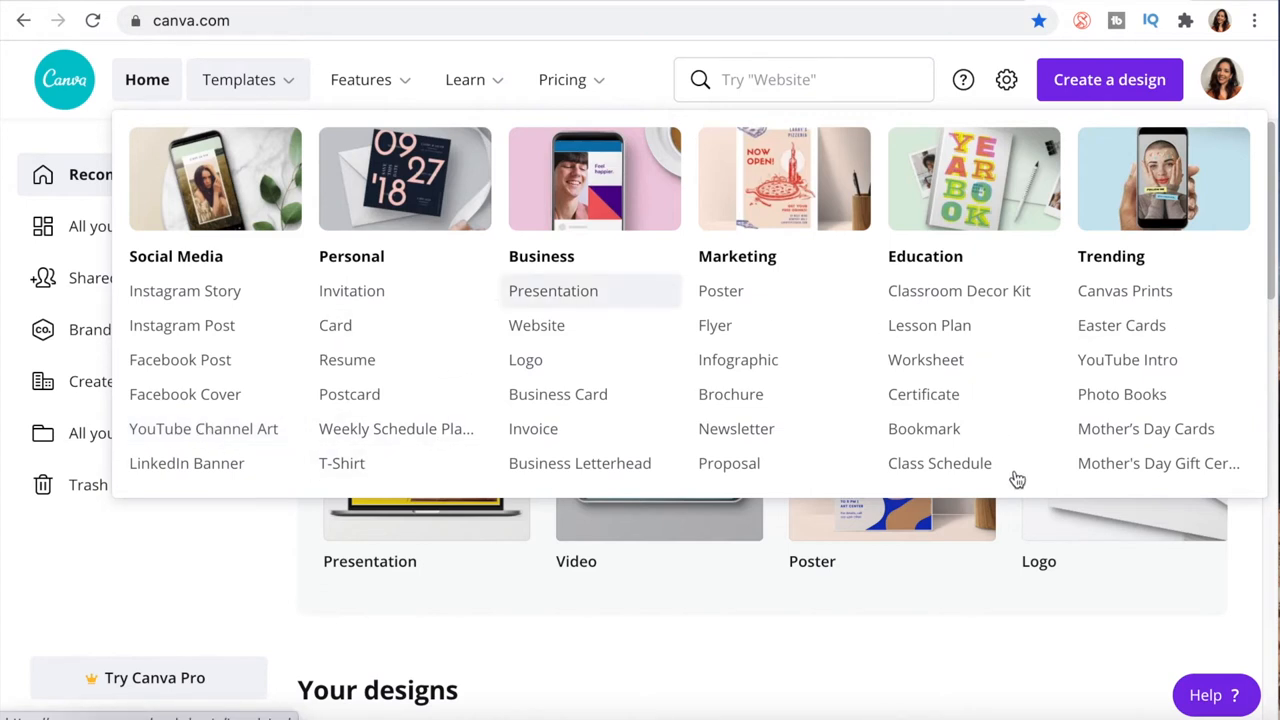
mouse_move(924, 360)
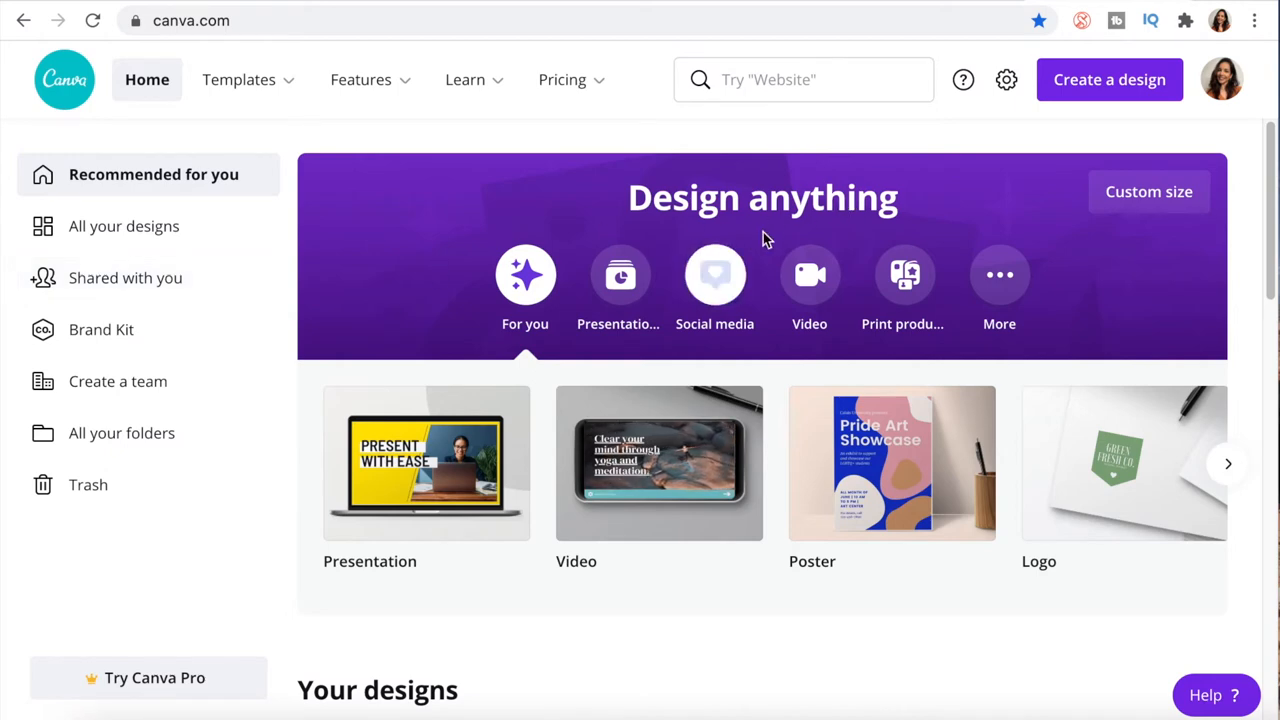
Search Canva for "mood board" and show the Mood Boards Photo Collage templates
click(562, 80)
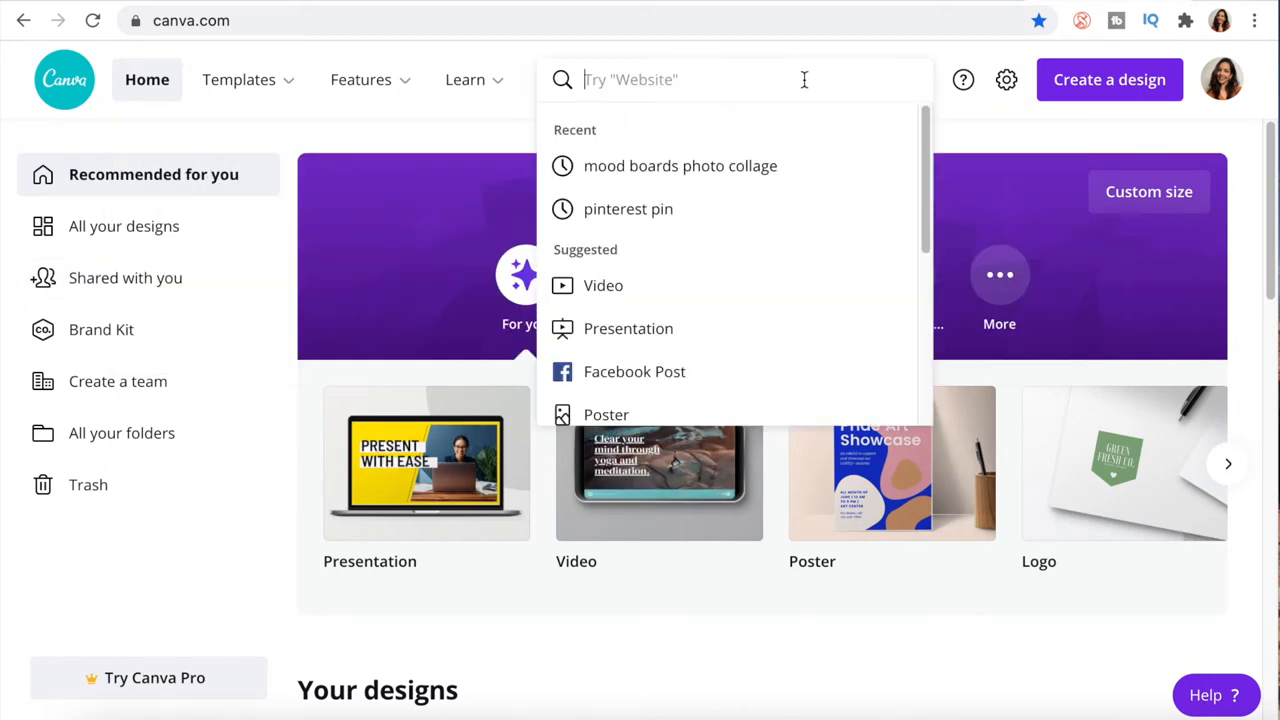
text(mood board)
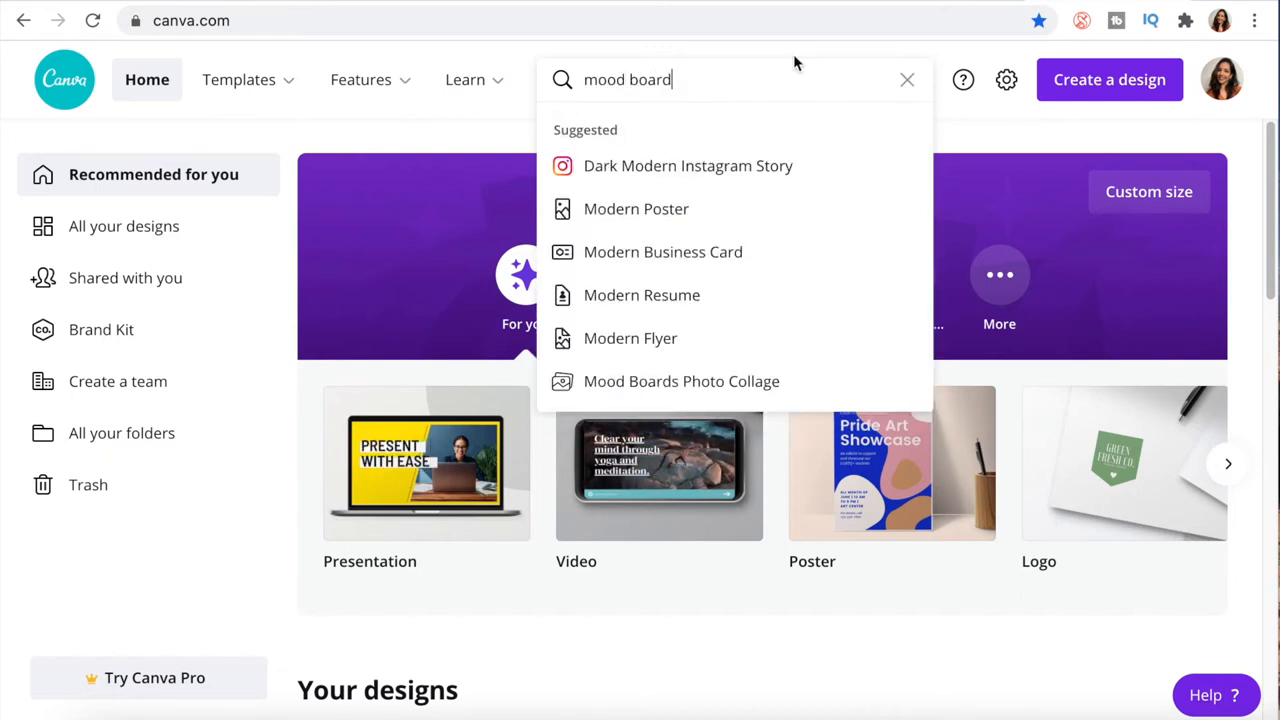
mouse_move(680, 166)
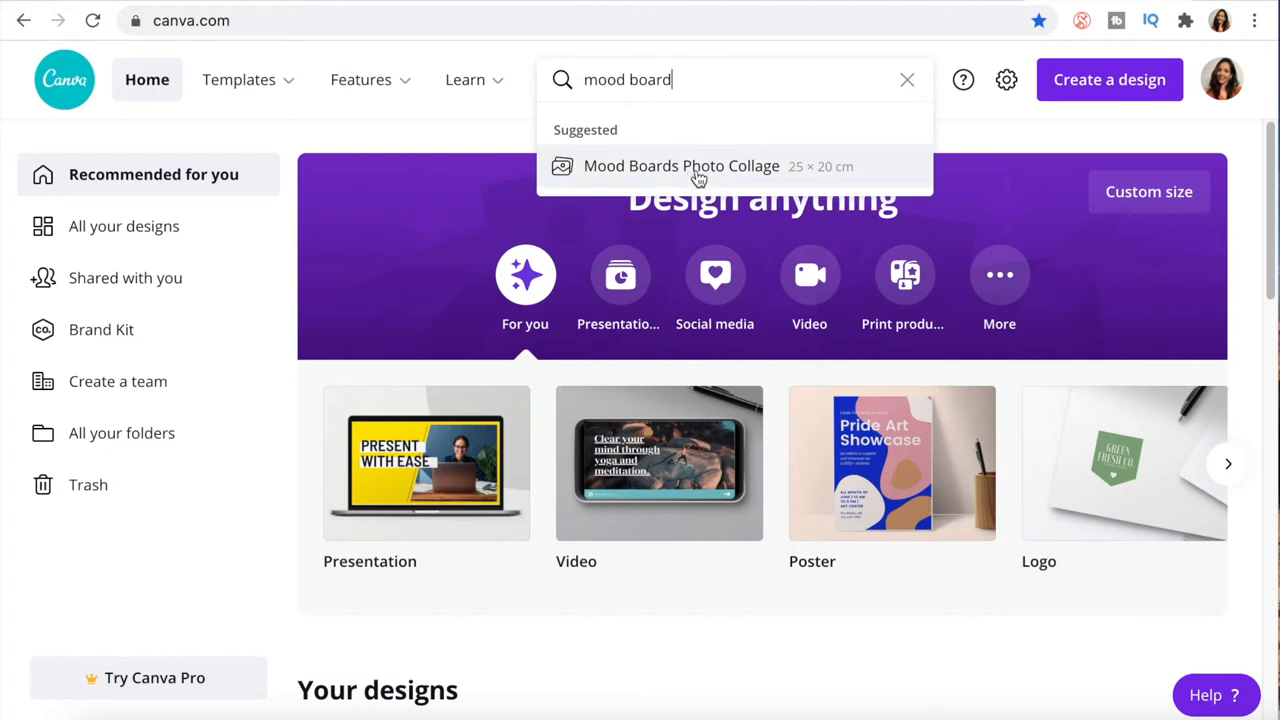
click(680, 166)
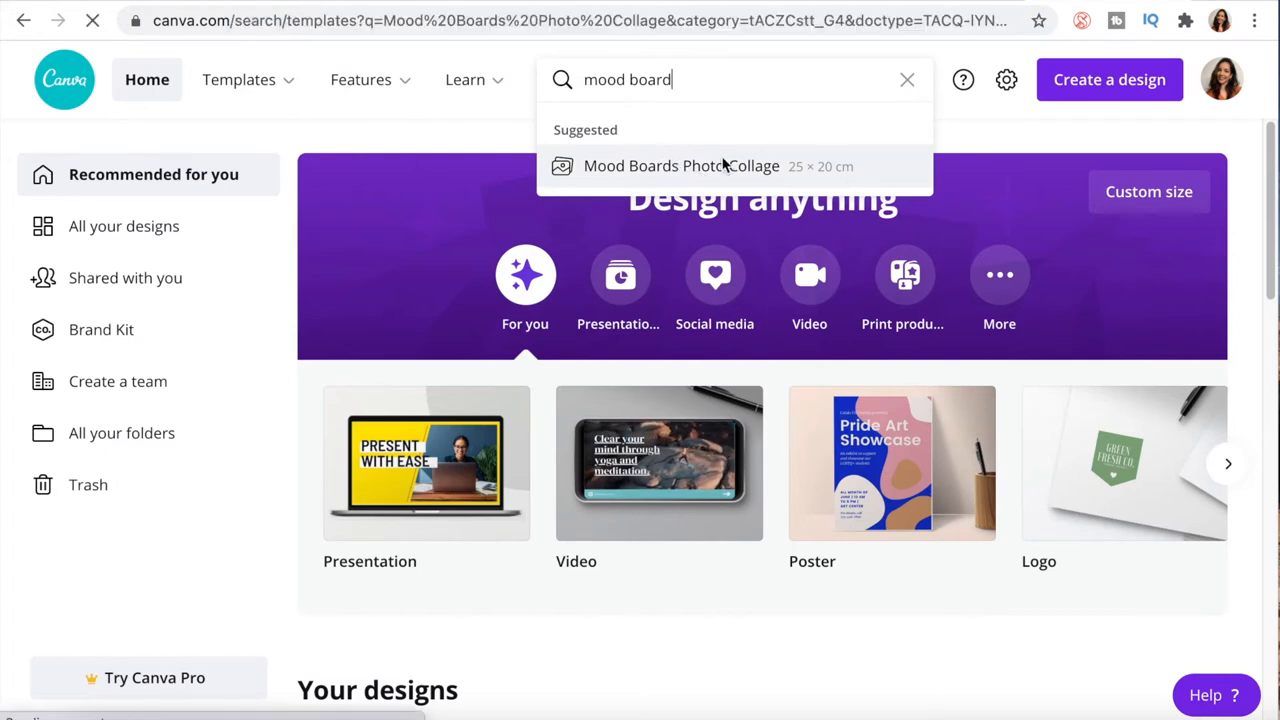
click(680, 166)
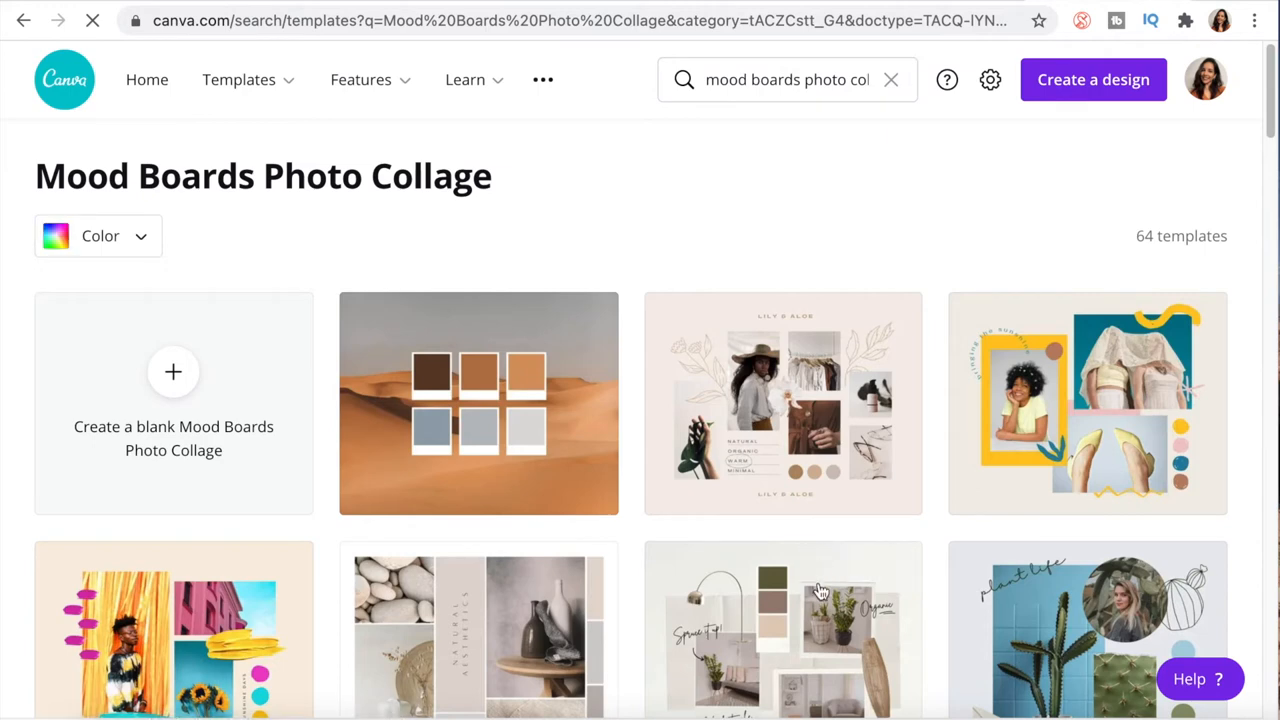
scroll(down, 3)
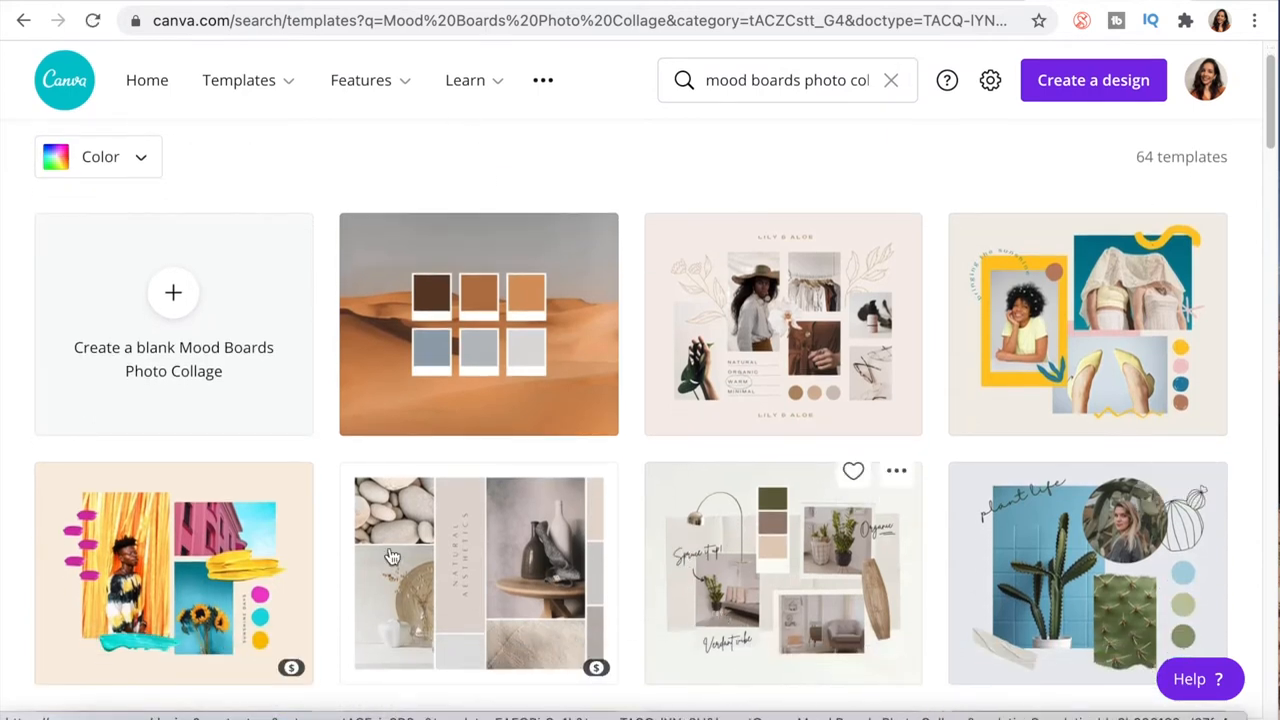
mouse_move(800, 588)
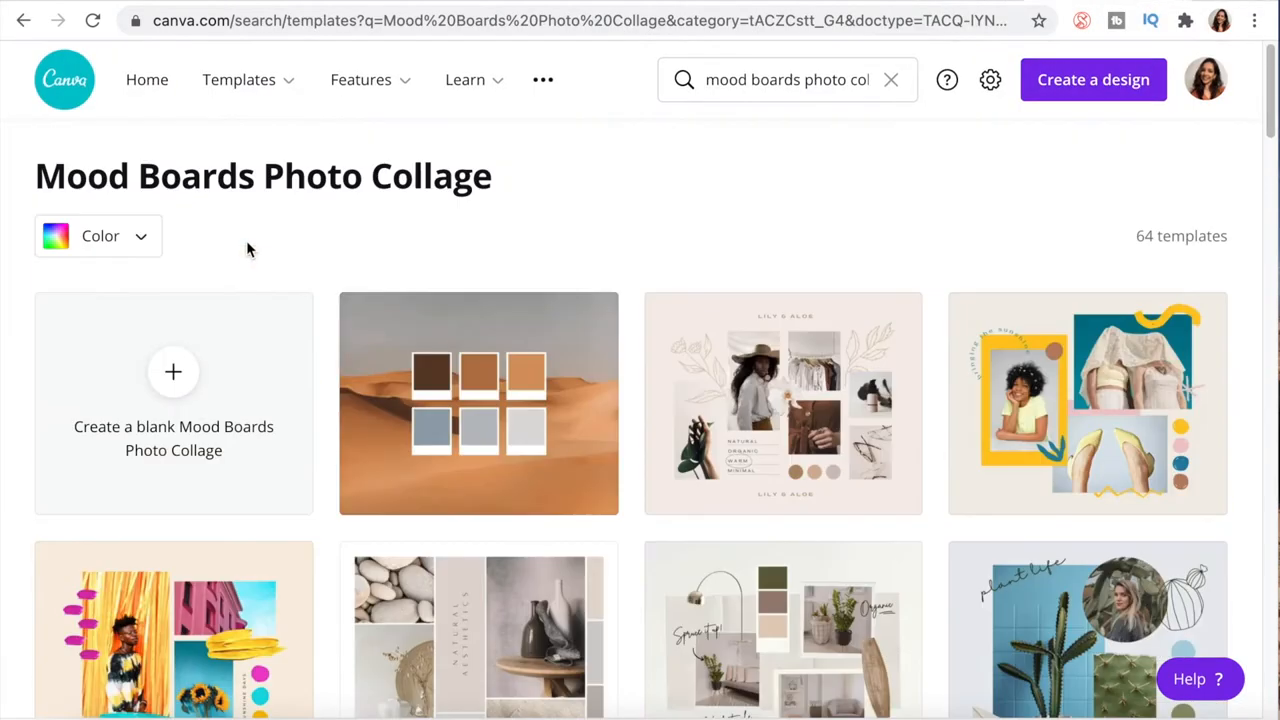
mouse_move(172, 384)
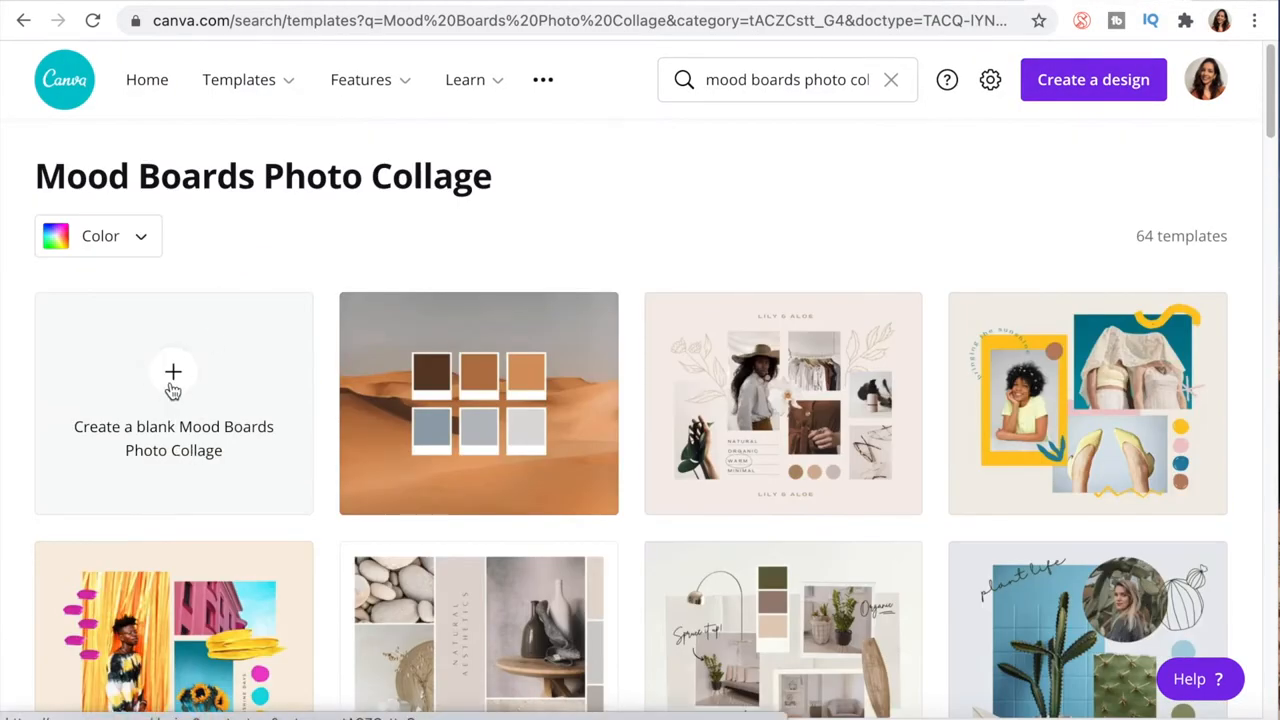
click(172, 400)
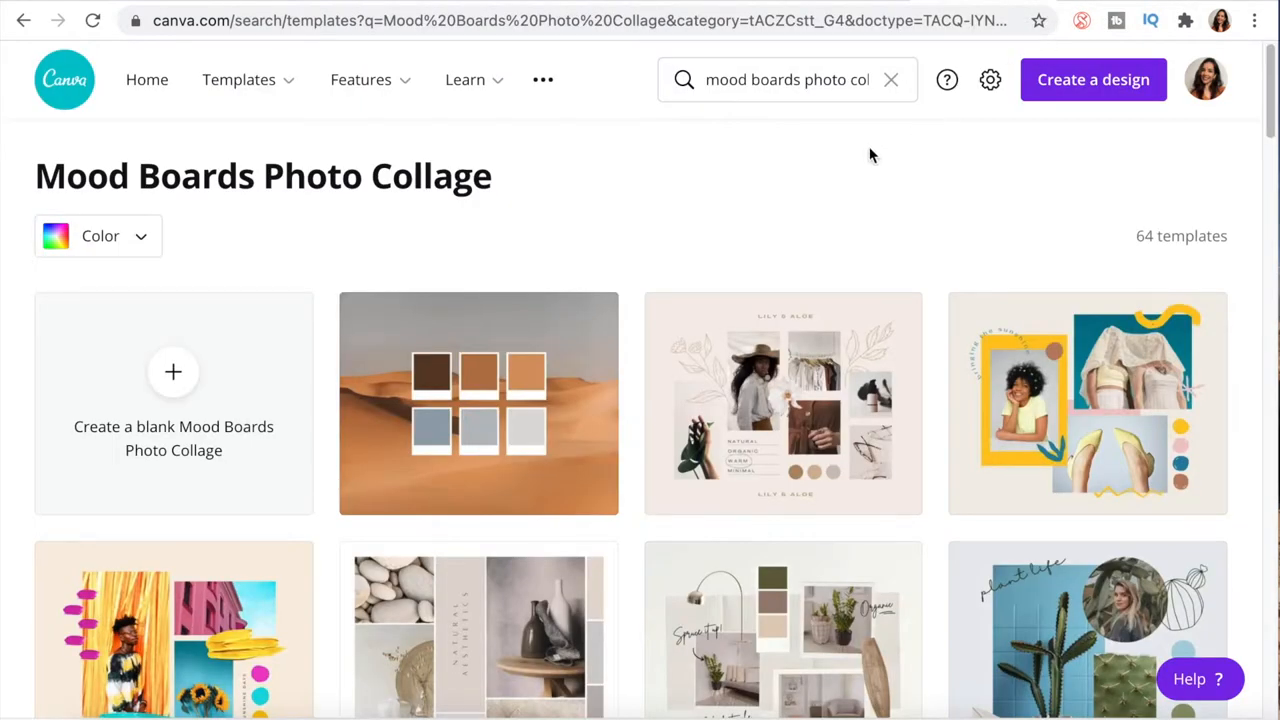
mouse_move(1092, 80)
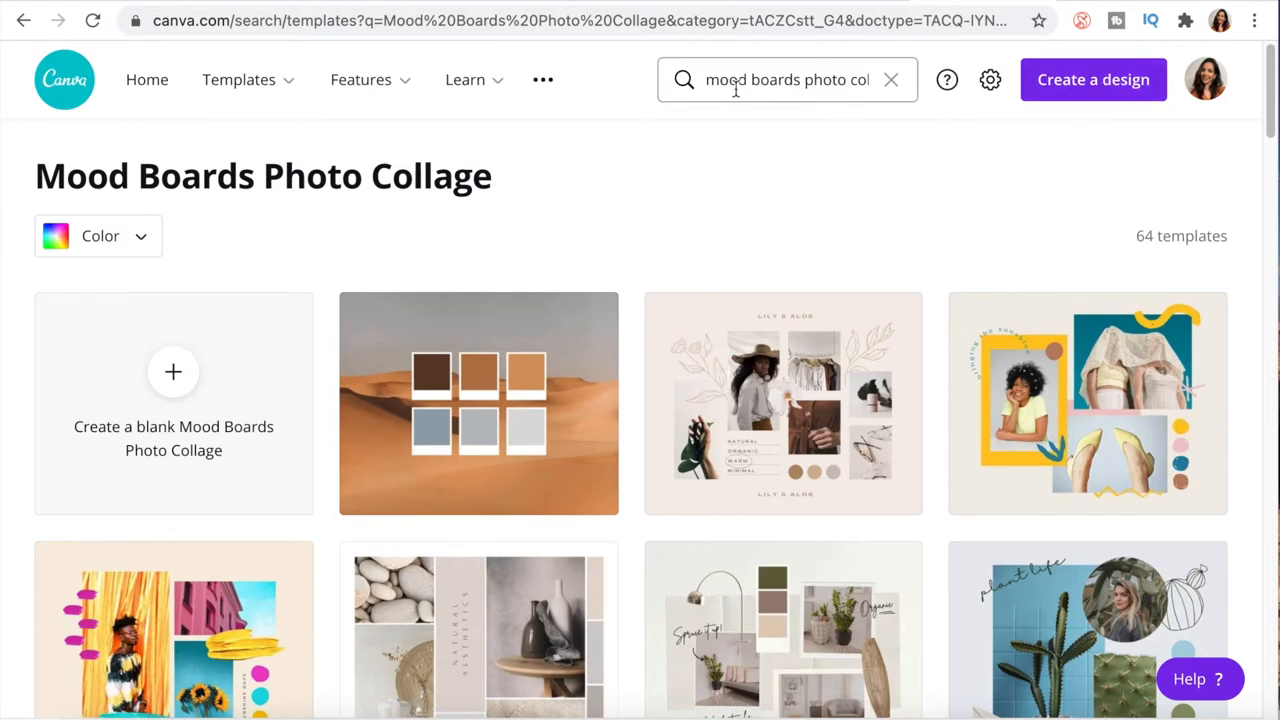
mouse_move(1112, 112)
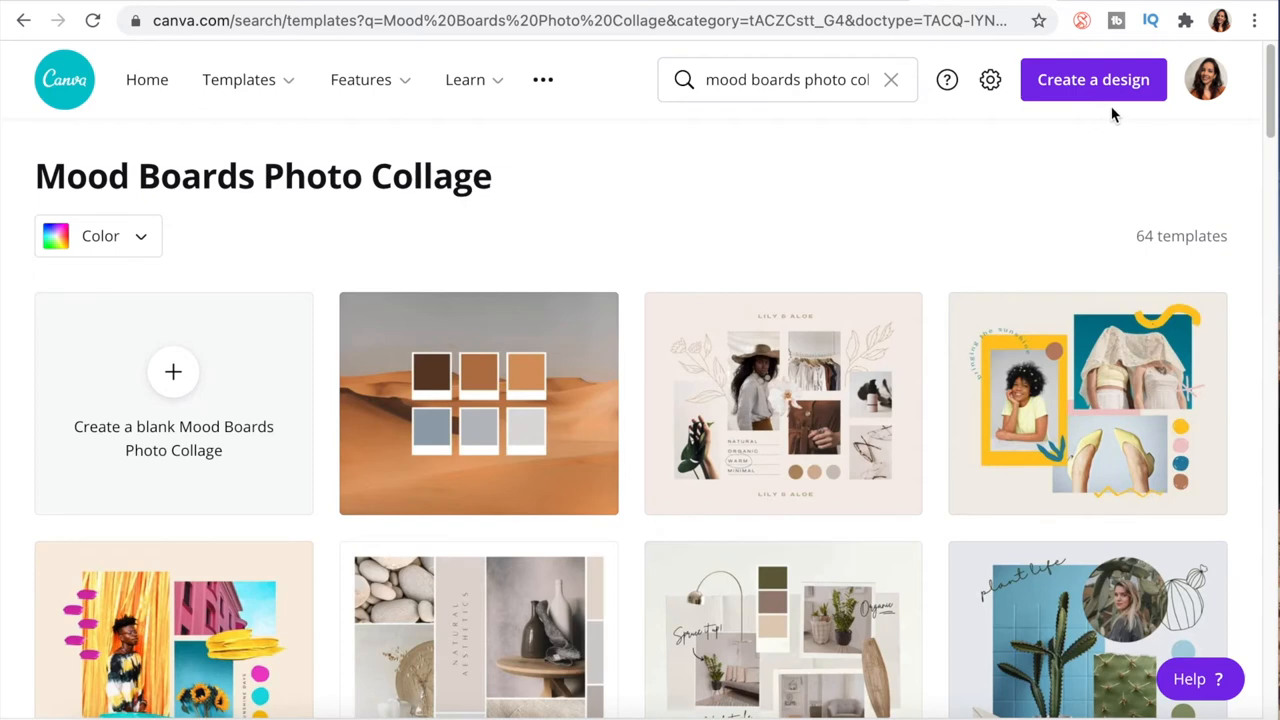
mouse_move(1128, 98)
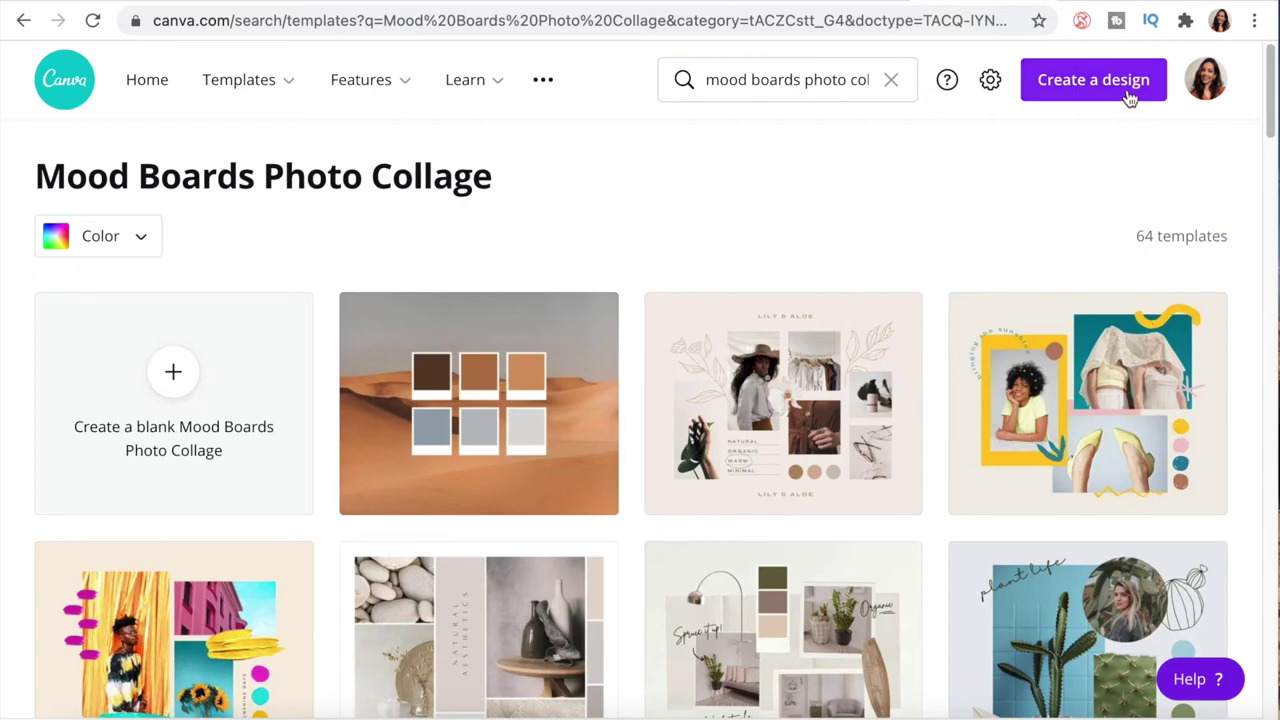
Open the Create a design list of design types
click(1092, 80)
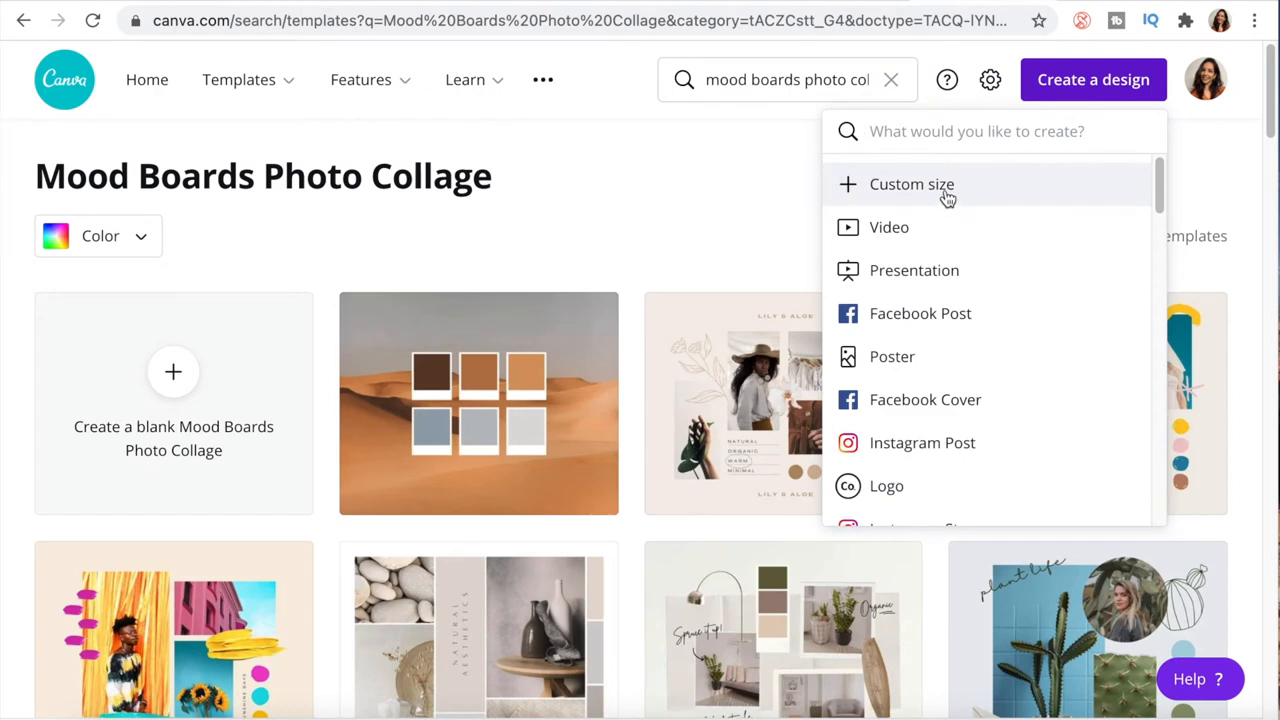
Start a blank custom-size square design and show the Uploads collection
click(912, 184)
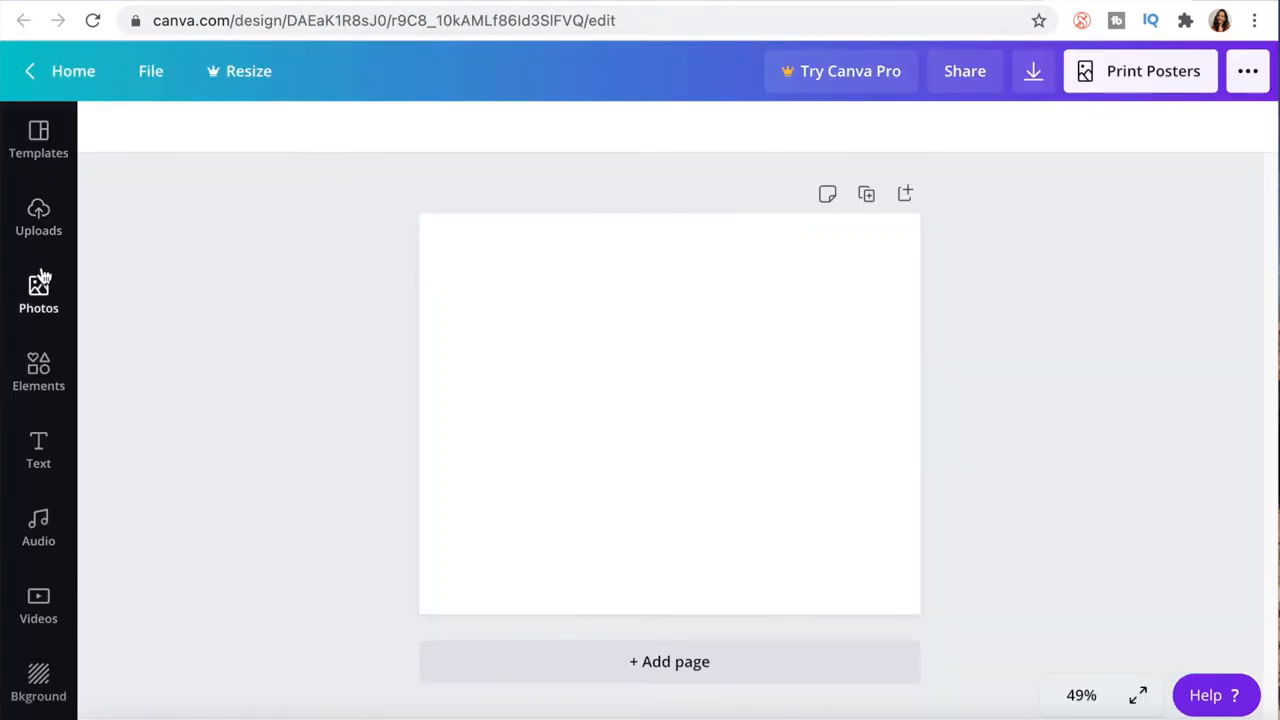
click(616, 444)
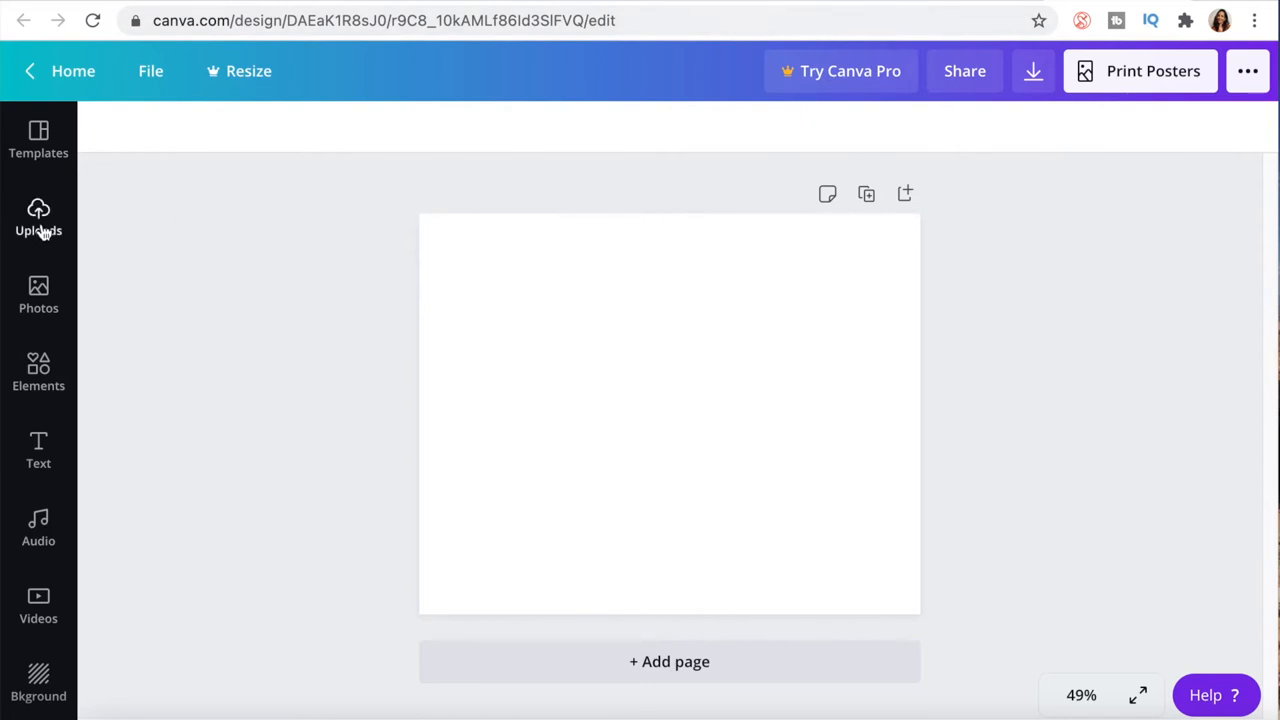
click(38, 218)
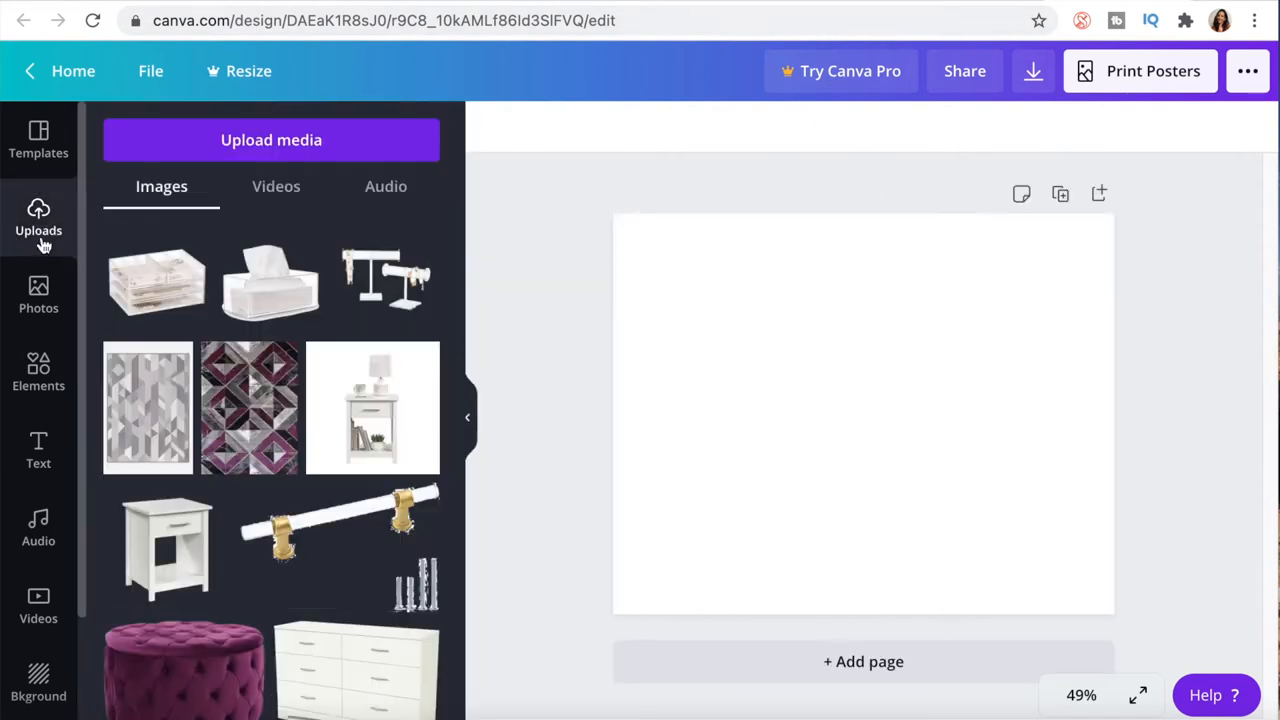
mouse_move(248, 404)
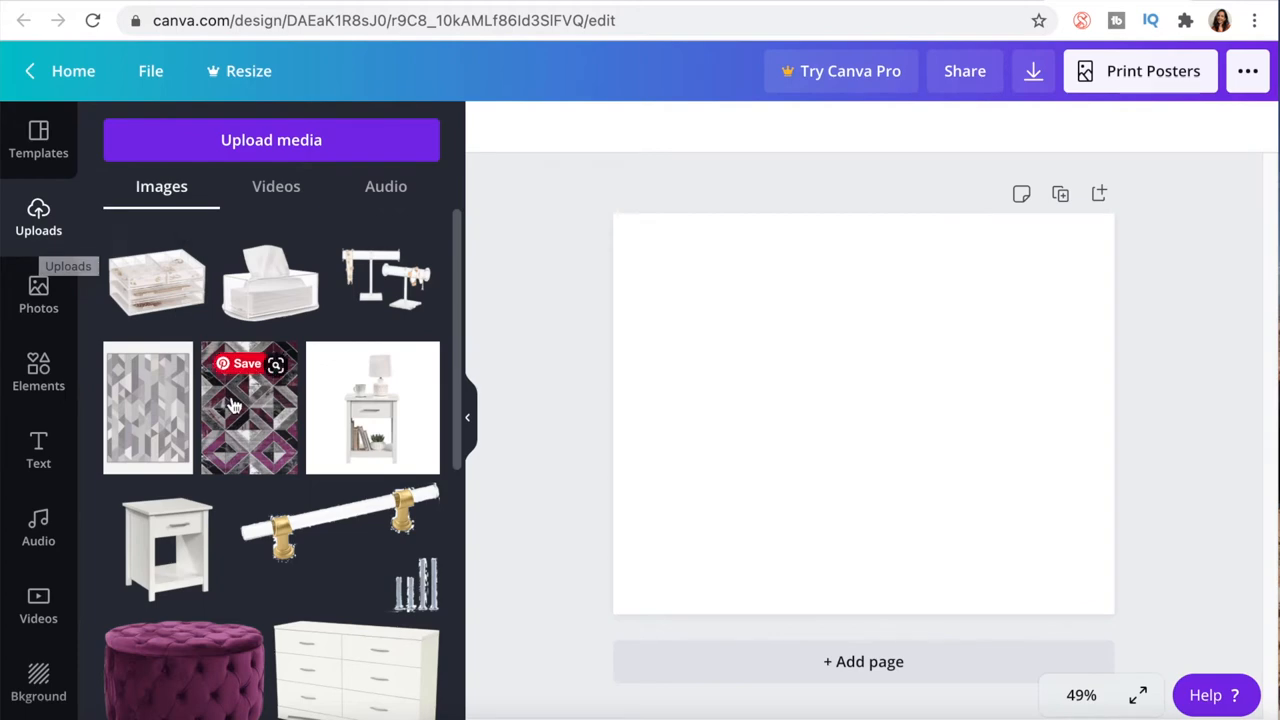
scroll(down, 3)
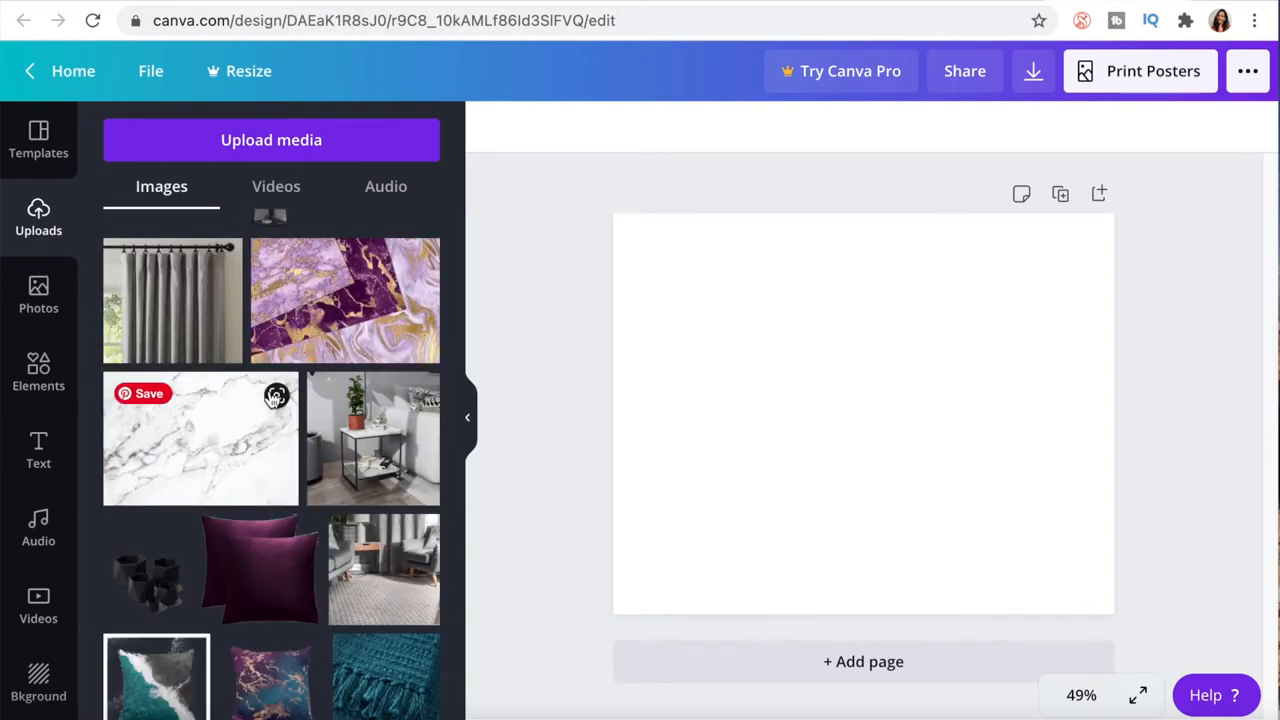
mouse_move(244, 156)
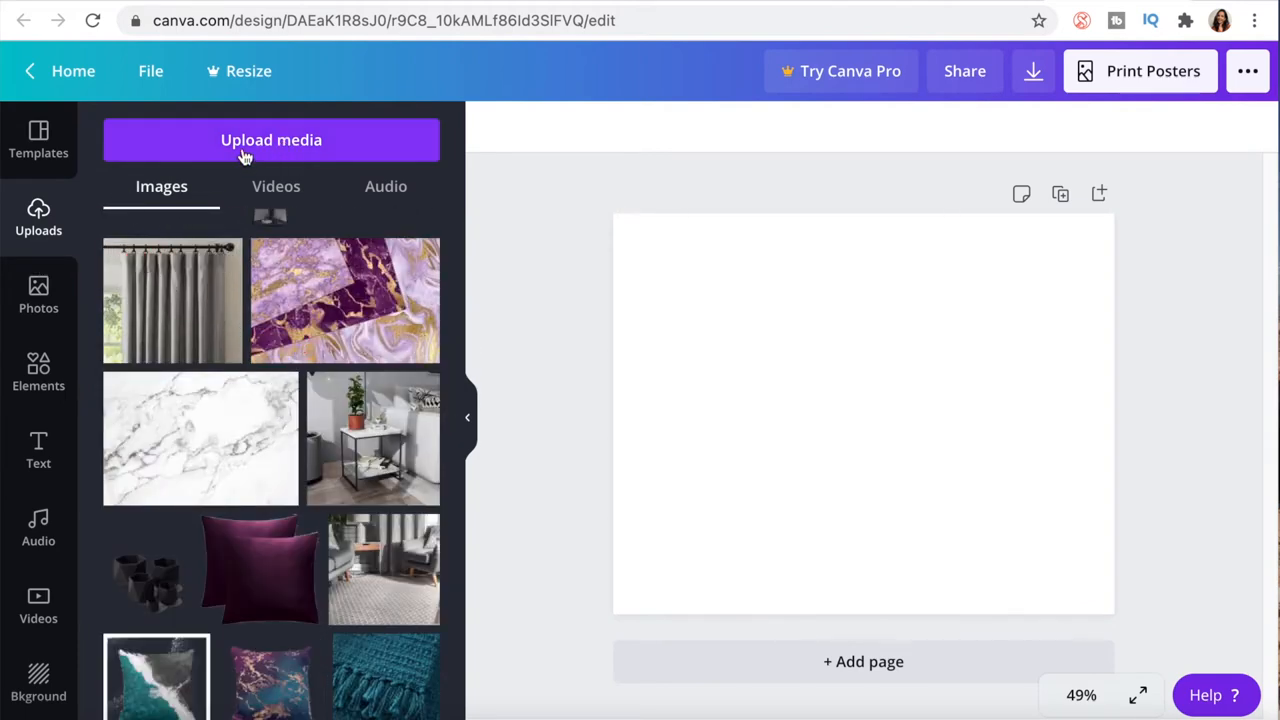
mouse_move(250, 152)
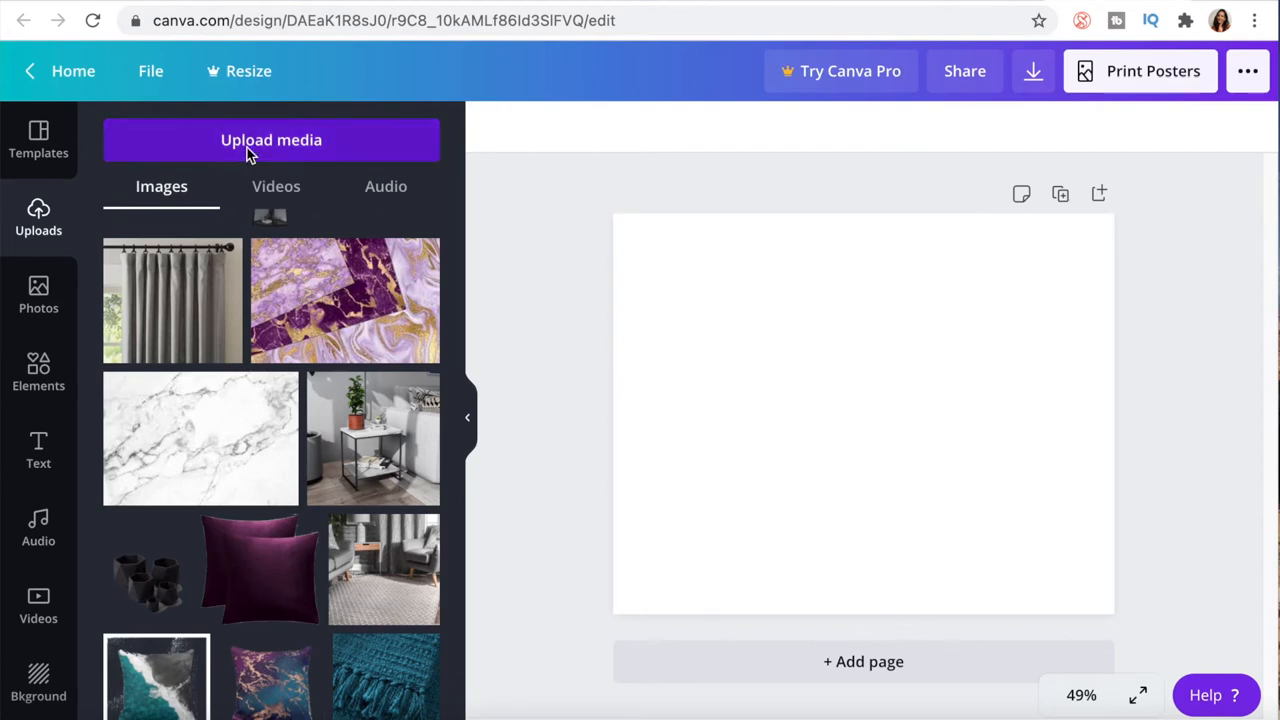
Upload all six downloaded furniture and decor images from the device's Downloads folder
click(272, 140)
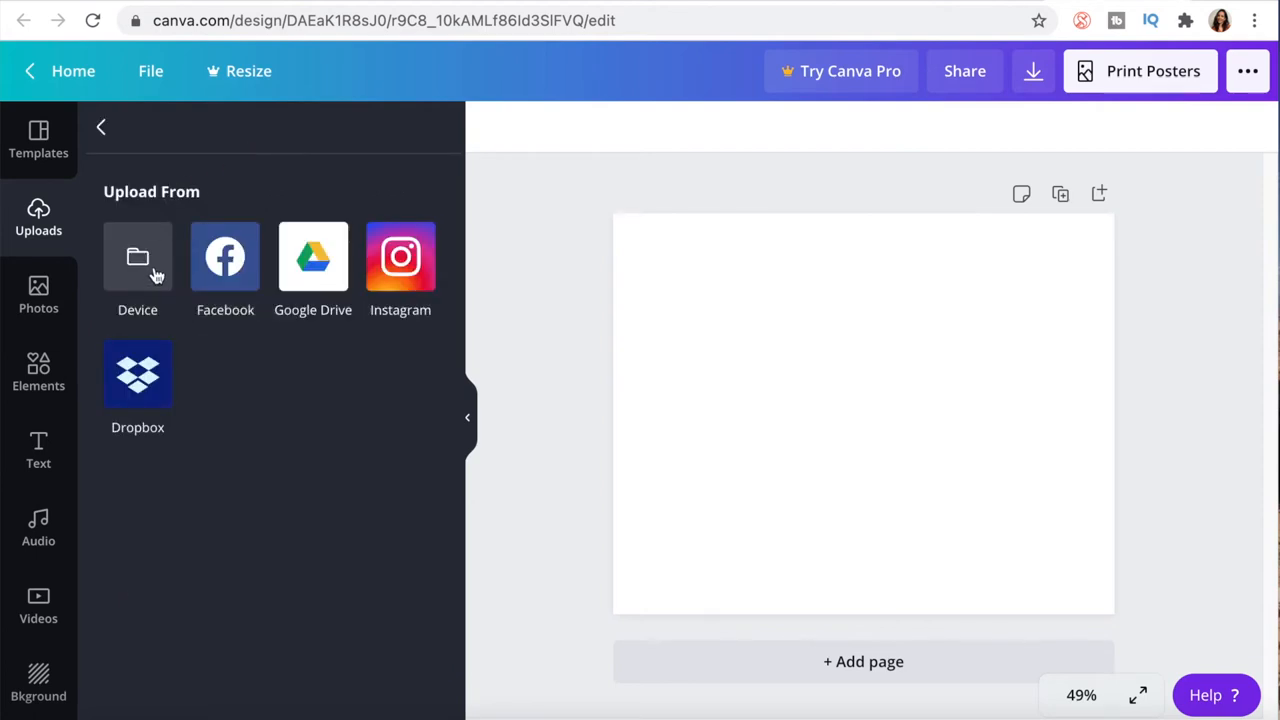
click(136, 256)
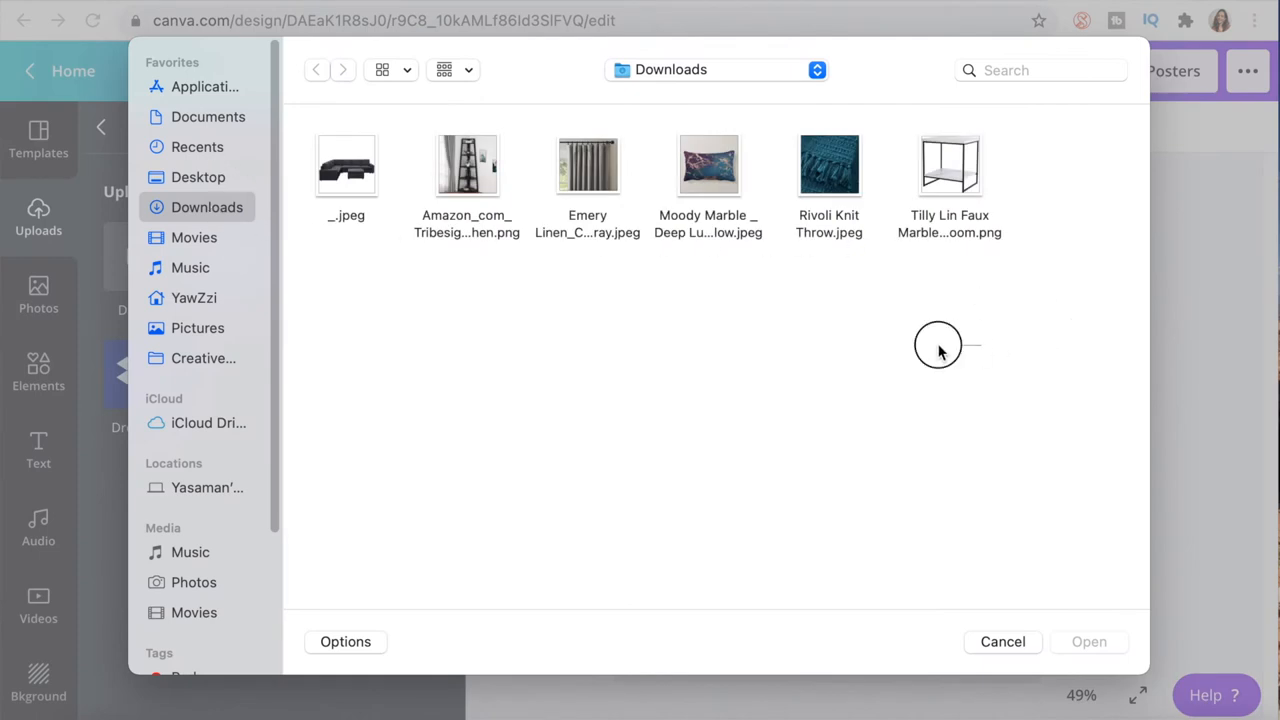
key(cmd+a)
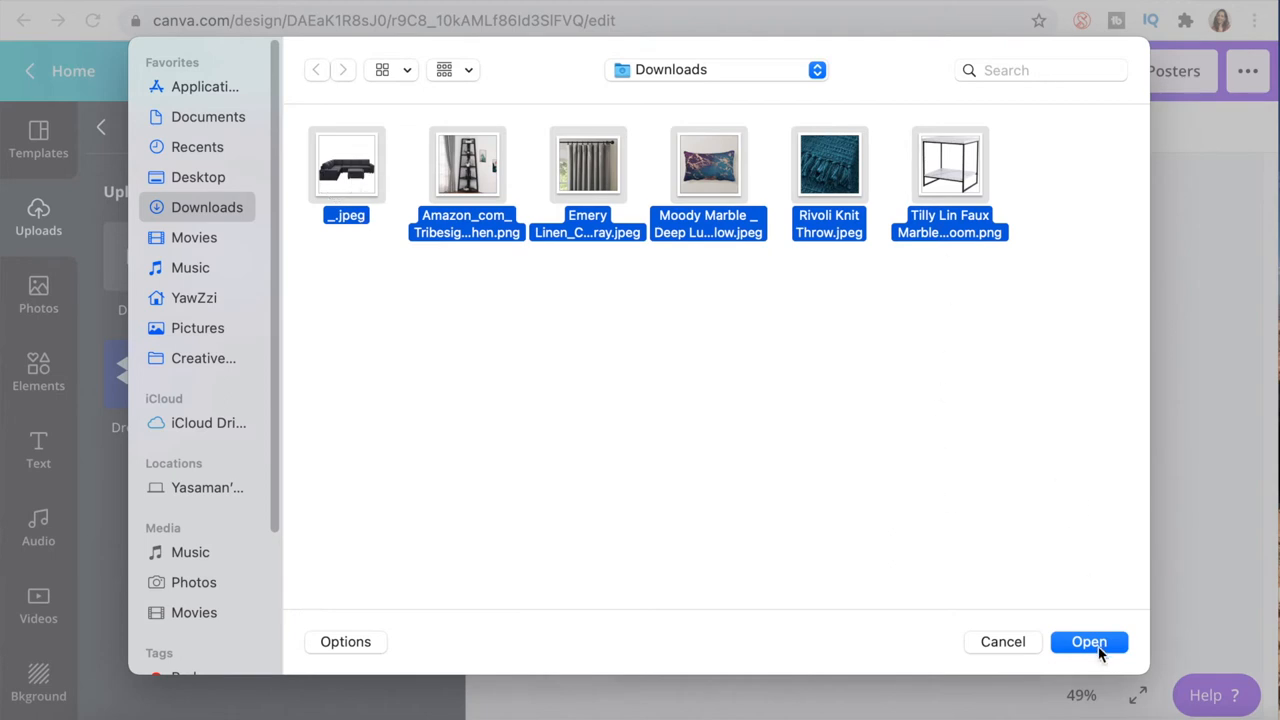
click(1088, 640)
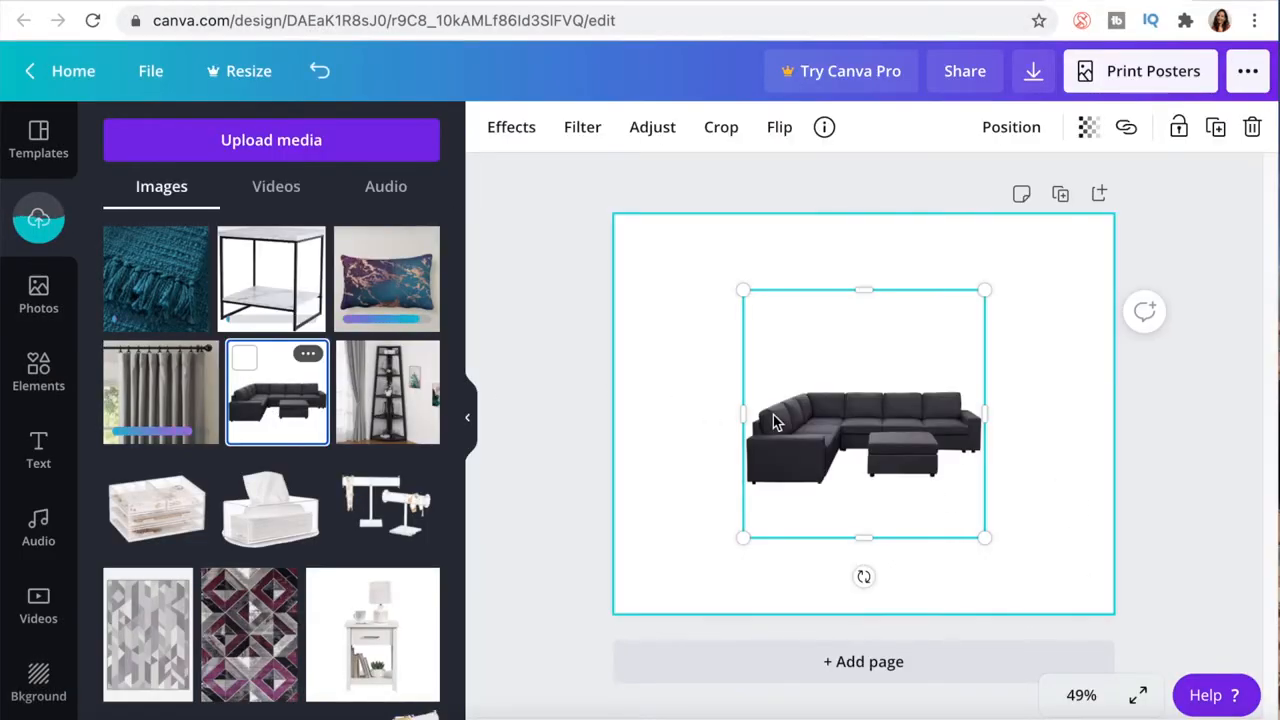
Shrink the sofa toward the left edge, add the curtain, and sit a small marble pillow on the sofa
drag(744, 536, 784, 490)
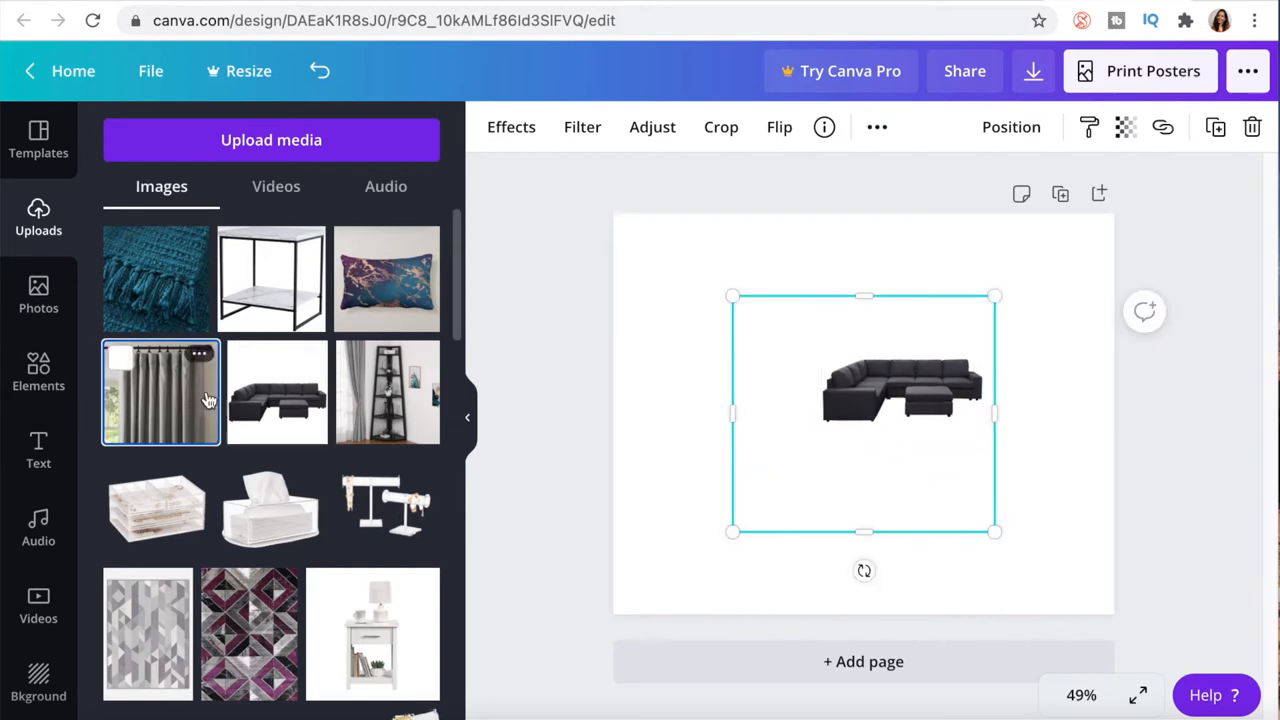
click(160, 392)
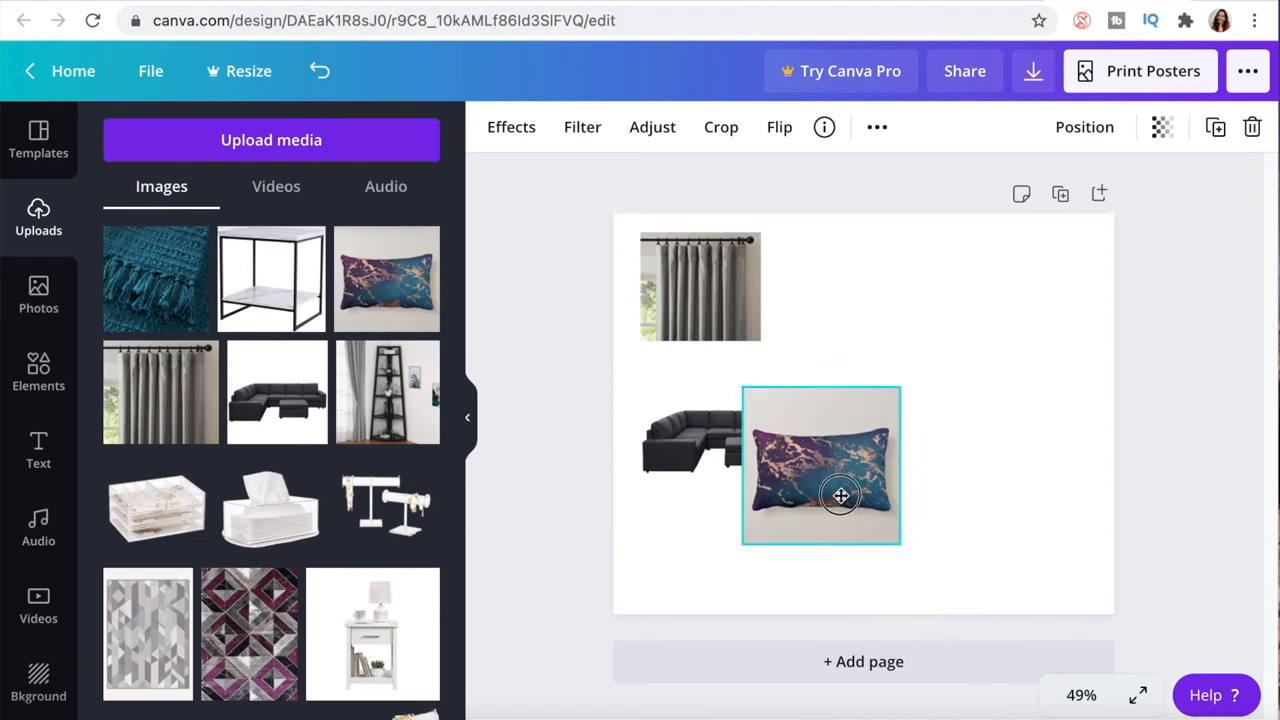
drag(840, 496, 810, 440)
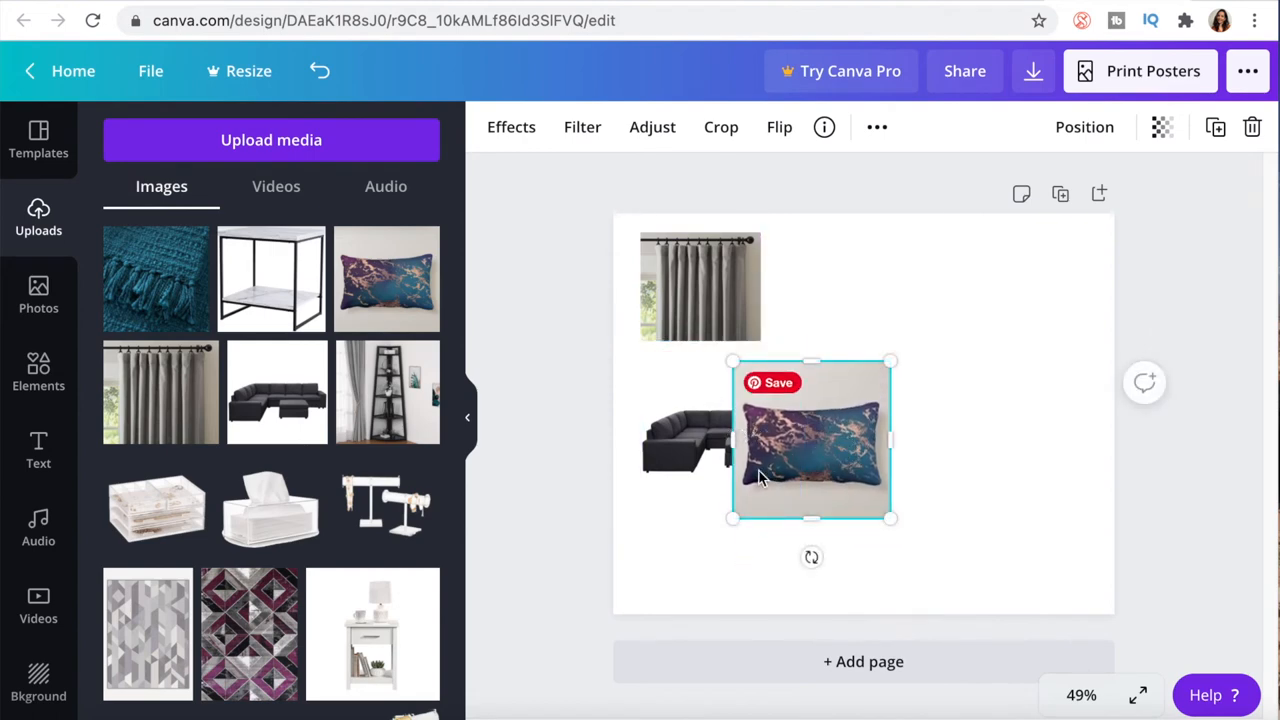
drag(810, 440, 750, 436)
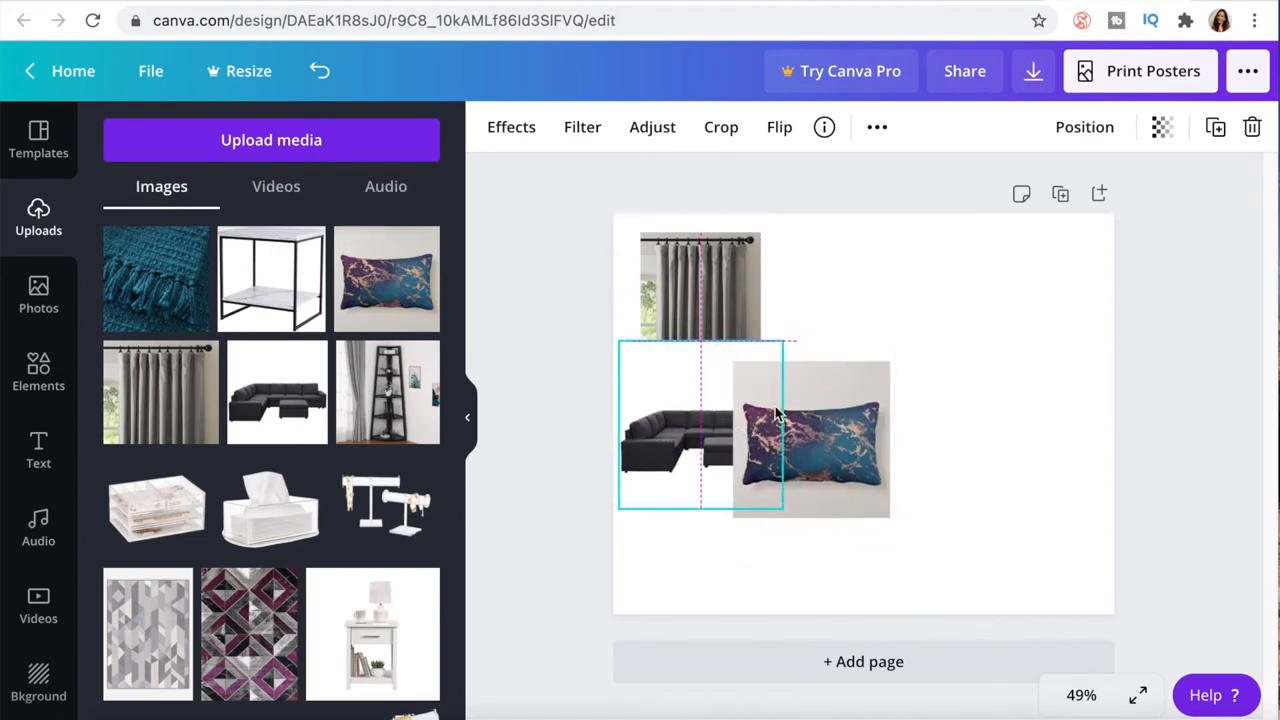
drag(780, 436, 878, 460)
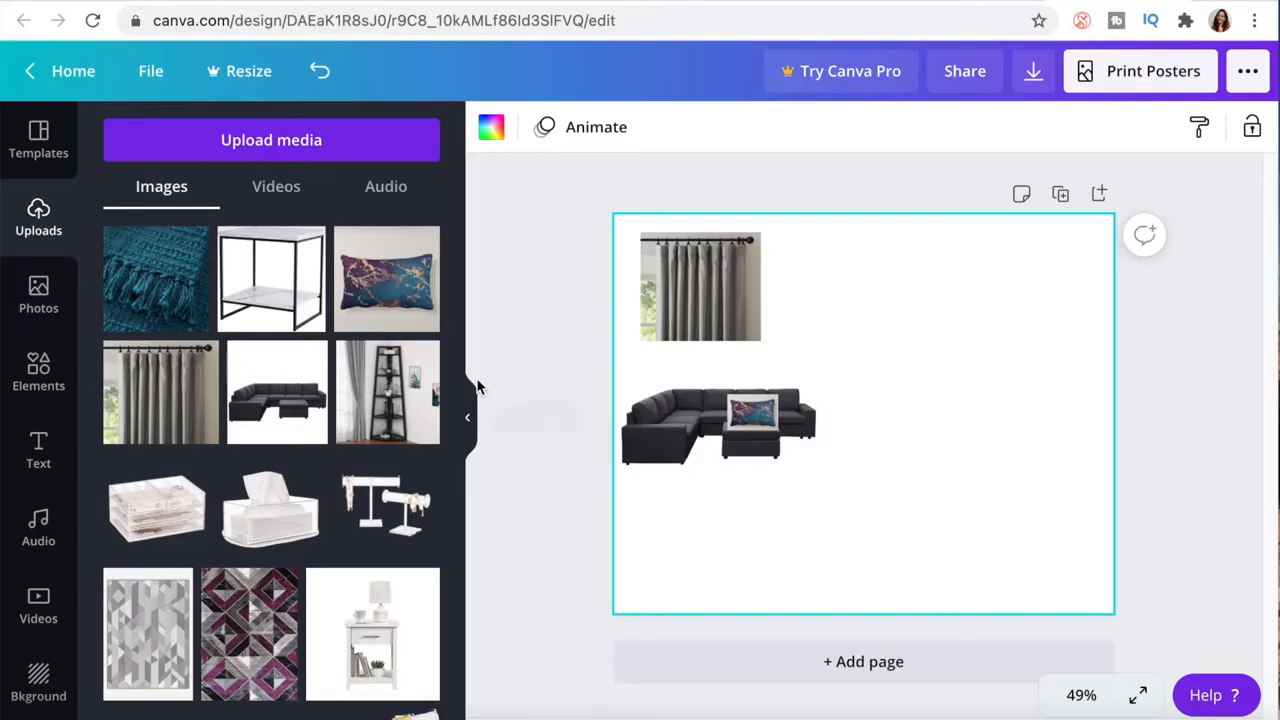
mouse_move(1108, 628)
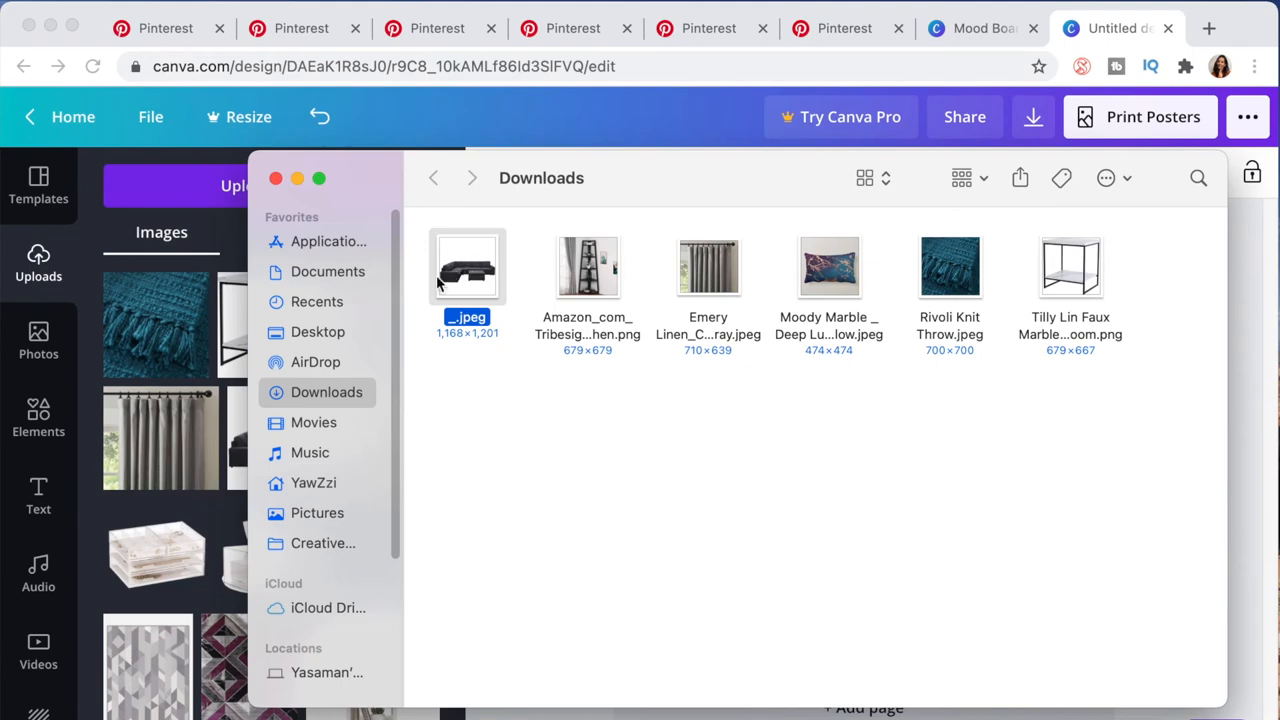
View the sofa photo full screen in Preview with the Markup tools showing
double_click(468, 266)
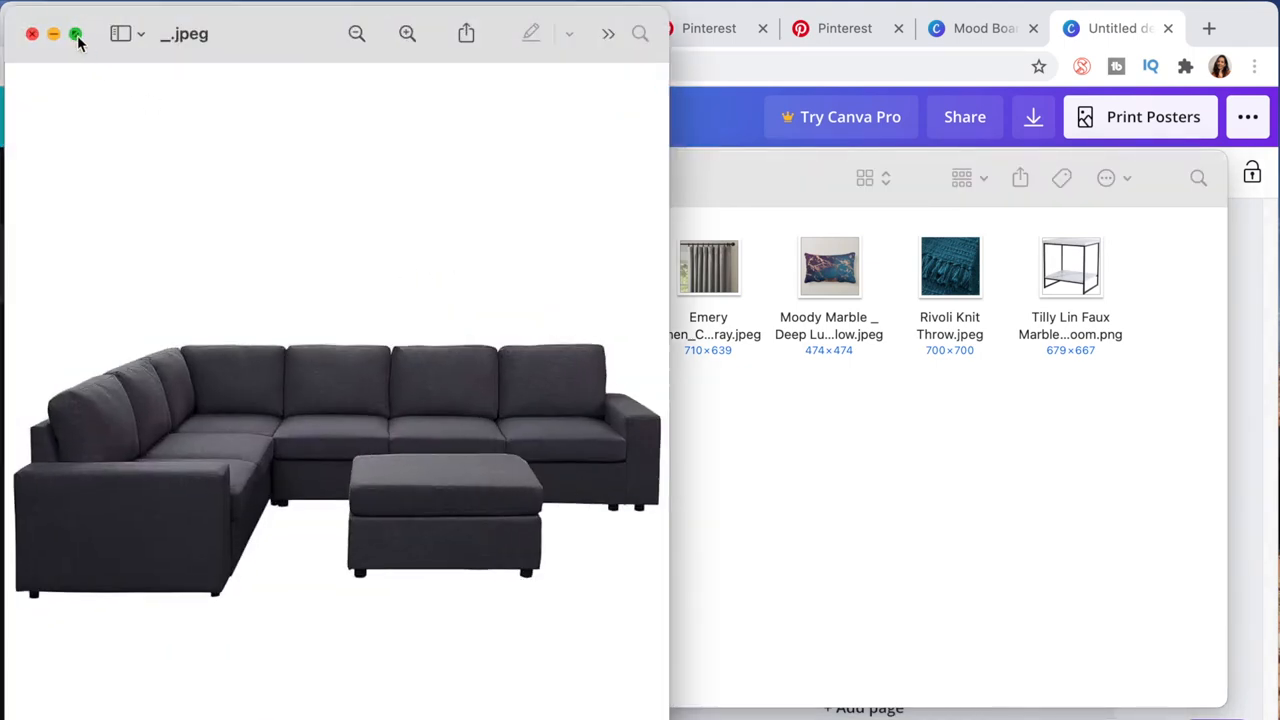
click(76, 34)
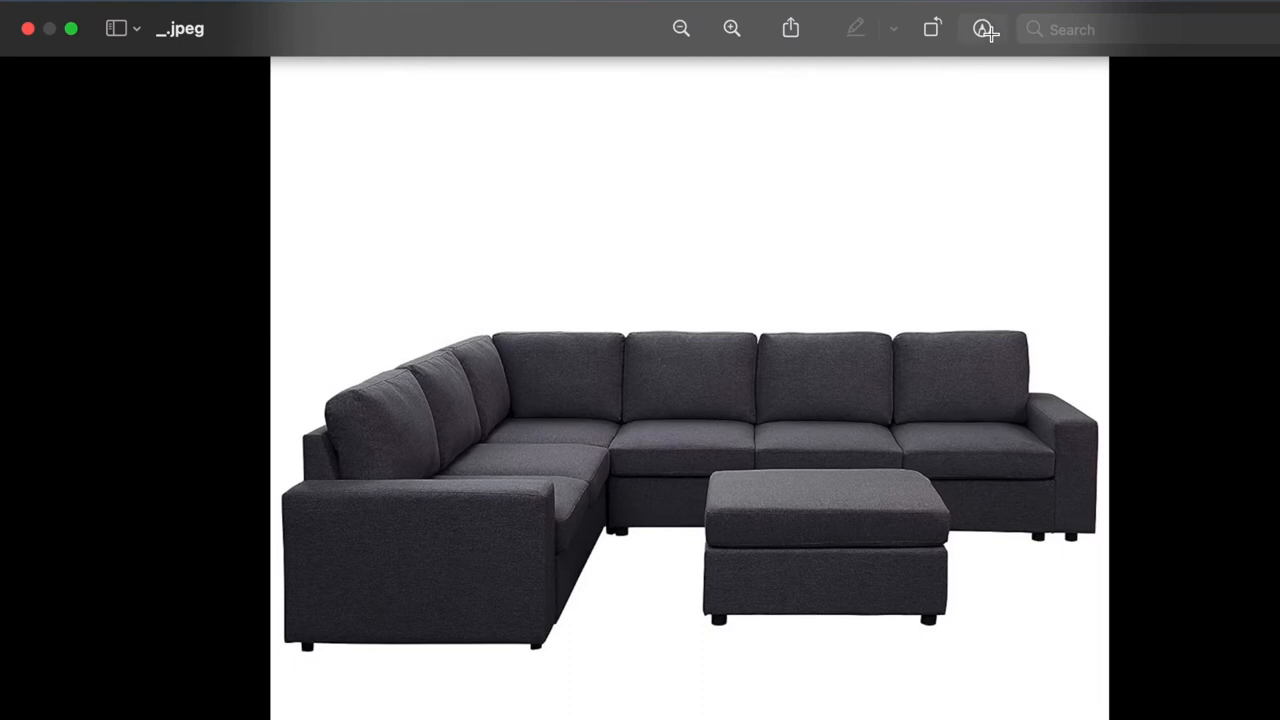
mouse_move(984, 28)
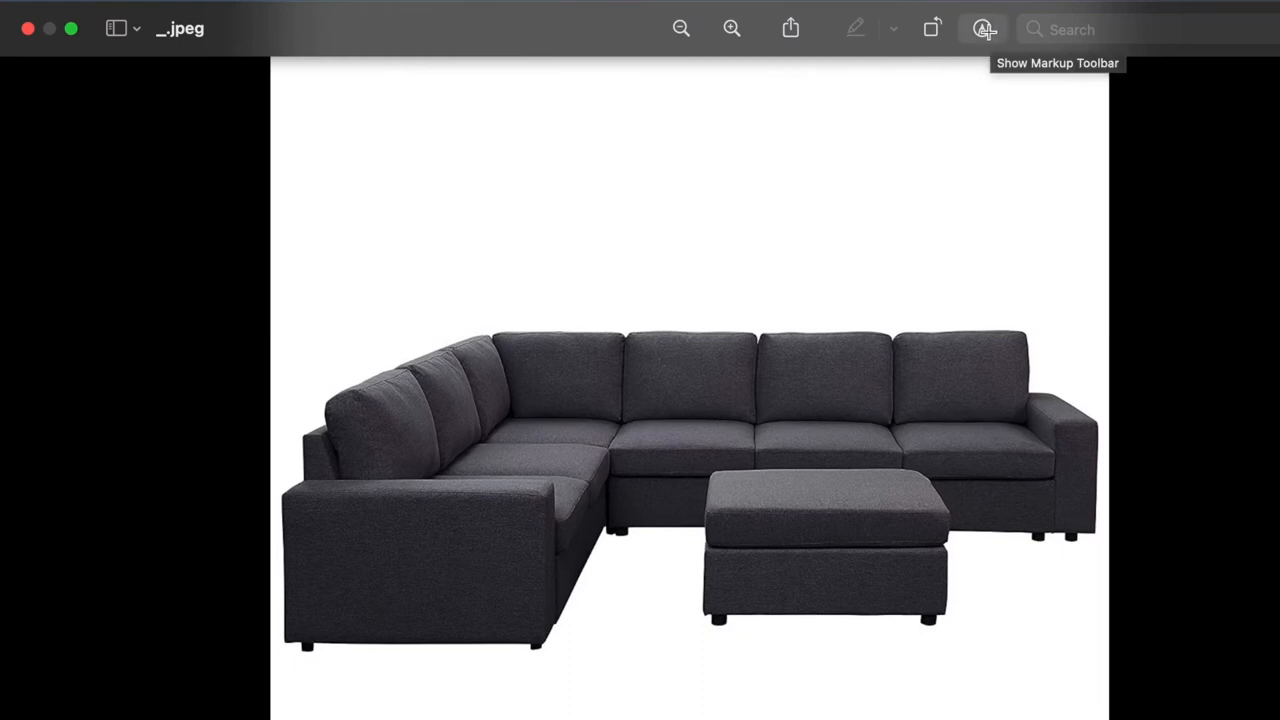
click(982, 28)
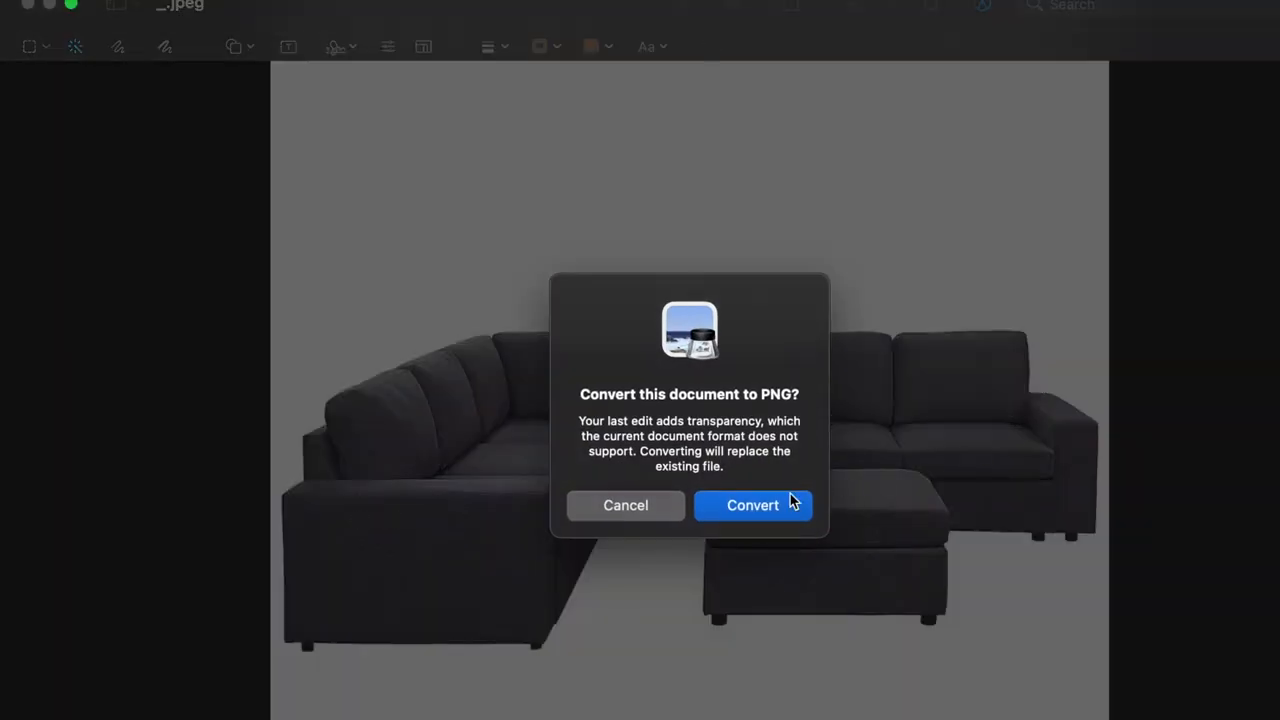
mouse_move(756, 436)
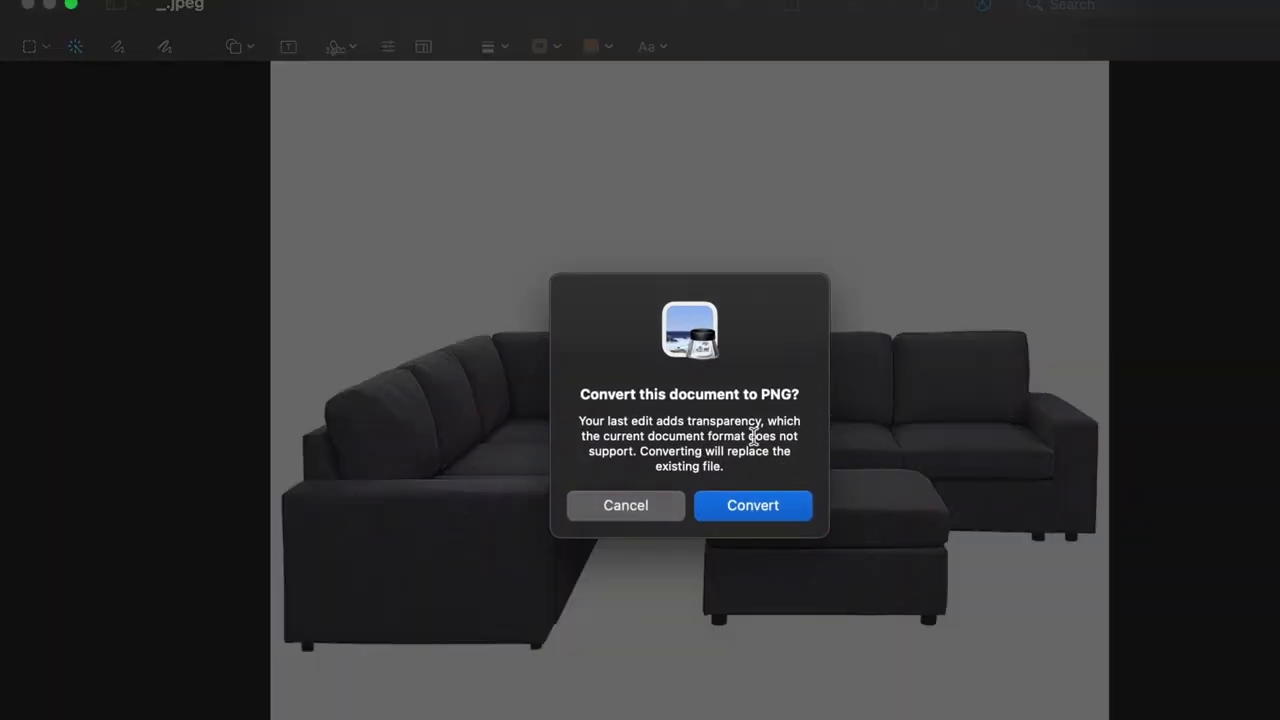
mouse_move(780, 540)
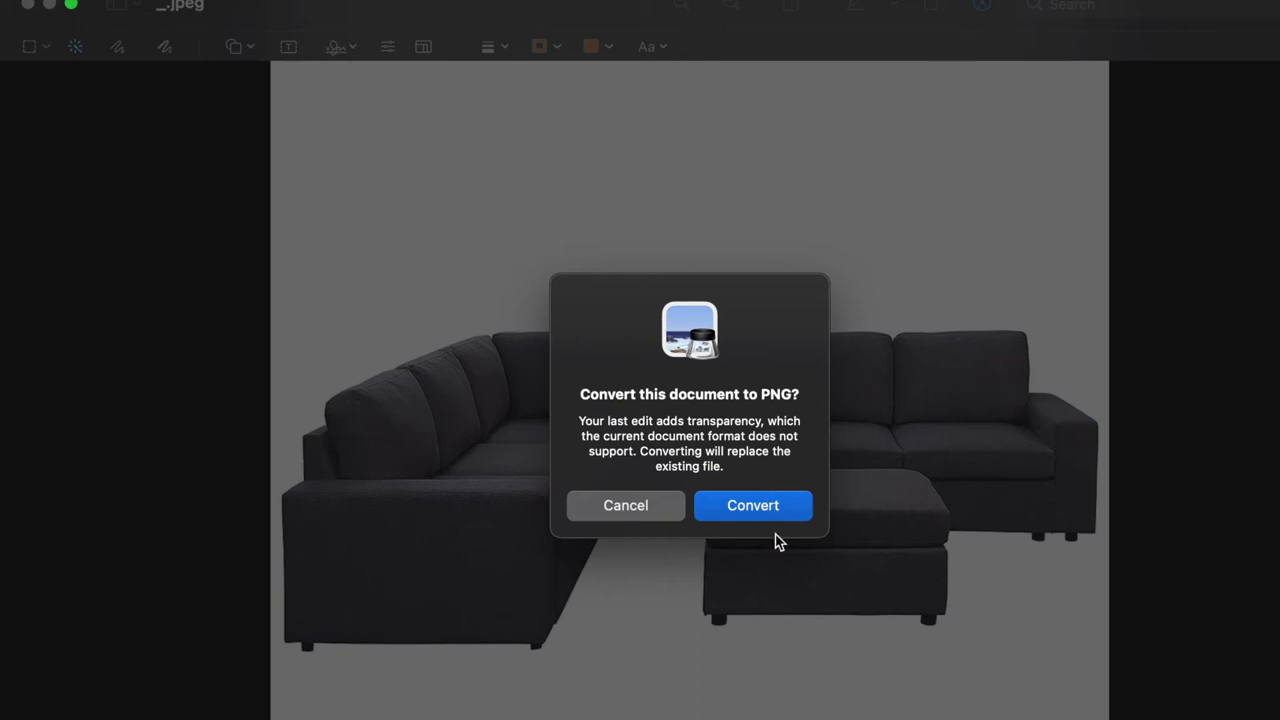
Remove the sofa's white background with Instant Alpha, convert it to PNG and close Preview
click(752, 504)
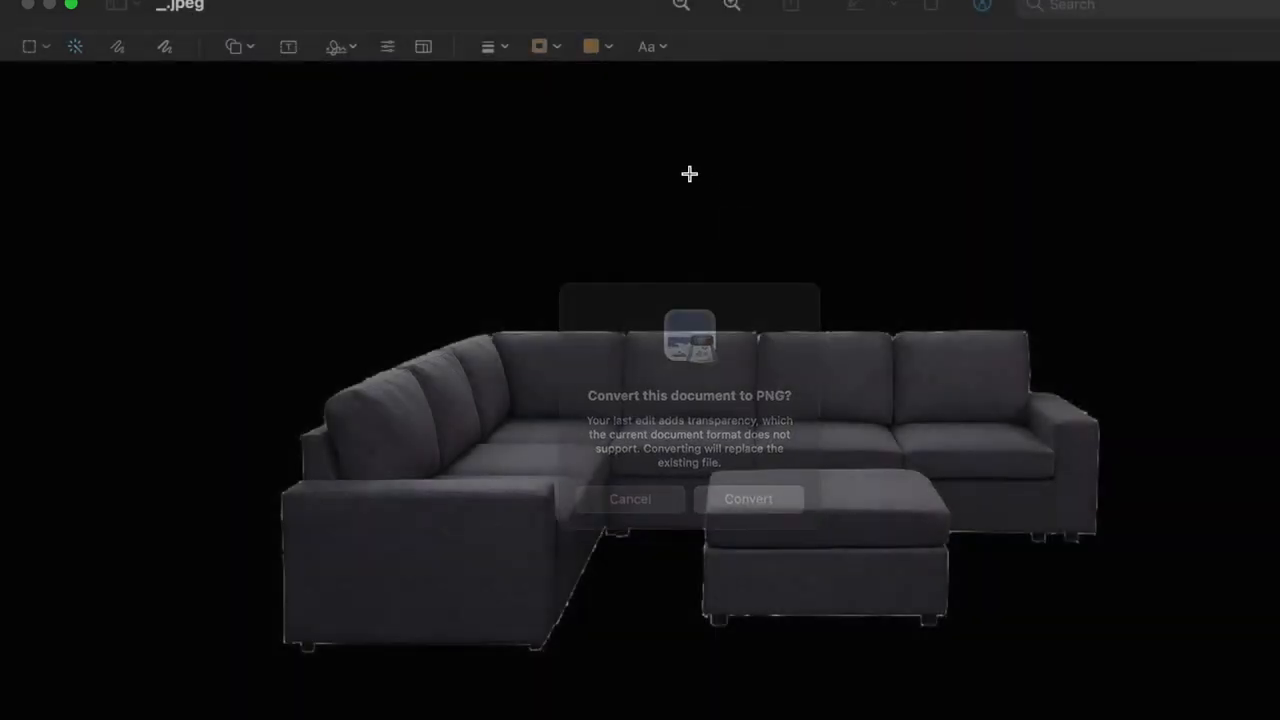
click(748, 500)
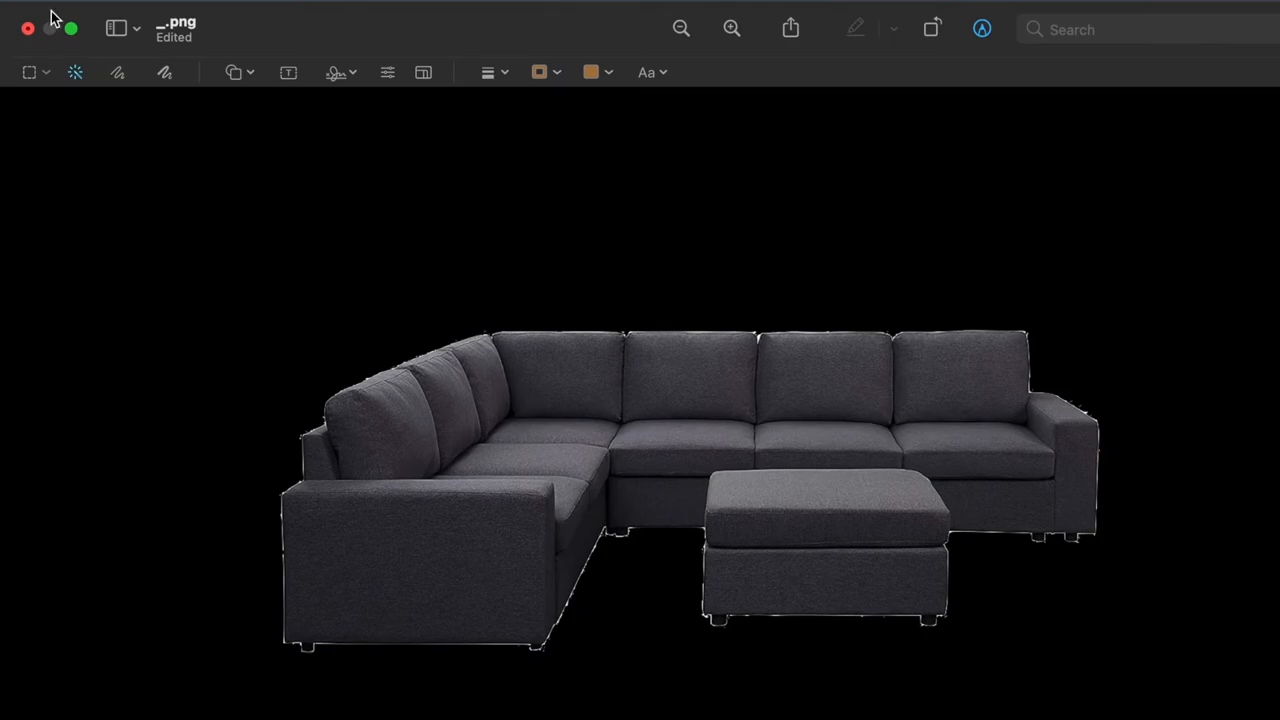
click(28, 28)
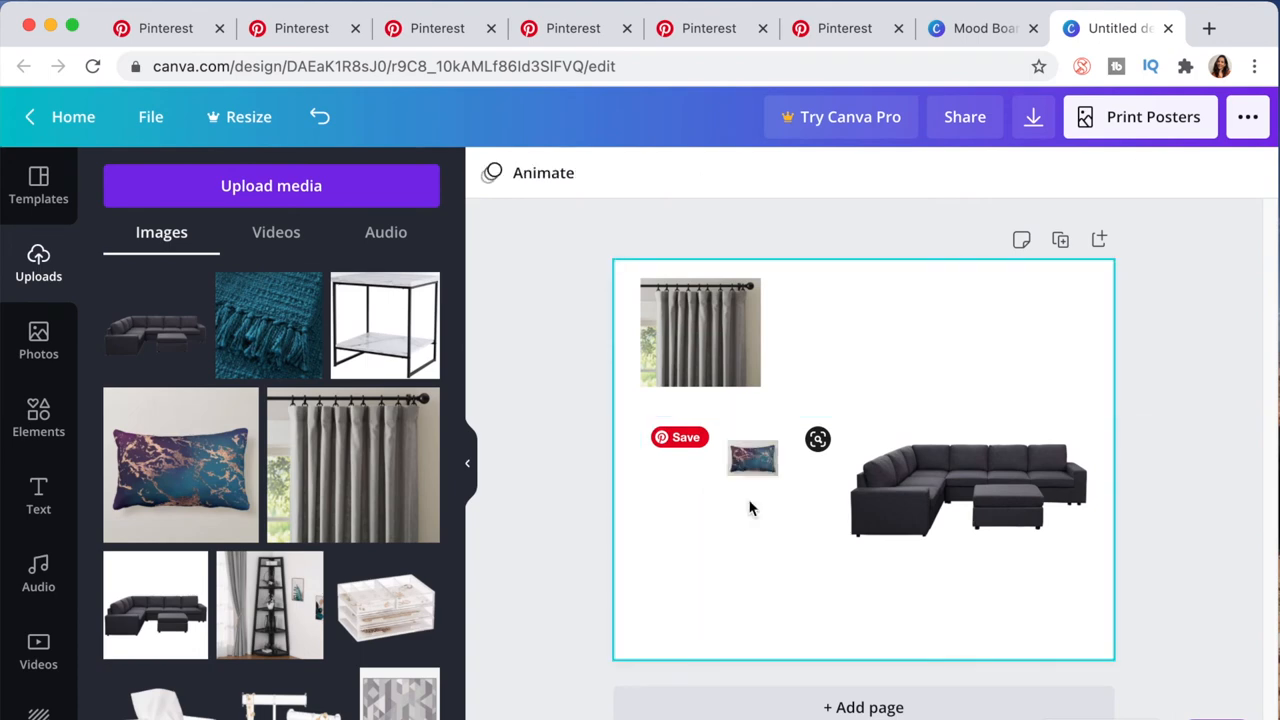
Select the sofa cutout and add the gray patterned rug photo from Uploads
click(968, 488)
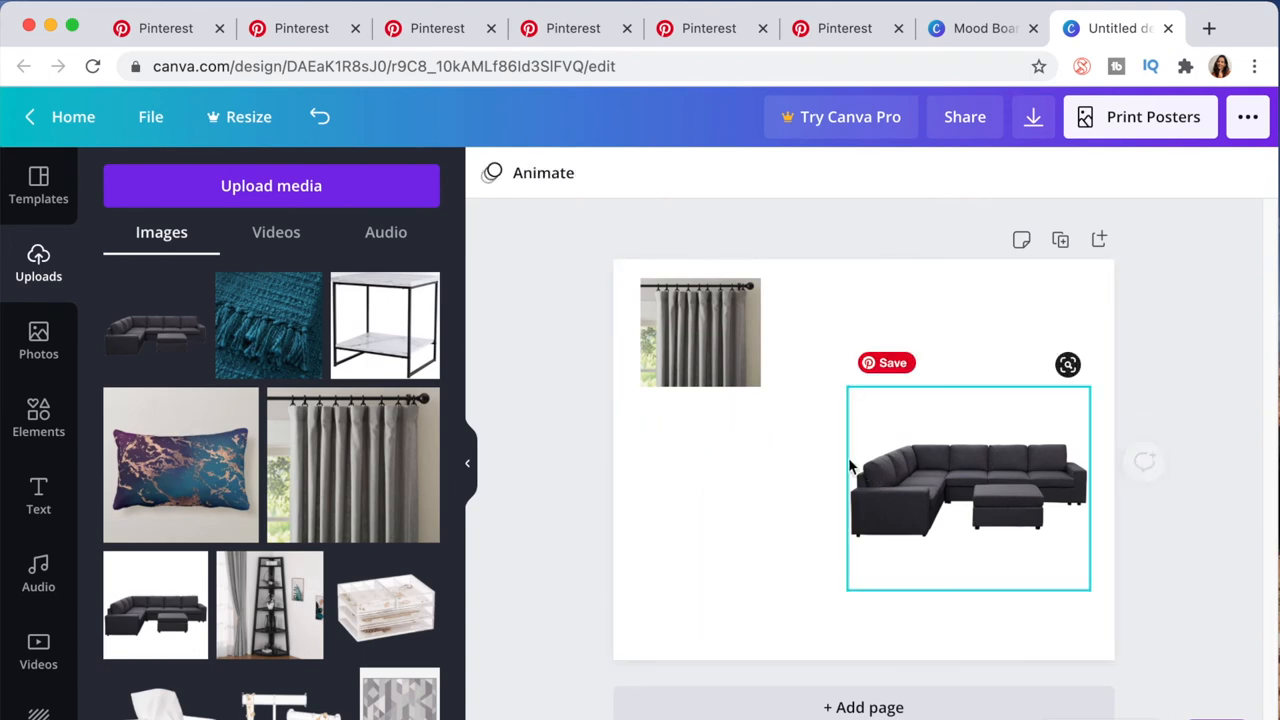
click(700, 332)
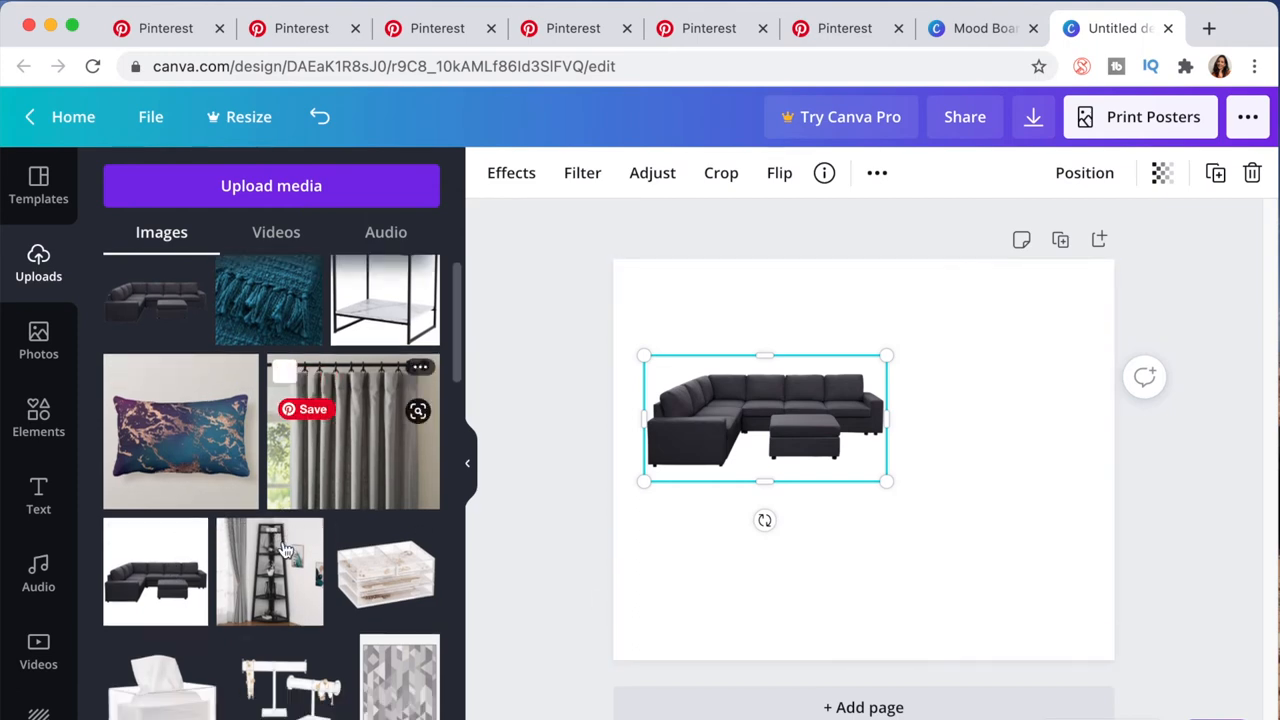
scroll(down, 3)
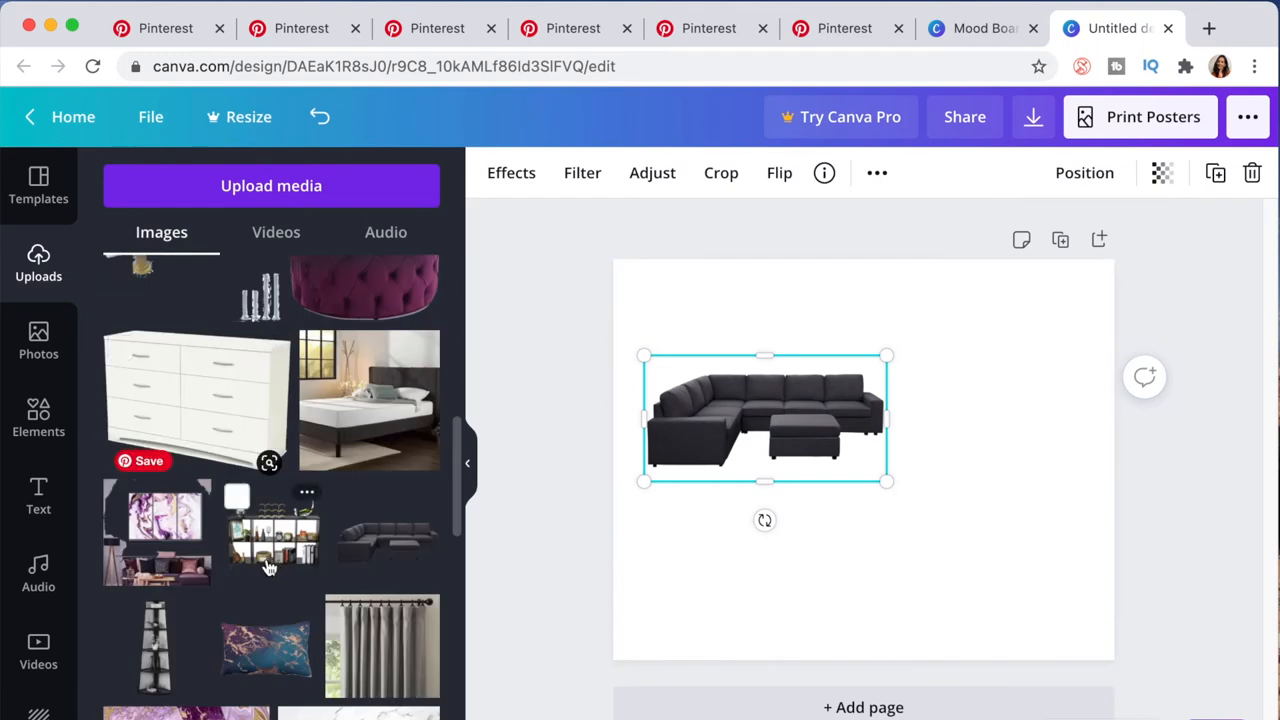
scroll(down, 3)
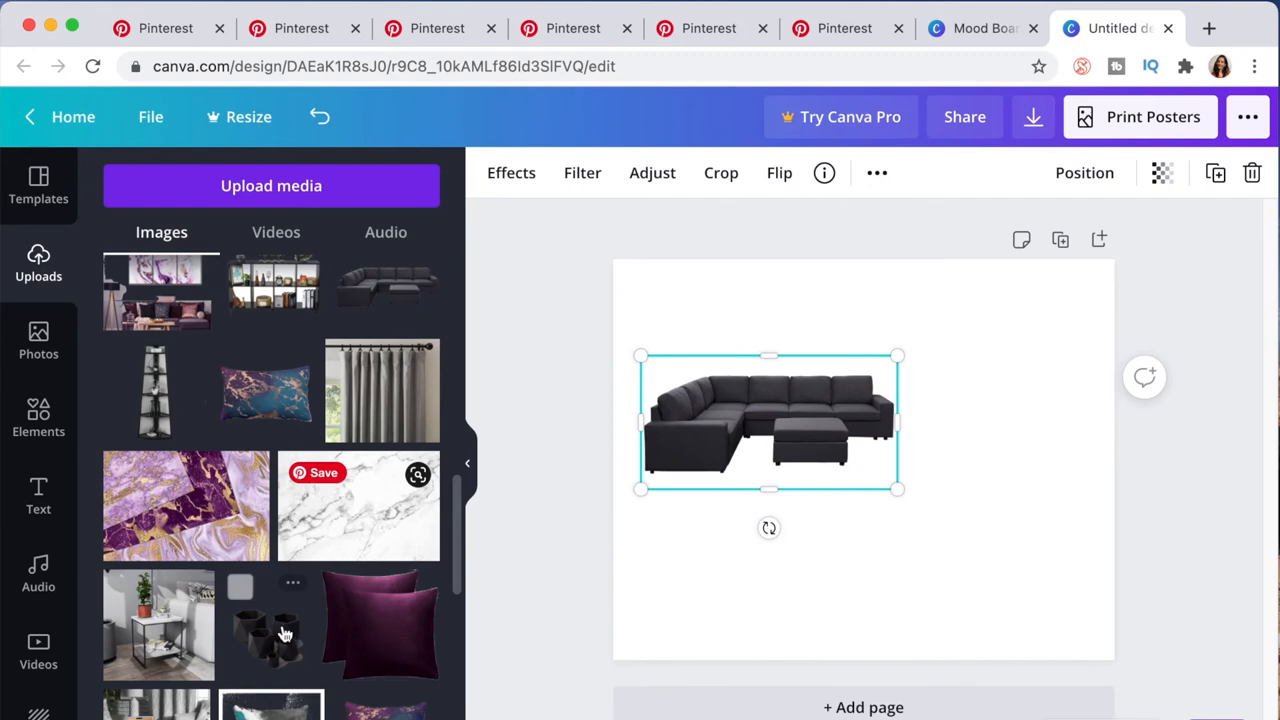
scroll(down, 3)
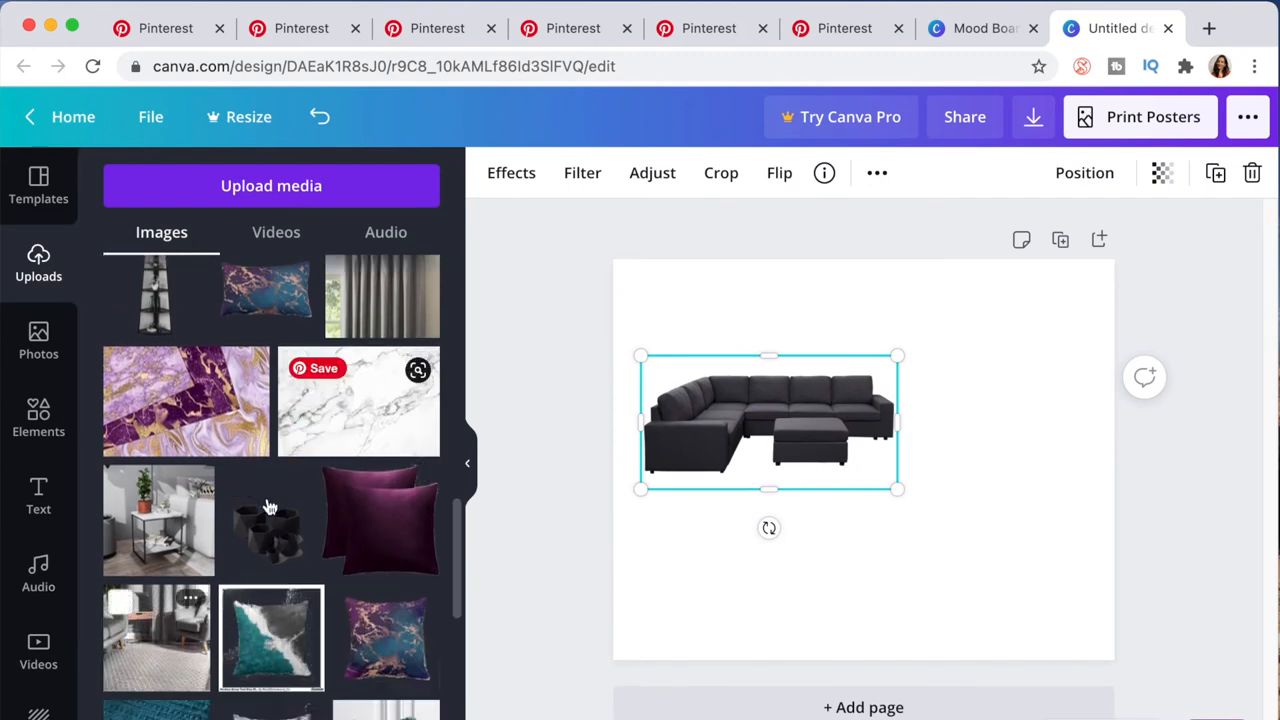
click(156, 636)
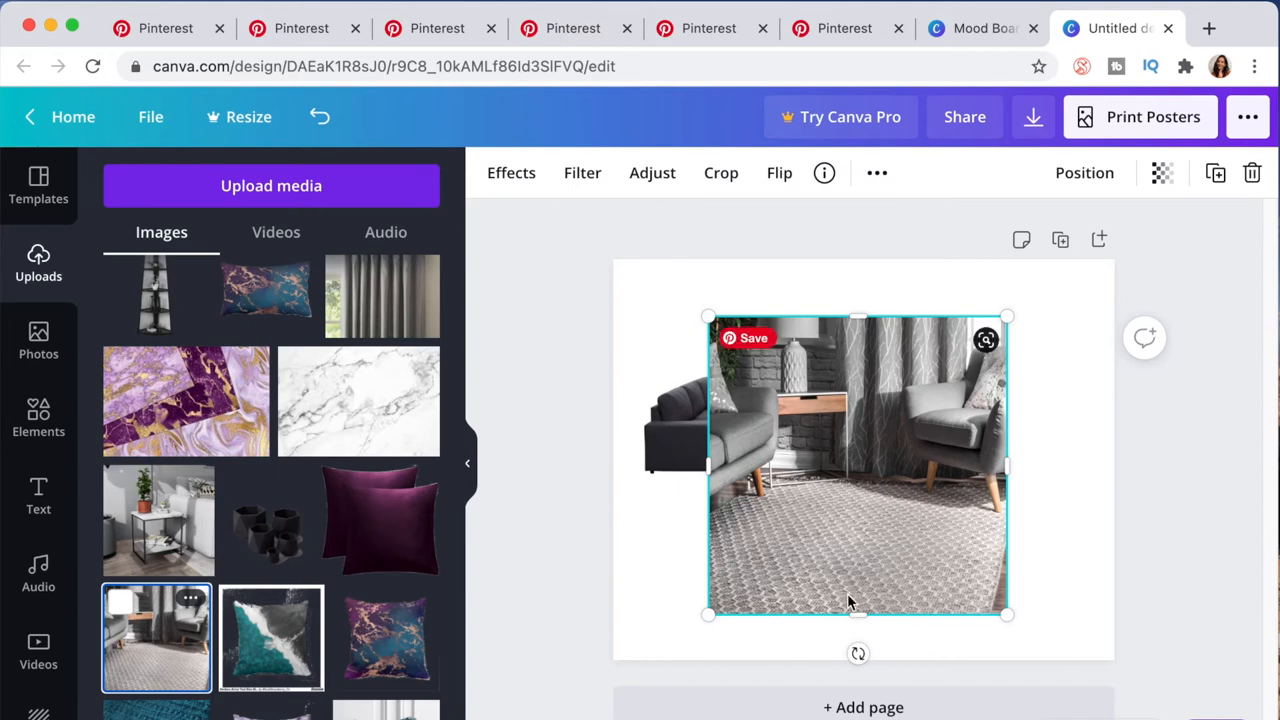
Crop the rug into a narrow strip beside the sofa and bring up the Position layering options
drag(858, 602, 858, 364)
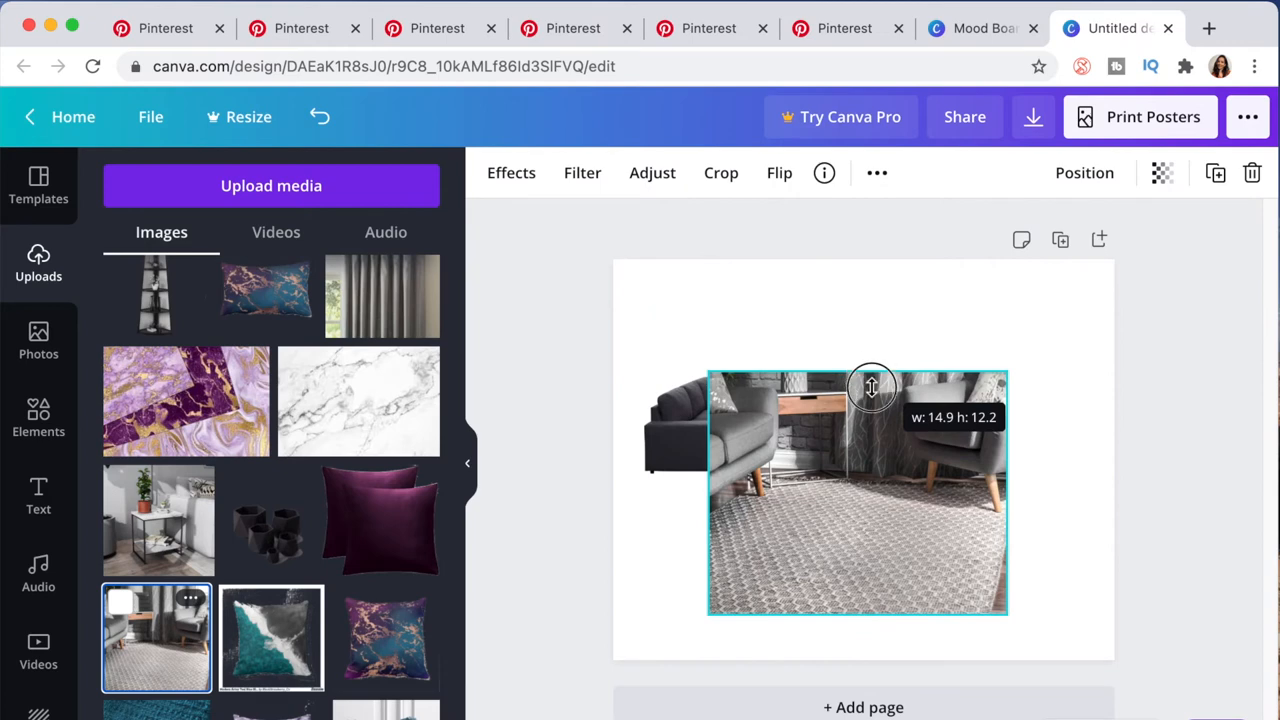
drag(872, 388, 880, 358)
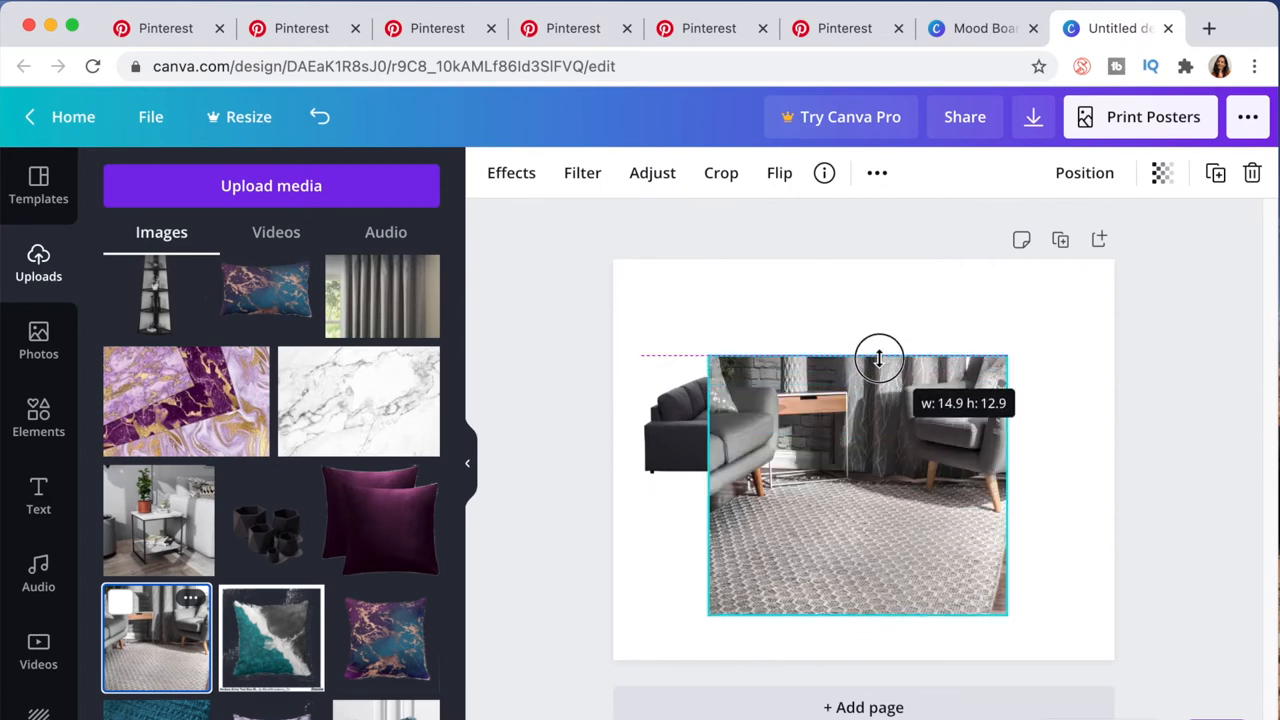
drag(880, 358, 888, 516)
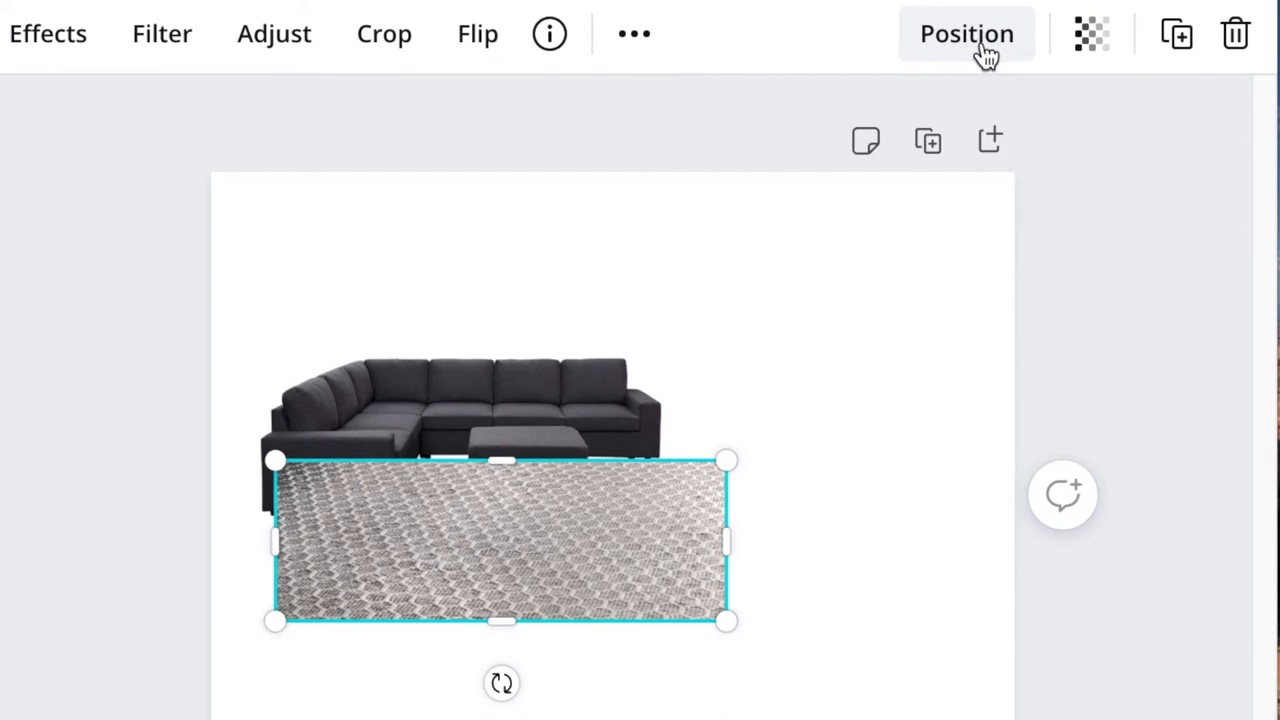
click(966, 32)
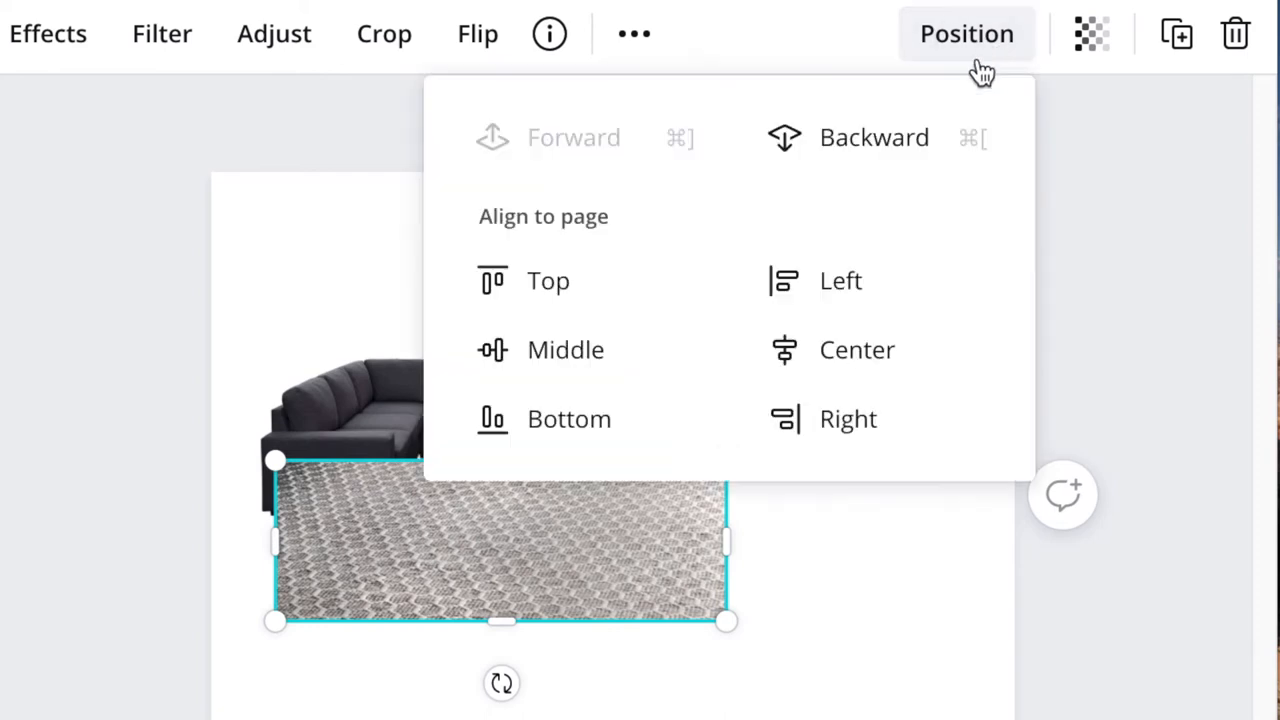
mouse_move(620, 450)
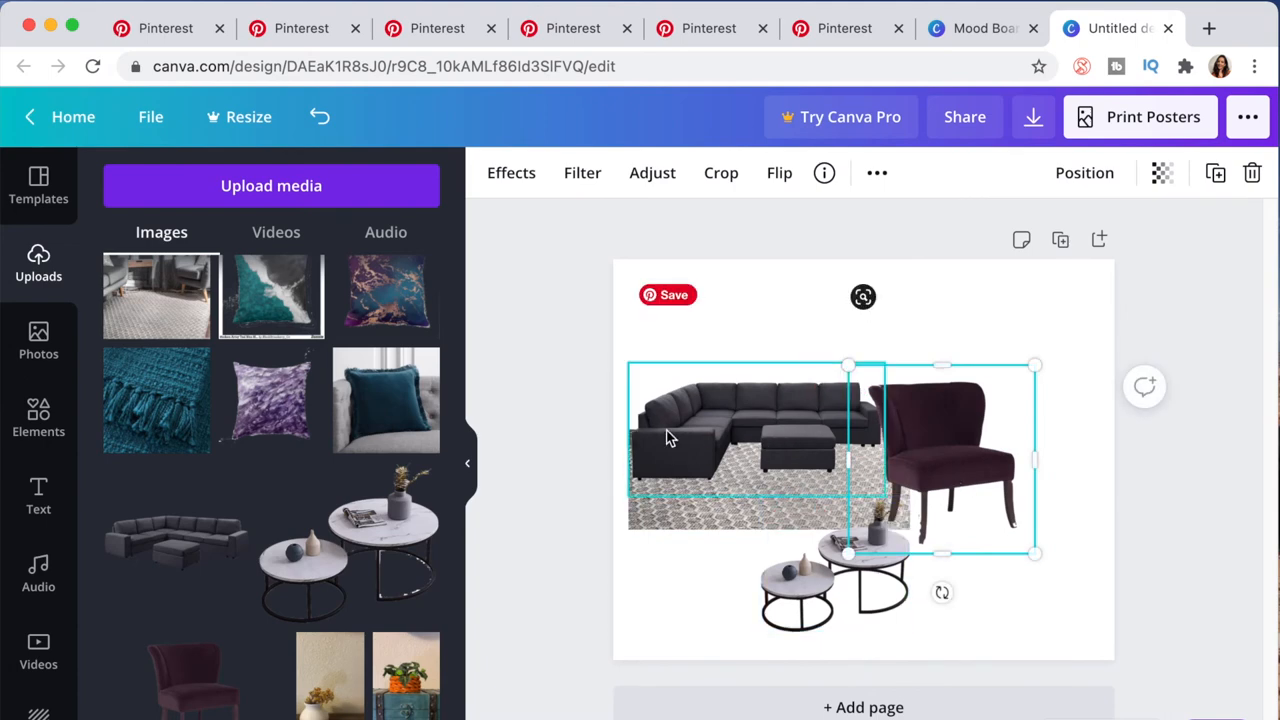
Nudge the sofa over the rug, then mirror the plum armchair horizontally and shrink it beside the sofa
drag(940, 456, 972, 442)
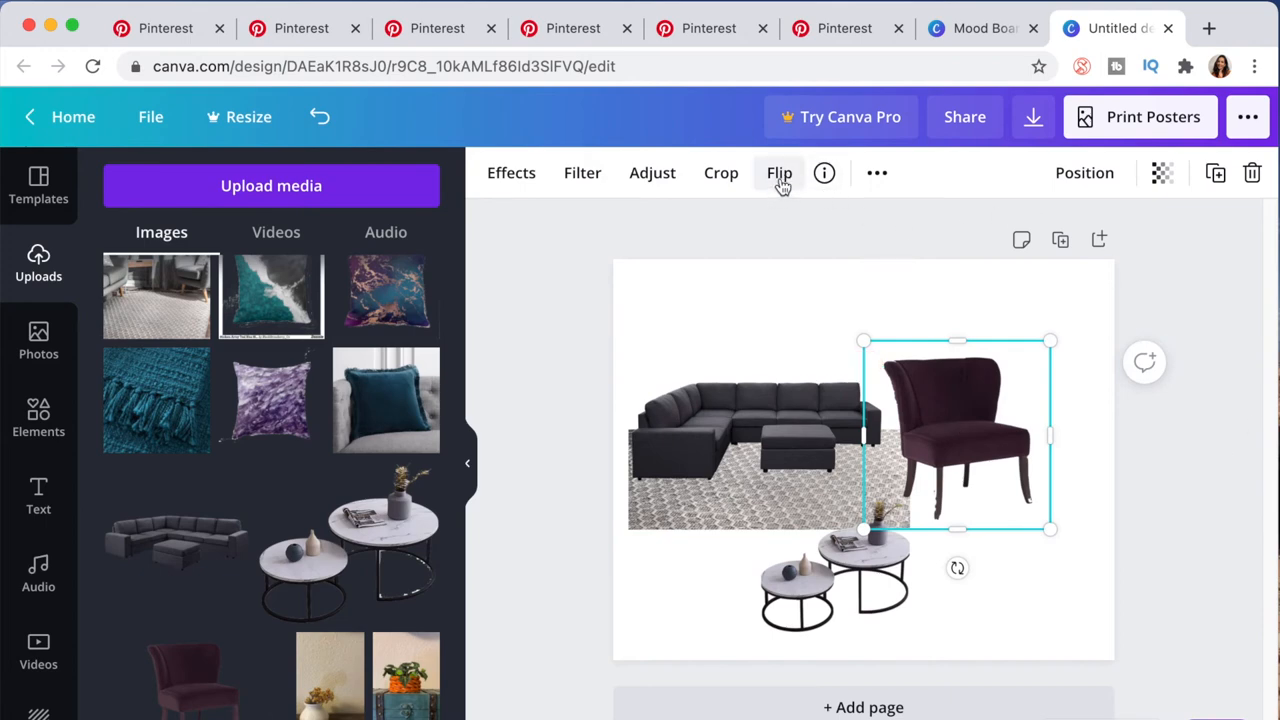
click(780, 172)
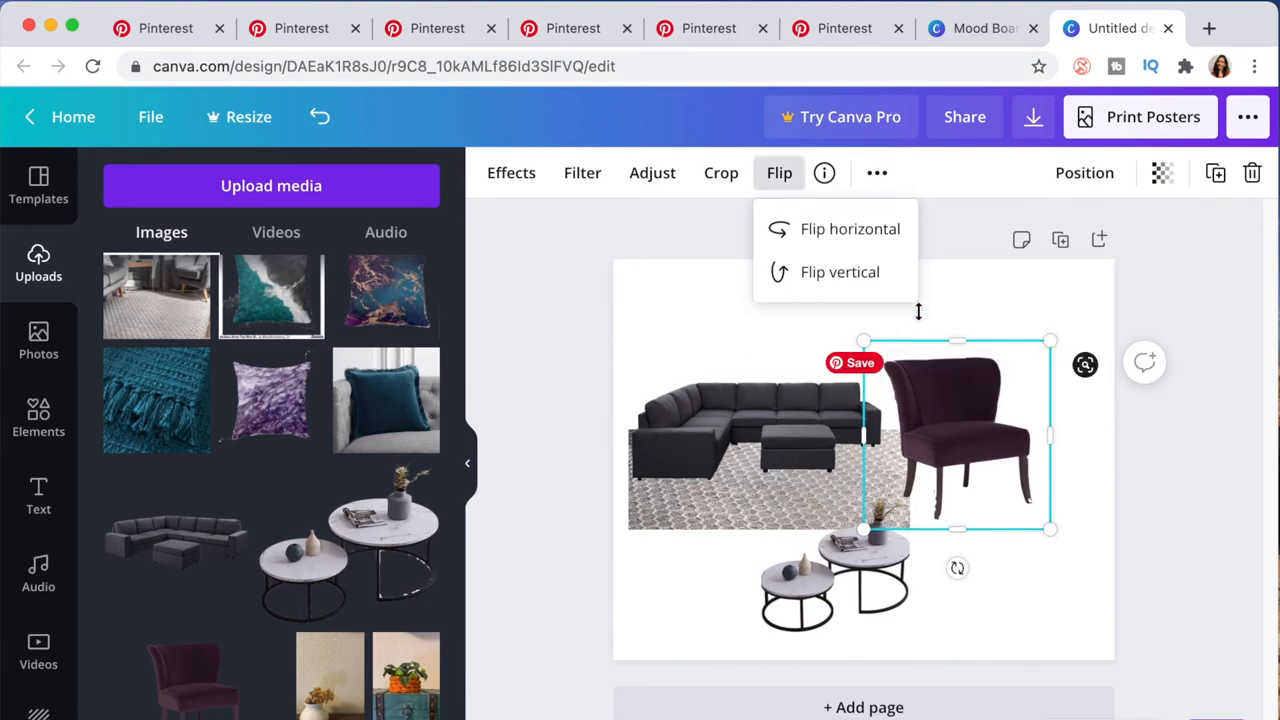
click(852, 228)
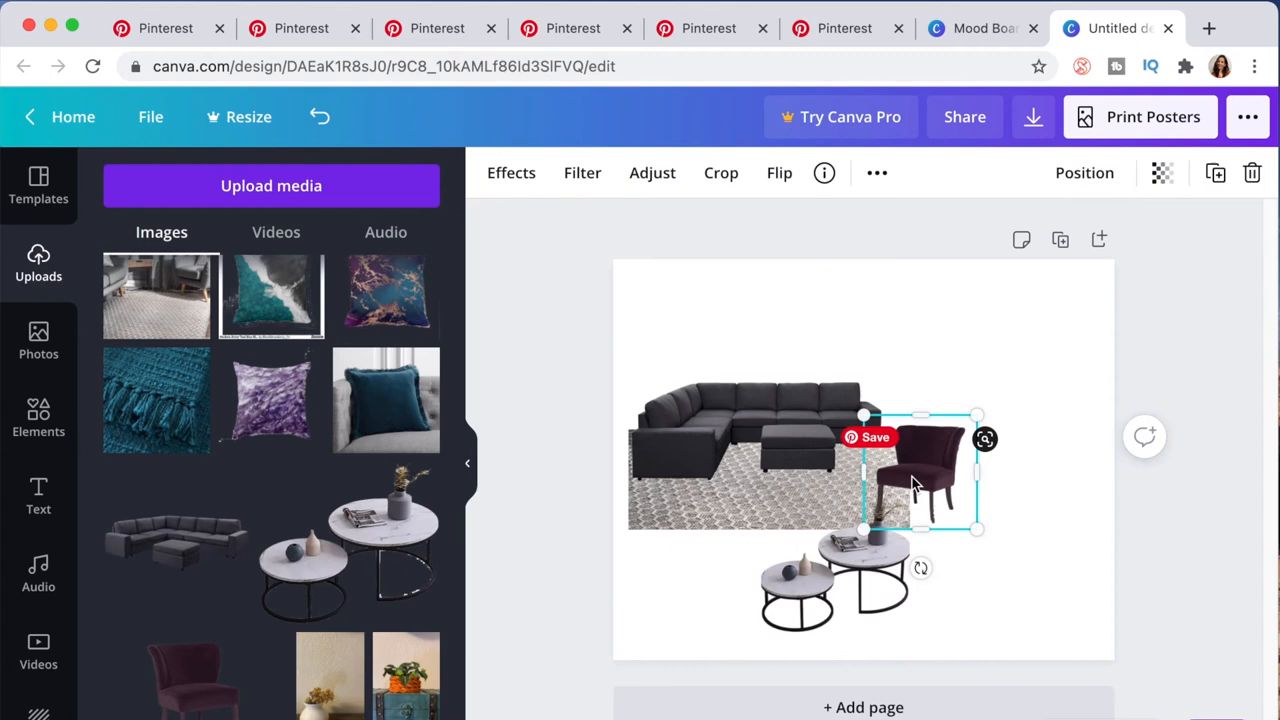
drag(916, 480, 928, 458)
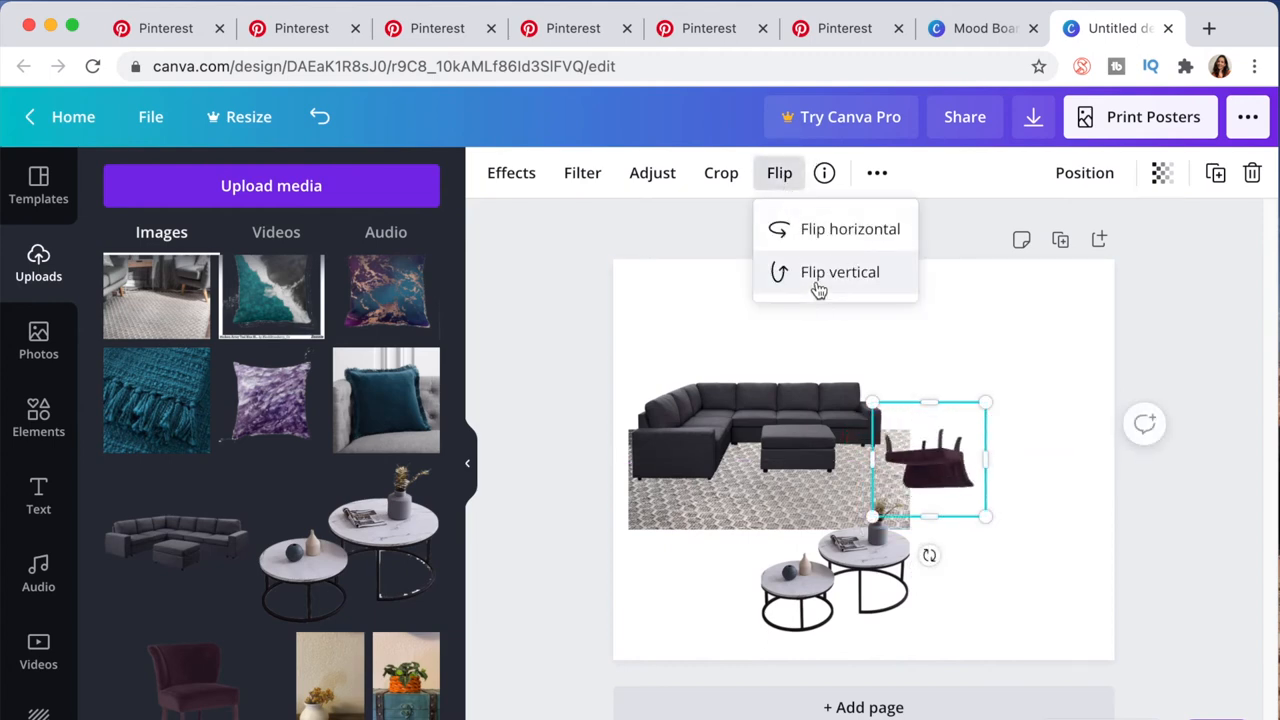
click(840, 272)
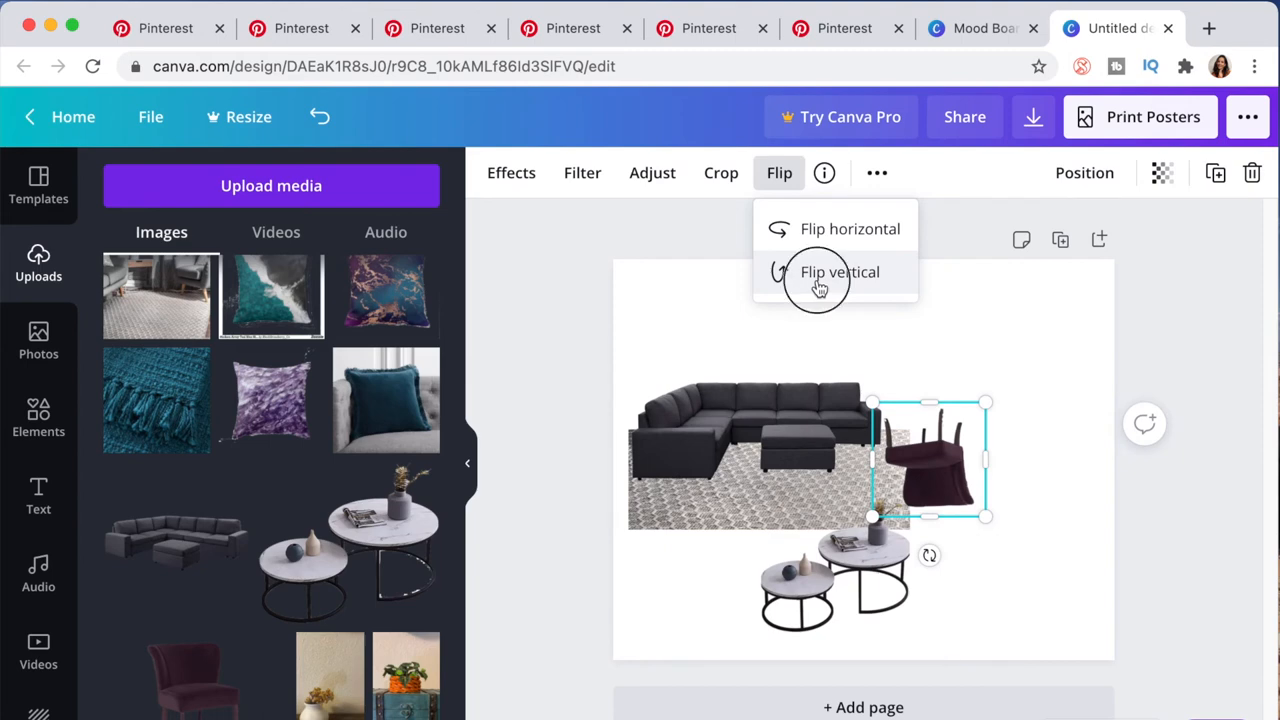
click(840, 272)
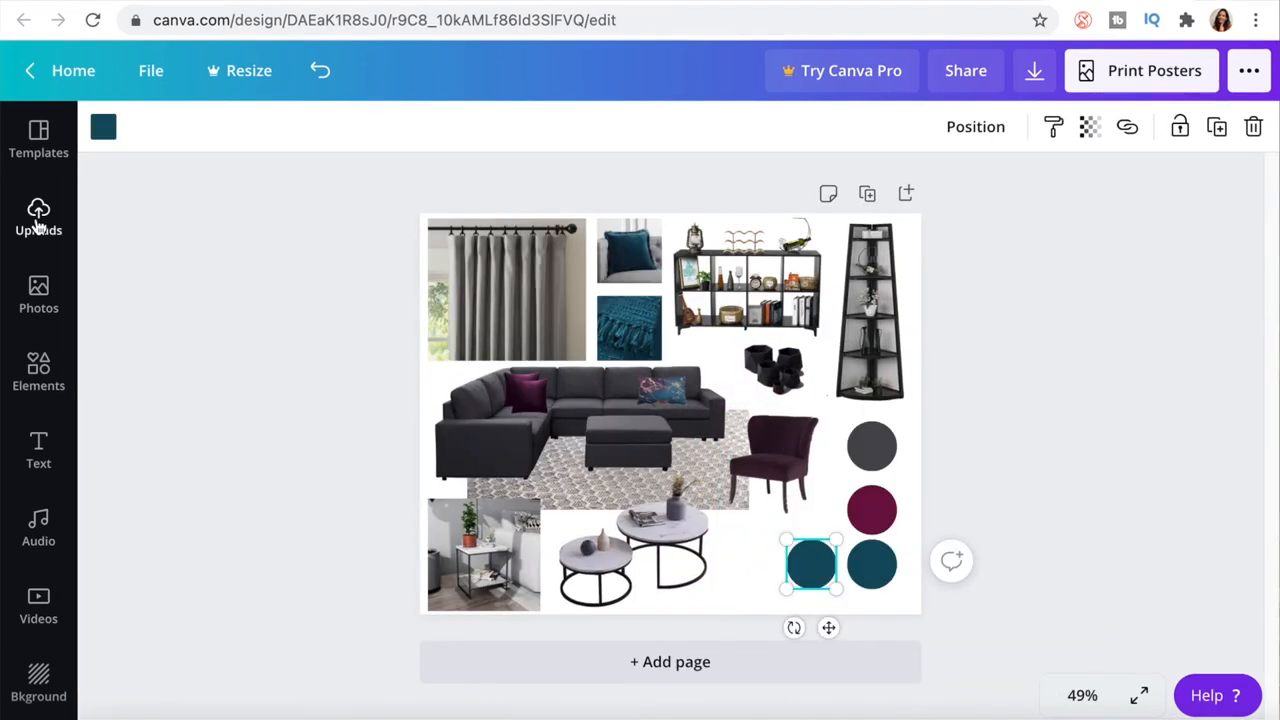
Add a circle frame from Elements > Frames to the board
click(38, 216)
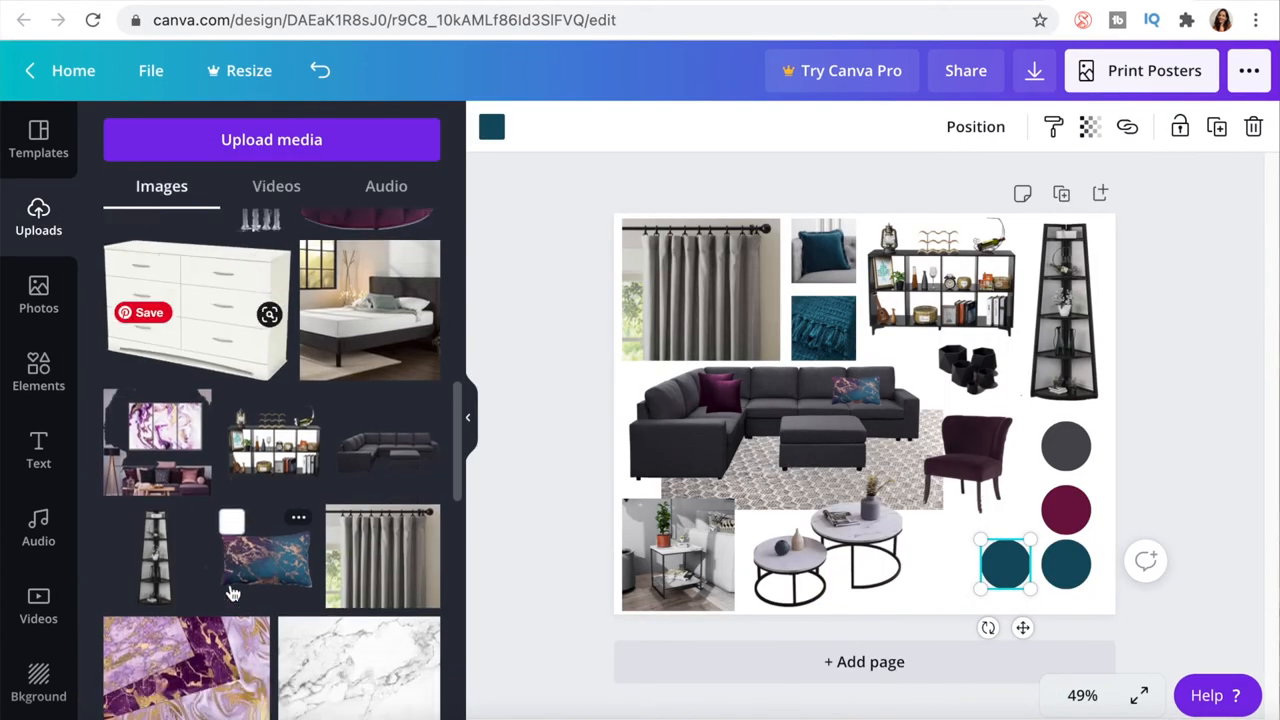
scroll(down, 3)
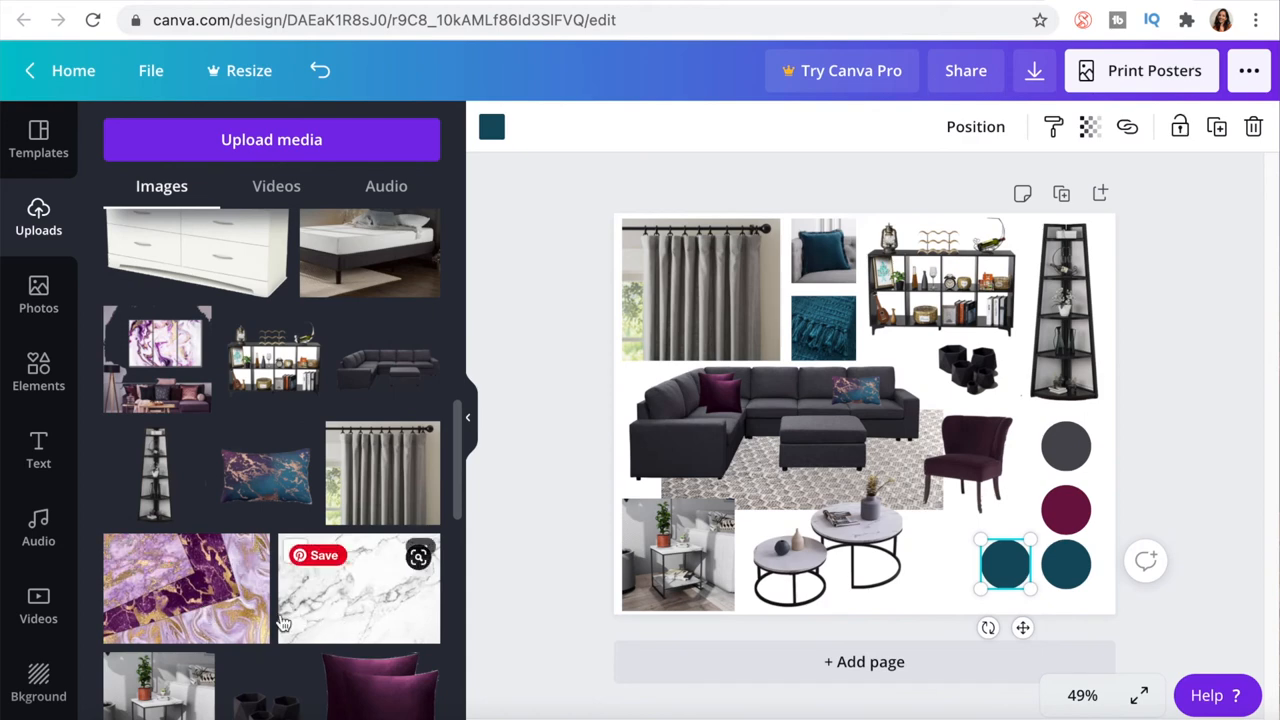
mouse_move(292, 620)
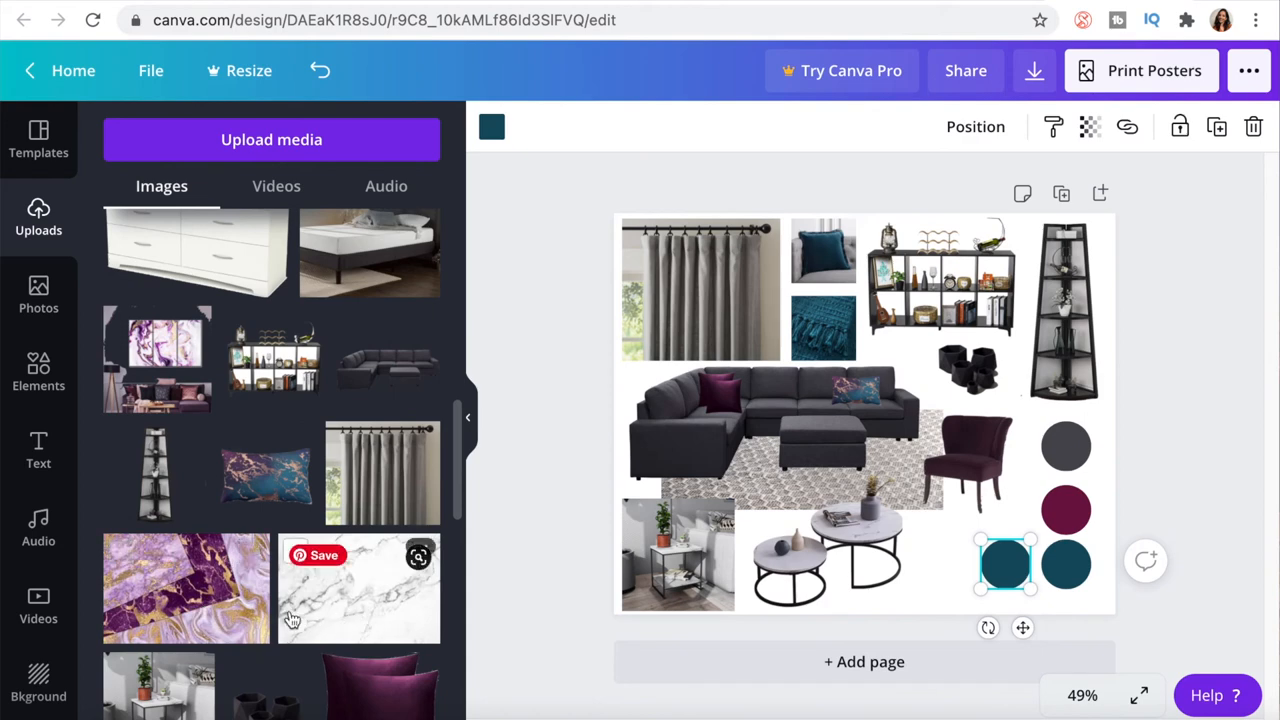
mouse_move(160, 620)
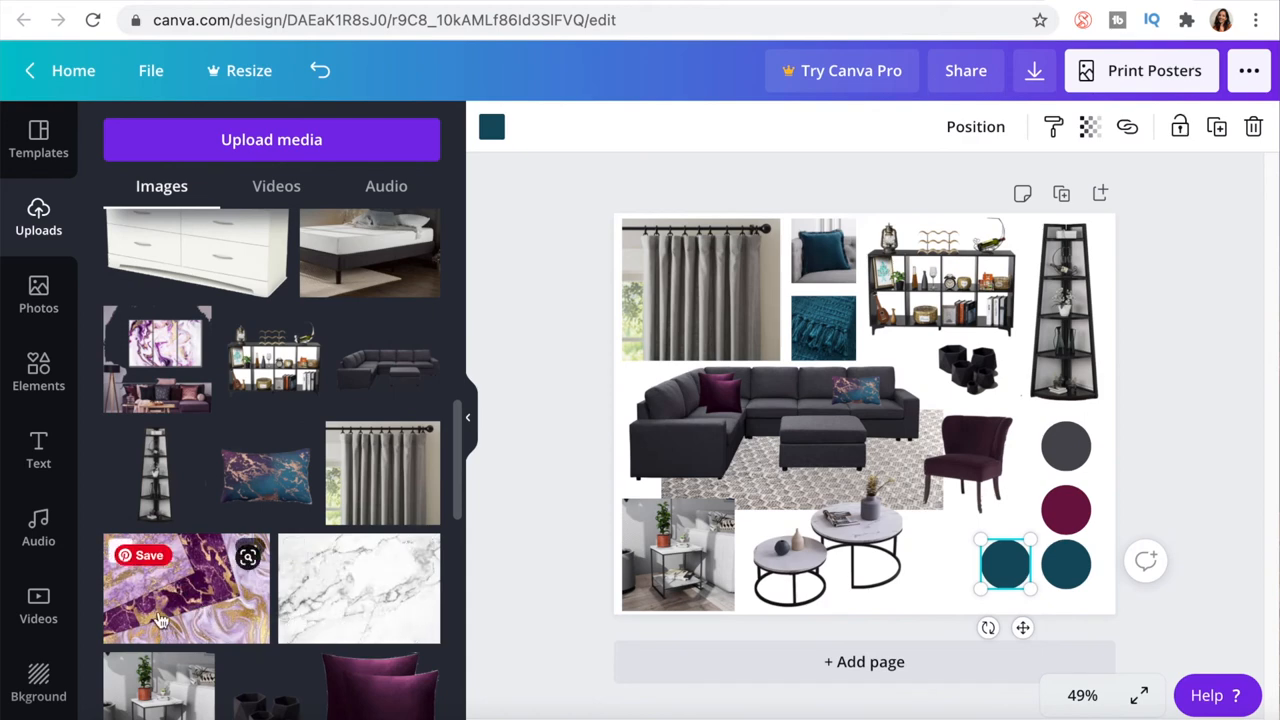
mouse_move(196, 620)
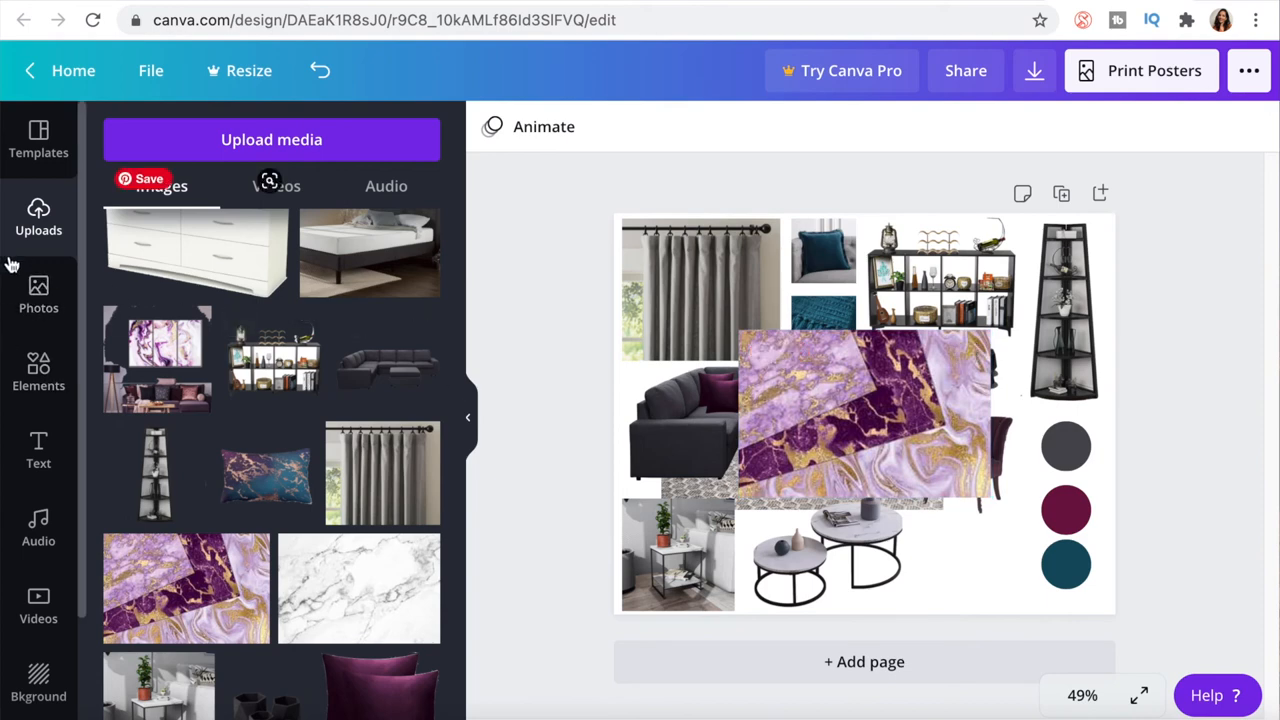
click(38, 370)
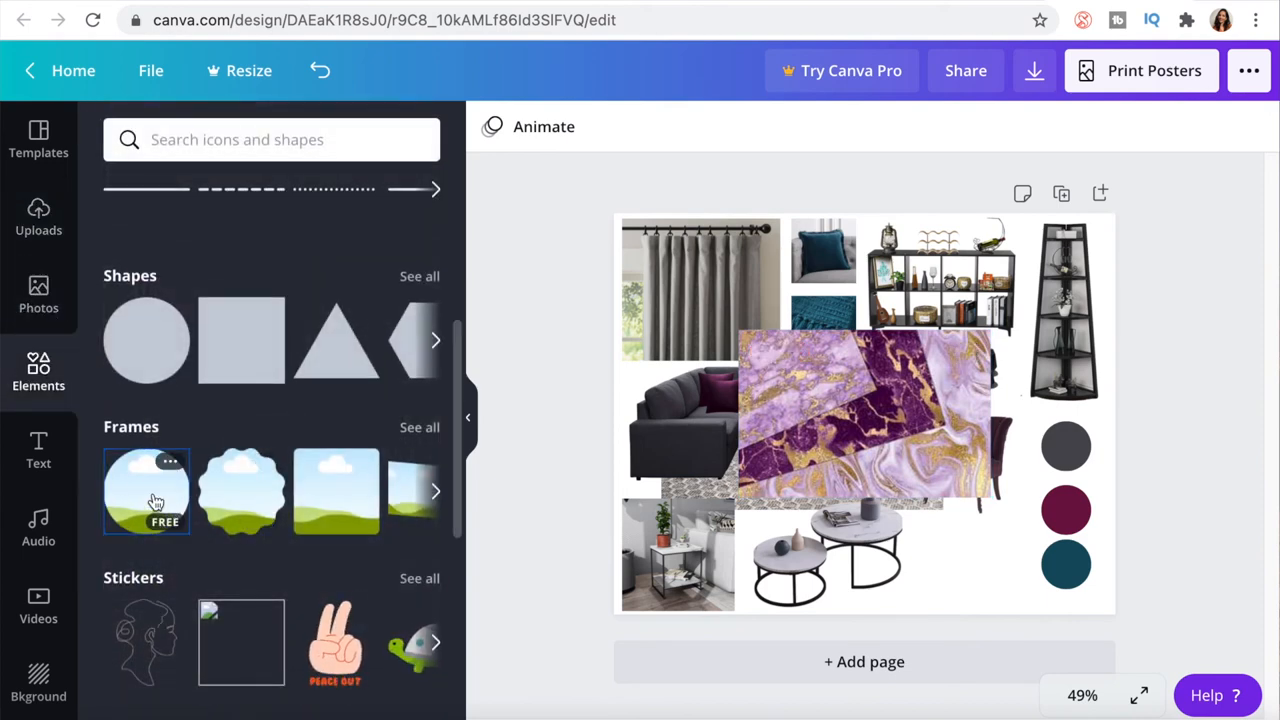
click(146, 490)
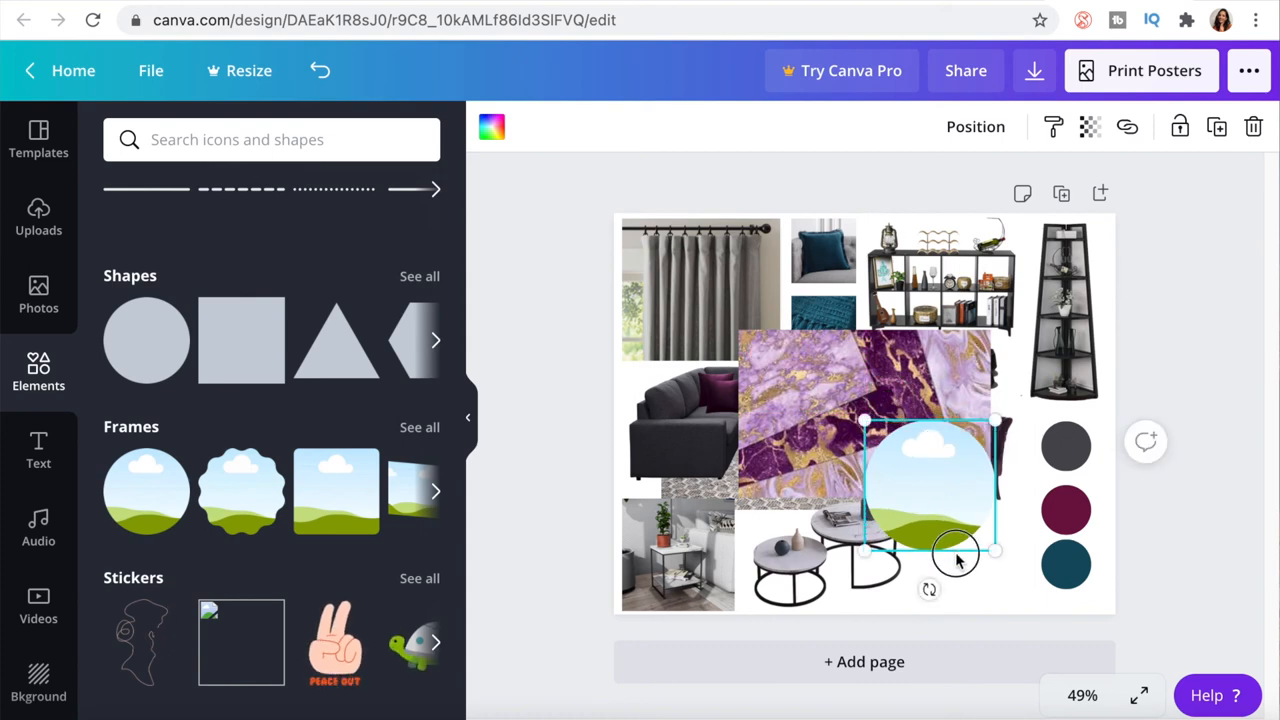
Drop the purple marble texture into the circle frame beside the colour swatches
drag(996, 550, 1004, 524)
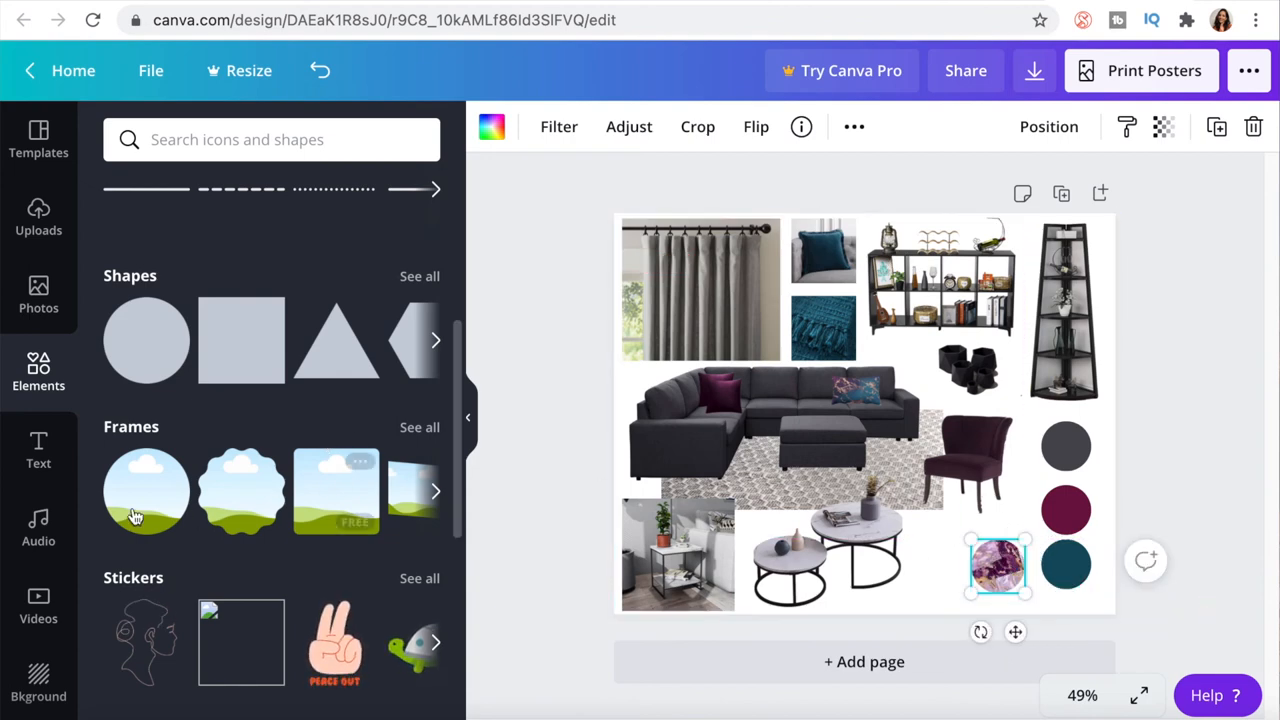
click(824, 540)
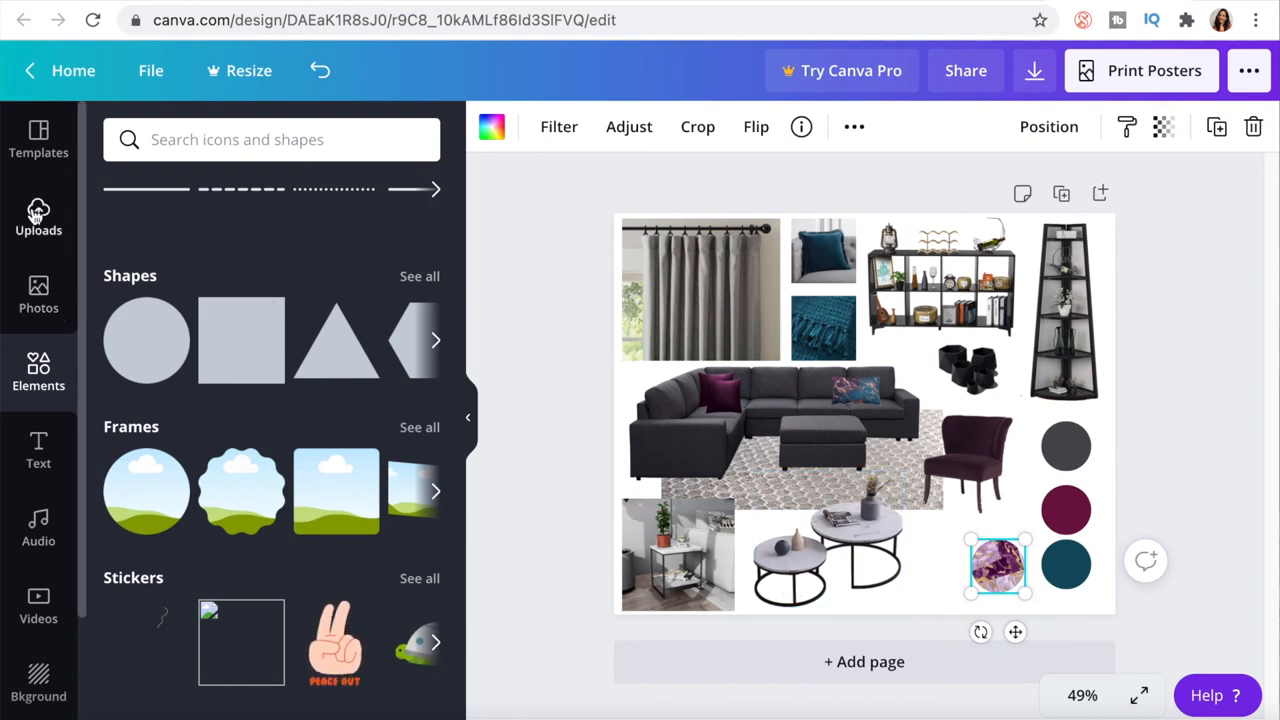
click(38, 216)
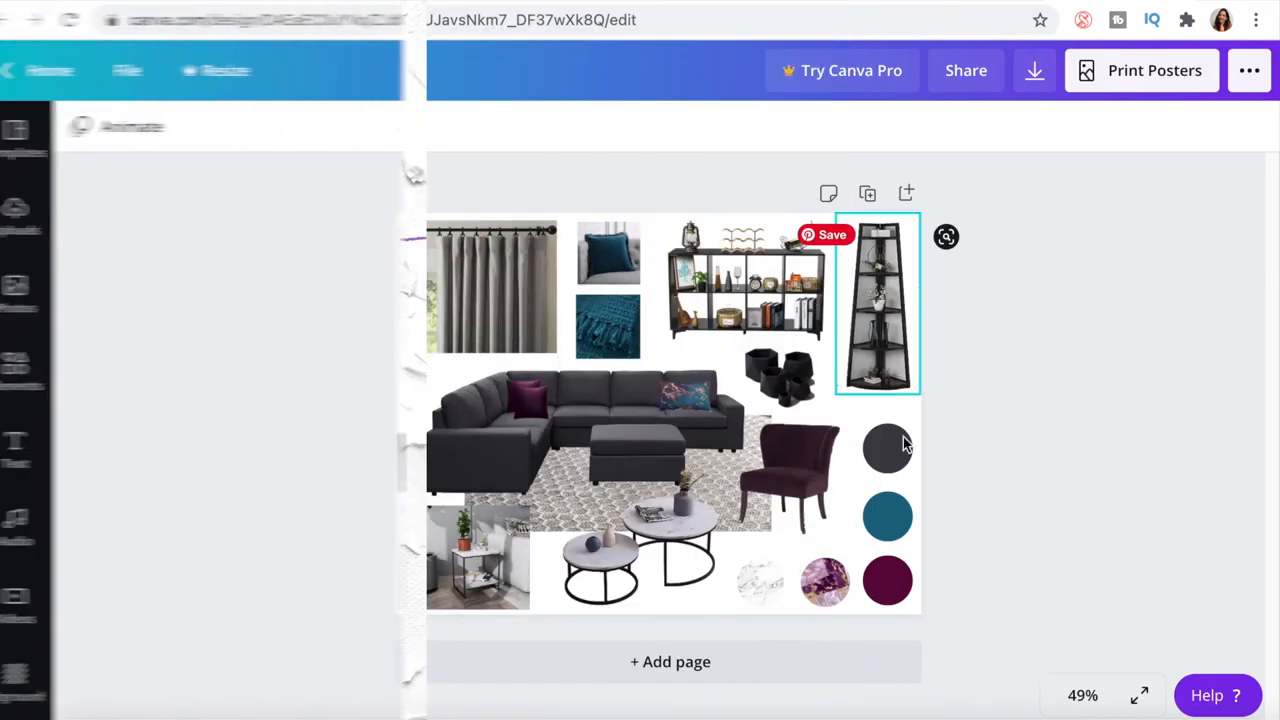
View the finished mood board, selecting the corner shelf then deselecting on empty canvas
click(824, 582)
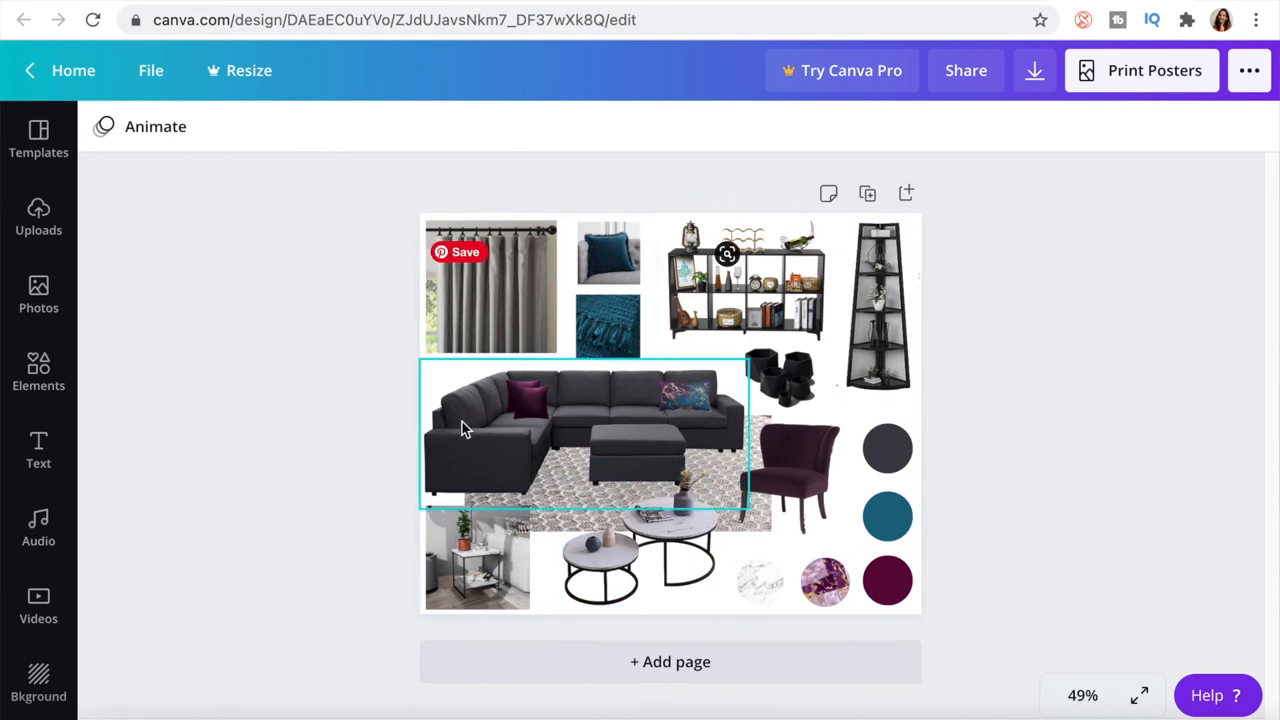
click(1000, 378)
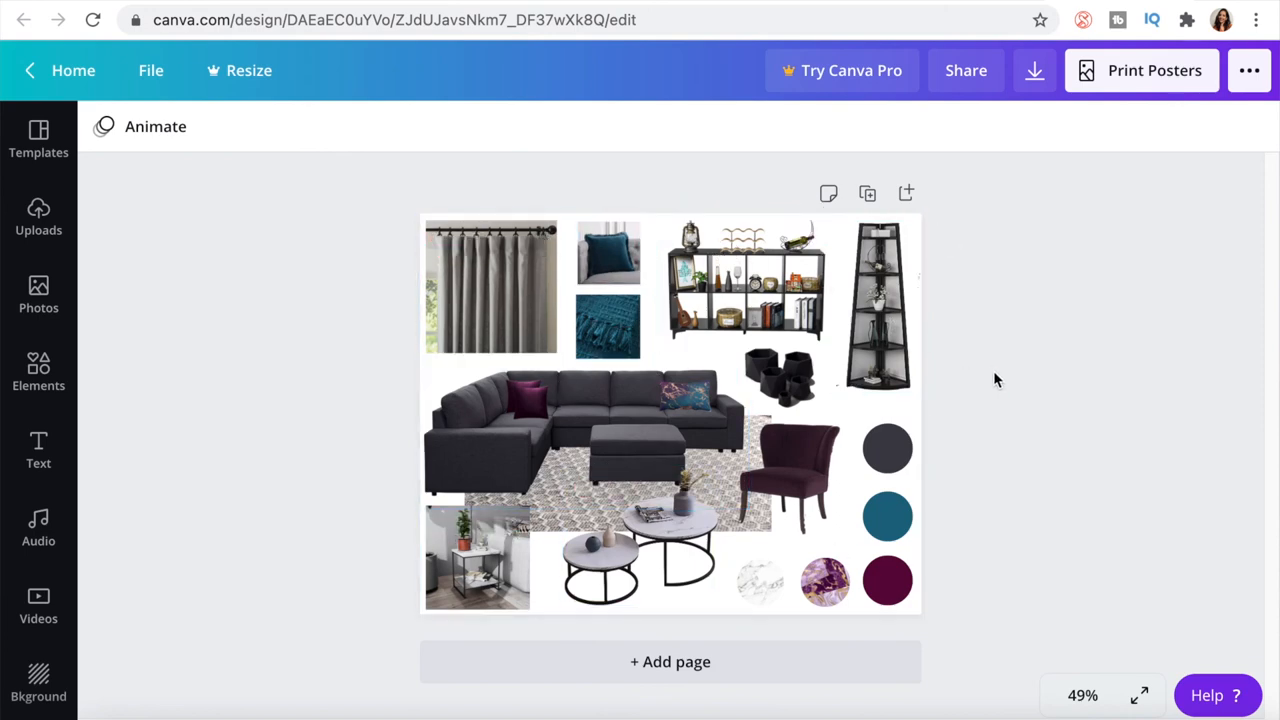
mouse_move(1000, 156)
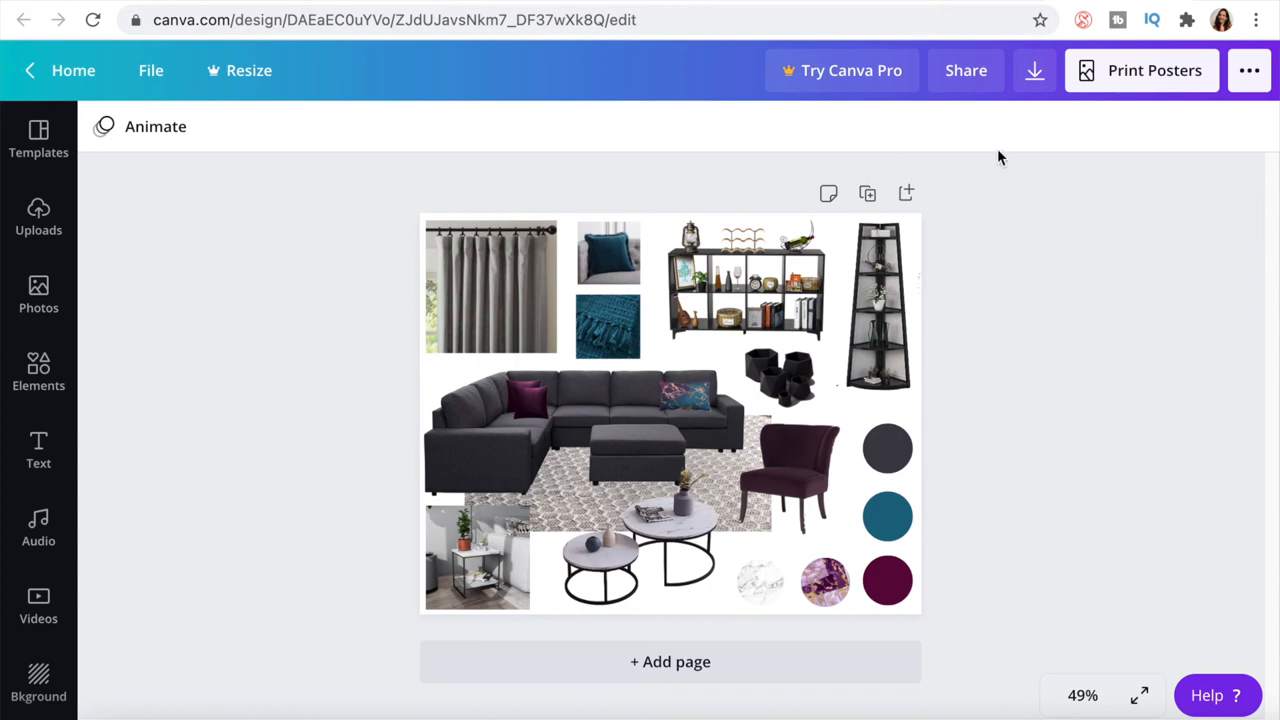
mouse_move(1072, 82)
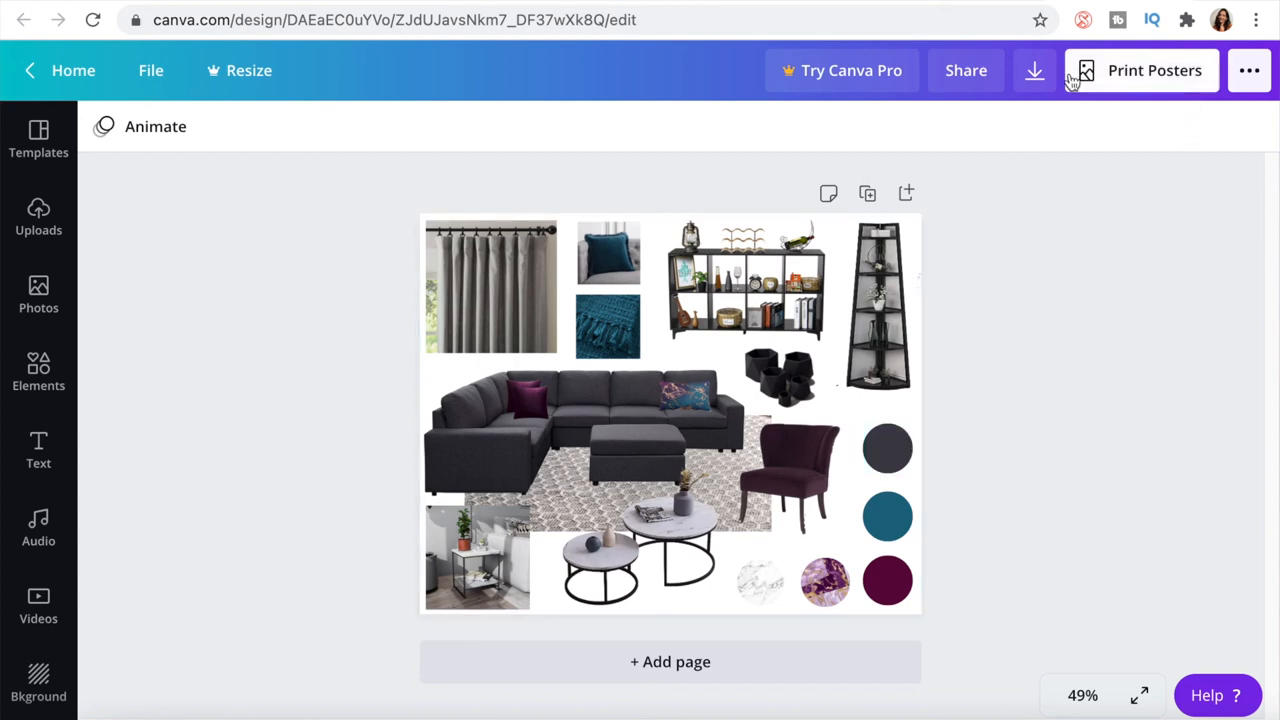
Download the finished mood board as a PNG image
click(1034, 70)
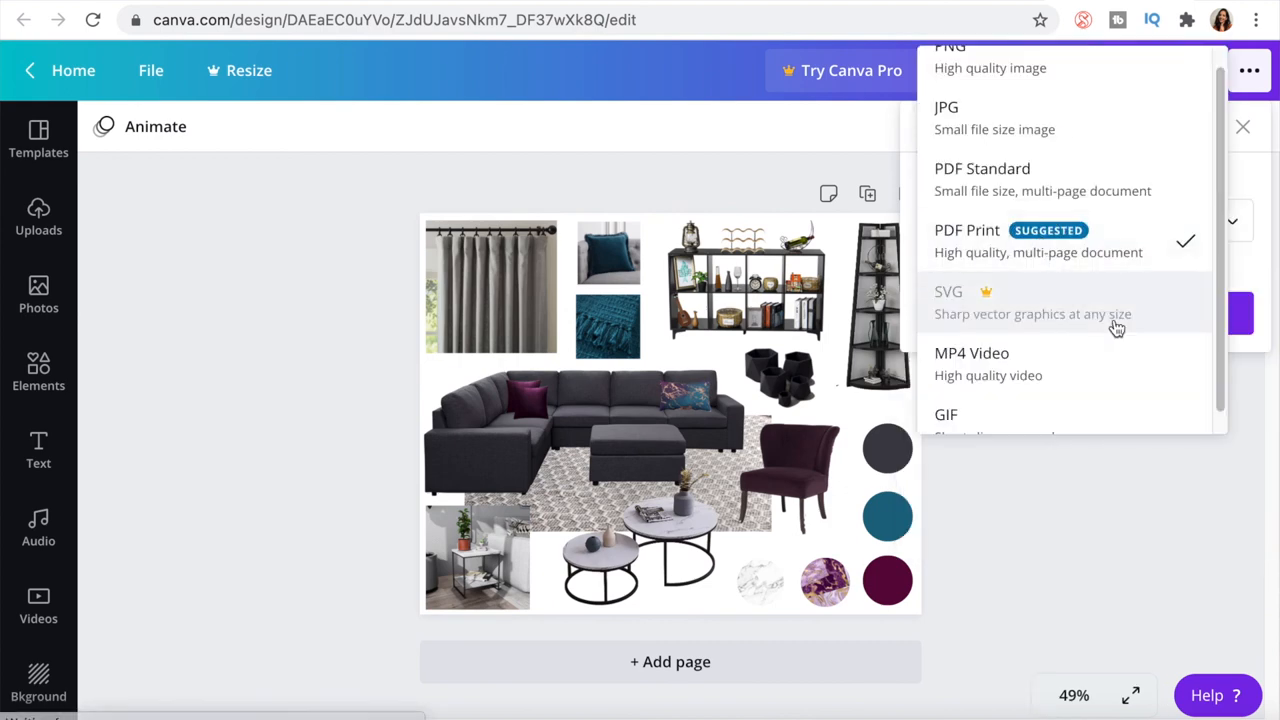
scroll(down, 3)
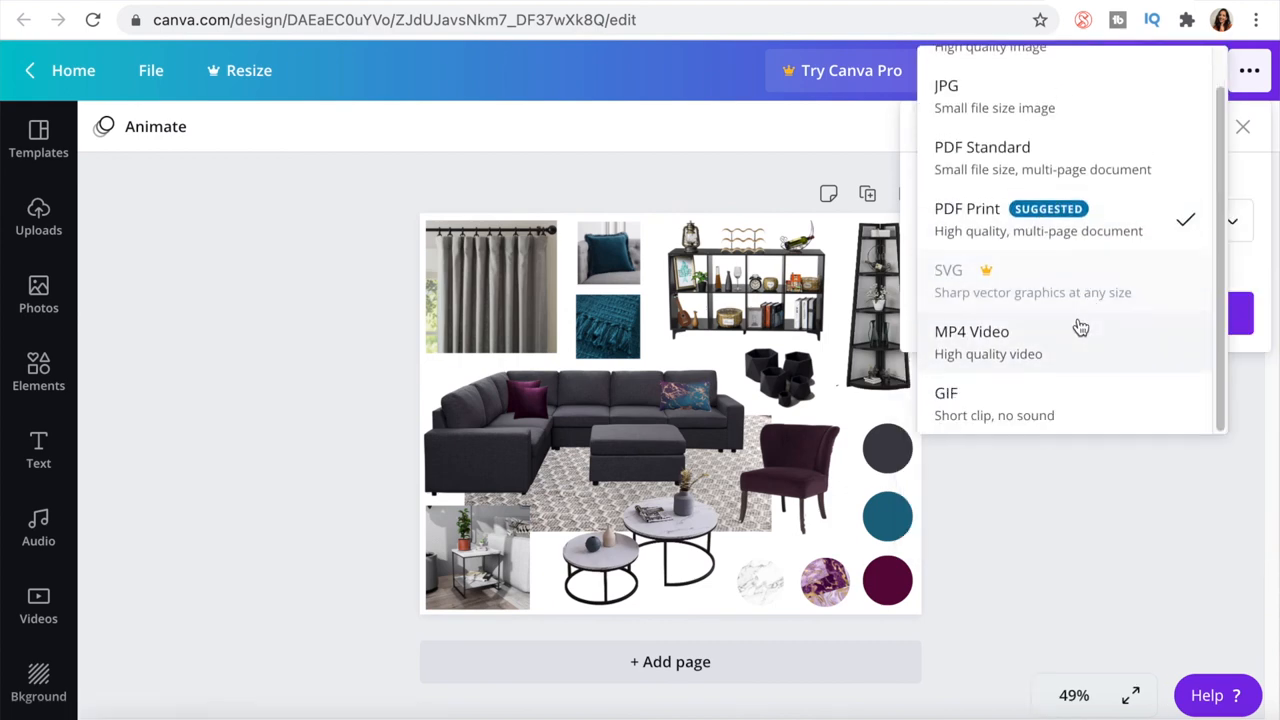
mouse_move(996, 224)
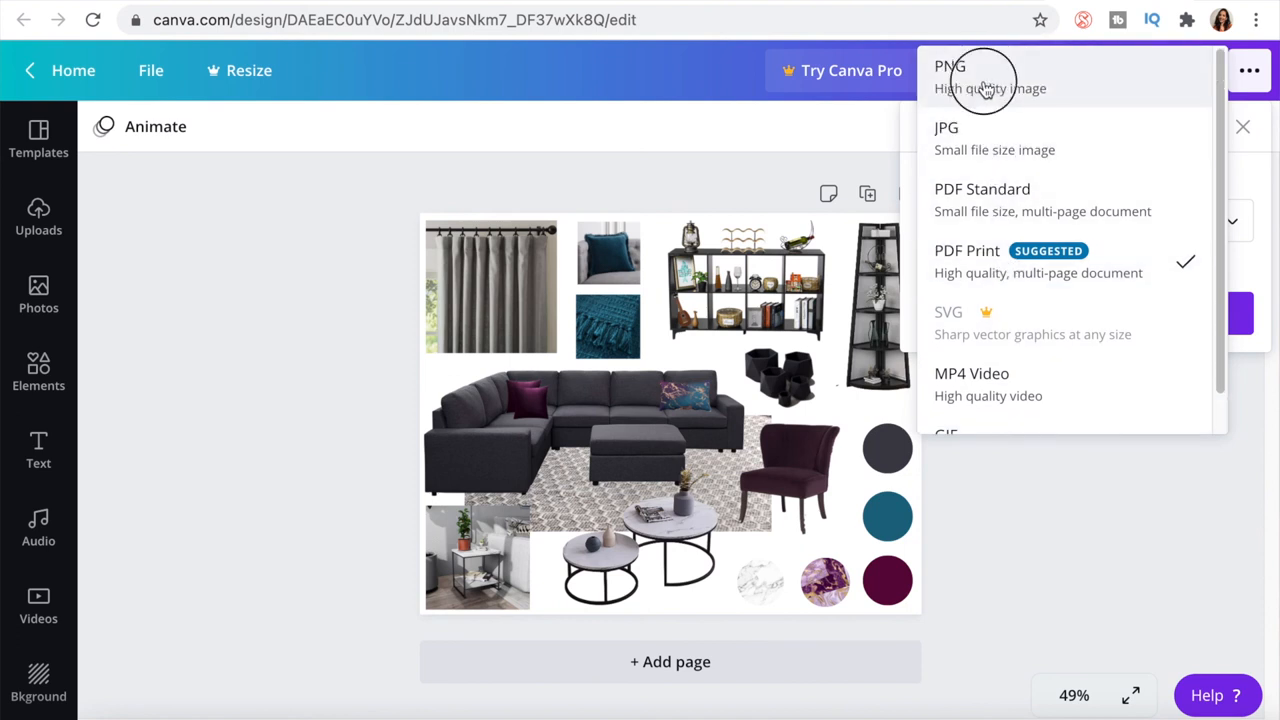
click(948, 76)
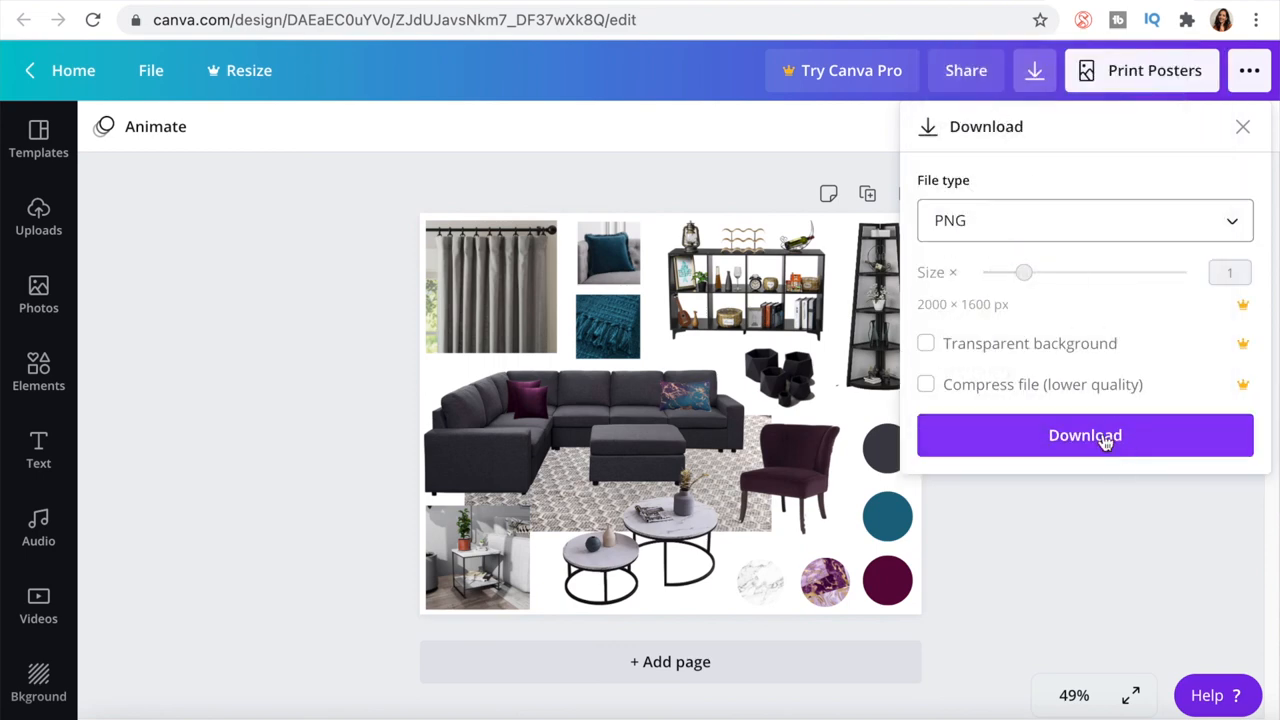
click(1084, 436)
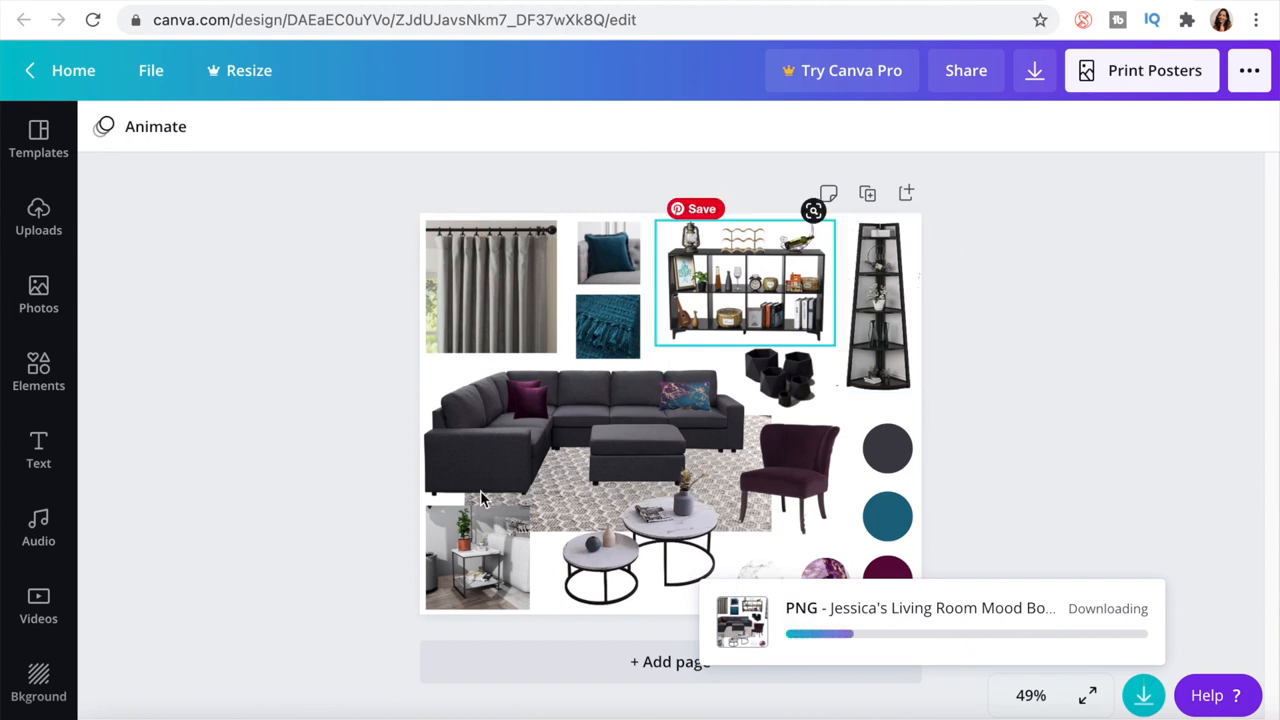
click(560, 430)
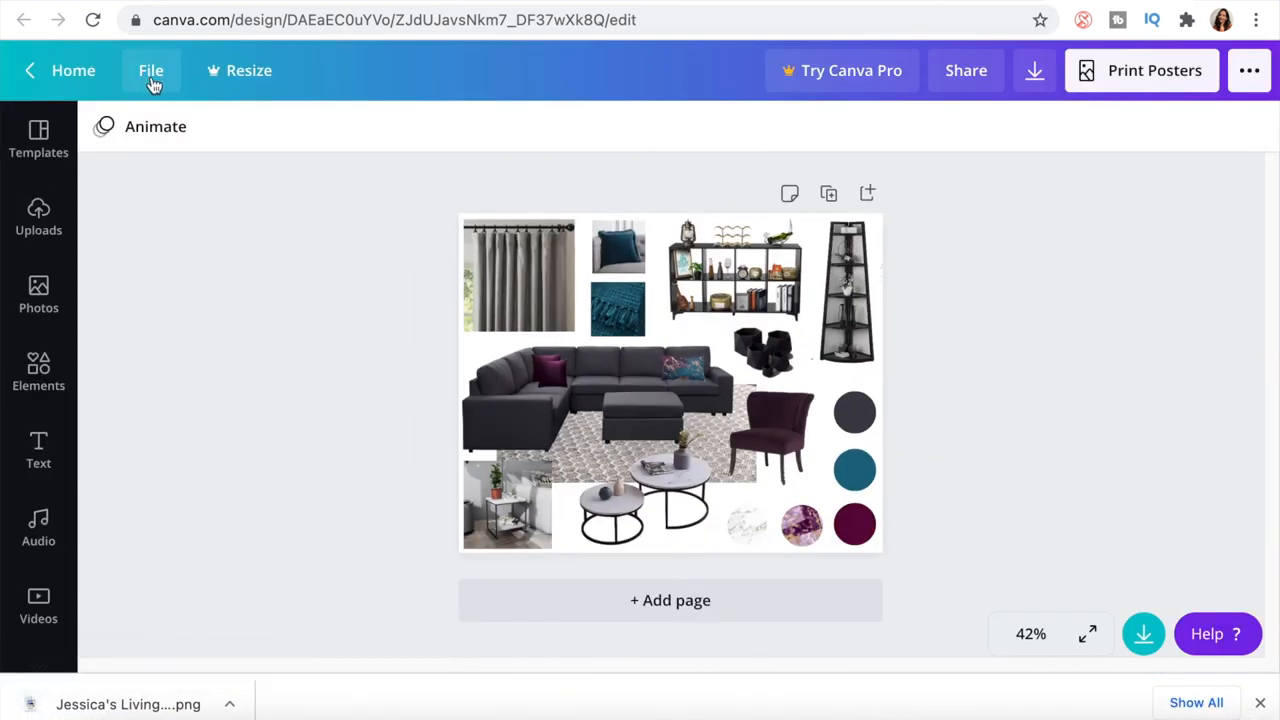
Leave the editor and return to the Canva home page
click(152, 70)
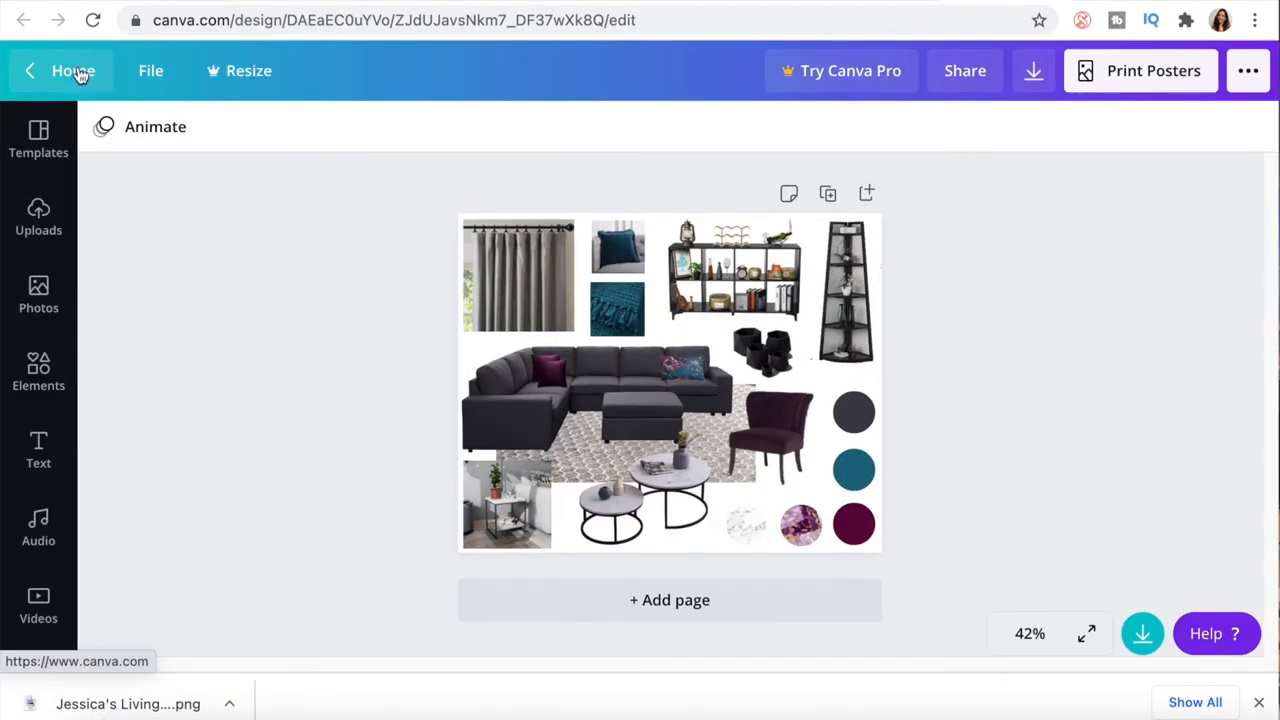
click(72, 70)
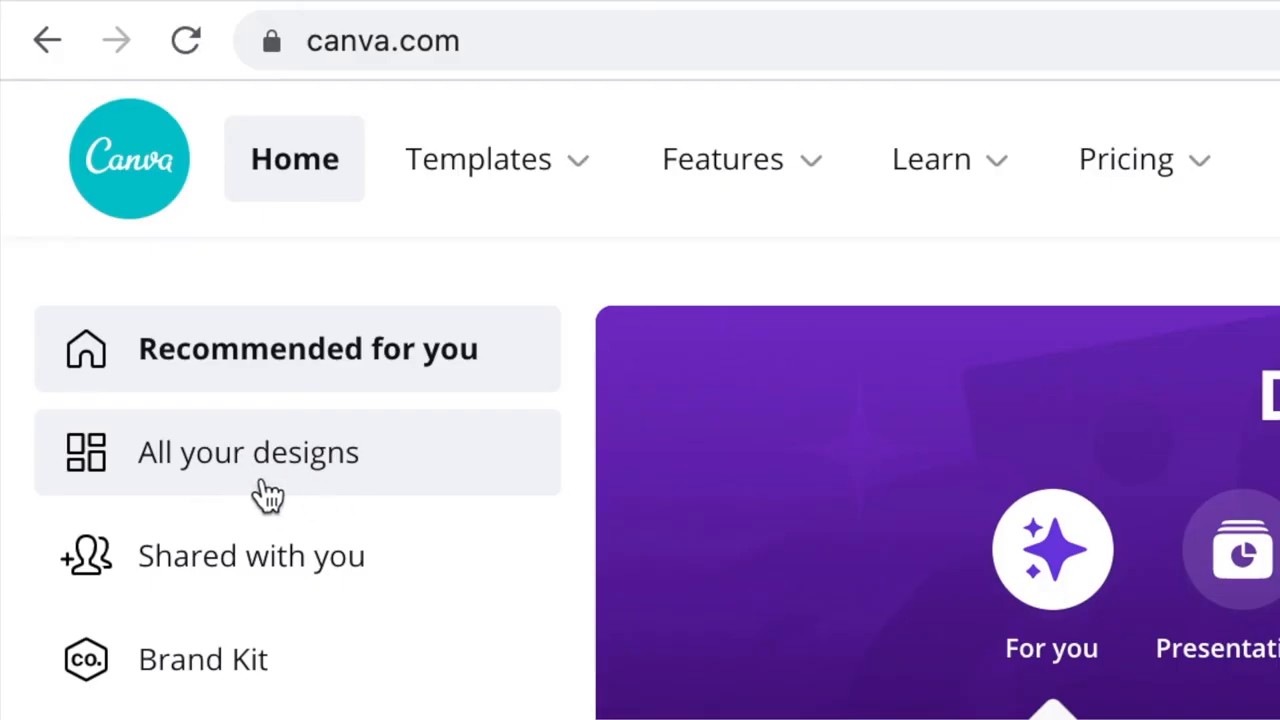
mouse_move(256, 490)
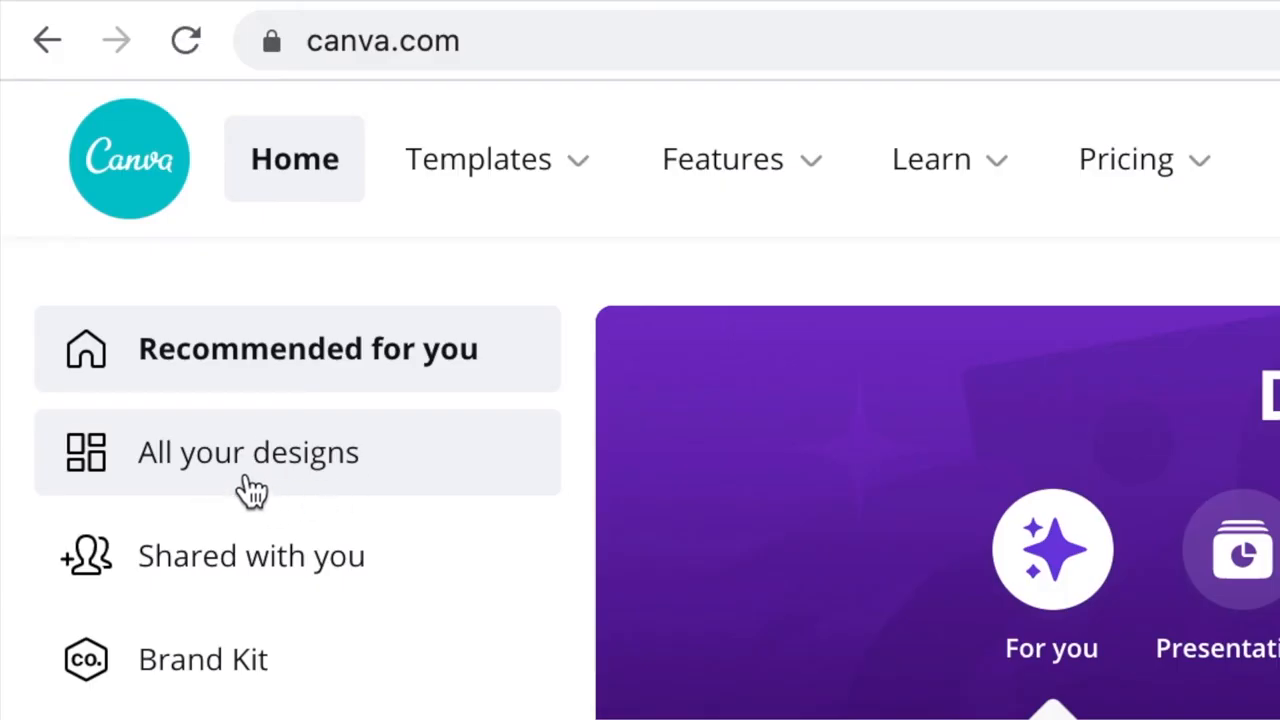
mouse_move(238, 504)
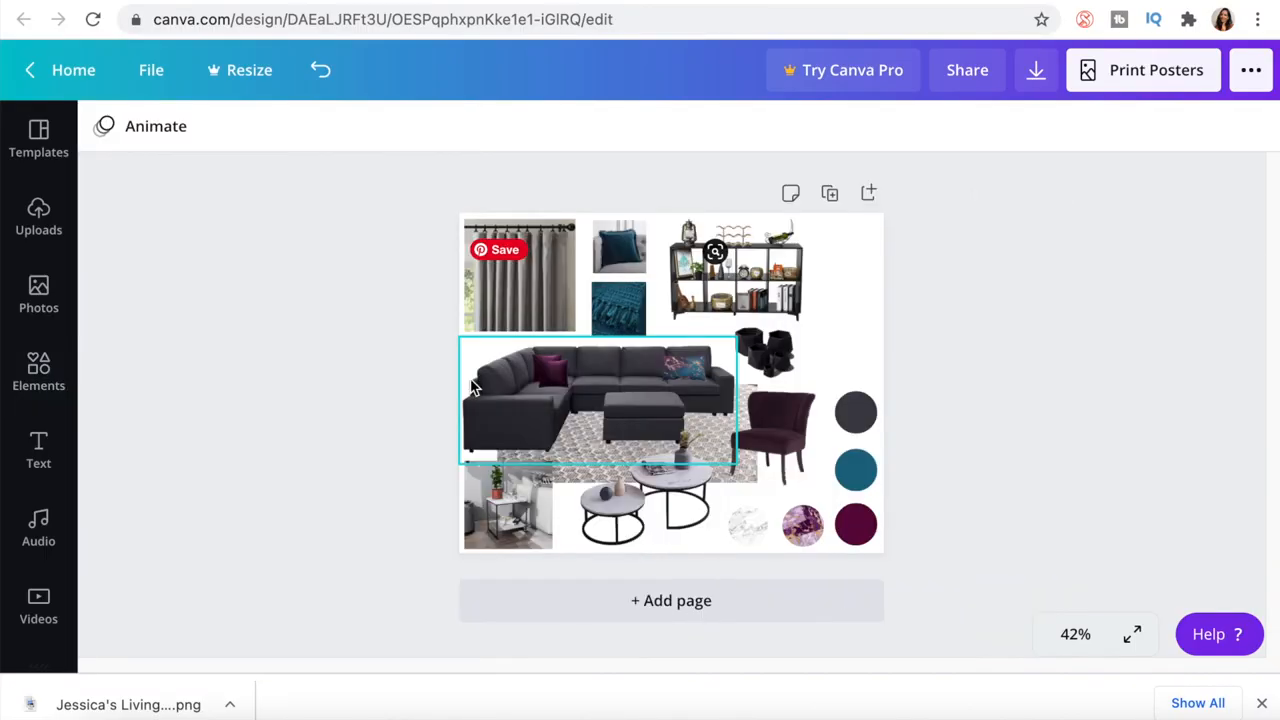
Deselect the sofa and reopen the completed mood board that includes the corner shelf
click(926, 248)
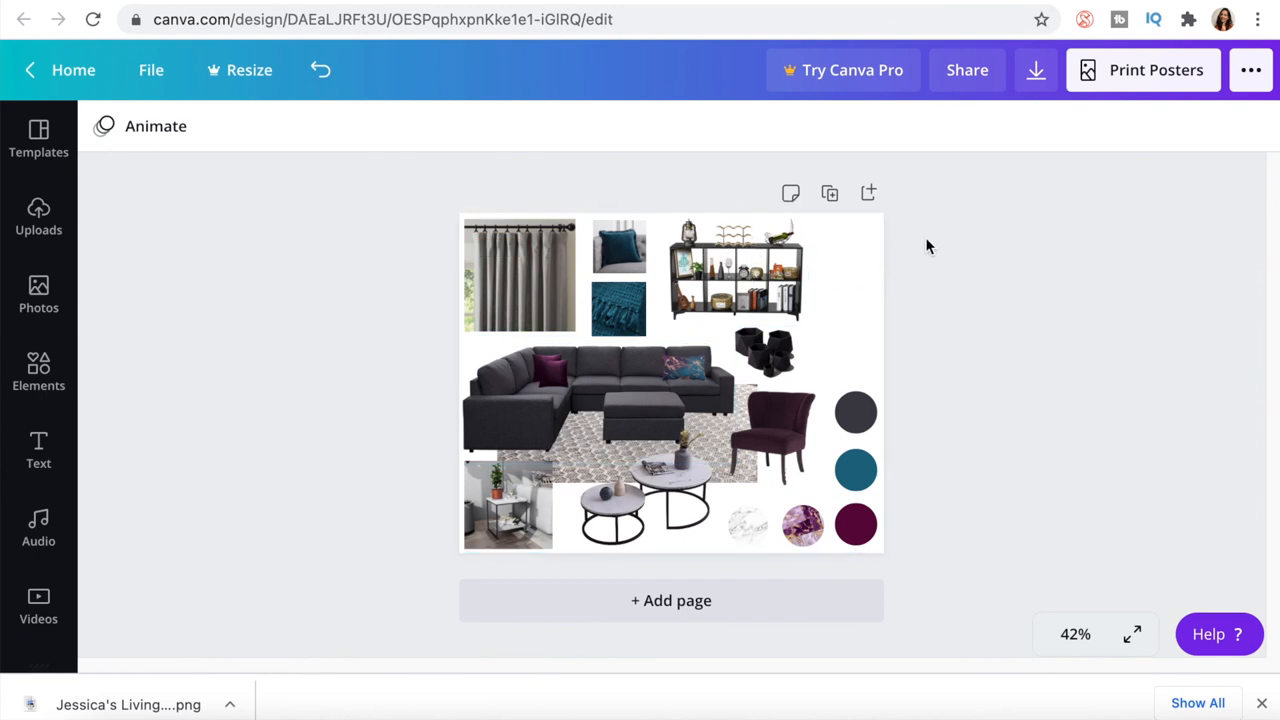
mouse_move(910, 244)
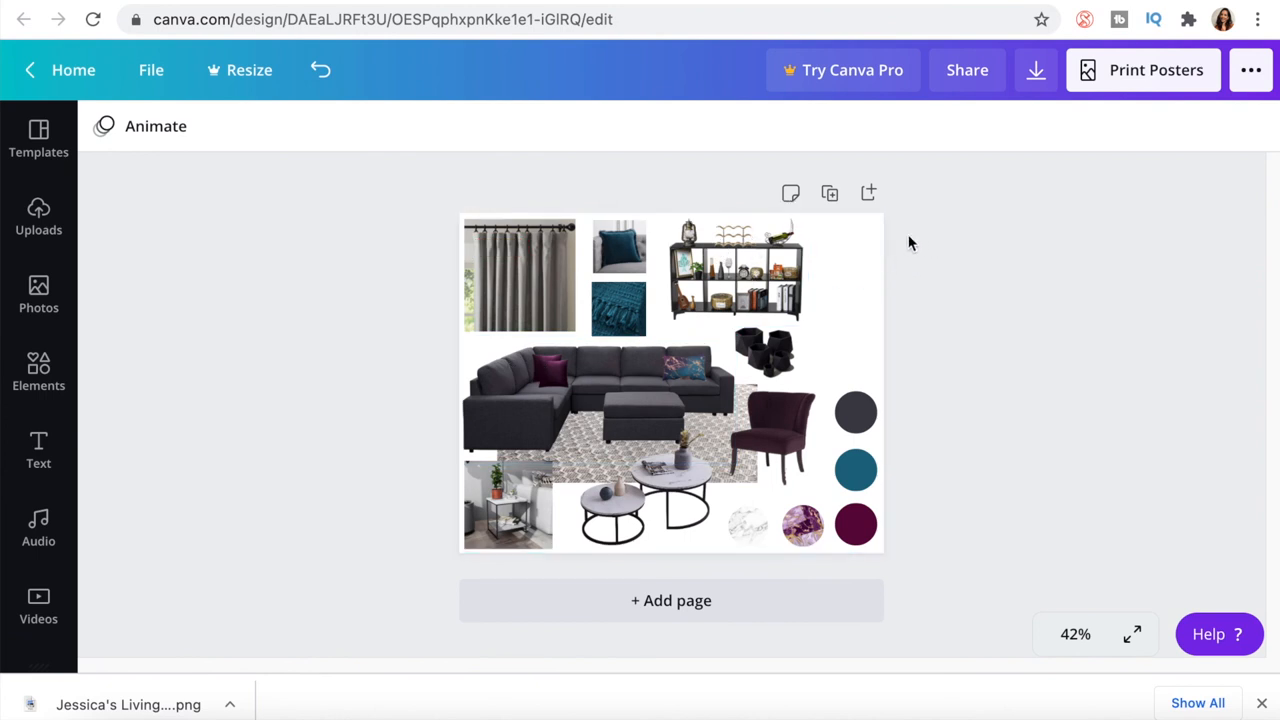
click(670, 380)
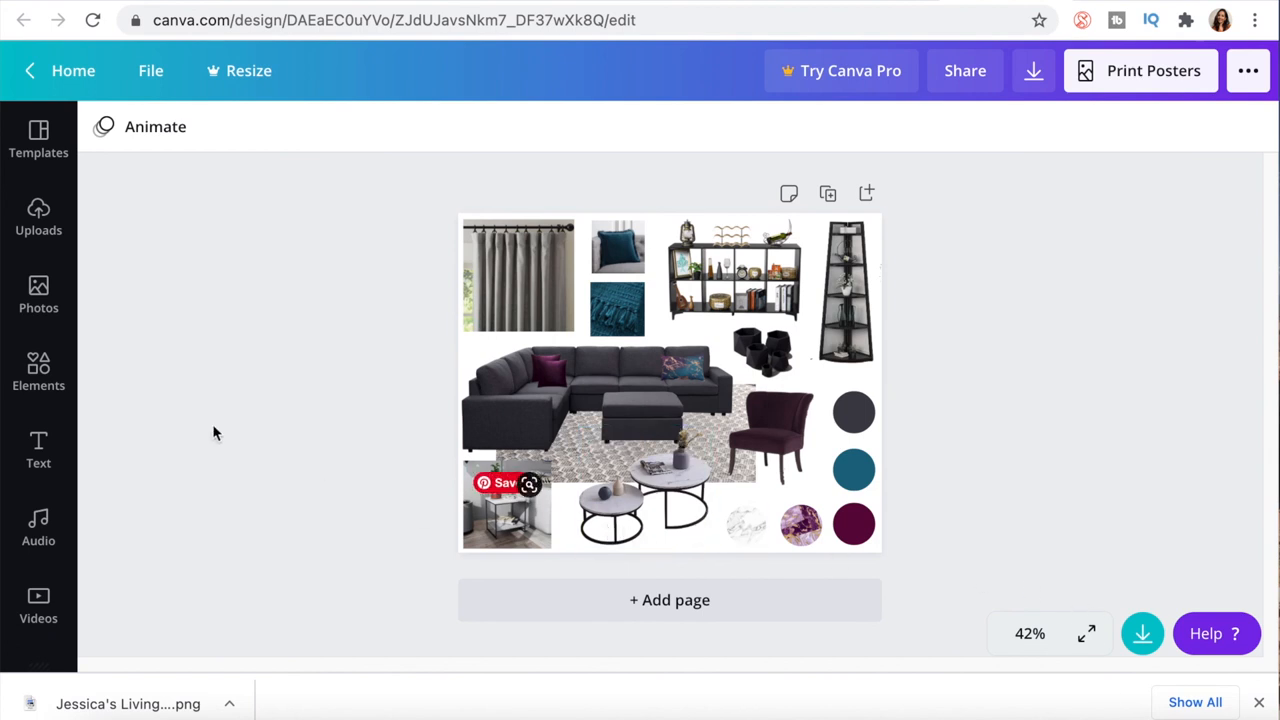
mouse_move(564, 612)
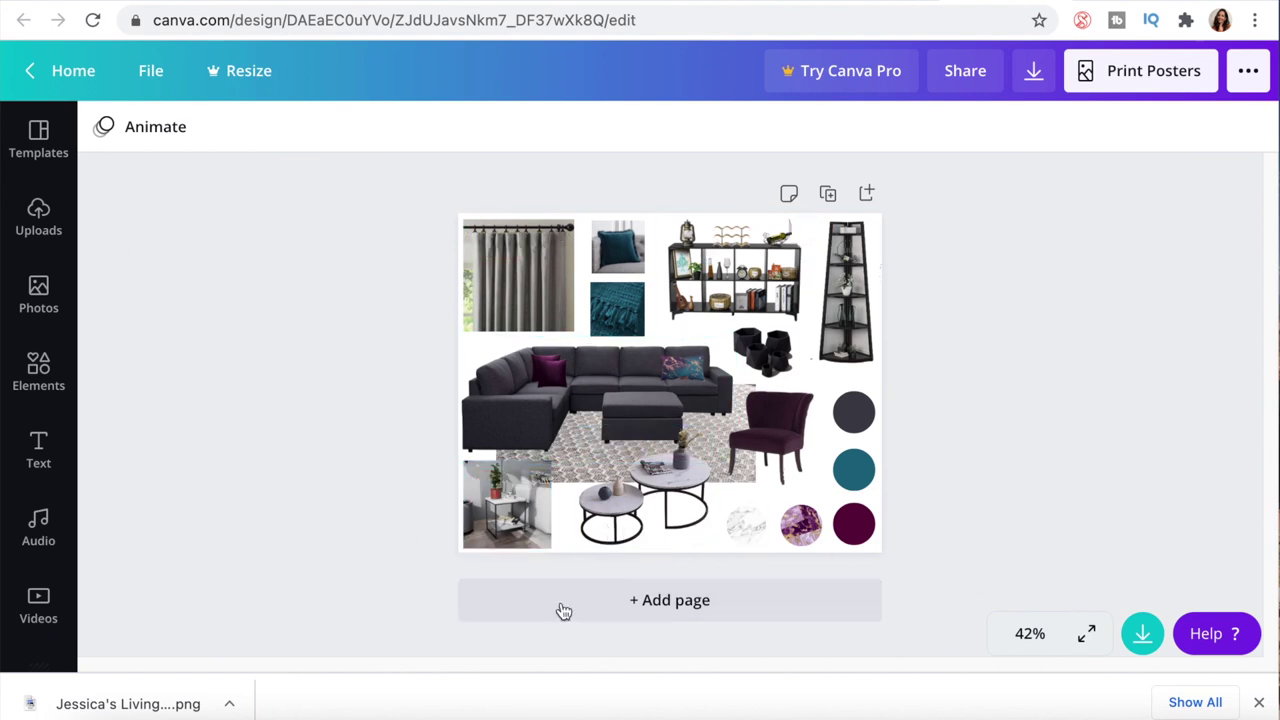
mouse_move(932, 204)
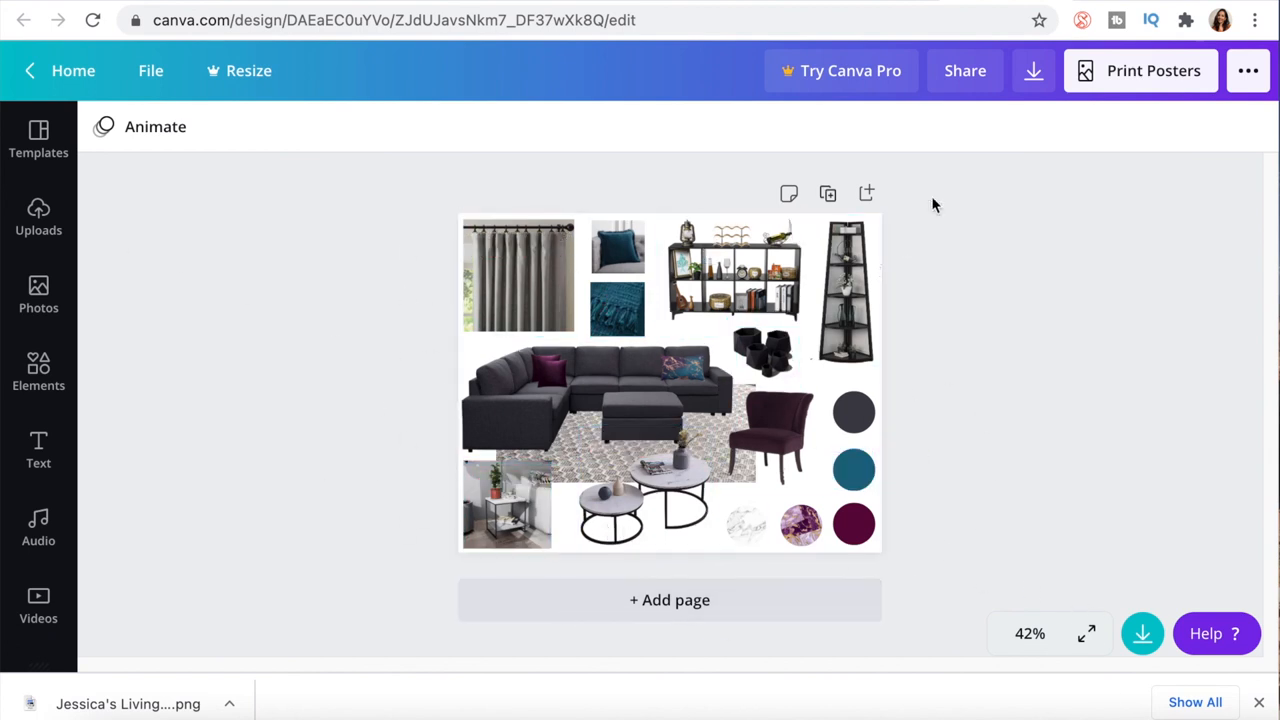